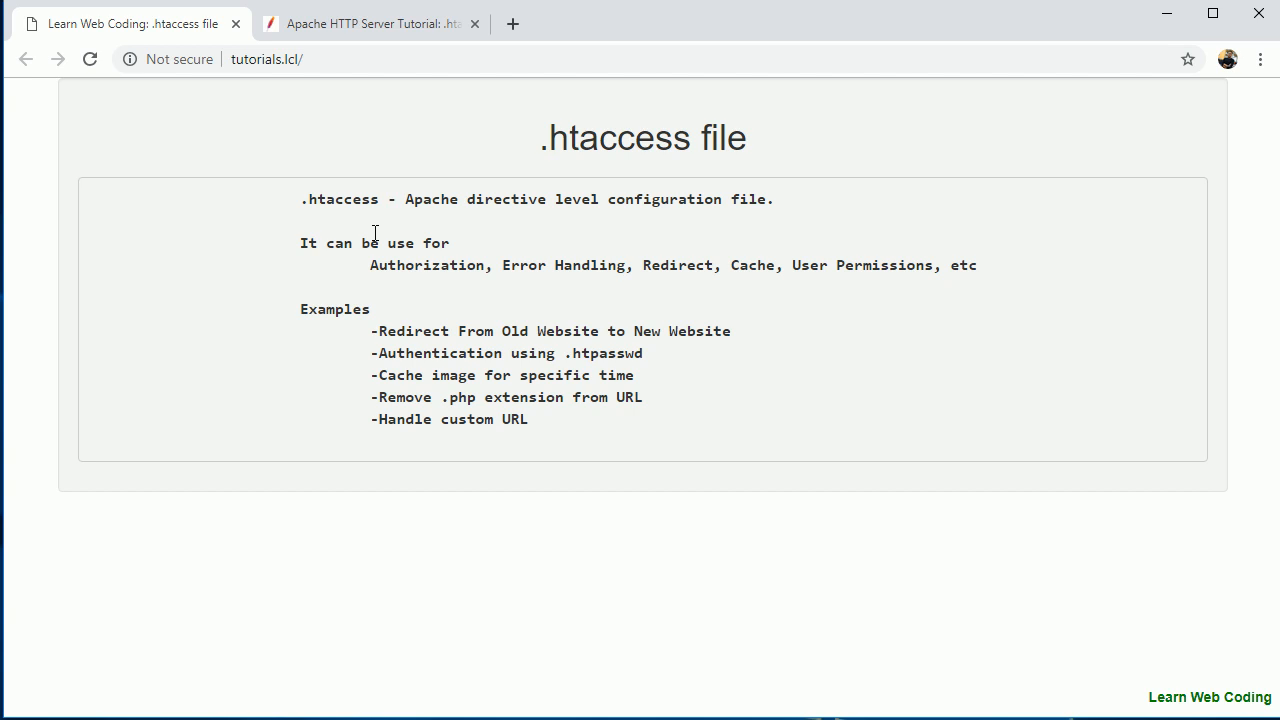
pyautogui.moveTo(442, 242)
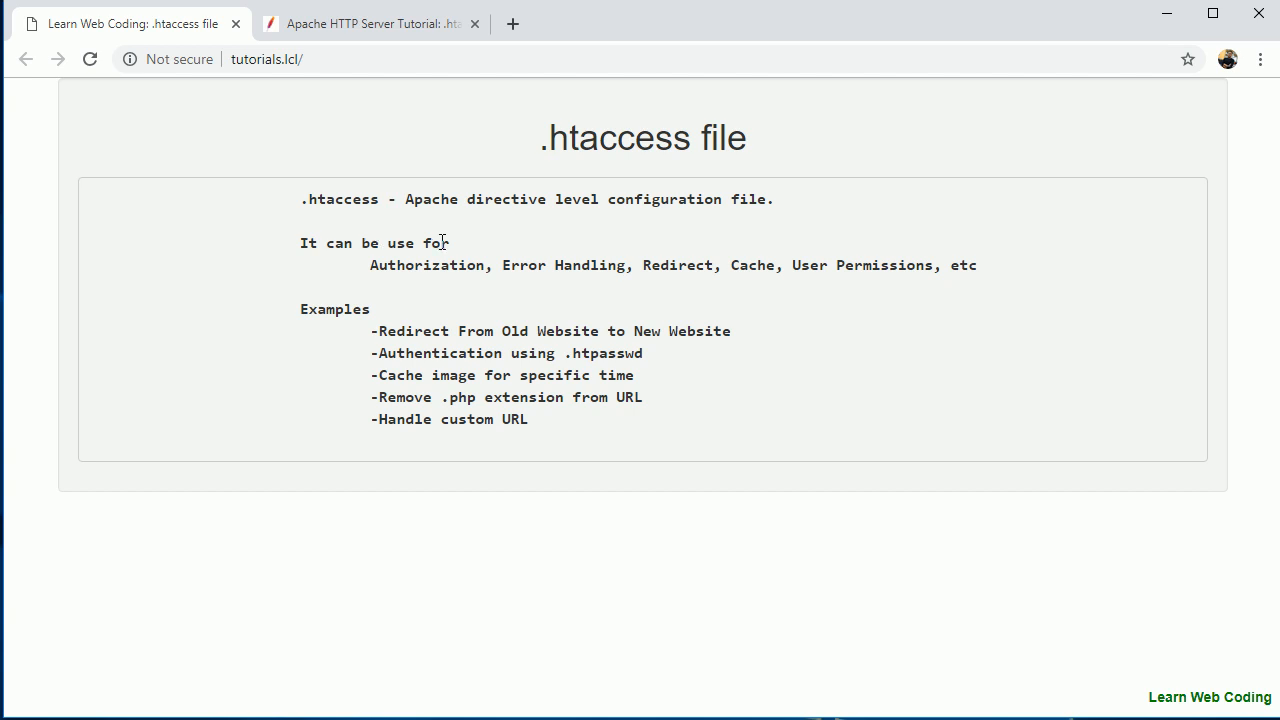
pyautogui.moveTo(384, 292)
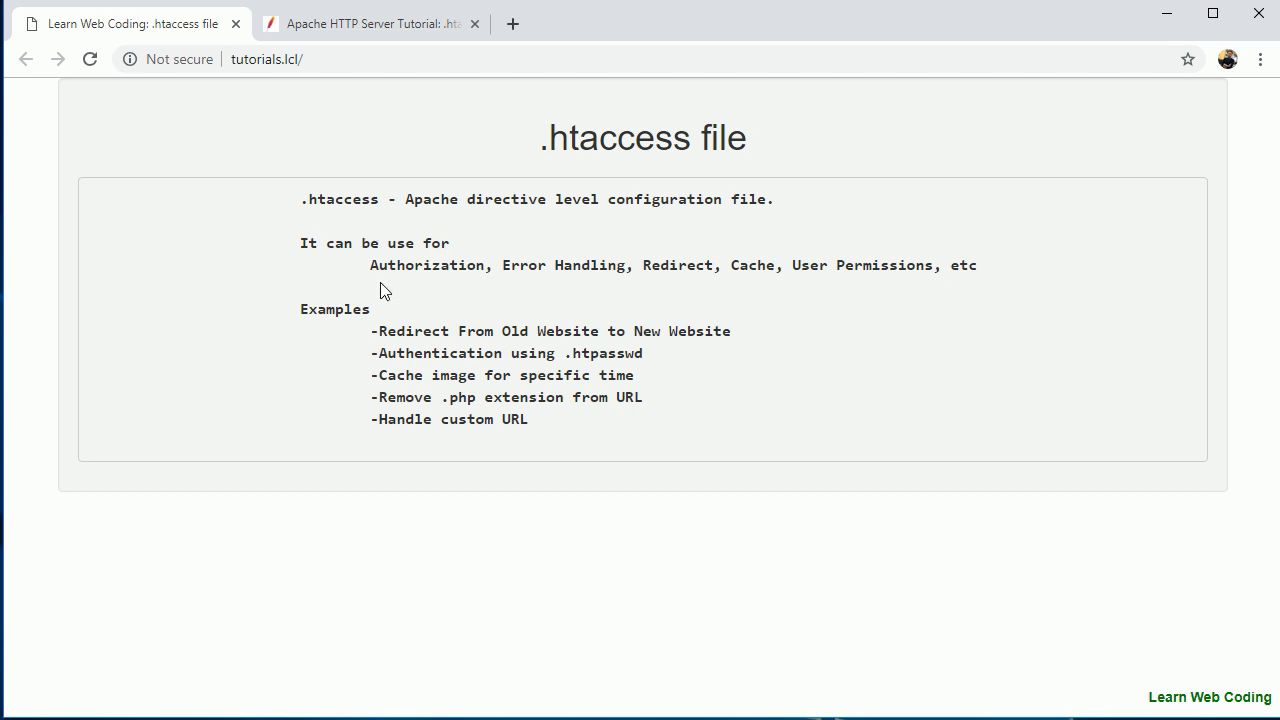
pyautogui.moveTo(344, 304)
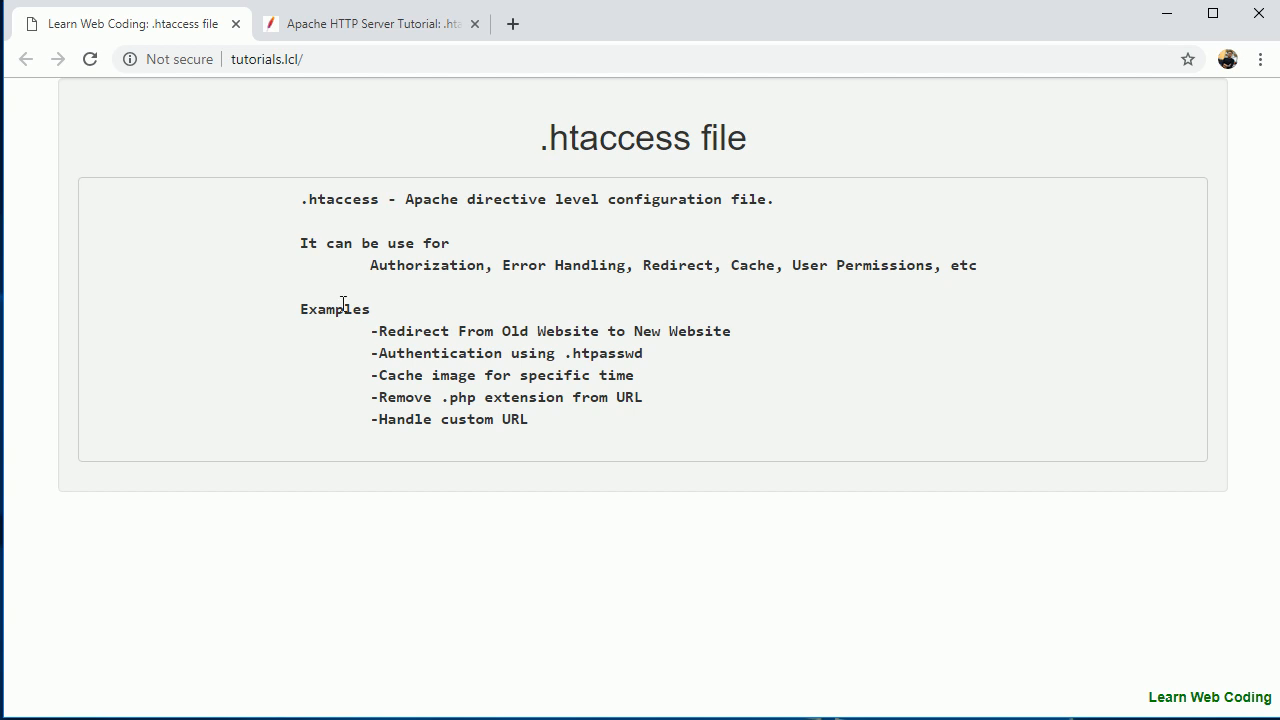
pyautogui.moveTo(552, 156)
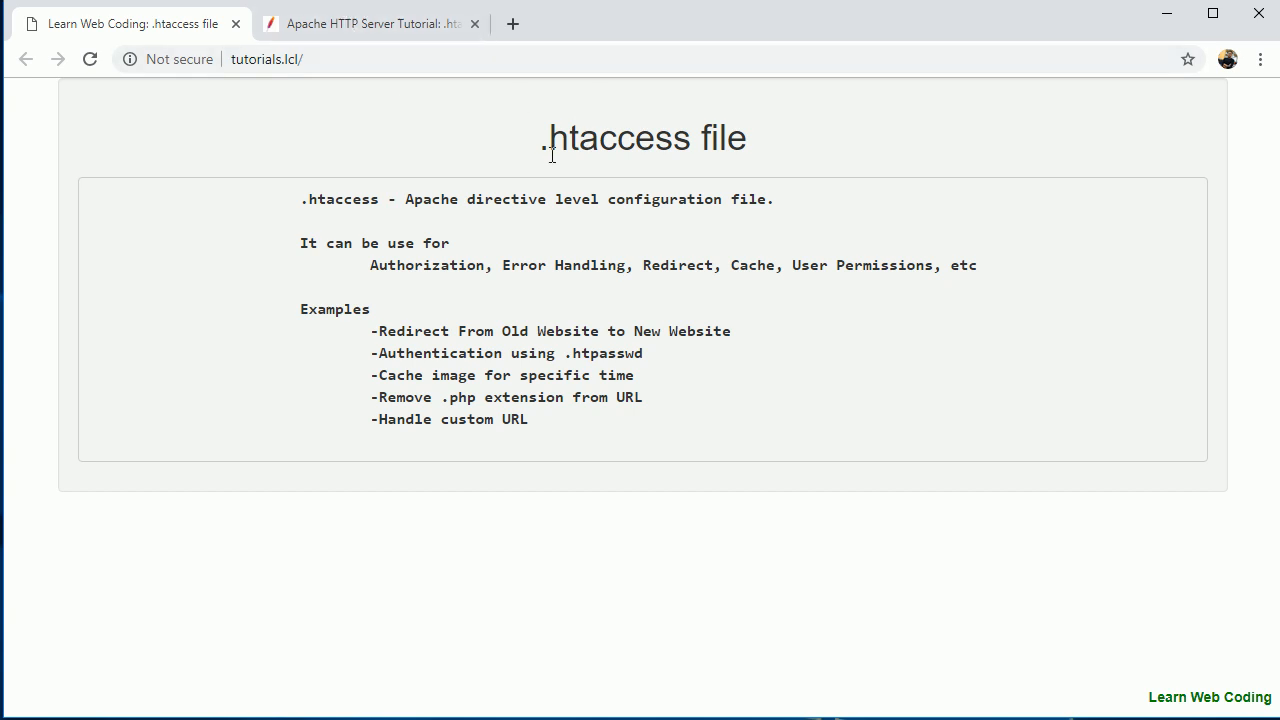
# Switch Chrome to the Apache HTTP Server tutorial page on .htaccess files
pyautogui.click(370, 24)
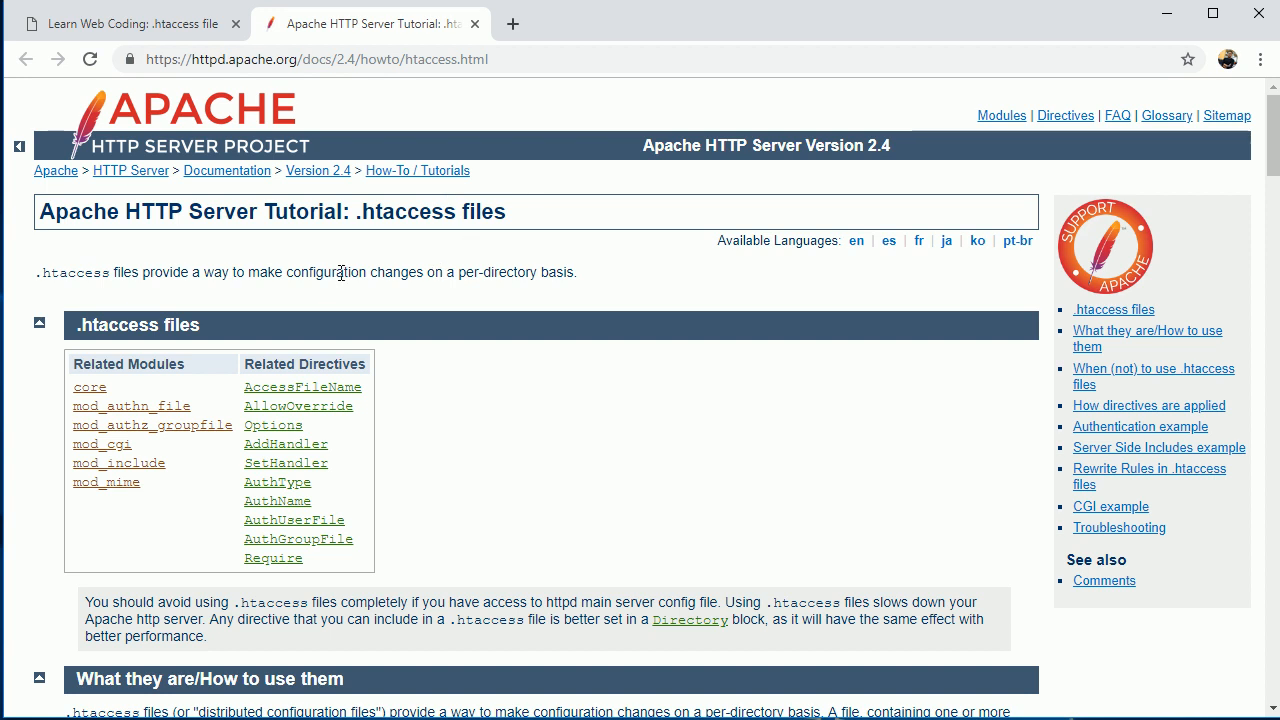
pyautogui.moveTo(212, 276)
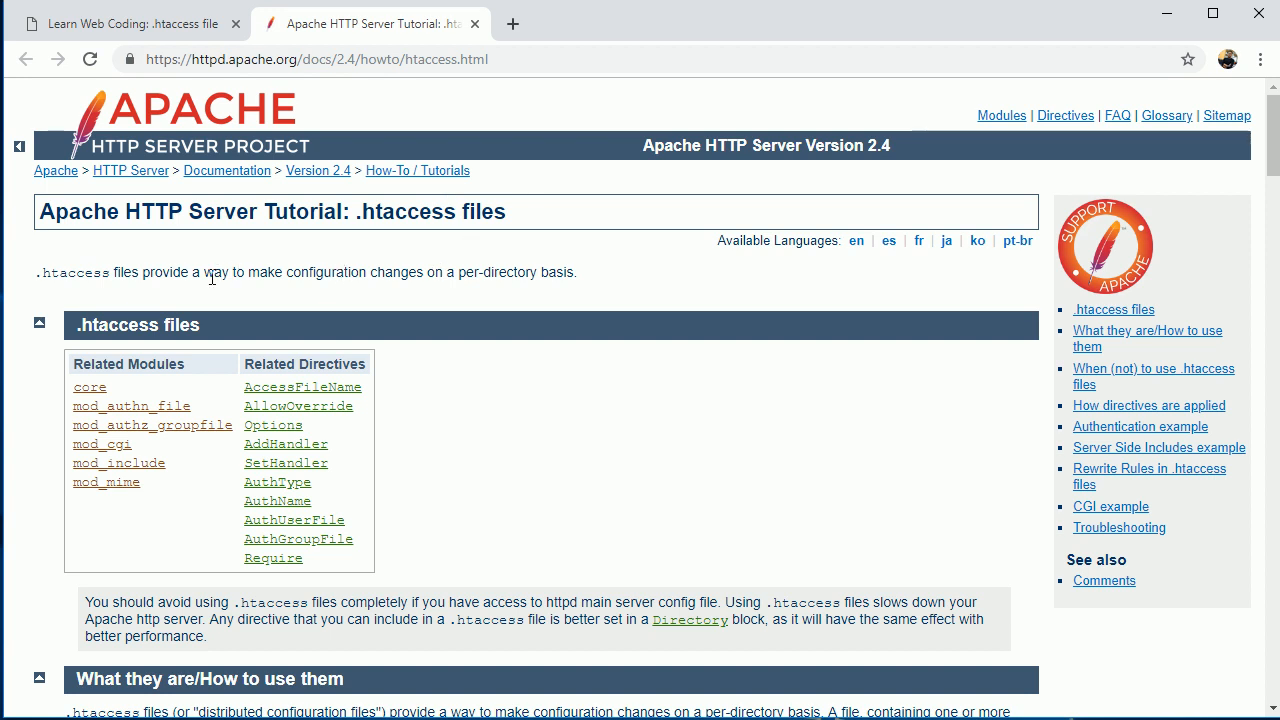
pyautogui.moveTo(122, 272)
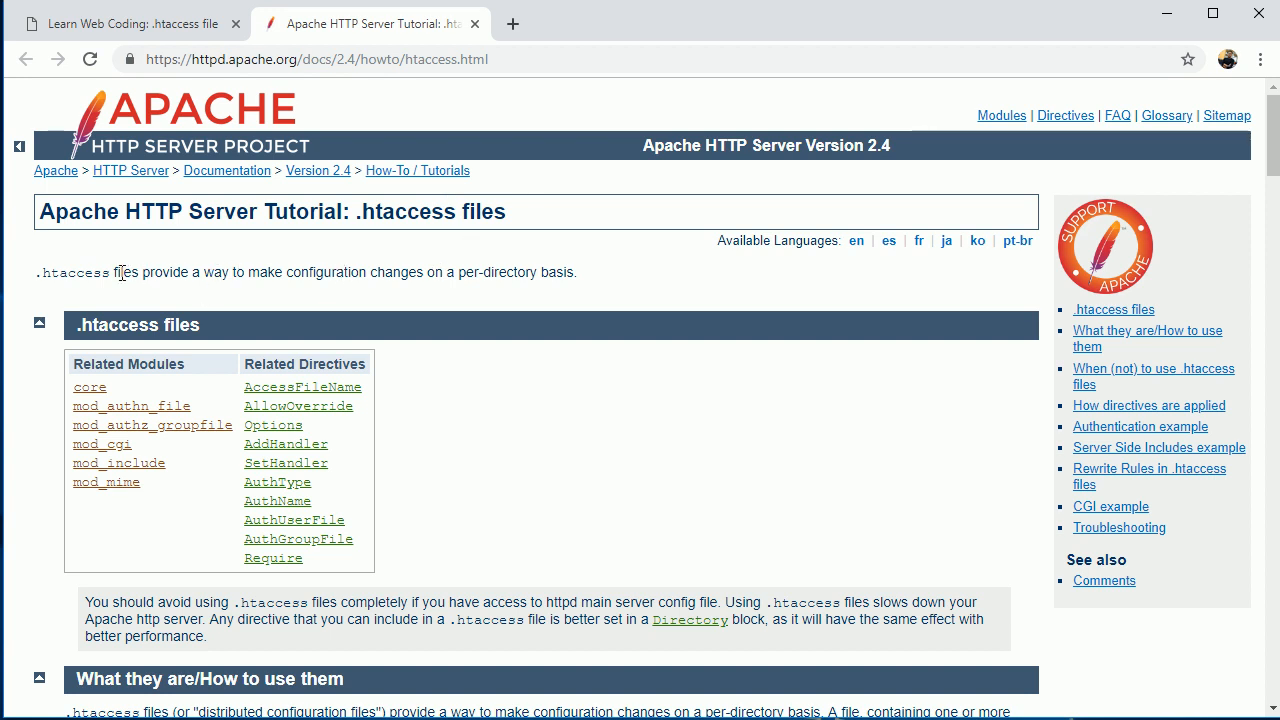
pyautogui.moveTo(140, 272); pyautogui.dragTo(284, 272)
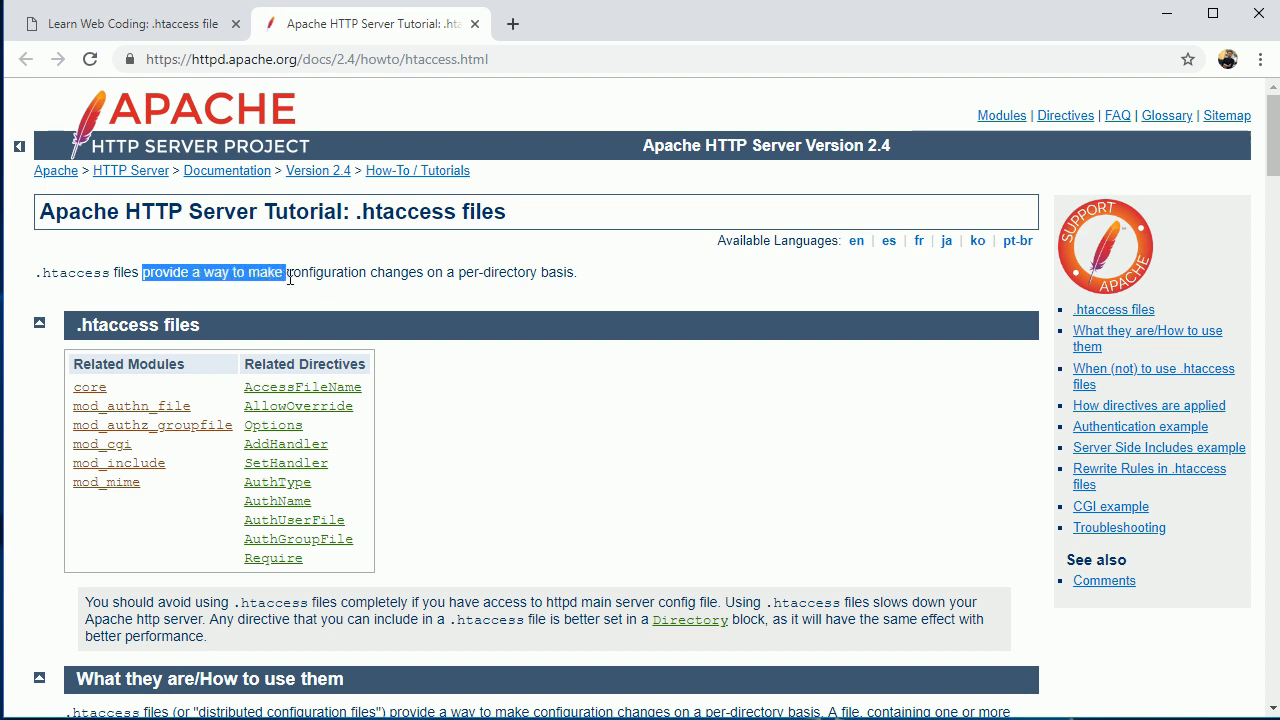
pyautogui.moveTo(284, 272); pyautogui.dragTo(448, 272)
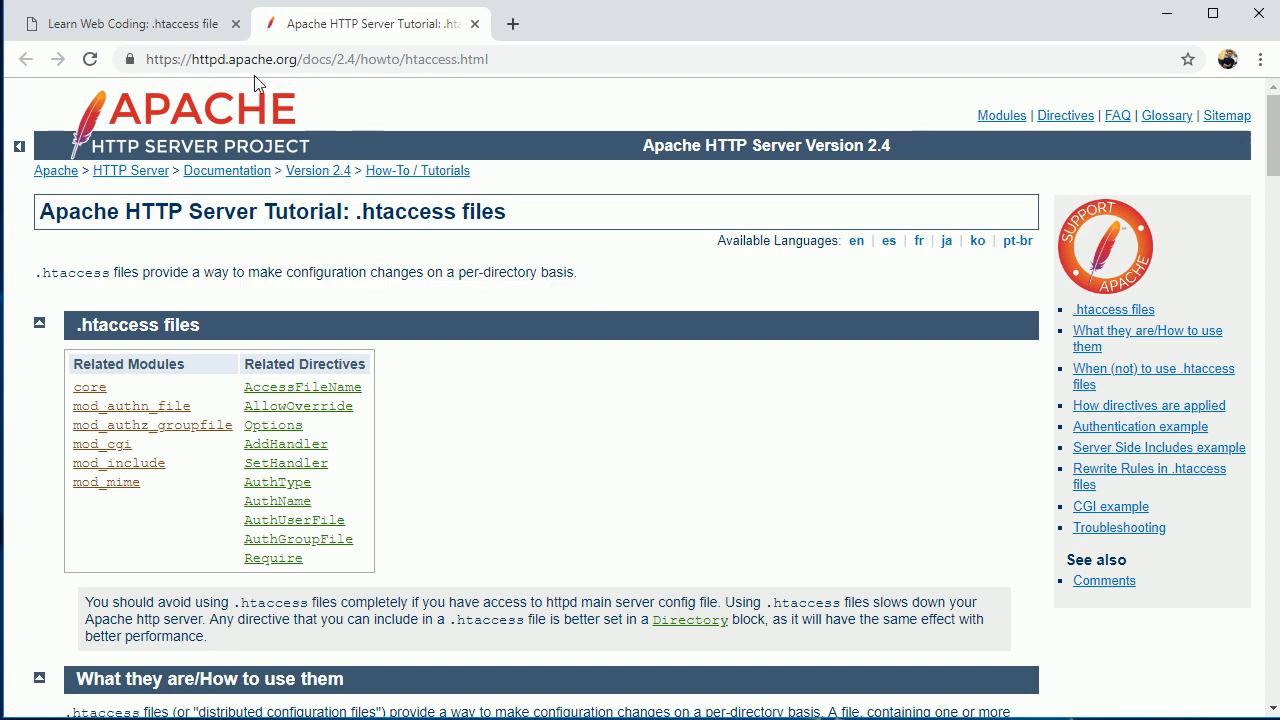
# Return to the local .htaccess tutorial page and go over its list of example uses
pyautogui.click(120, 24)
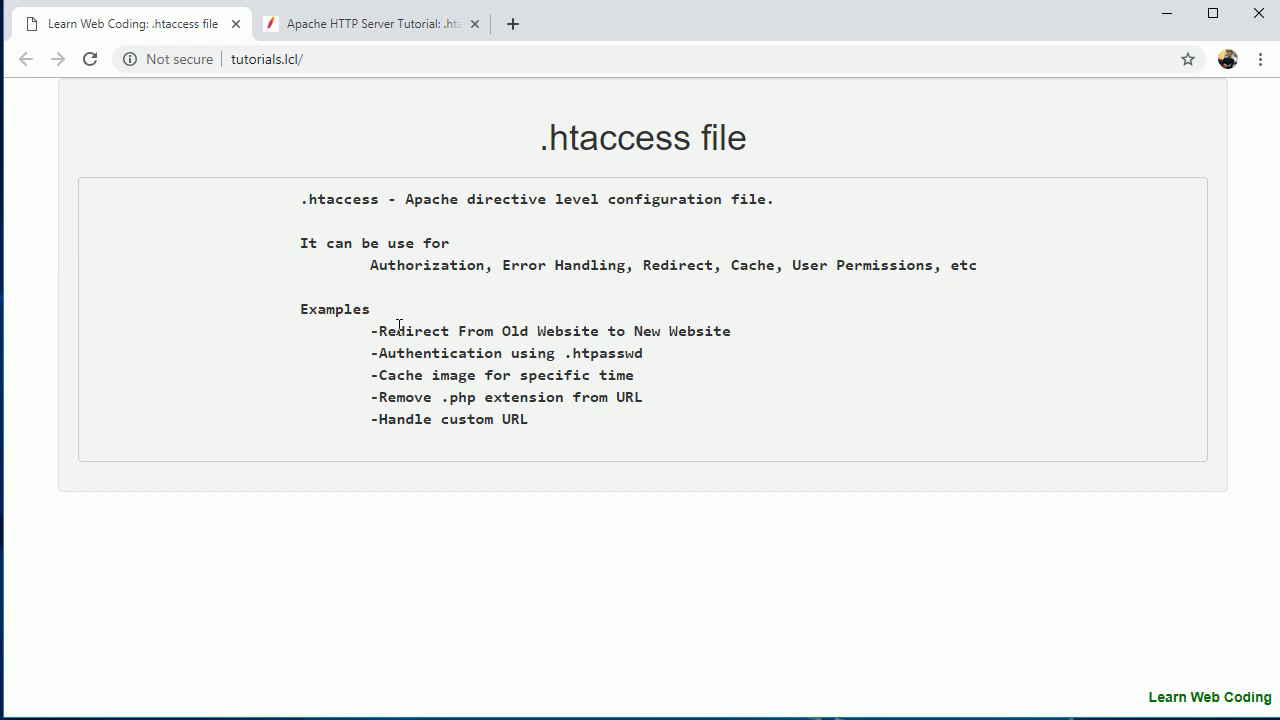
pyautogui.moveTo(372, 332); pyautogui.dragTo(528, 420)
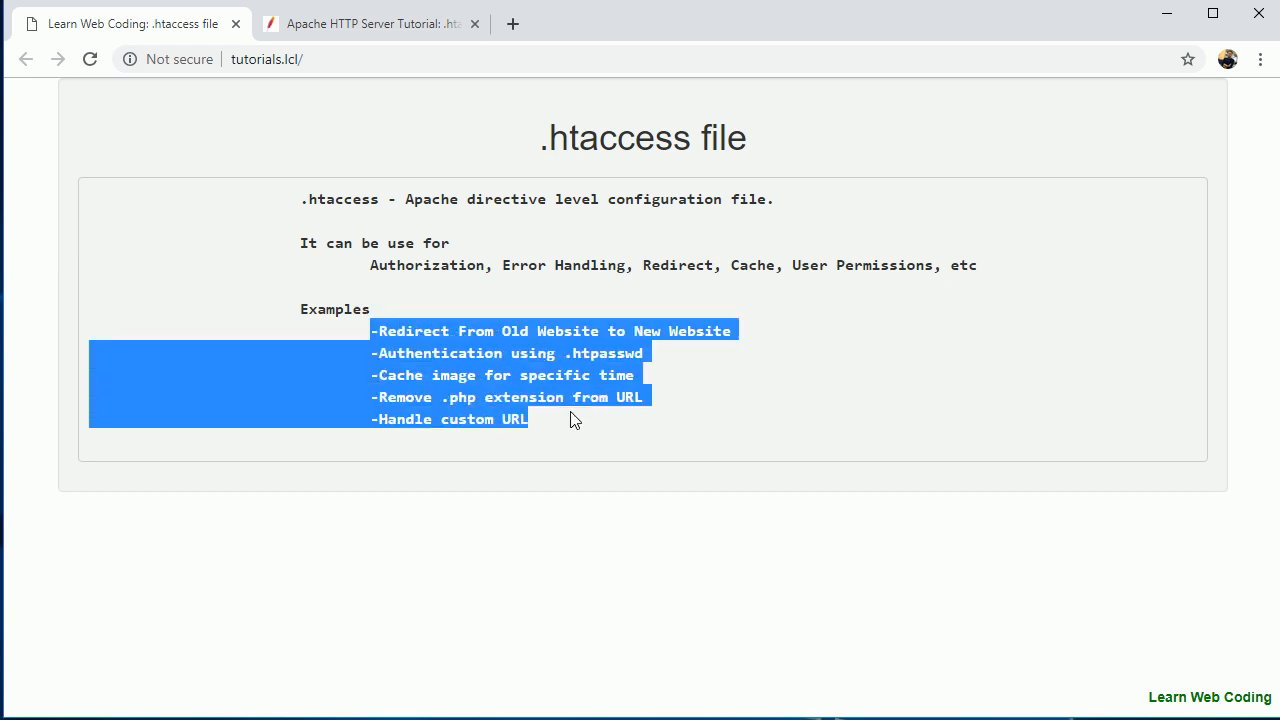
pyautogui.click(456, 360)
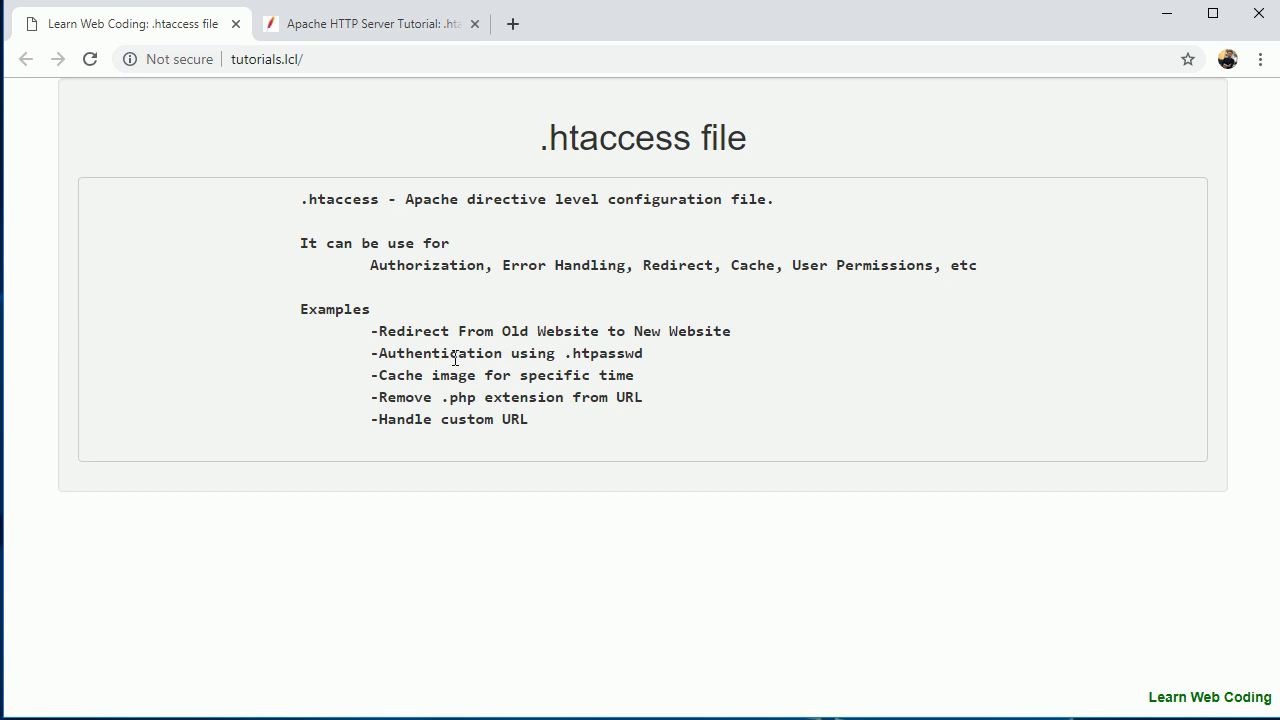
pyautogui.moveTo(378, 420)
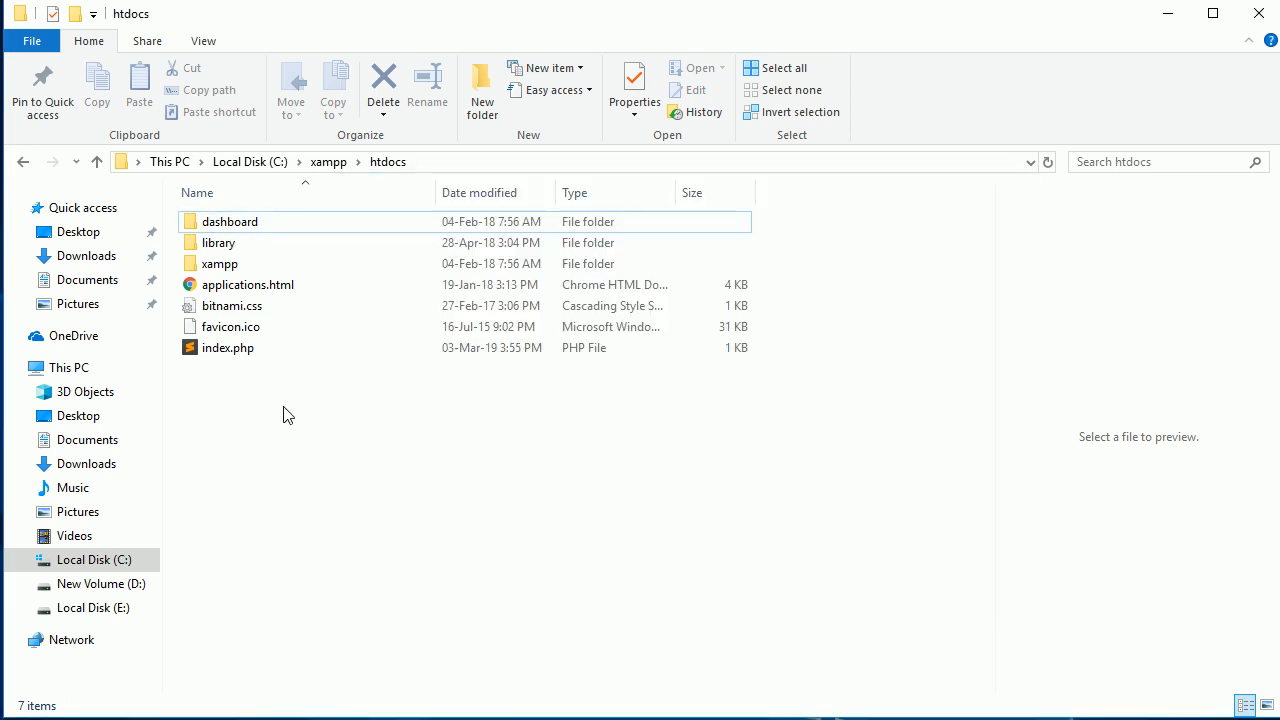
pyautogui.click(248, 160)
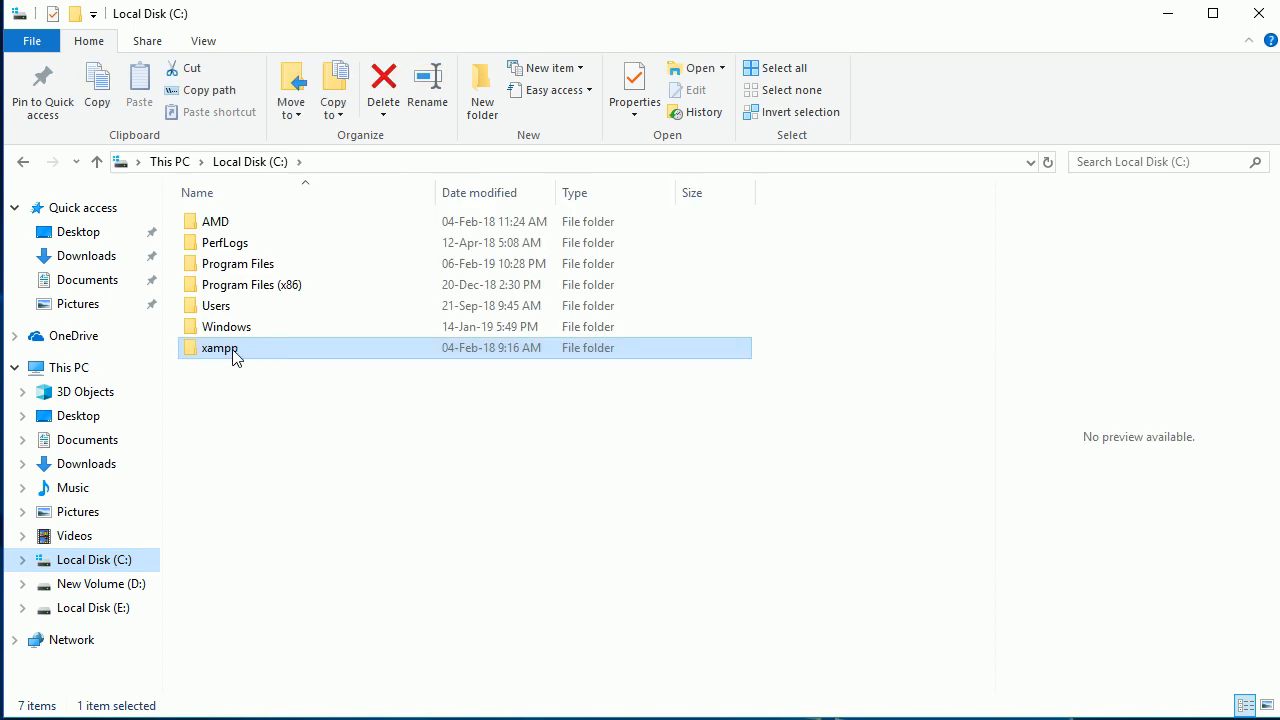
pyautogui.doubleClick(220, 348)
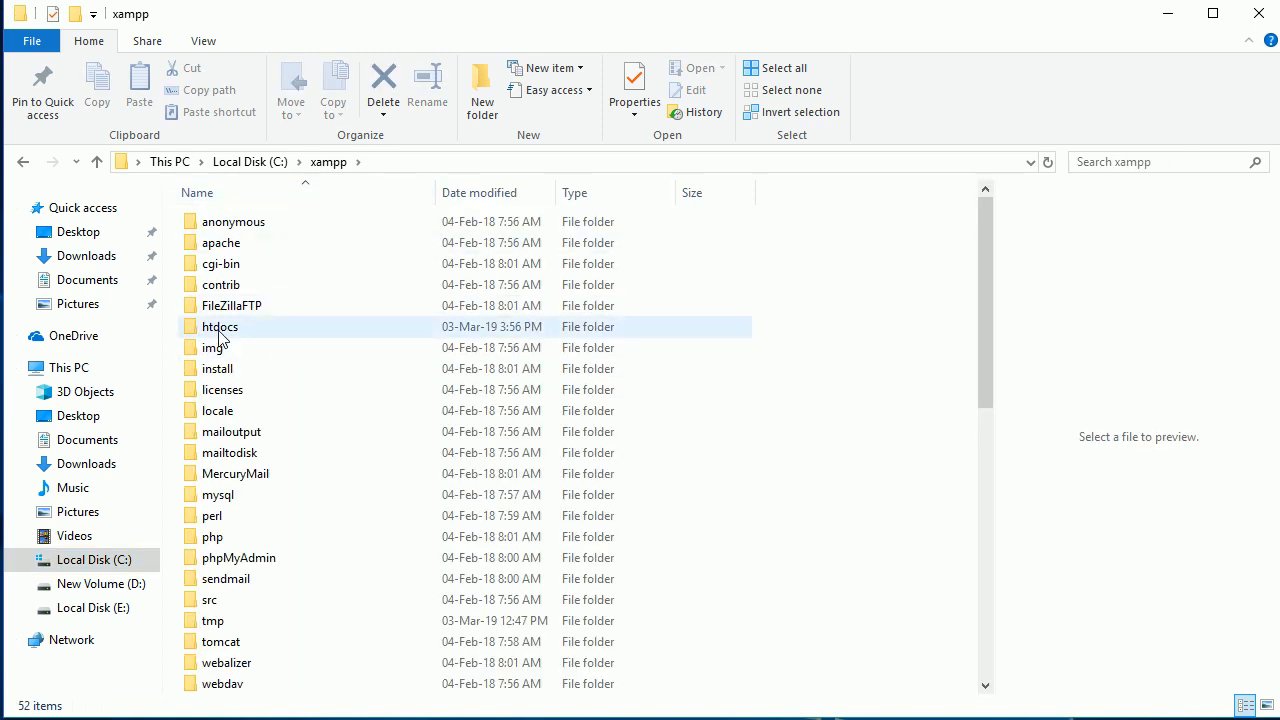
pyautogui.doubleClick(220, 326)
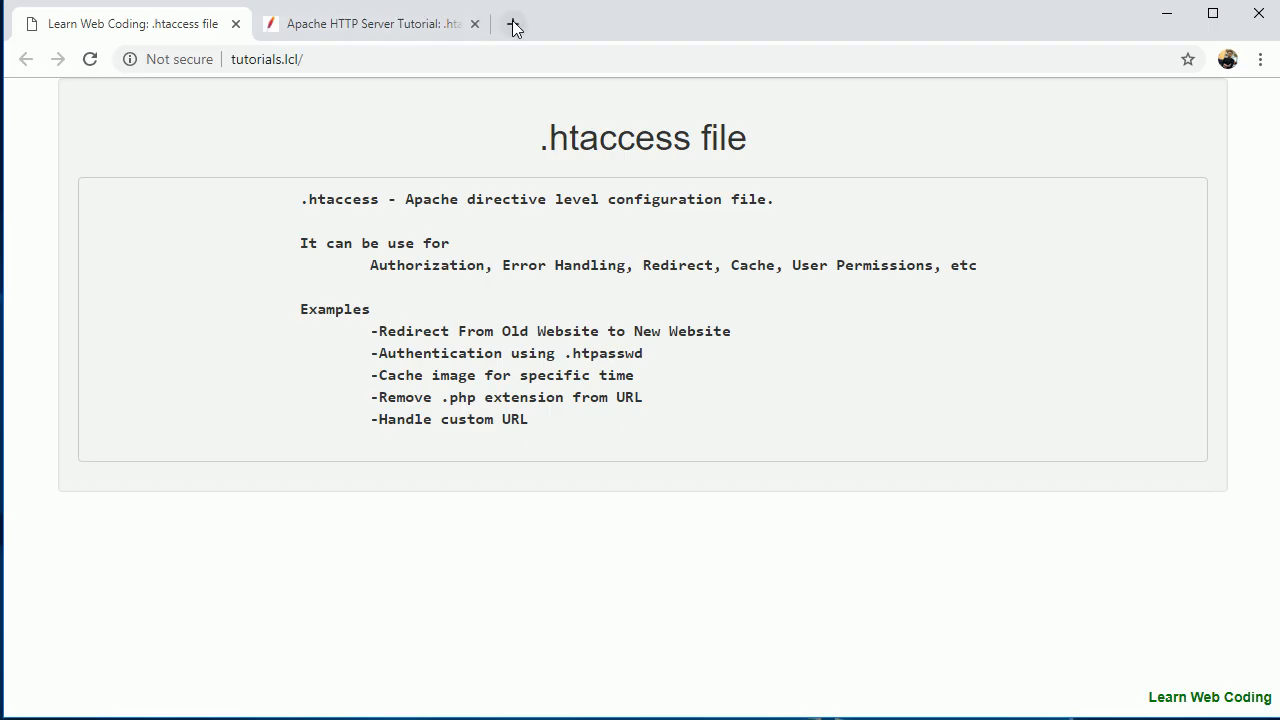
pyautogui.click(512, 24)
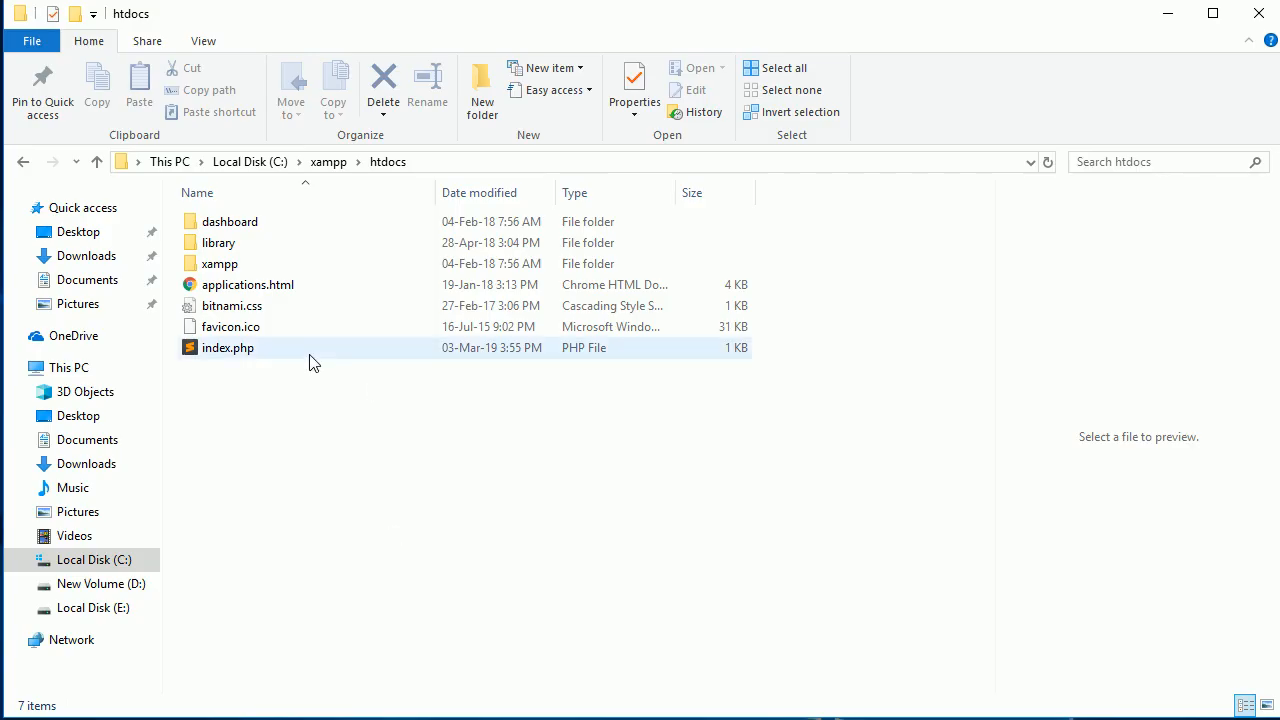
# Open htdocs index.php in Sublime Text and comment out its dashboard redirect and exit lines
pyautogui.rightClick(228, 348)
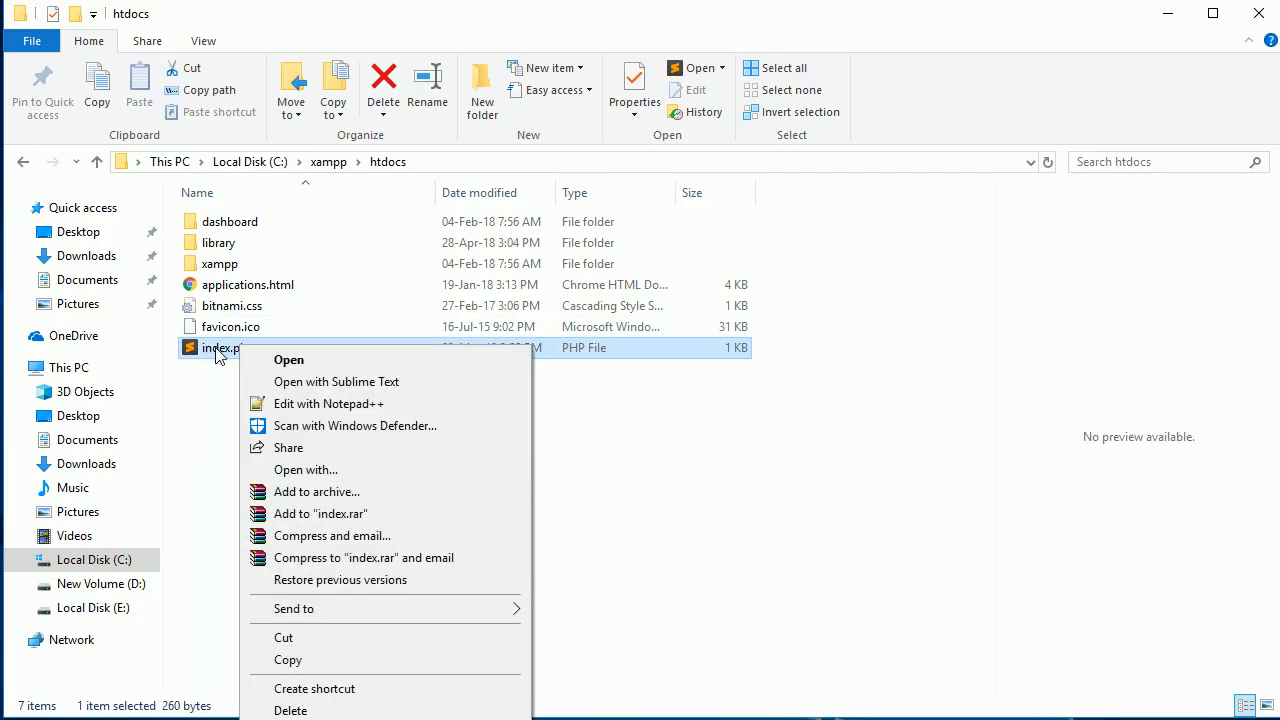
pyautogui.click(336, 380)
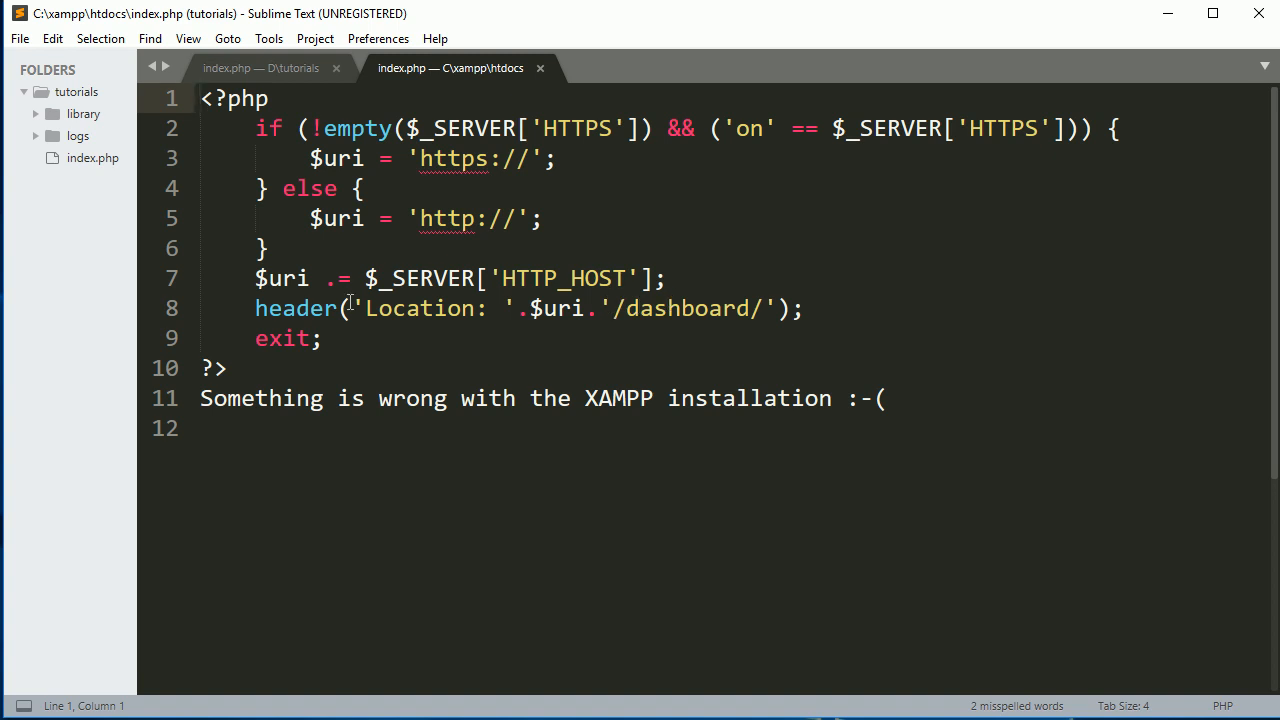
pyautogui.moveTo(256, 278); pyautogui.dragTo(324, 338)
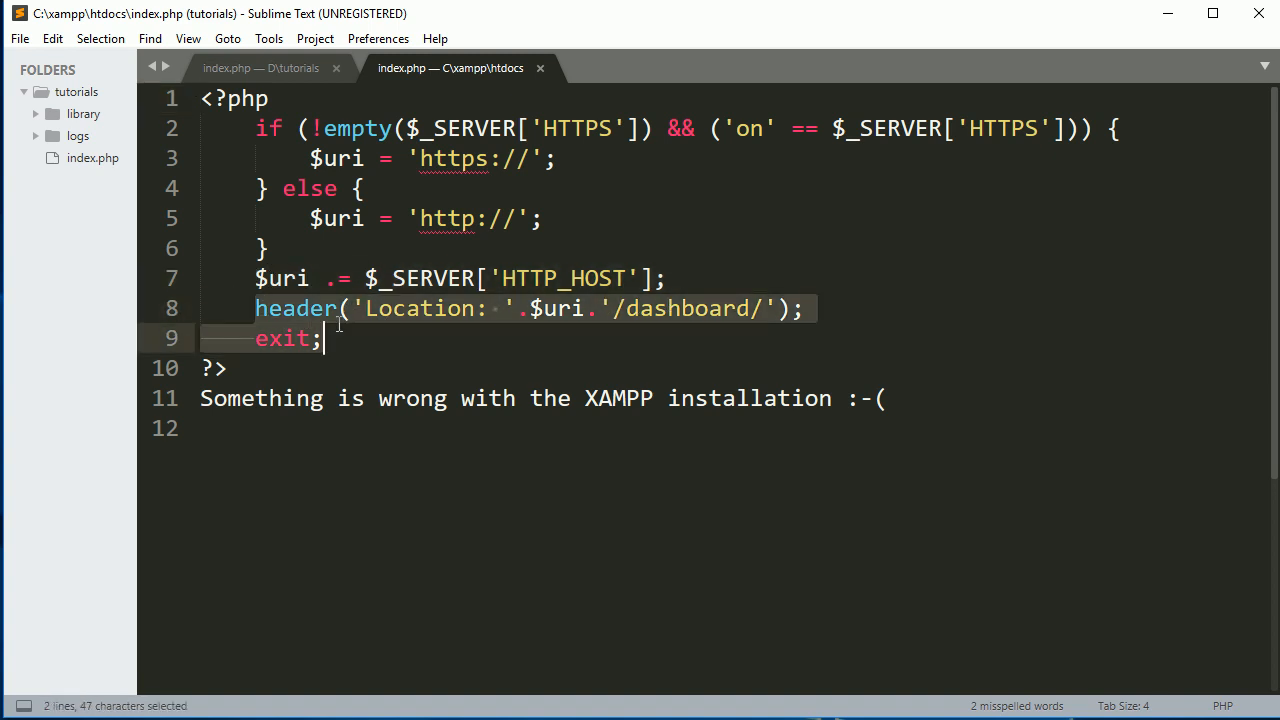
pyautogui.press('ctrl+/')
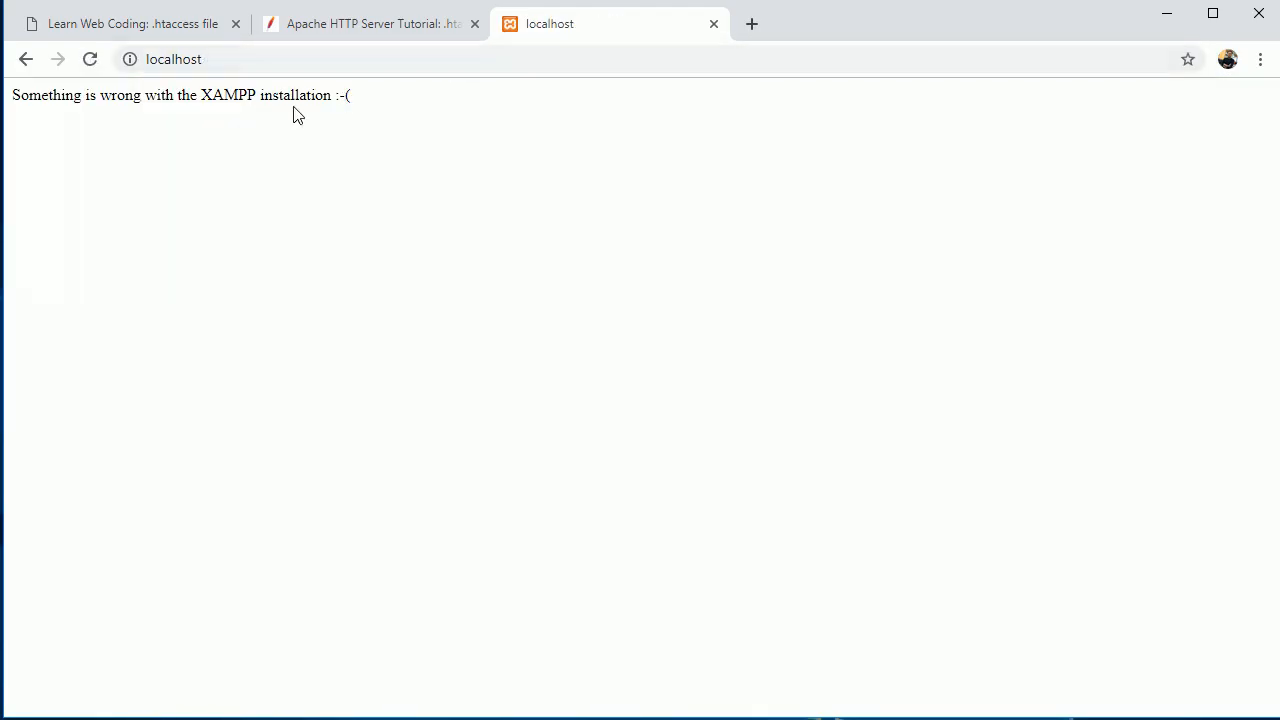
# Go over the 'Something is wrong with the XAMPP installation' message on localhost
pyautogui.tripleClick(180, 94)
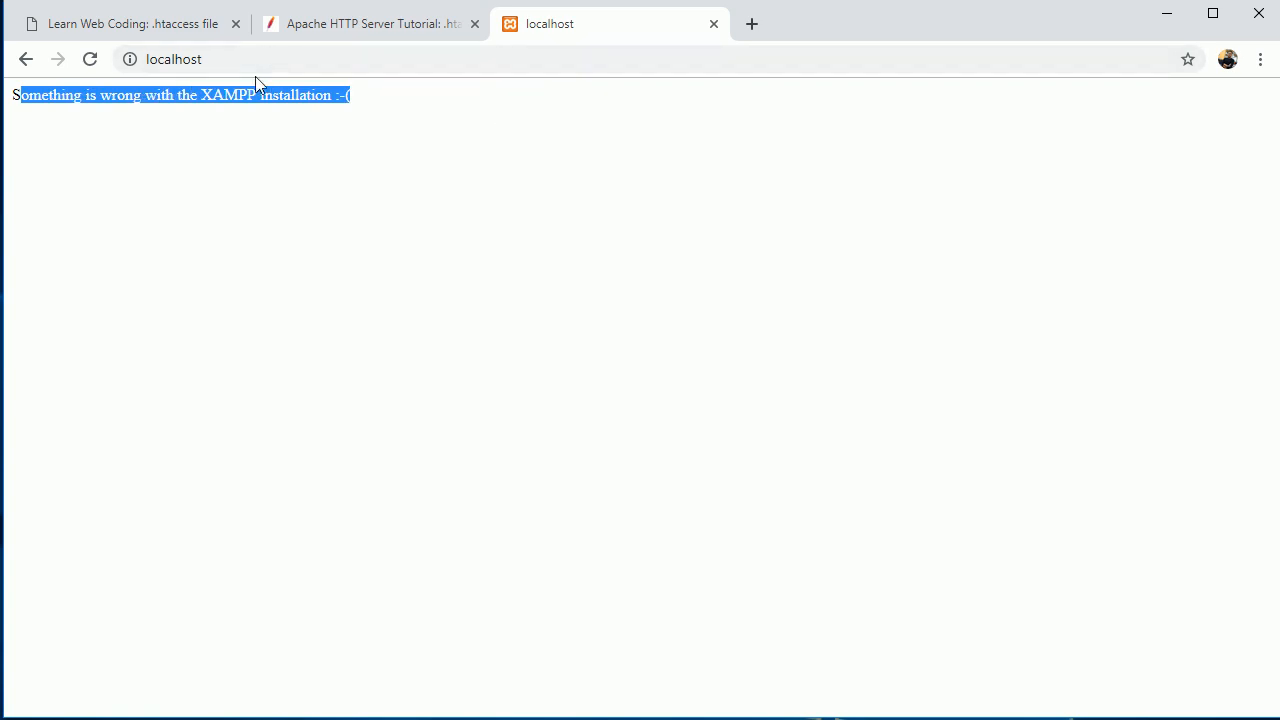
pyautogui.click(300, 136)
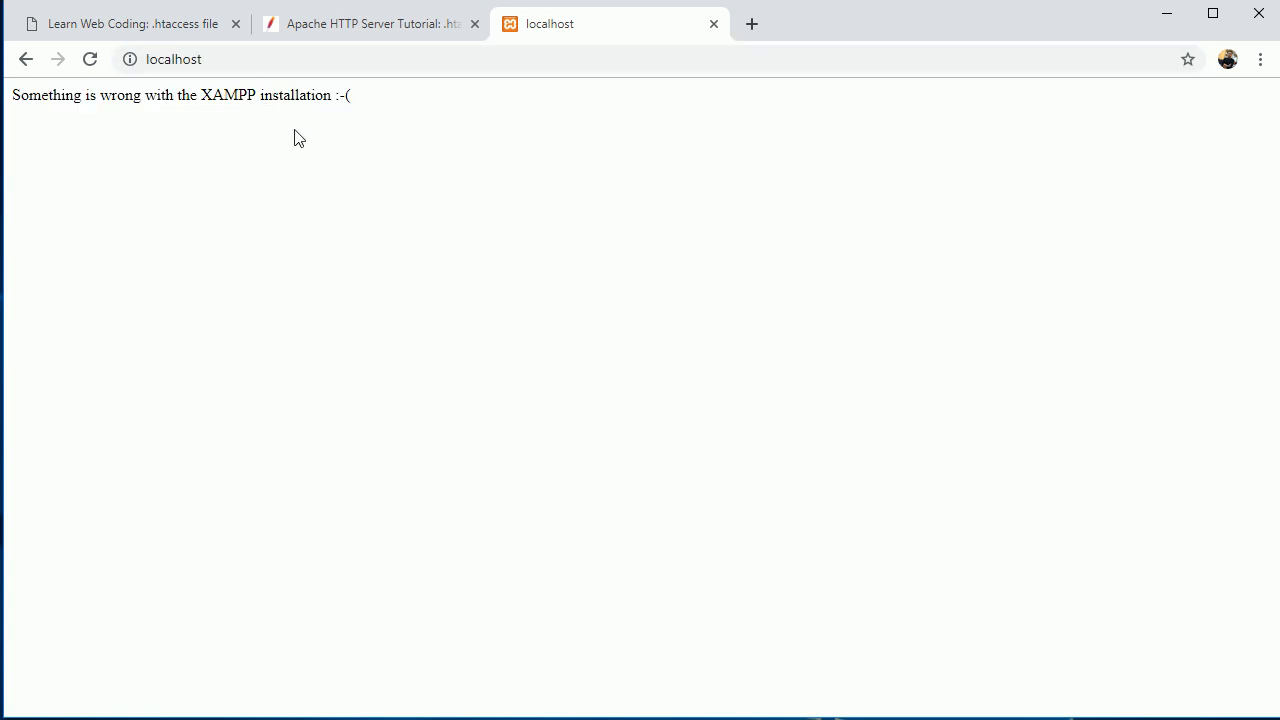
pyautogui.moveTo(400, 96)
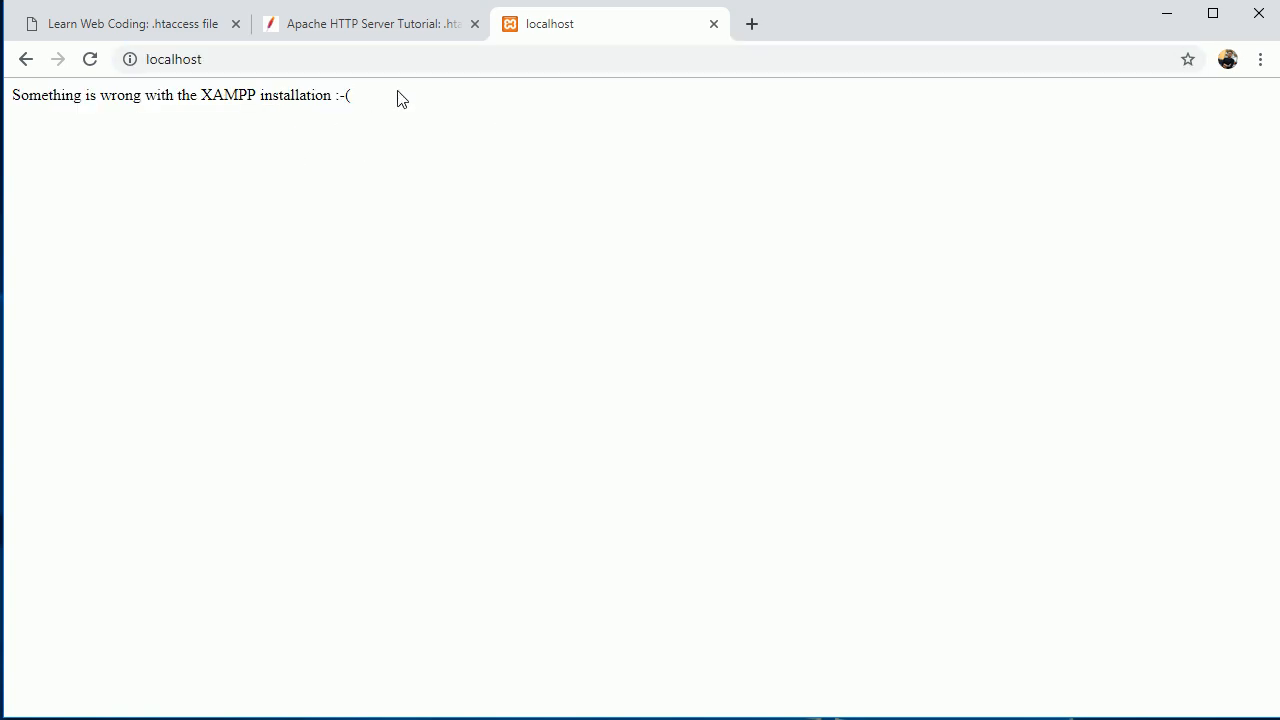
pyautogui.moveTo(500, 168)
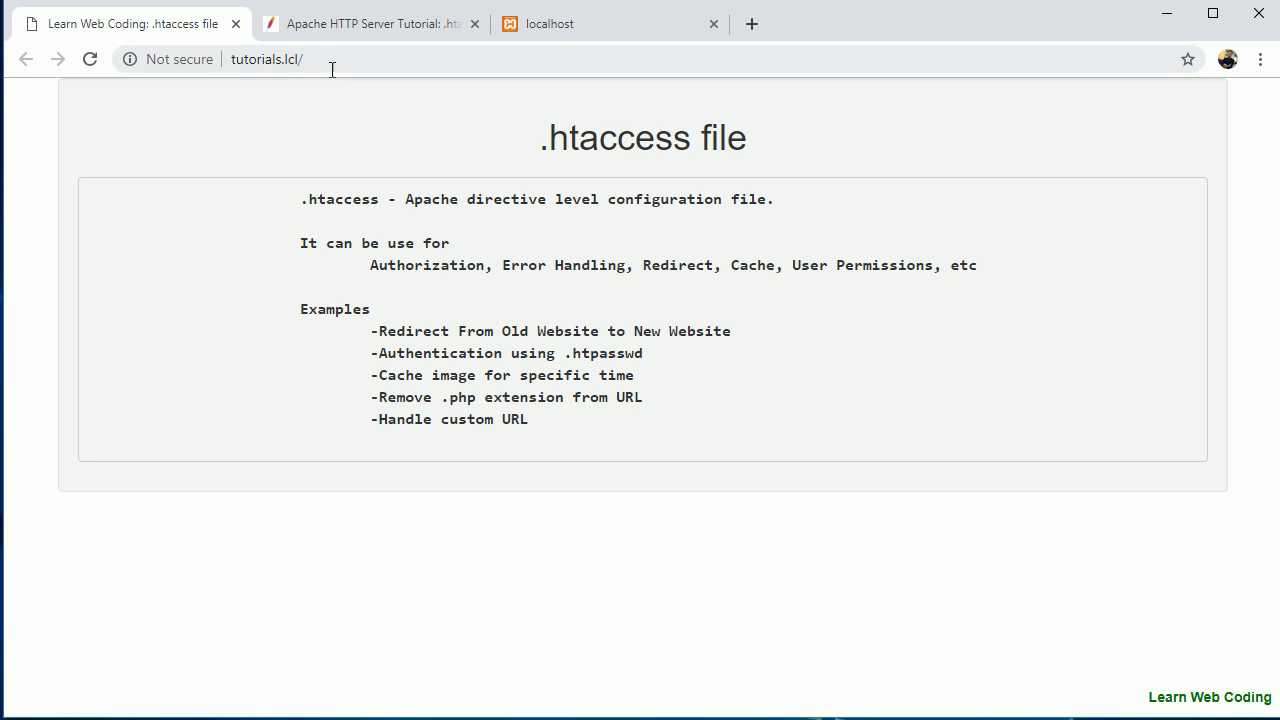
pyautogui.moveTo(248, 140)
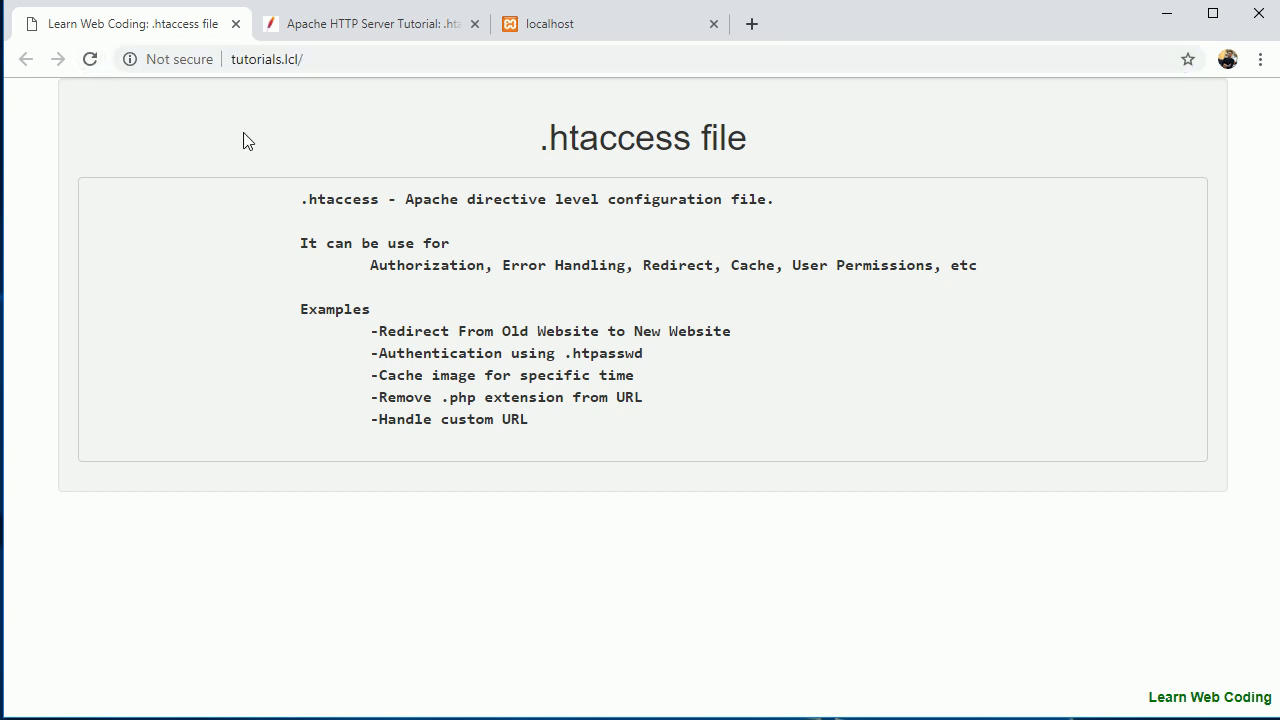
pyautogui.moveTo(608, 614)
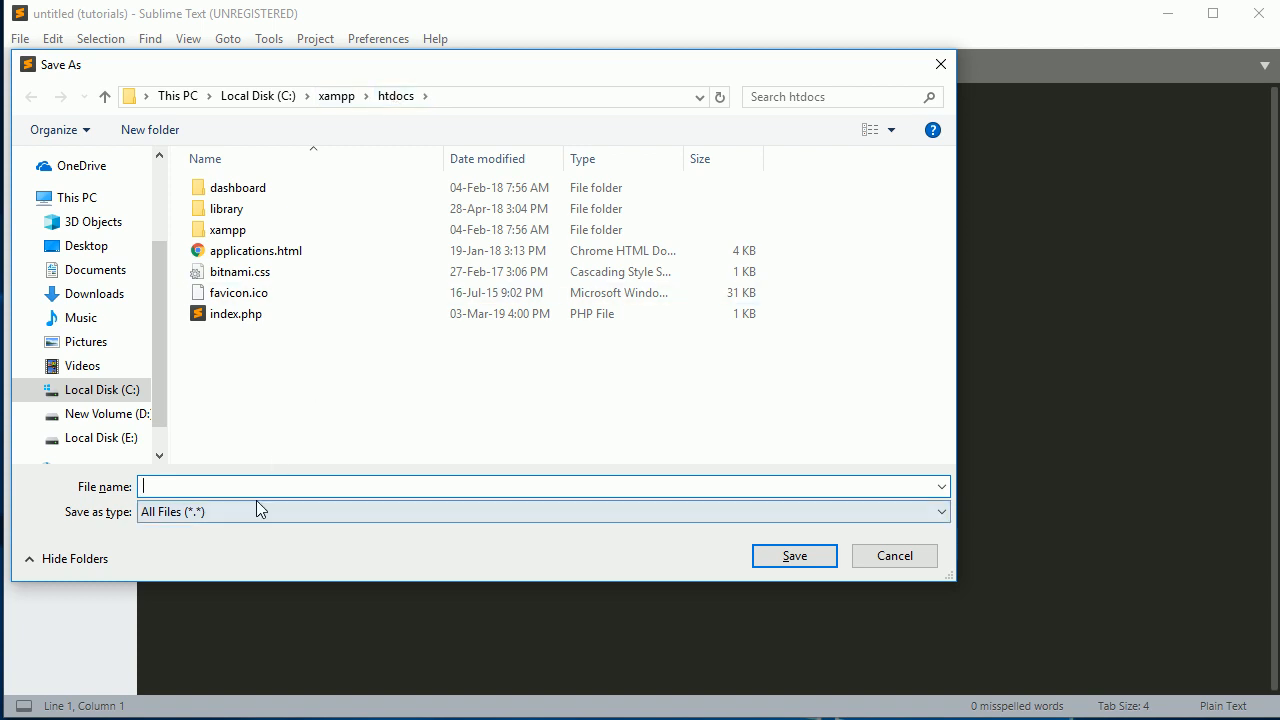
# Start a new .htaccess file with RewriteEngine On, dismissing the license prompt
pyautogui.write('.ht')
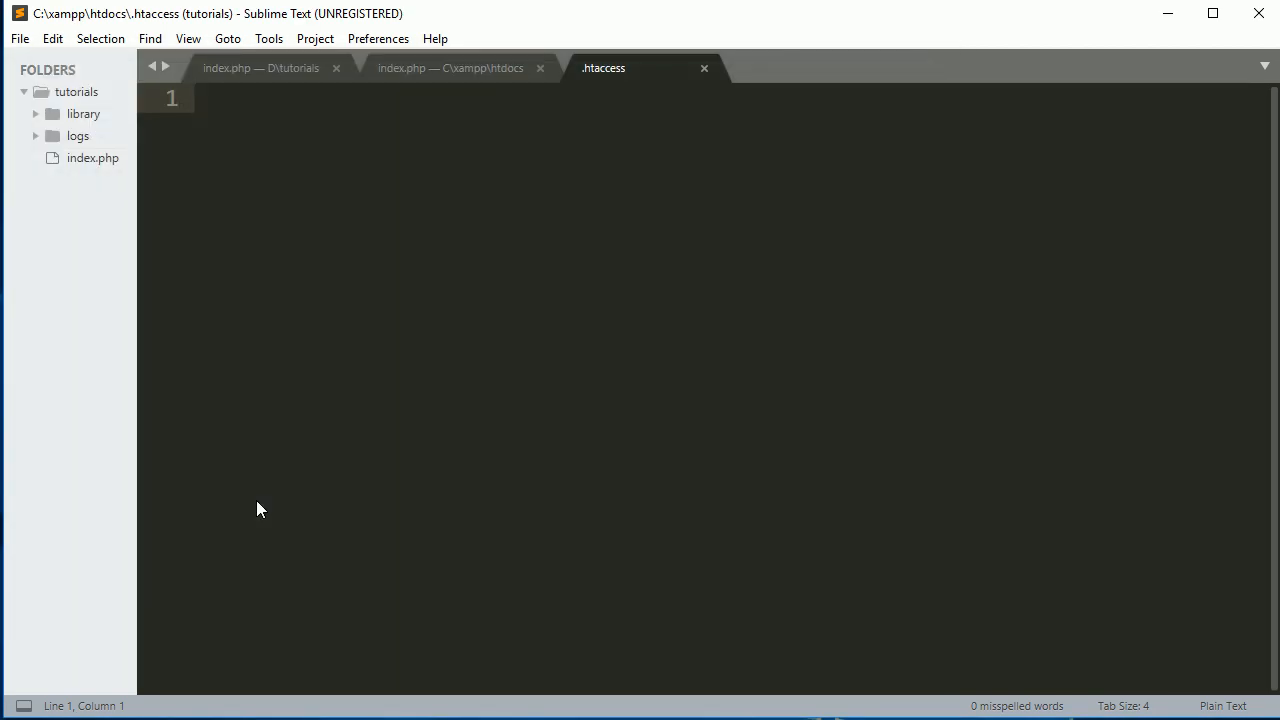
pyautogui.write('Re')
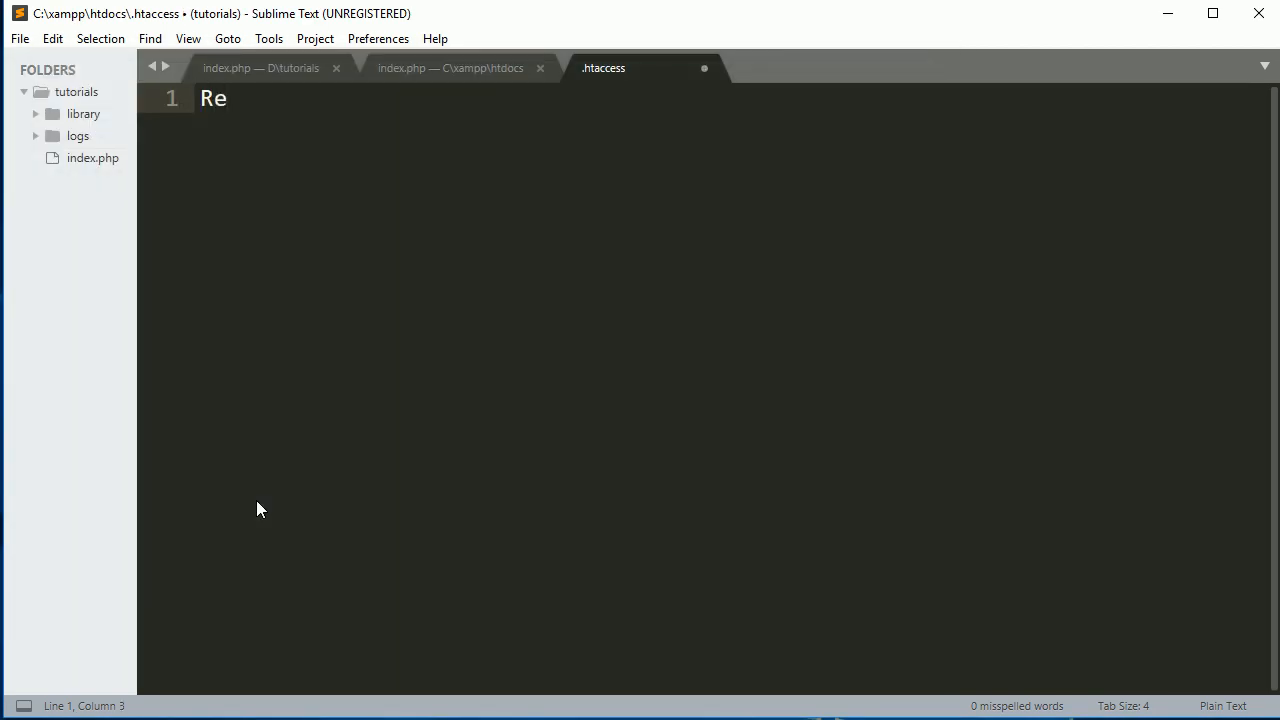
pyautogui.write('wri')
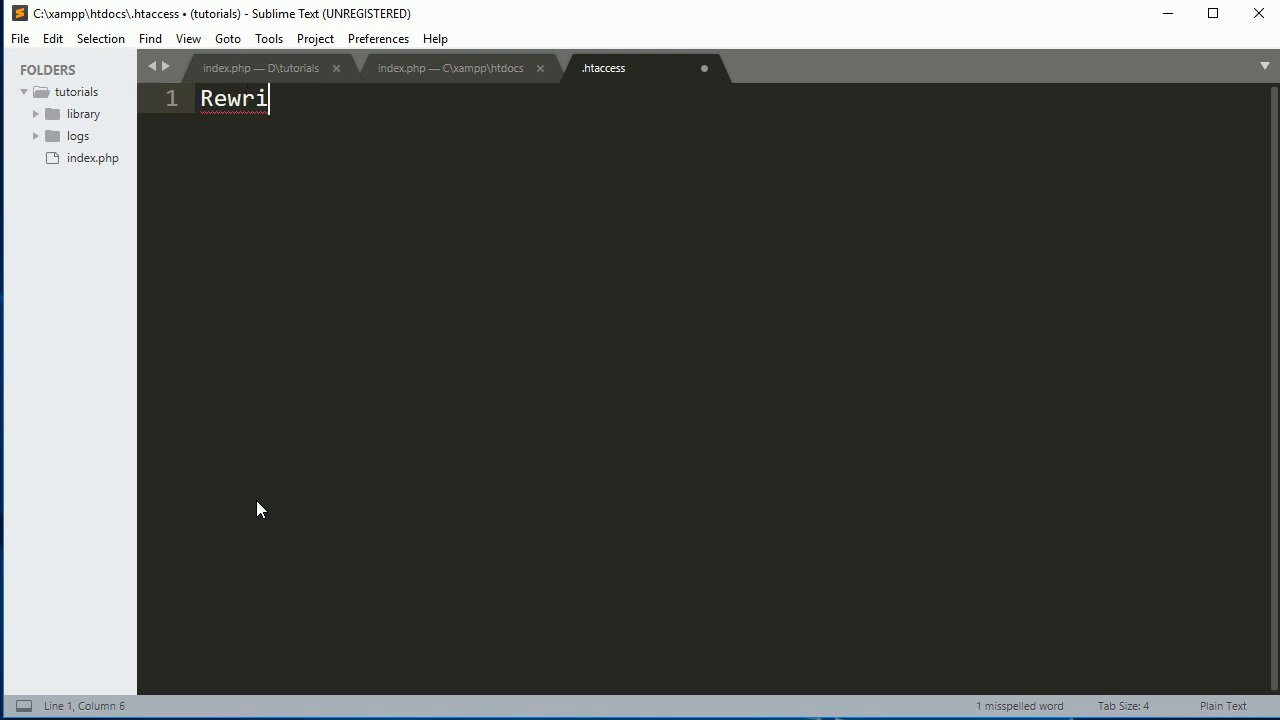
pyautogui.write('teEng')
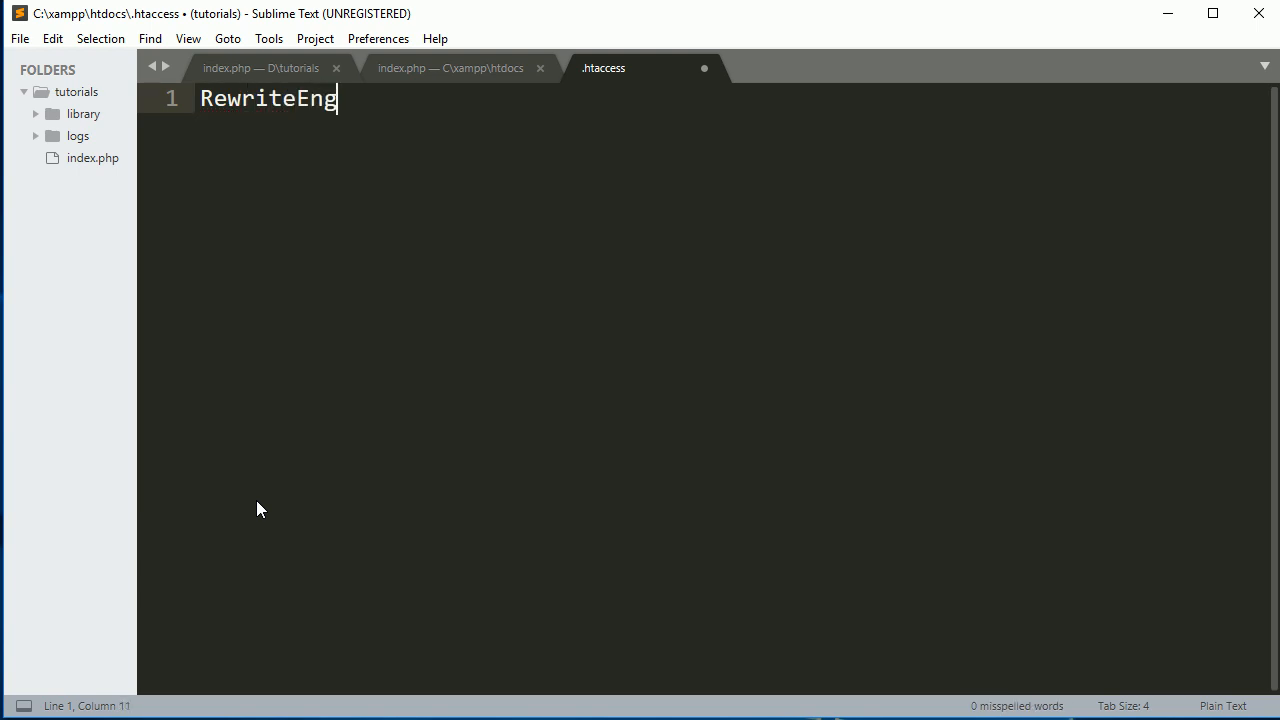
pyautogui.write('ine On')
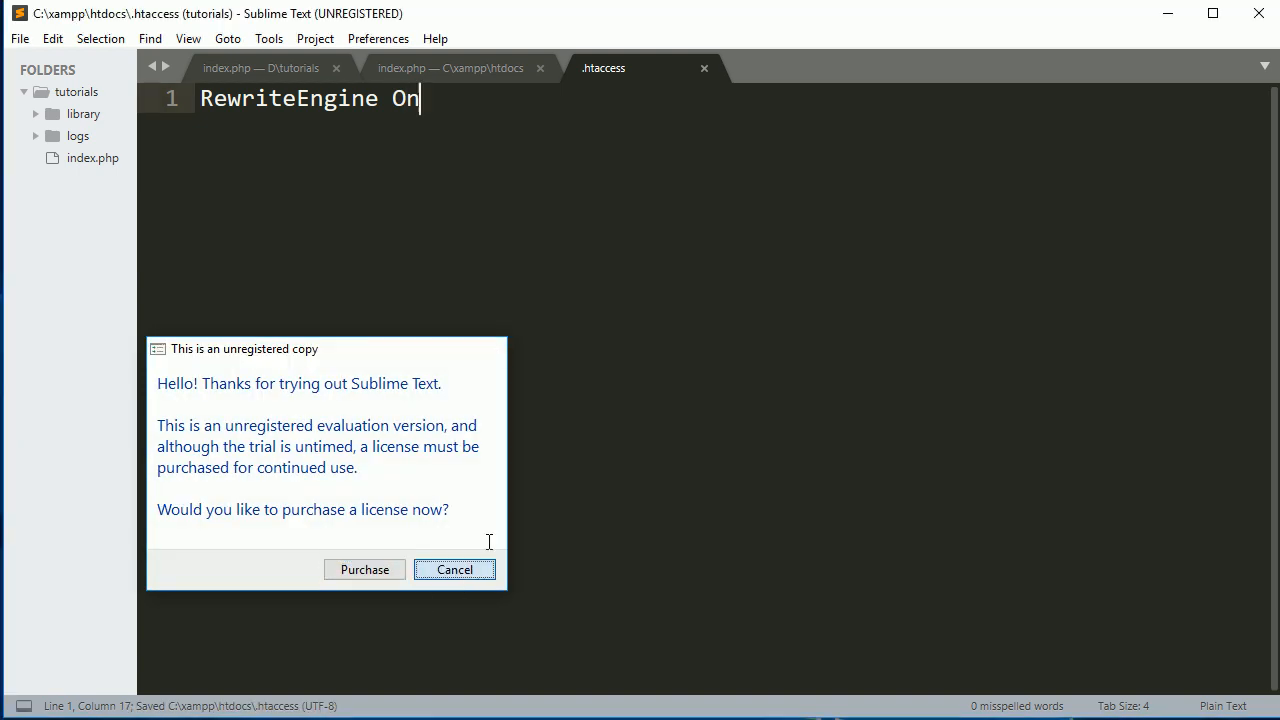
pyautogui.click(454, 568)
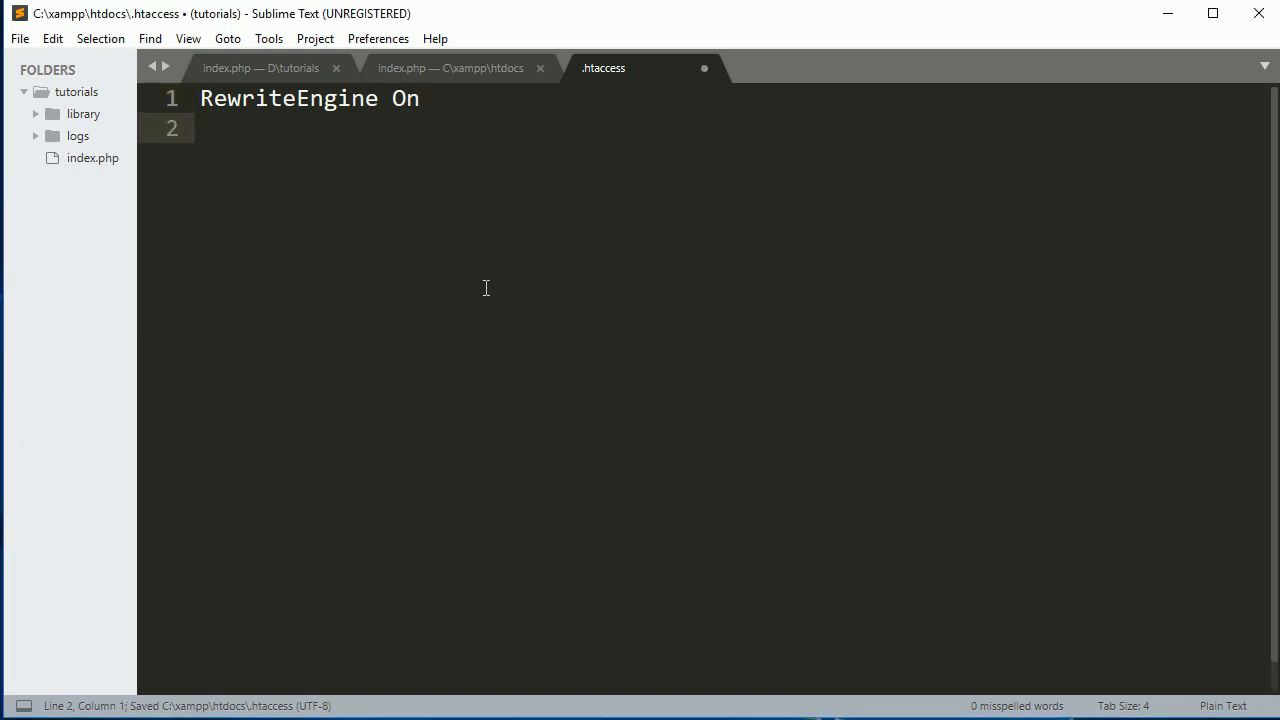
pyautogui.write('Red')
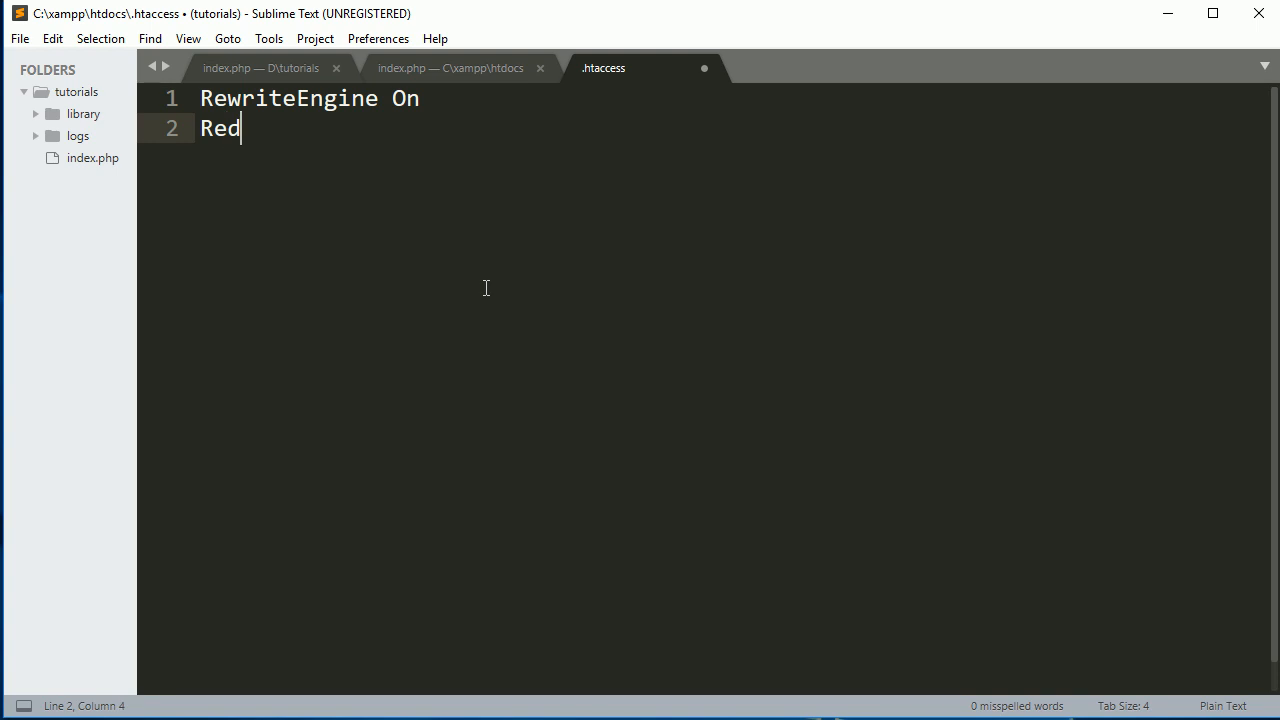
pyautogui.write('irect')
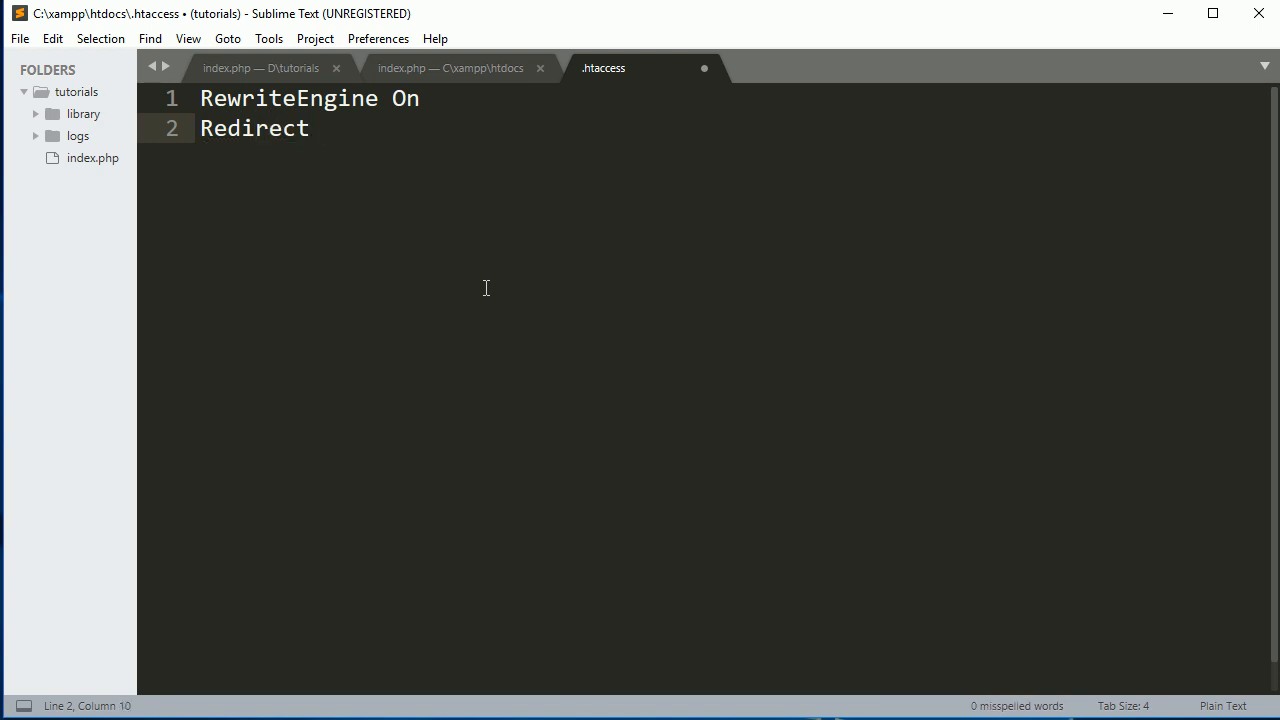
pyautogui.write('301')
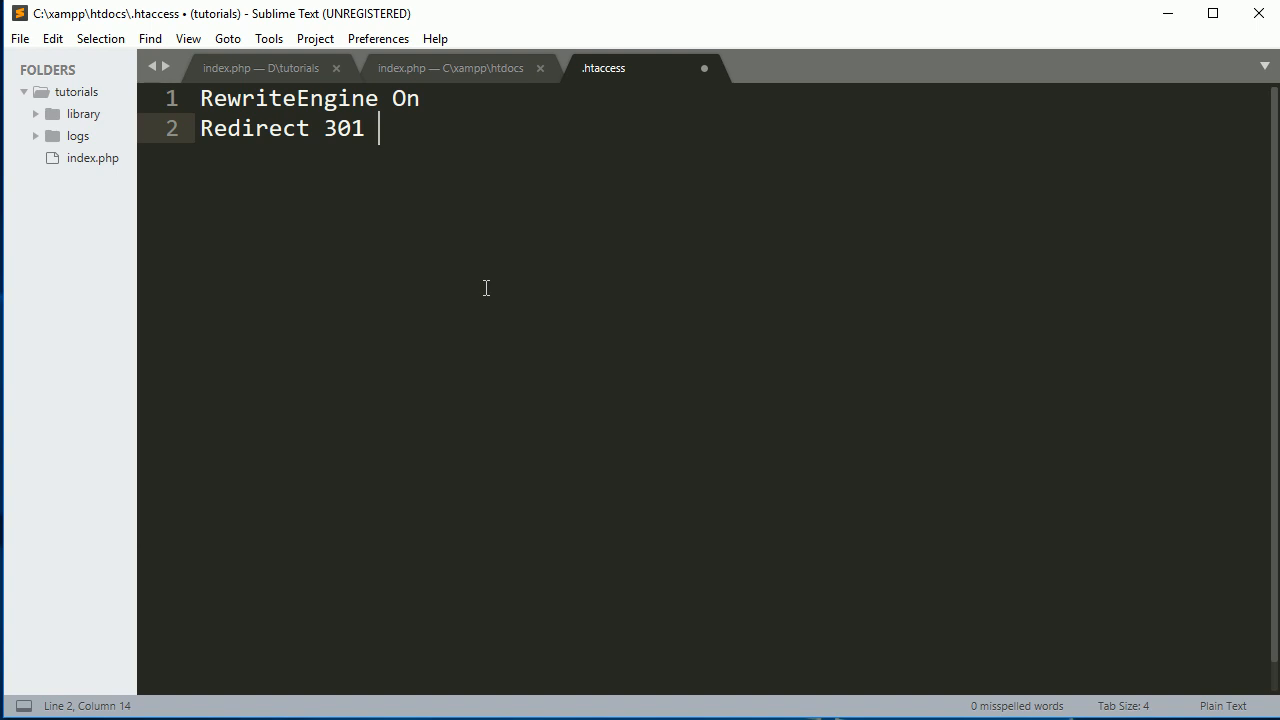
pyautogui.write('/')
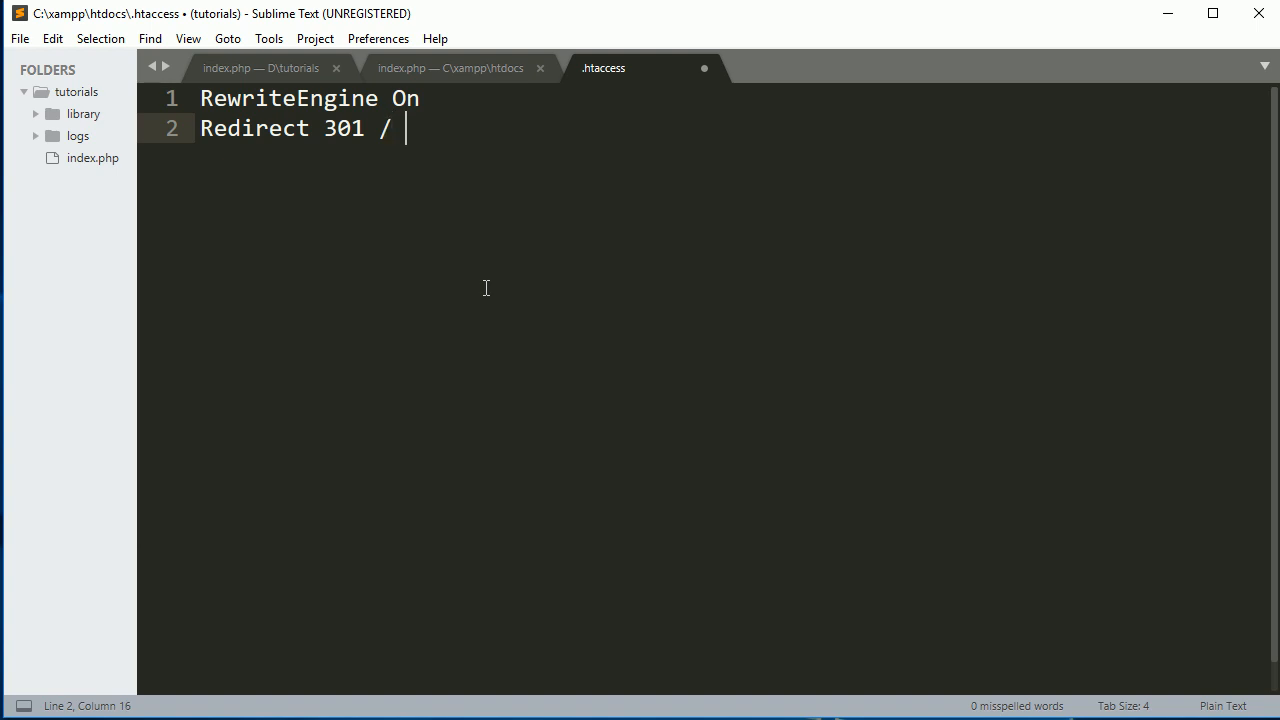
pyautogui.write('http')
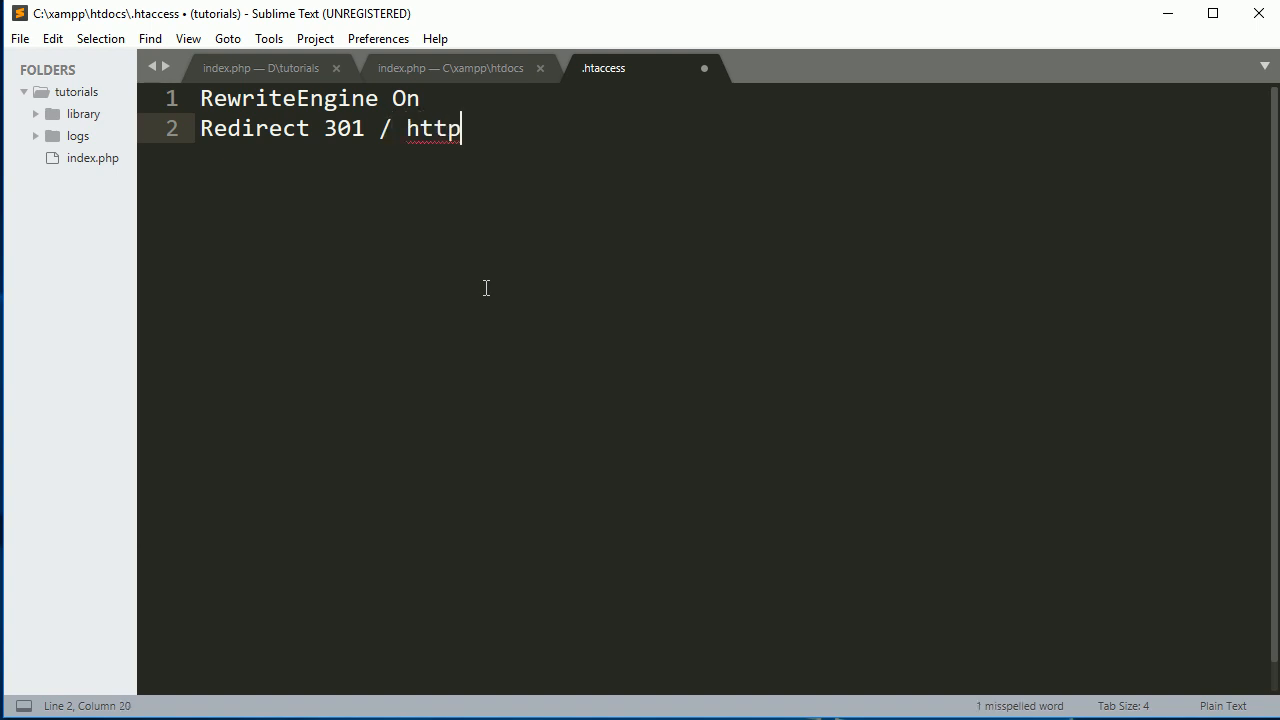
pyautogui.write(':.')
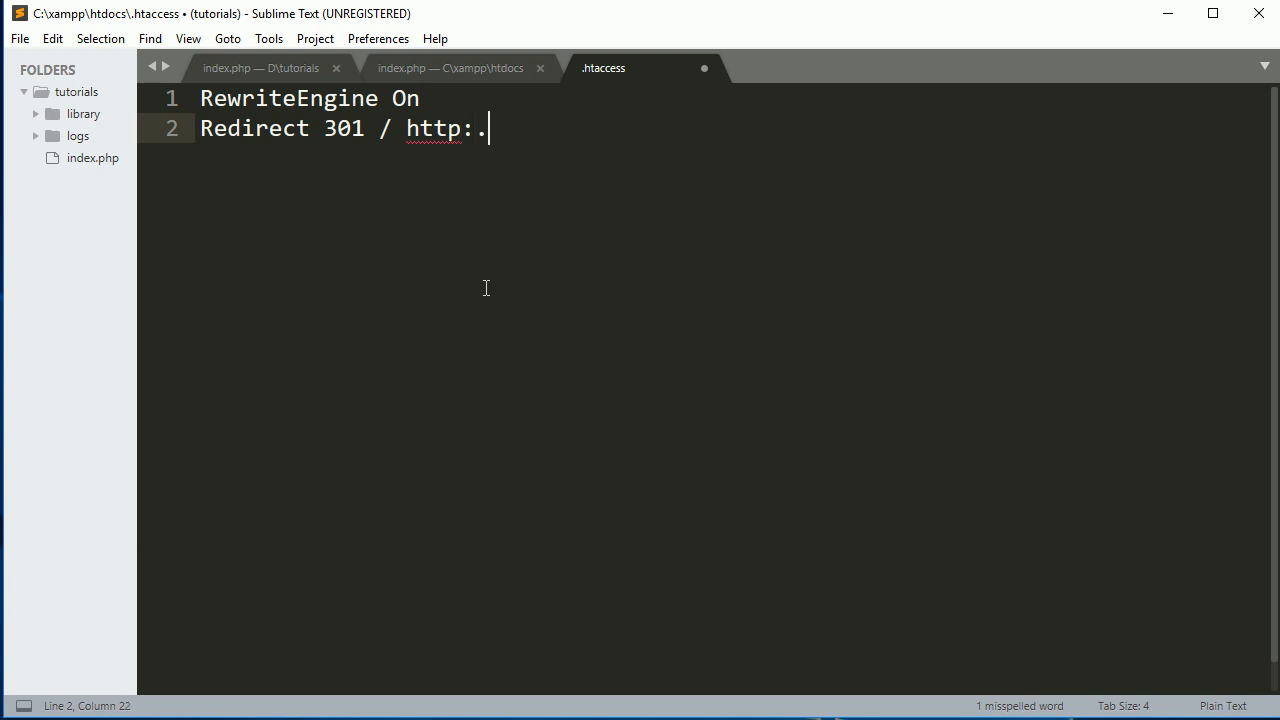
pyautogui.write('//')
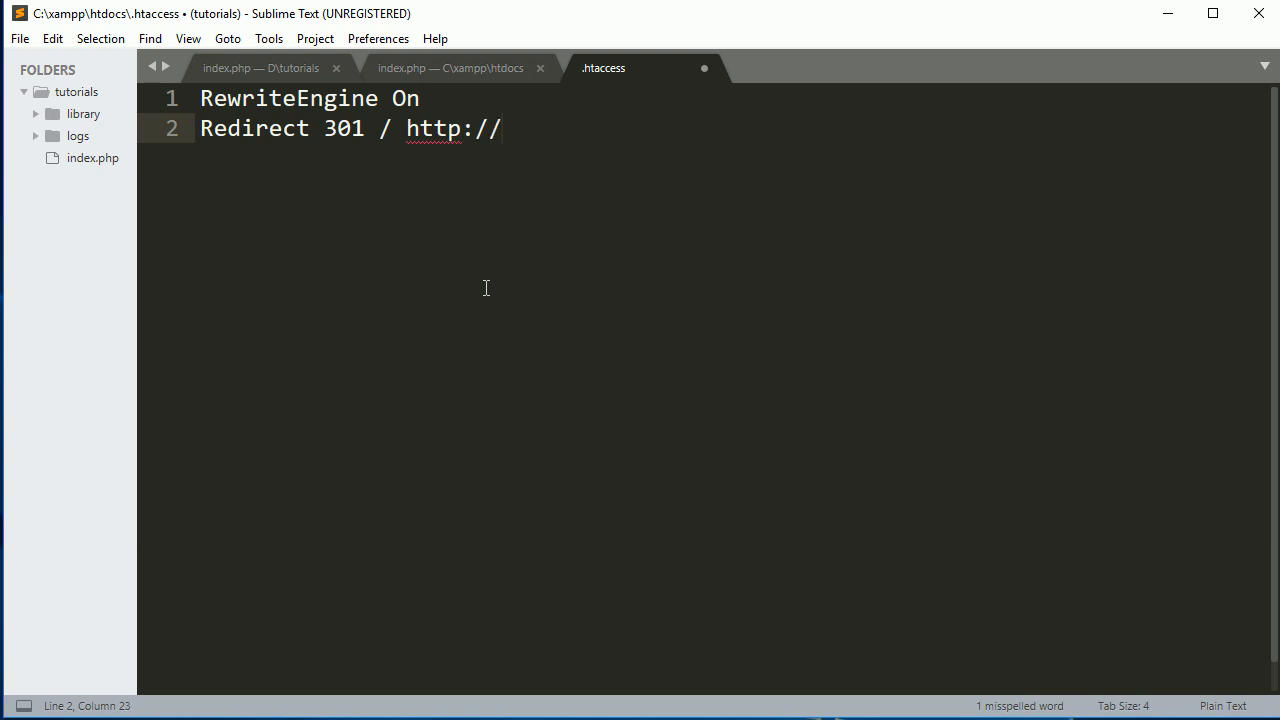
pyautogui.write('tutorial')
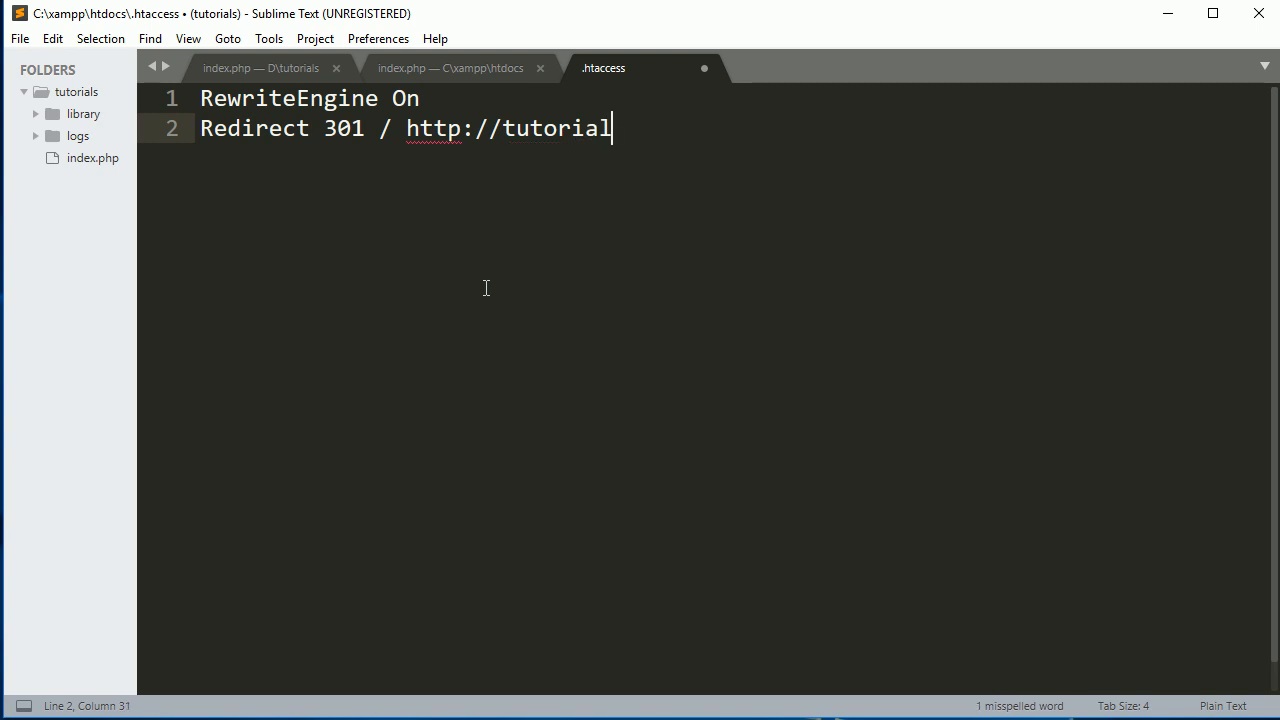
pyautogui.write('s.lcl')
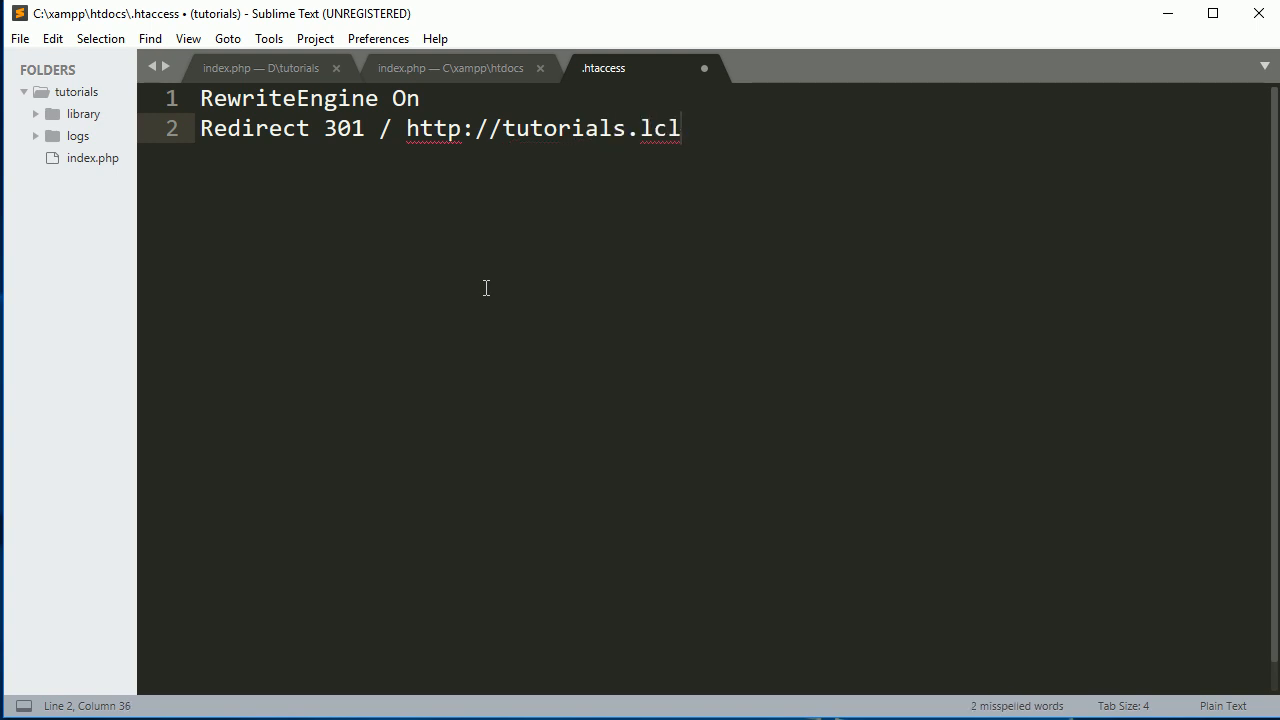
pyautogui.press('ctrl+s')
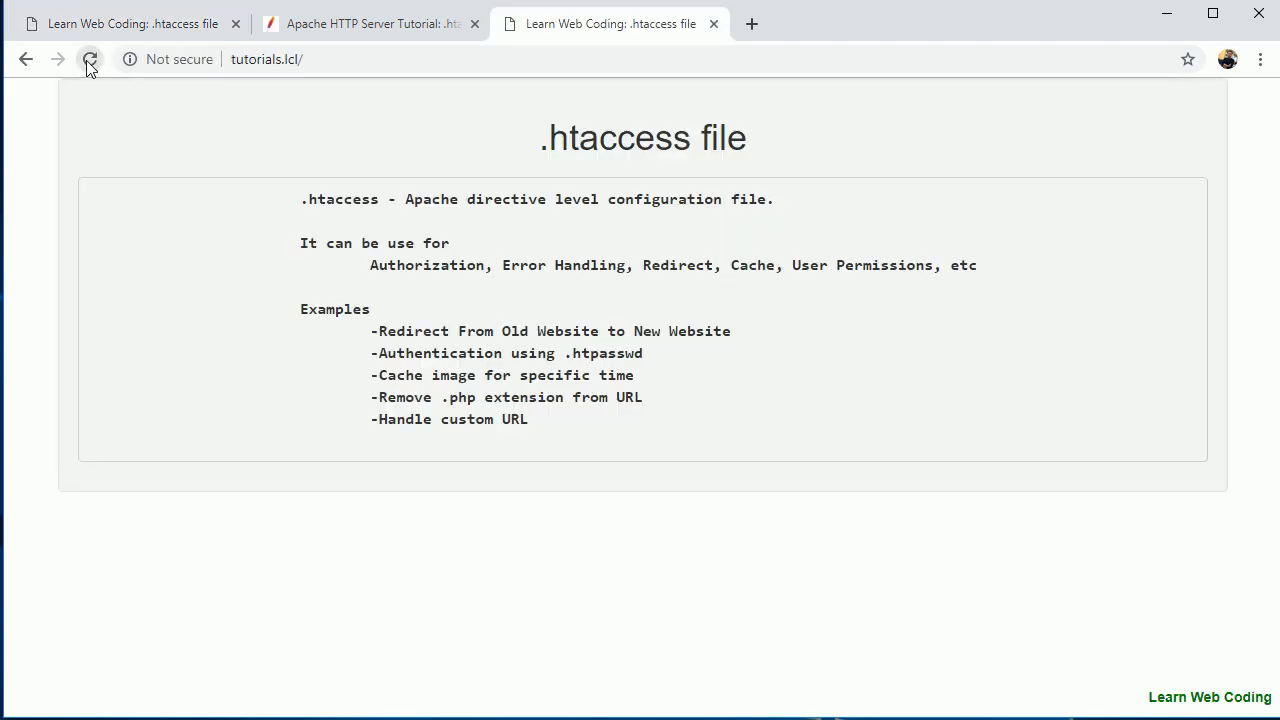
pyautogui.click(268, 60)
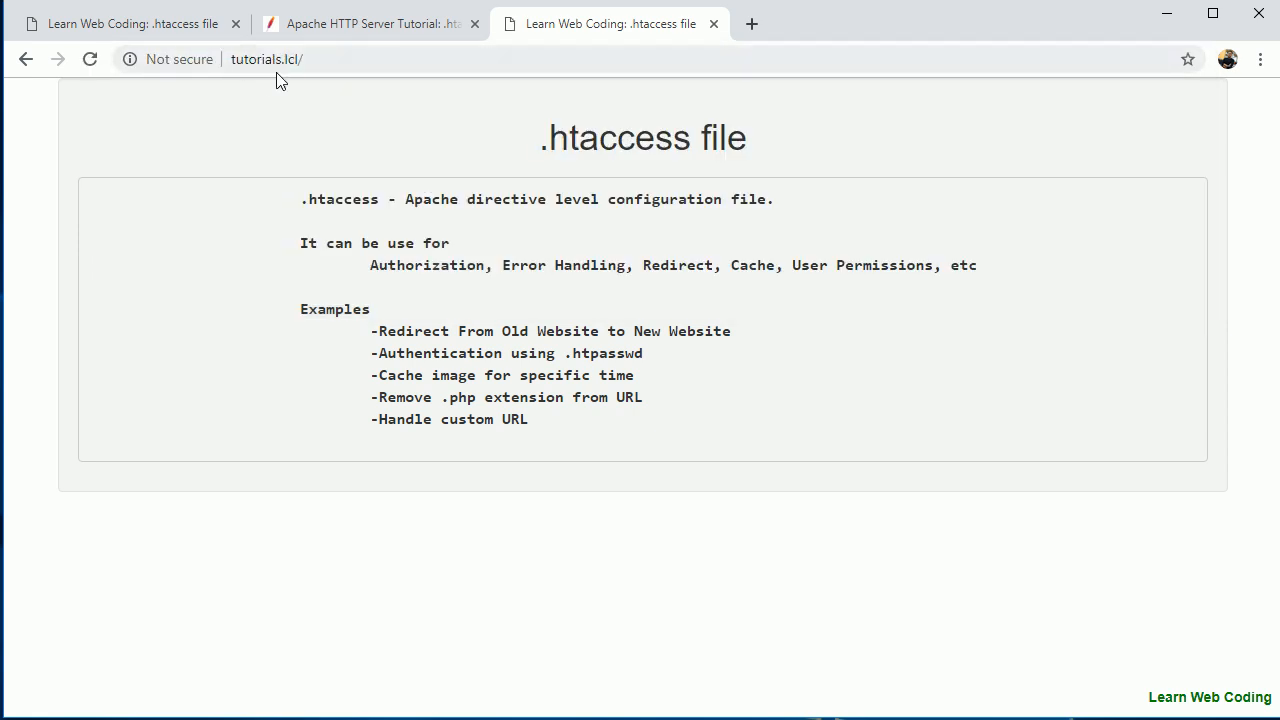
pyautogui.moveTo(388, 168)
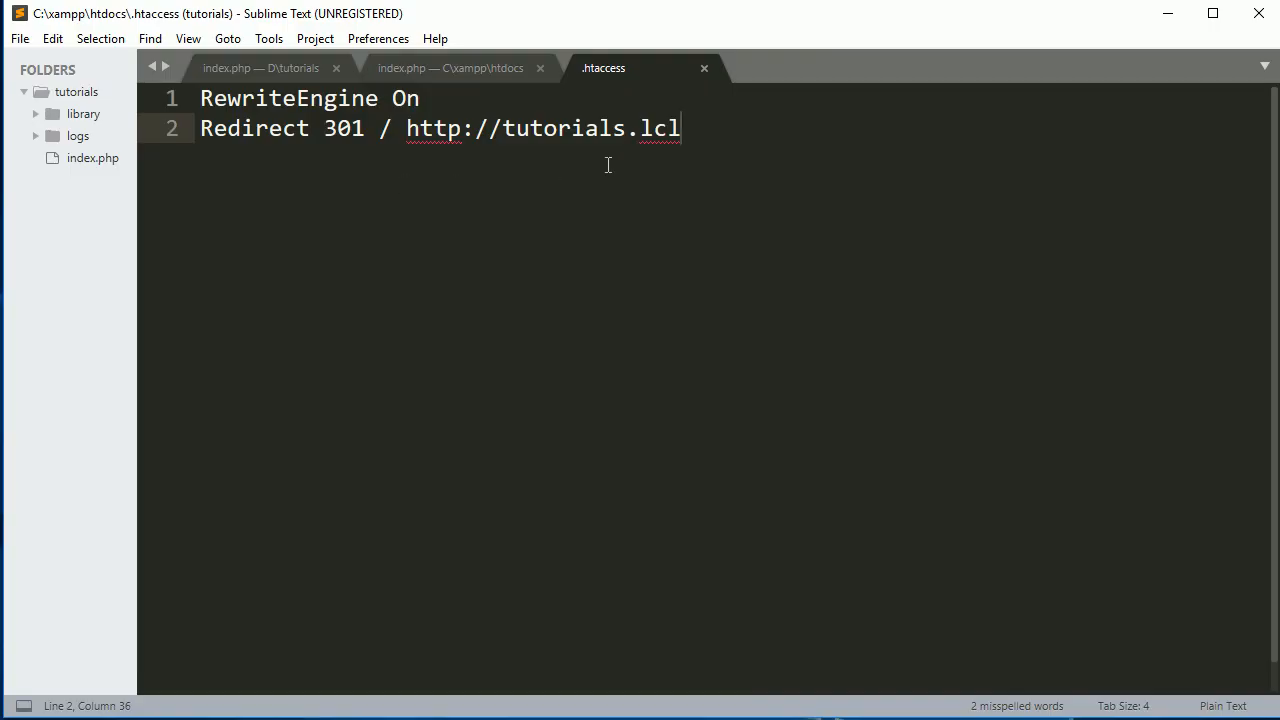
pyautogui.moveTo(692, 160)
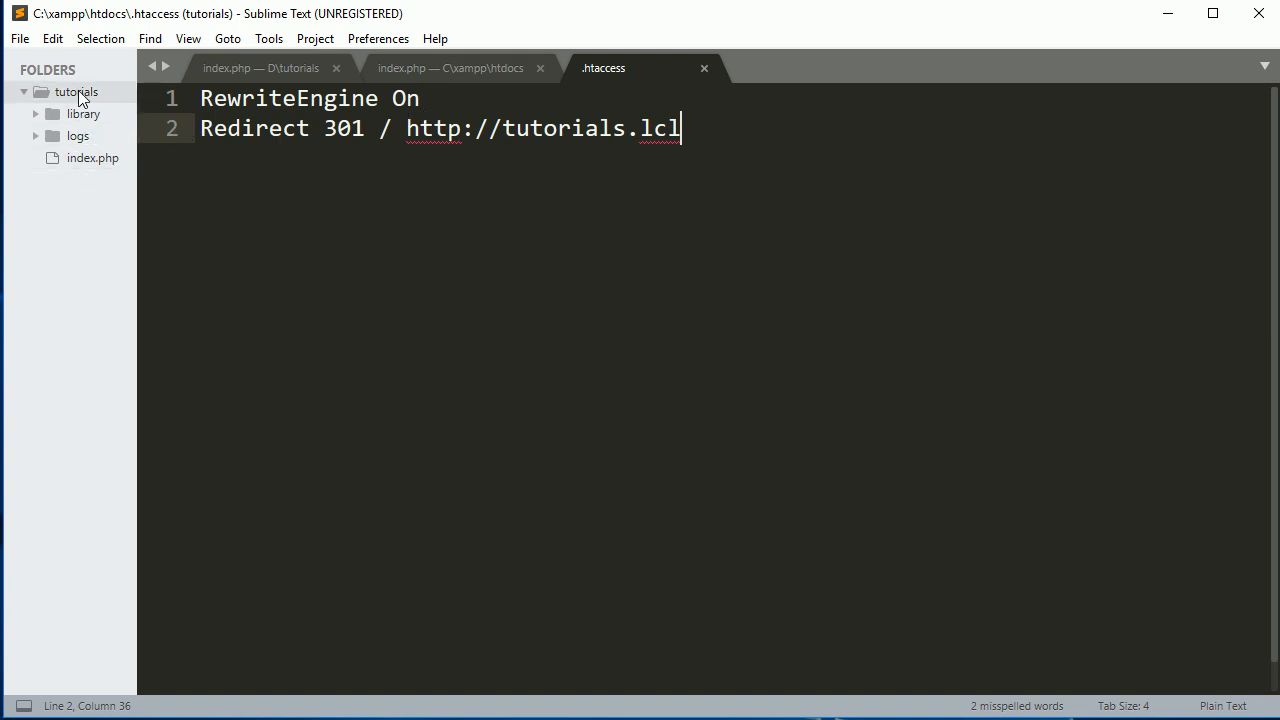
pyautogui.moveTo(92, 158)
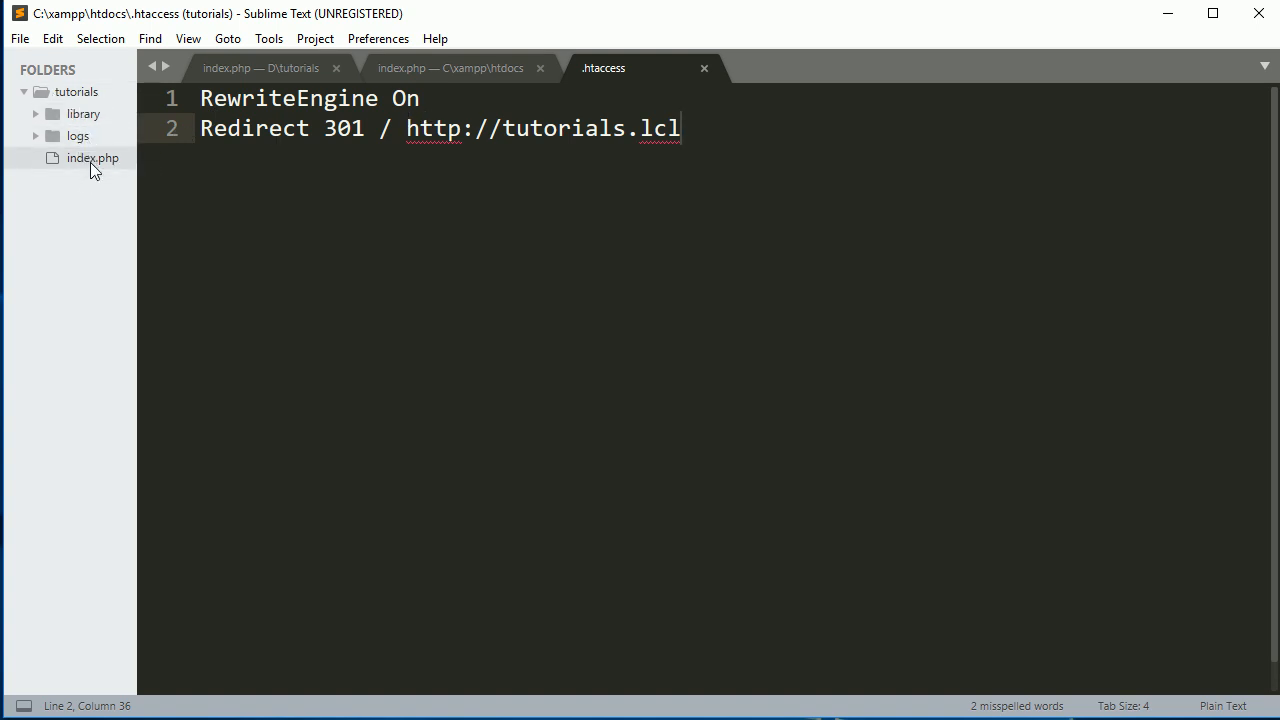
# Check the tutorials project folder via index.php, then return to the .htaccess file
pyautogui.click(260, 68)
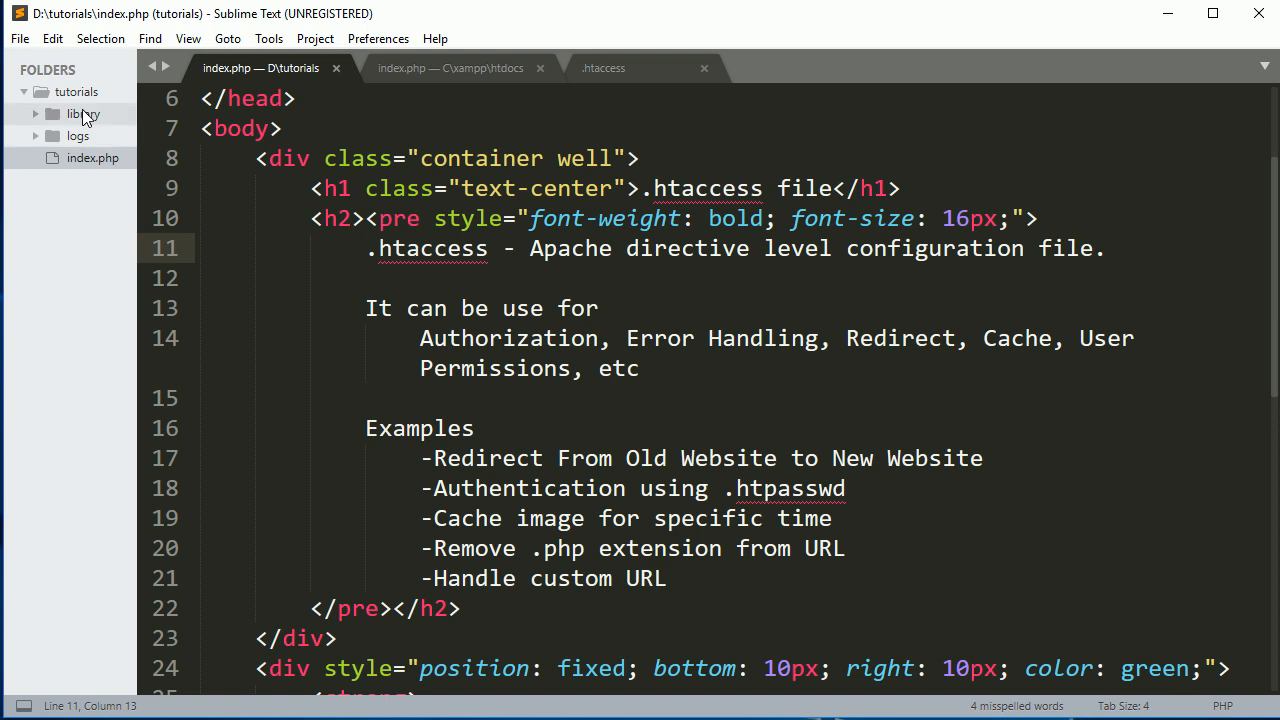
pyautogui.rightClick(76, 92)
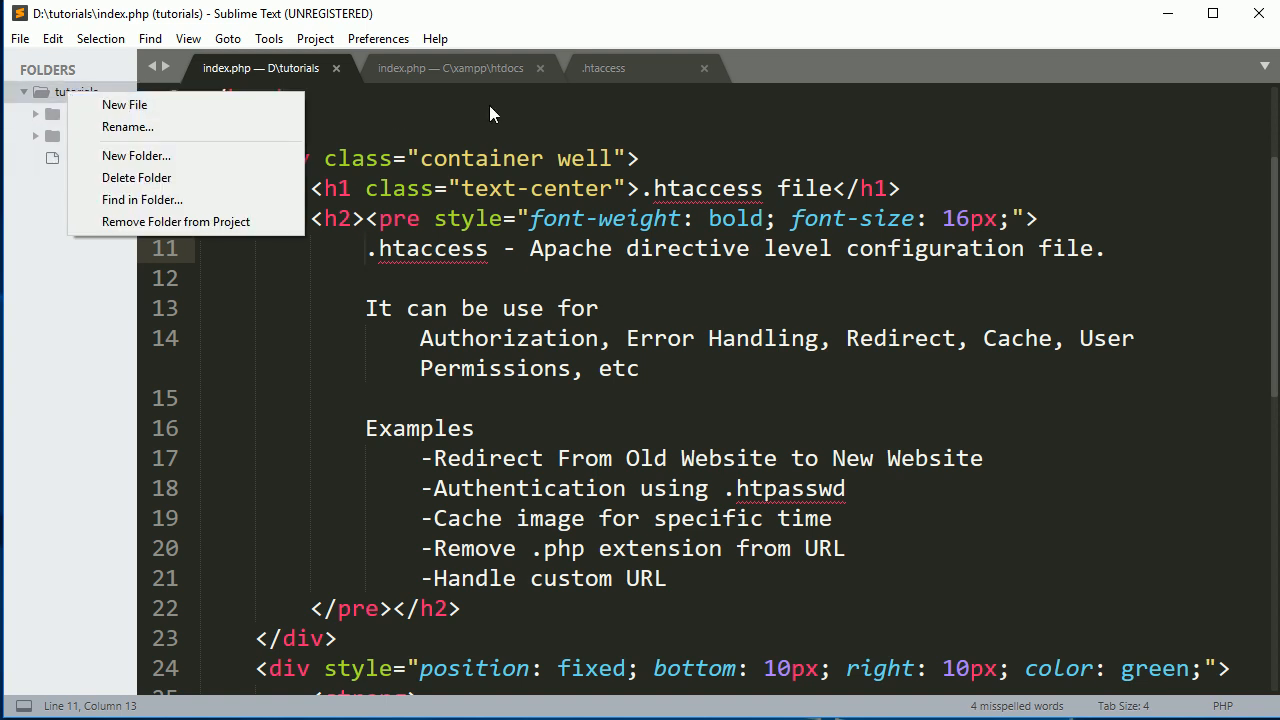
pyautogui.click(18, 38)
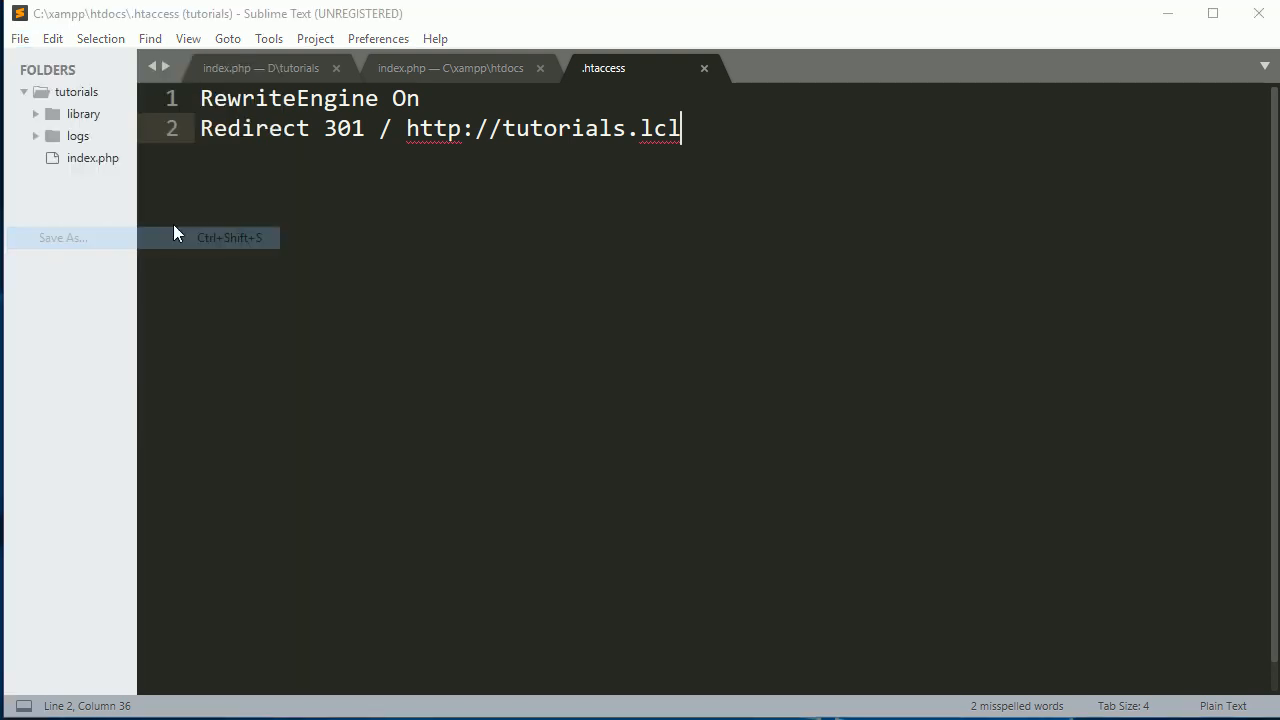
# Save .htaccess as a copy into D:\tutorials and open it from the project folder
pyautogui.click(64, 236)
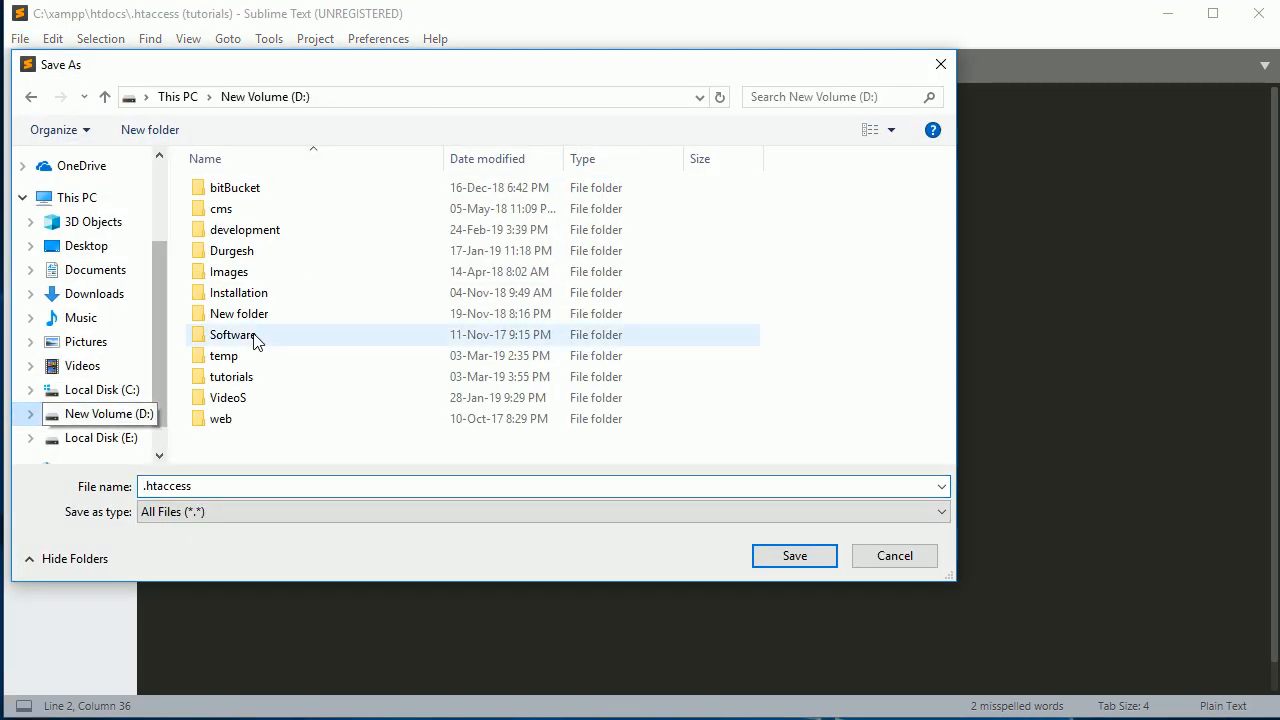
pyautogui.doubleClick(232, 376)
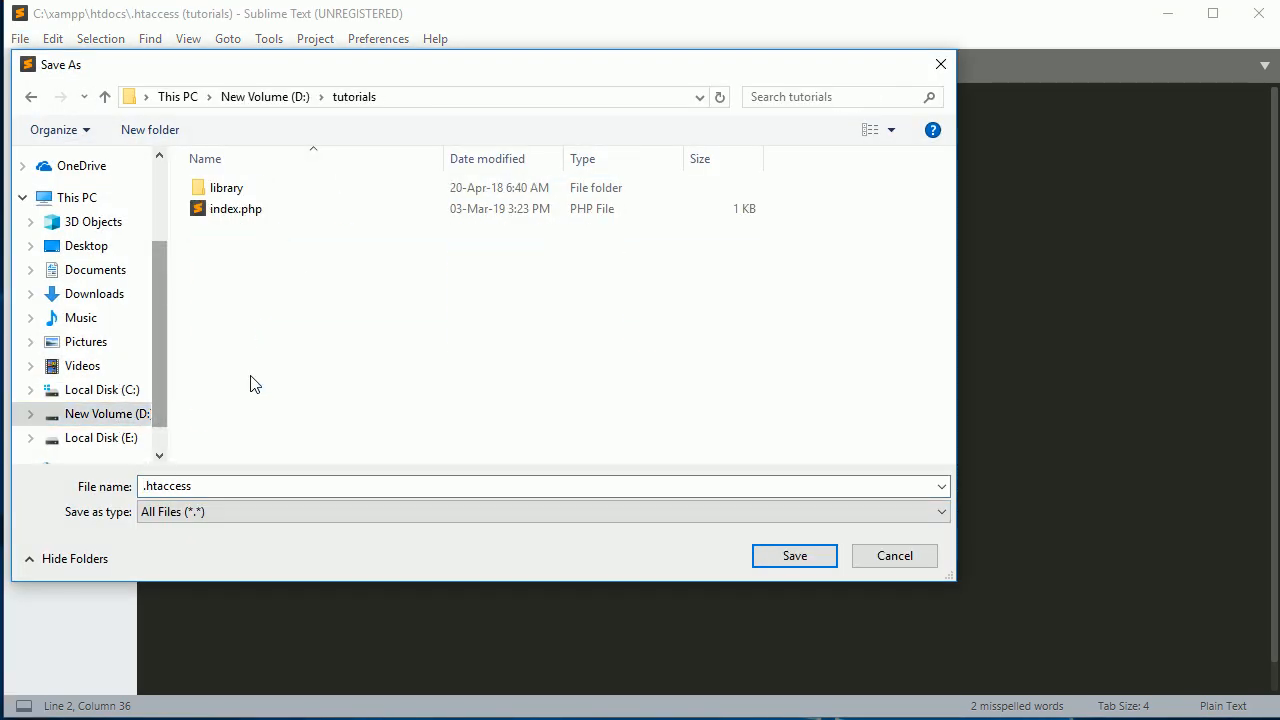
pyautogui.click(794, 556)
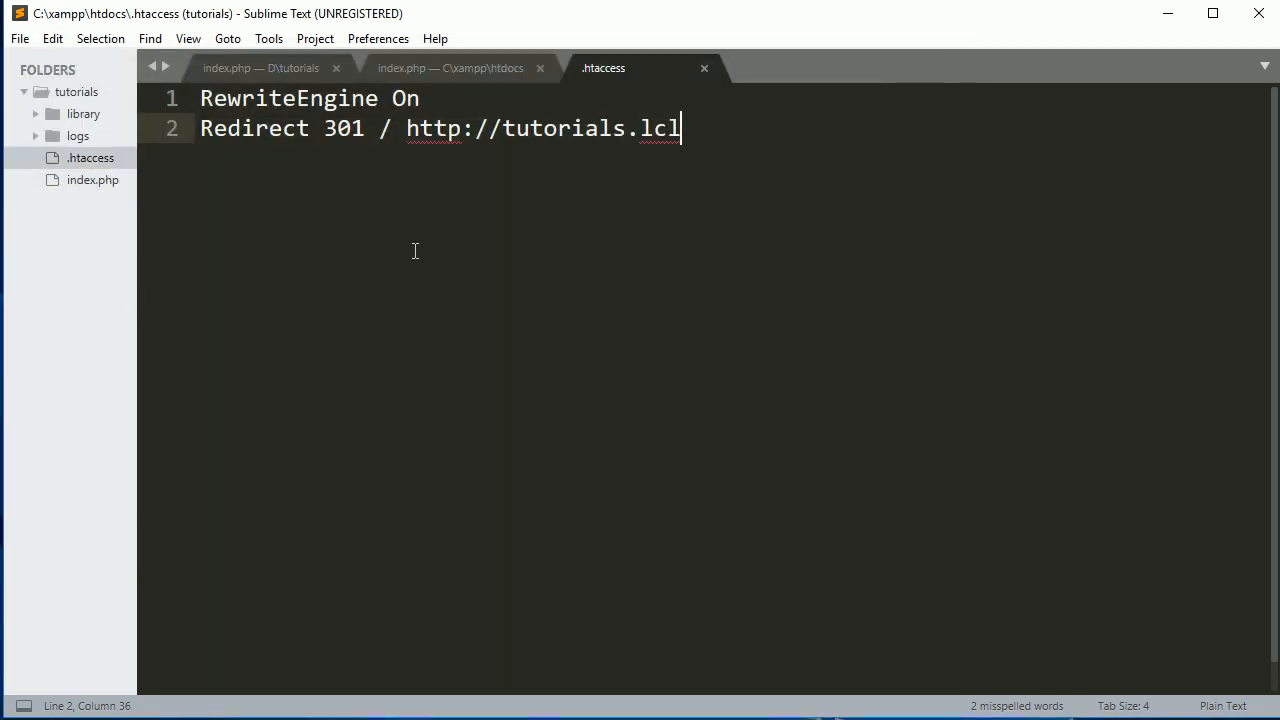
pyautogui.moveTo(92, 180)
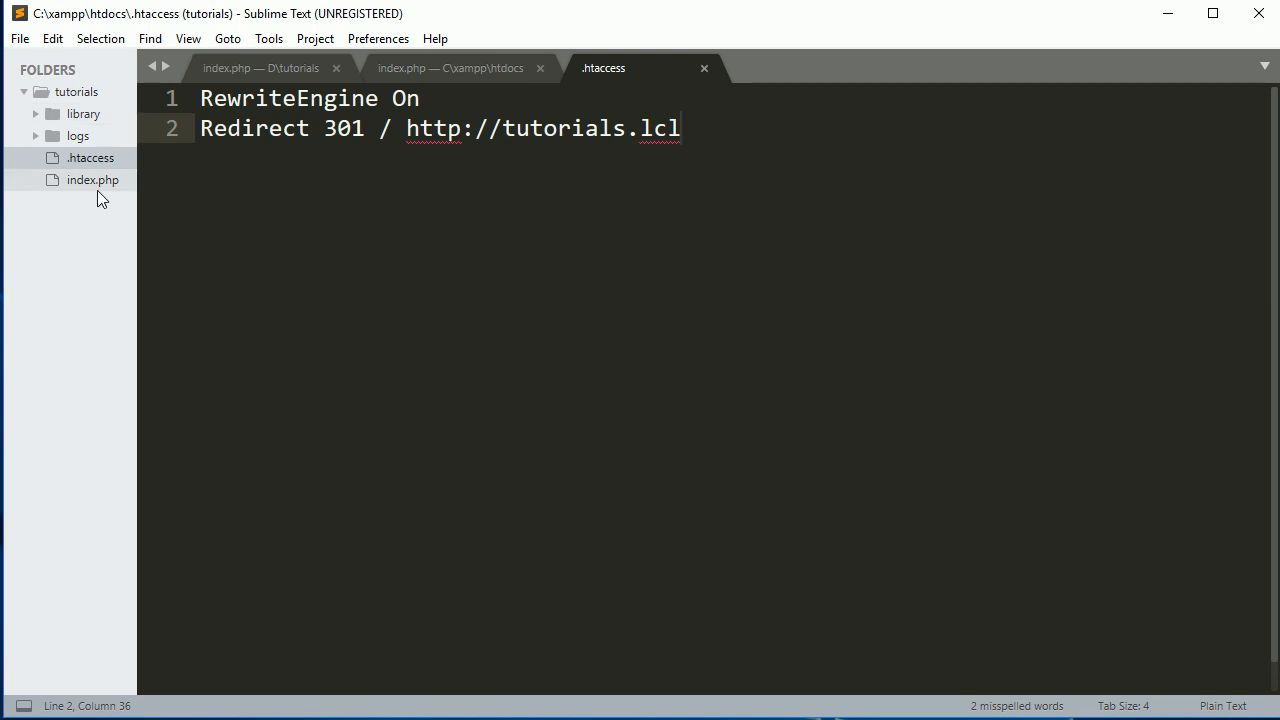
pyautogui.click(478, 128)
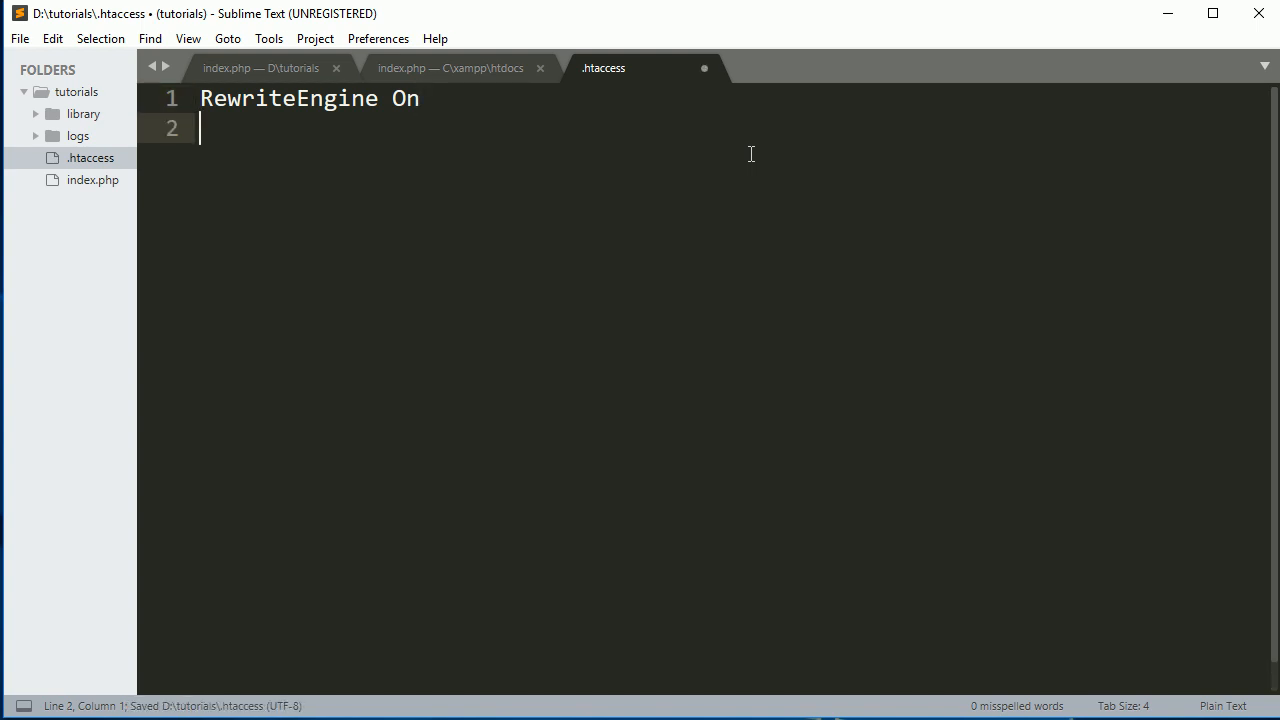
pyautogui.moveTo(410, 376)
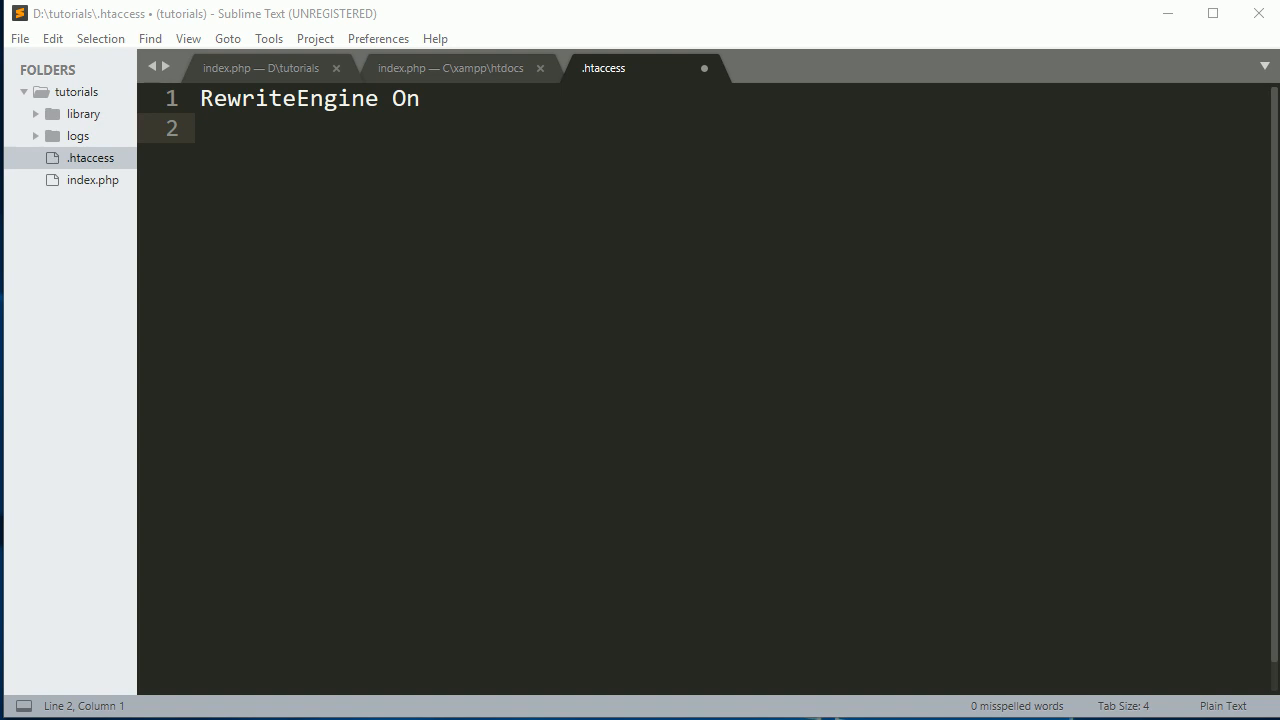
pyautogui.moveTo(276, 154)
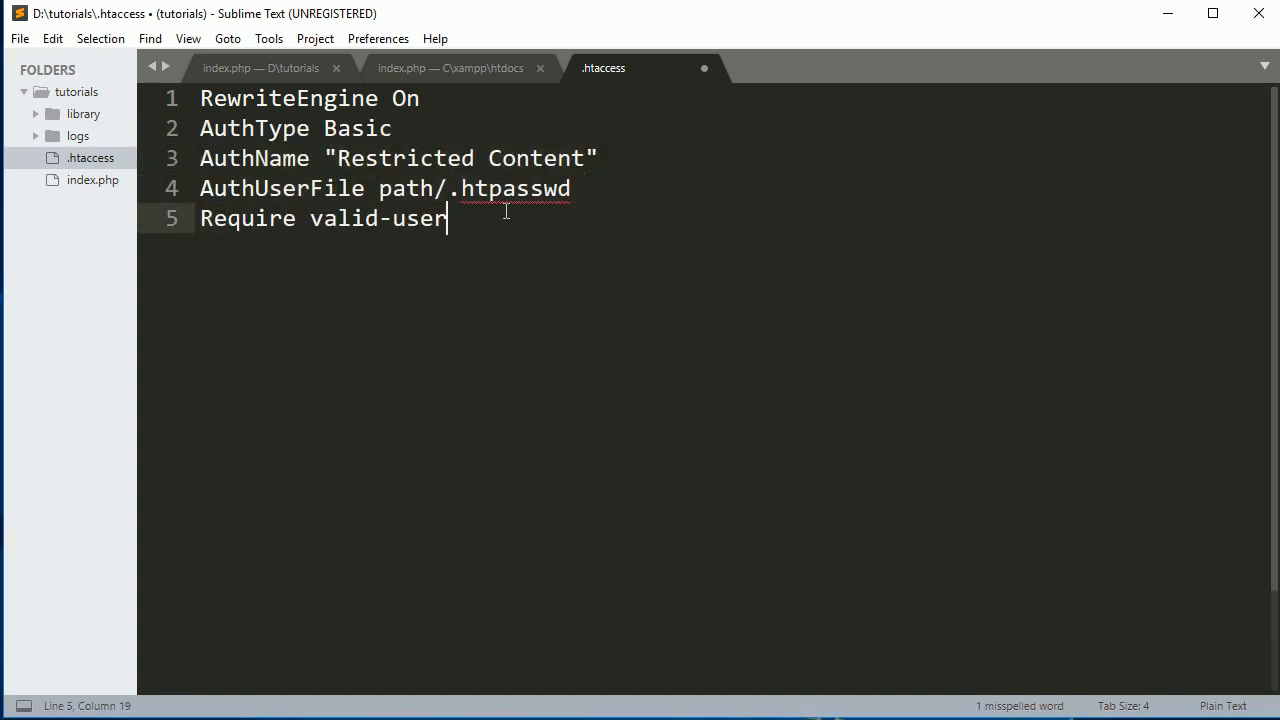
# Remove the placeholder path so AuthUserFile points at .htpasswd
pyautogui.doubleClick(356, 128)
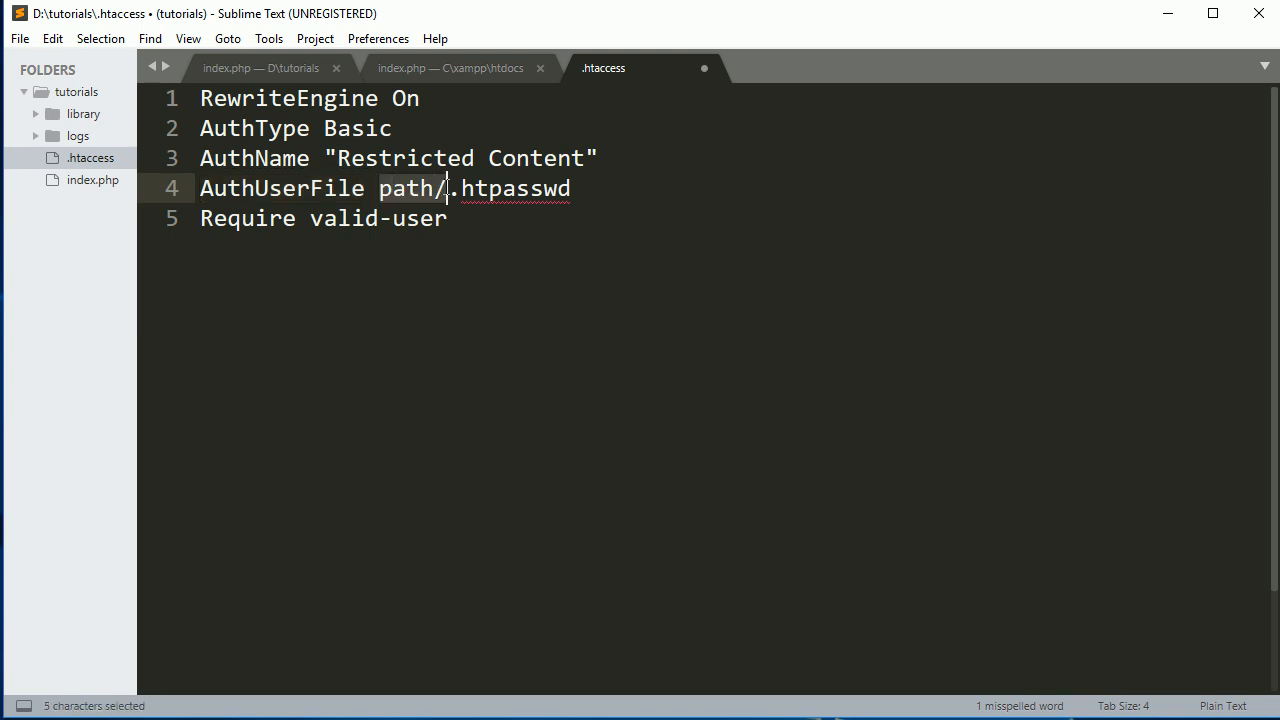
pyautogui.press('Delete')
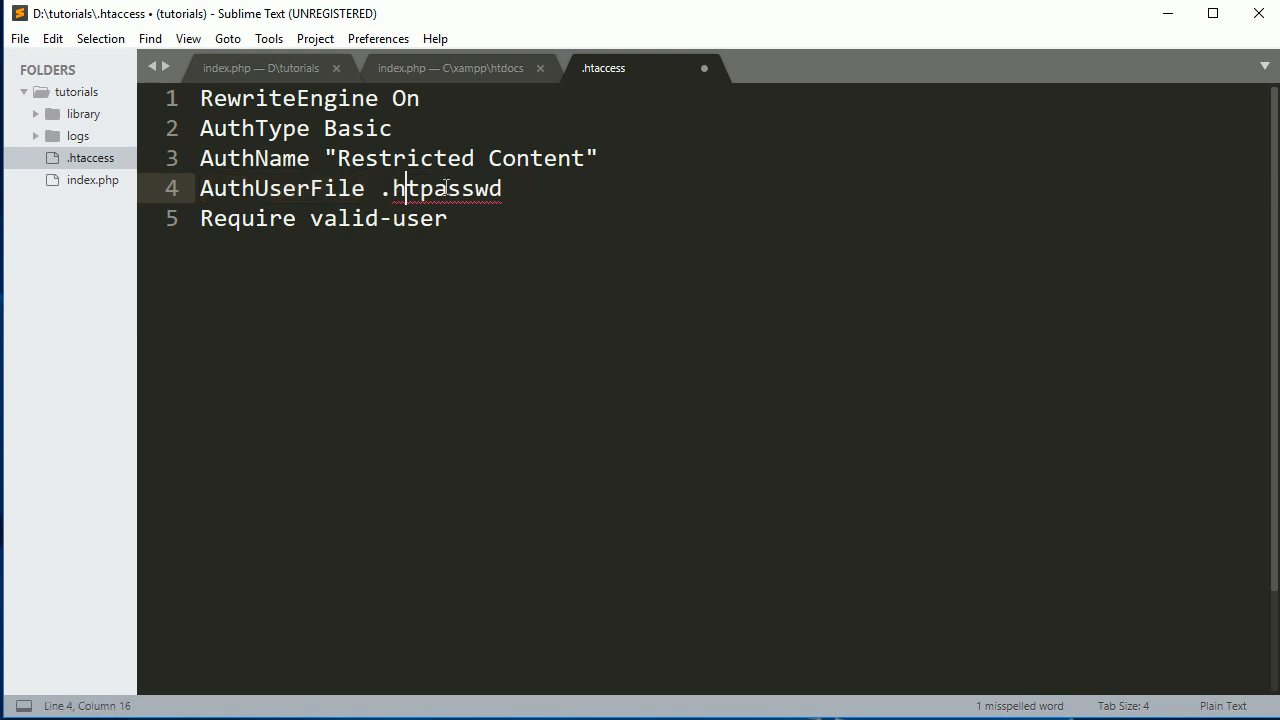
pyautogui.doubleClick(444, 188)
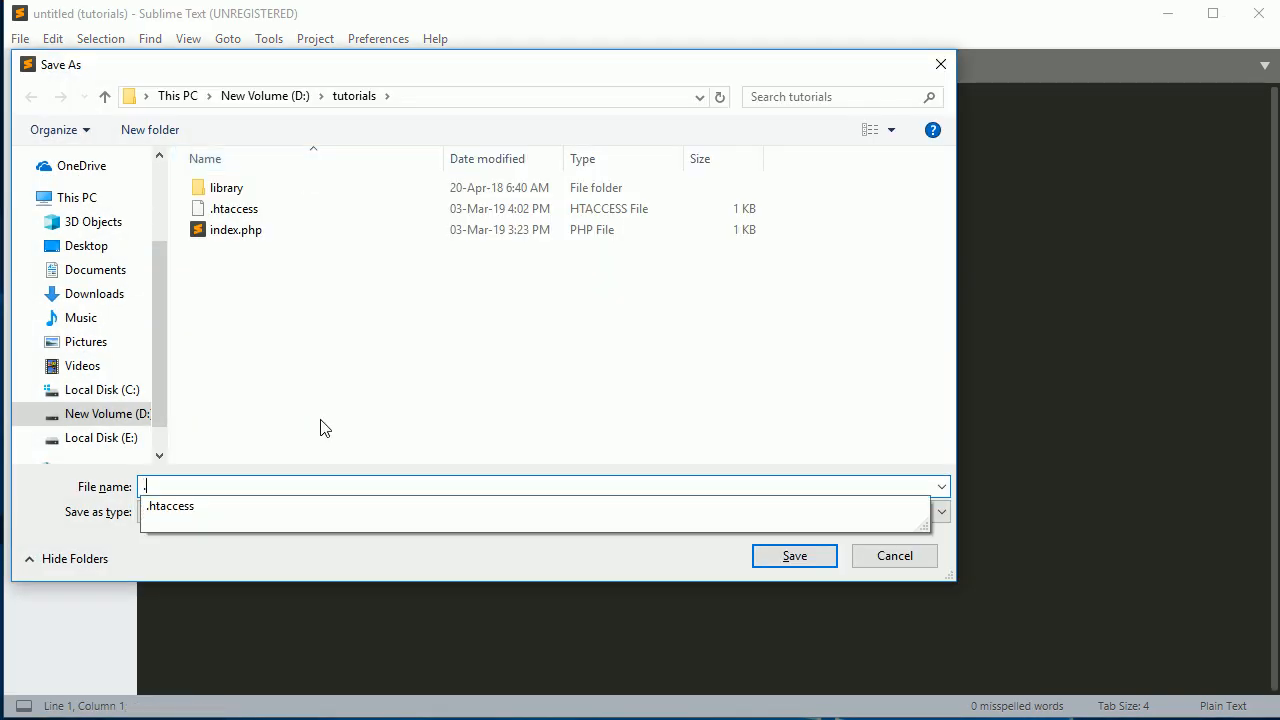
# Save a new empty file as .htpasswd in D:\tutorials and confirm it in File Explorer
pyautogui.write('.htpasswd')
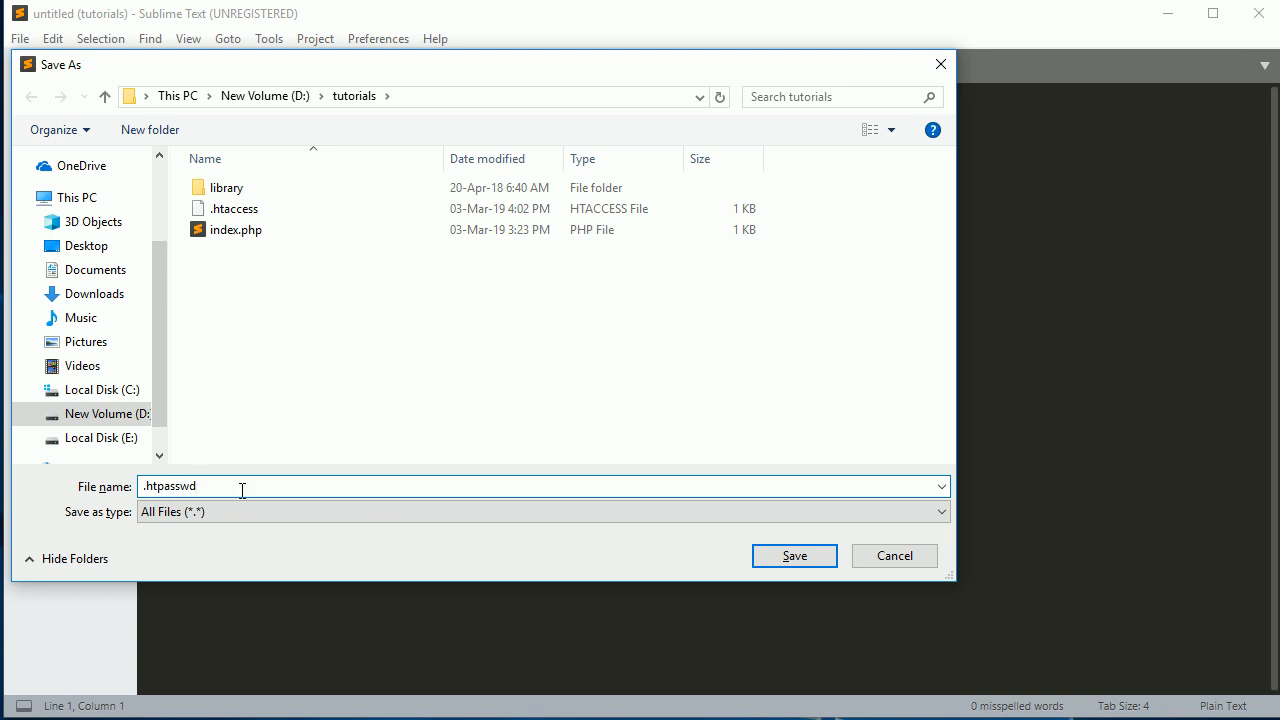
pyautogui.click(794, 556)
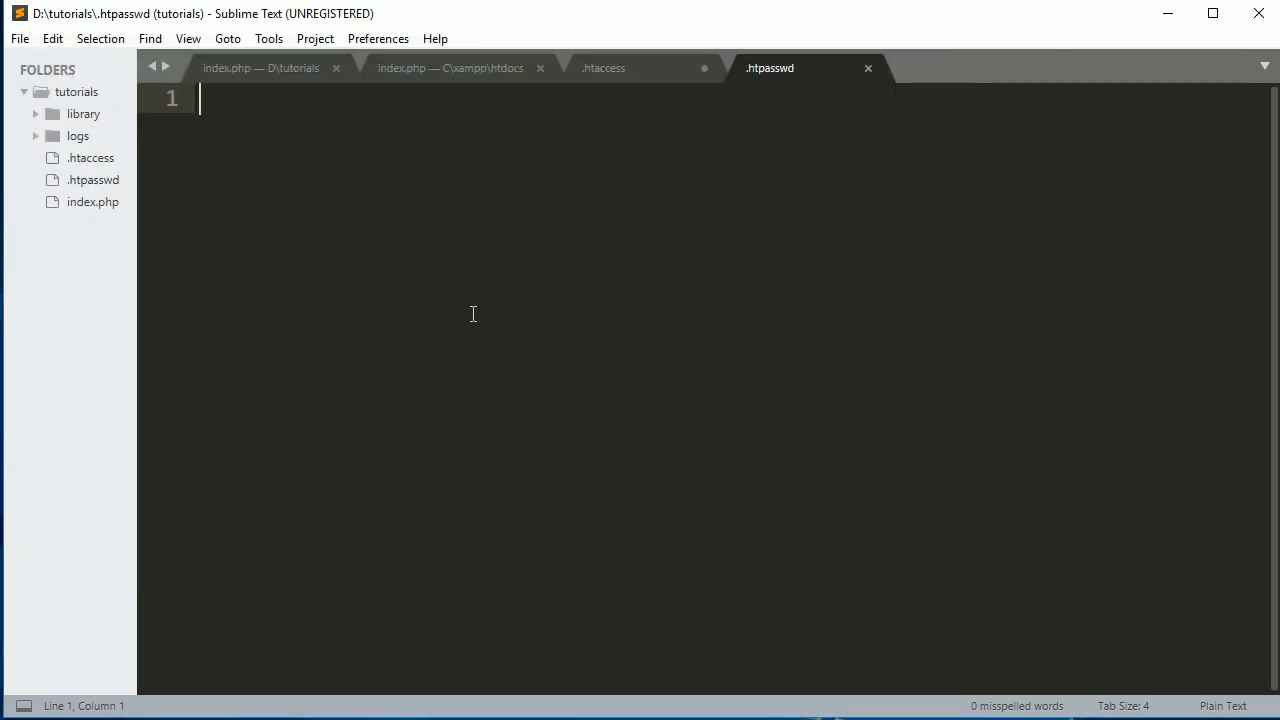
pyautogui.click(604, 68)
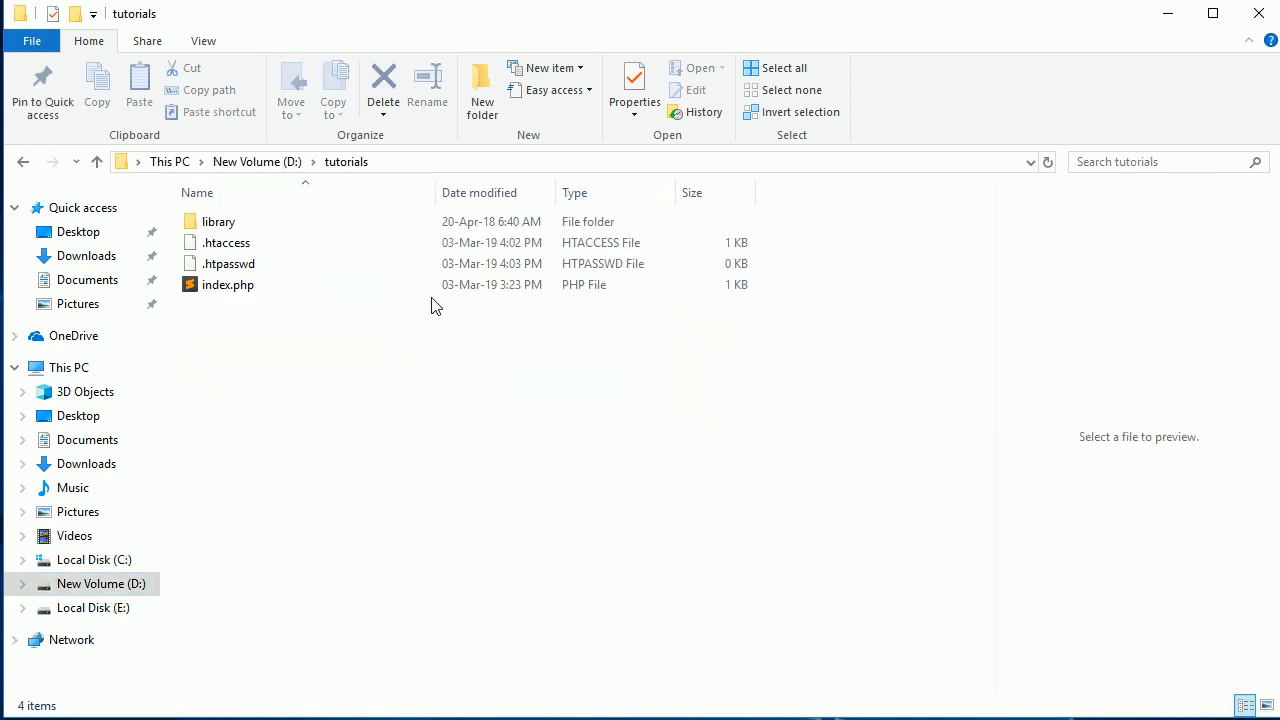
pyautogui.click(228, 264)
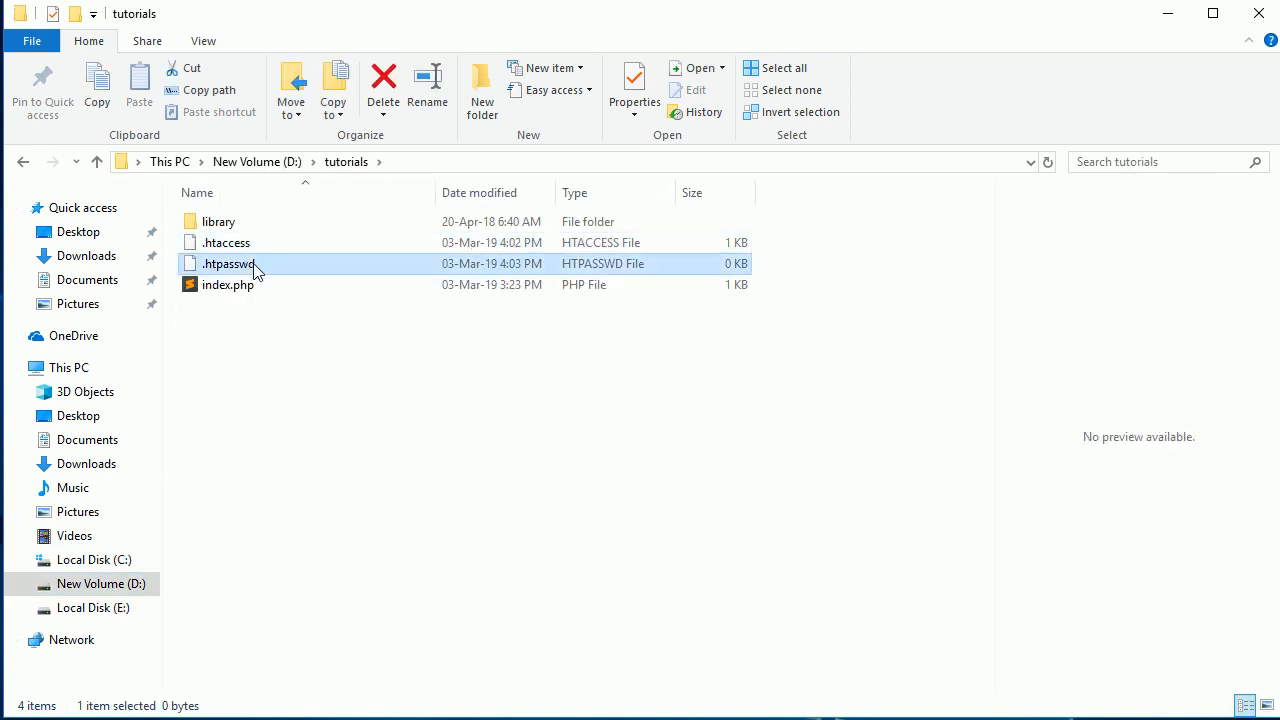
pyautogui.click(550, 160)
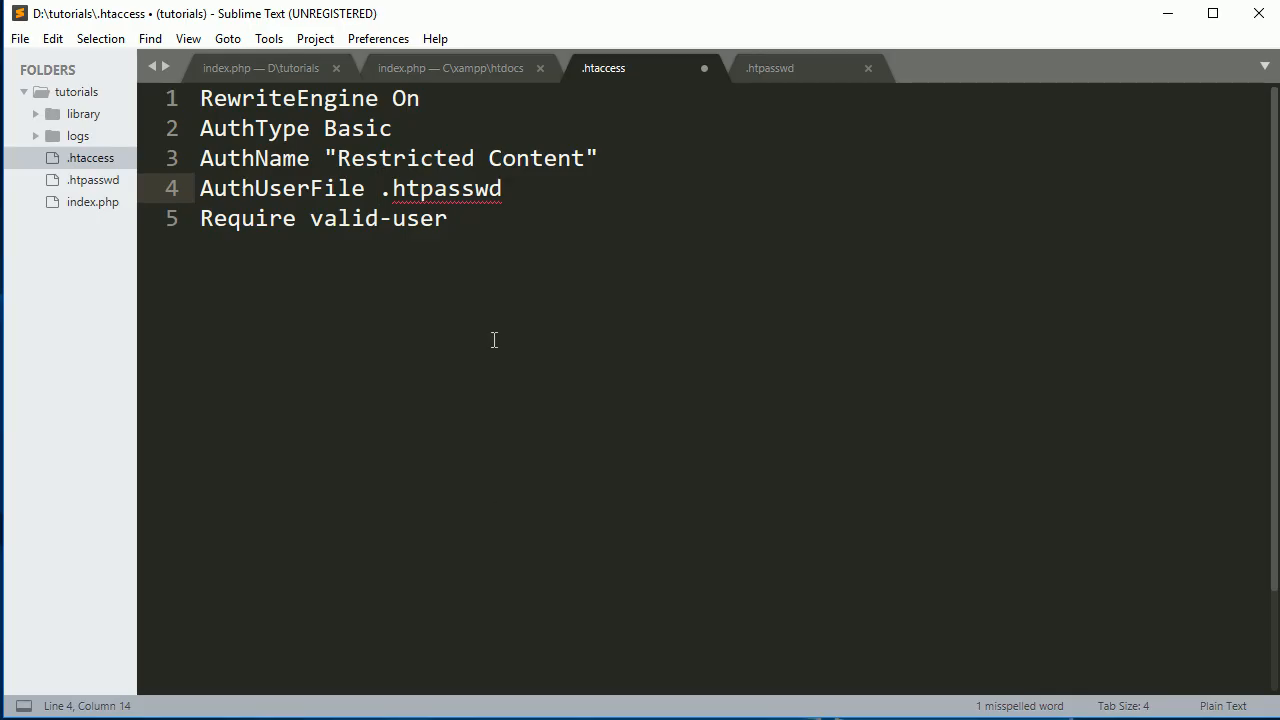
# Prefix .htpasswd with D:\tutorials\ in the AuthUserFile line and review the Require directive
pyautogui.write('D:\\tutorials\\')
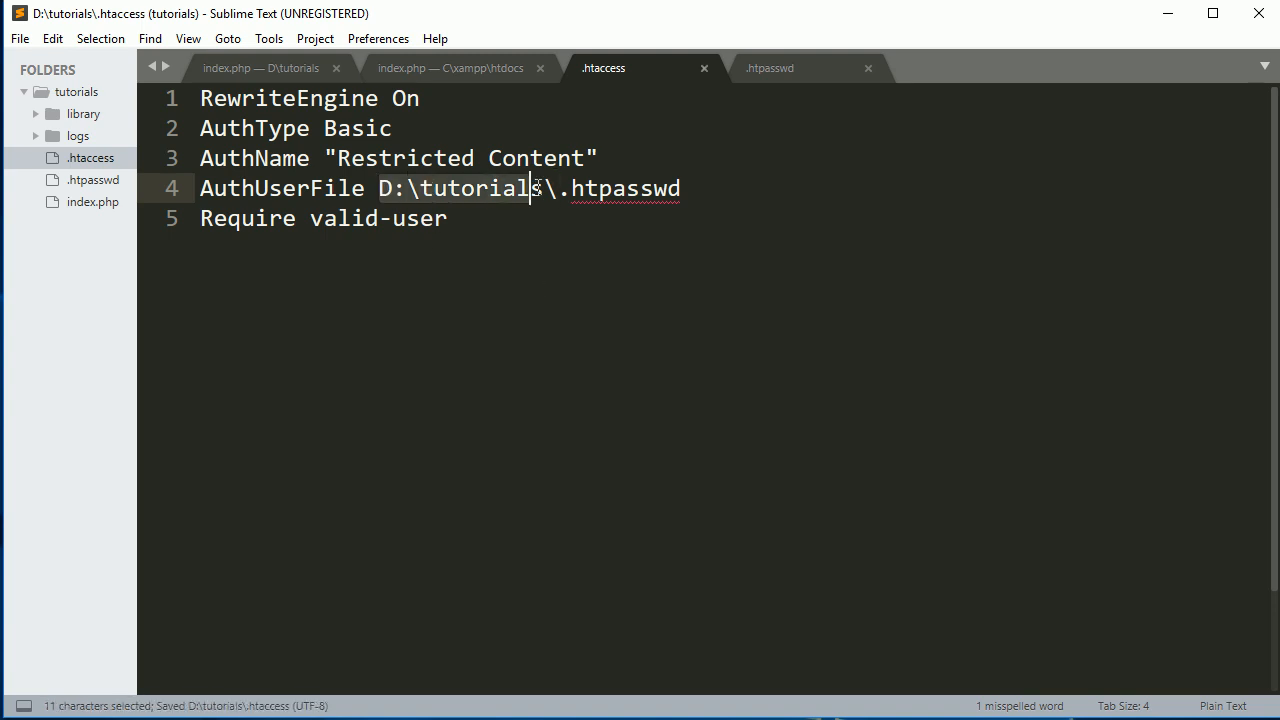
pyautogui.click(460, 218)
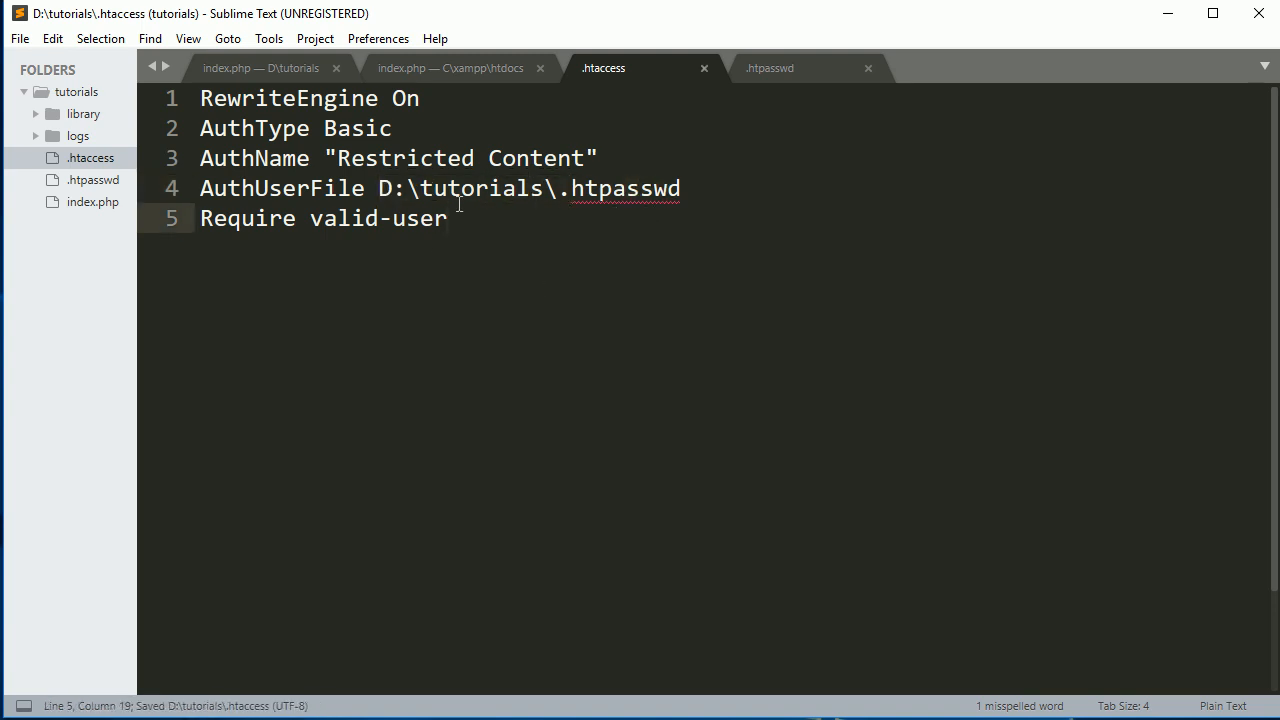
pyautogui.doubleClick(248, 218)
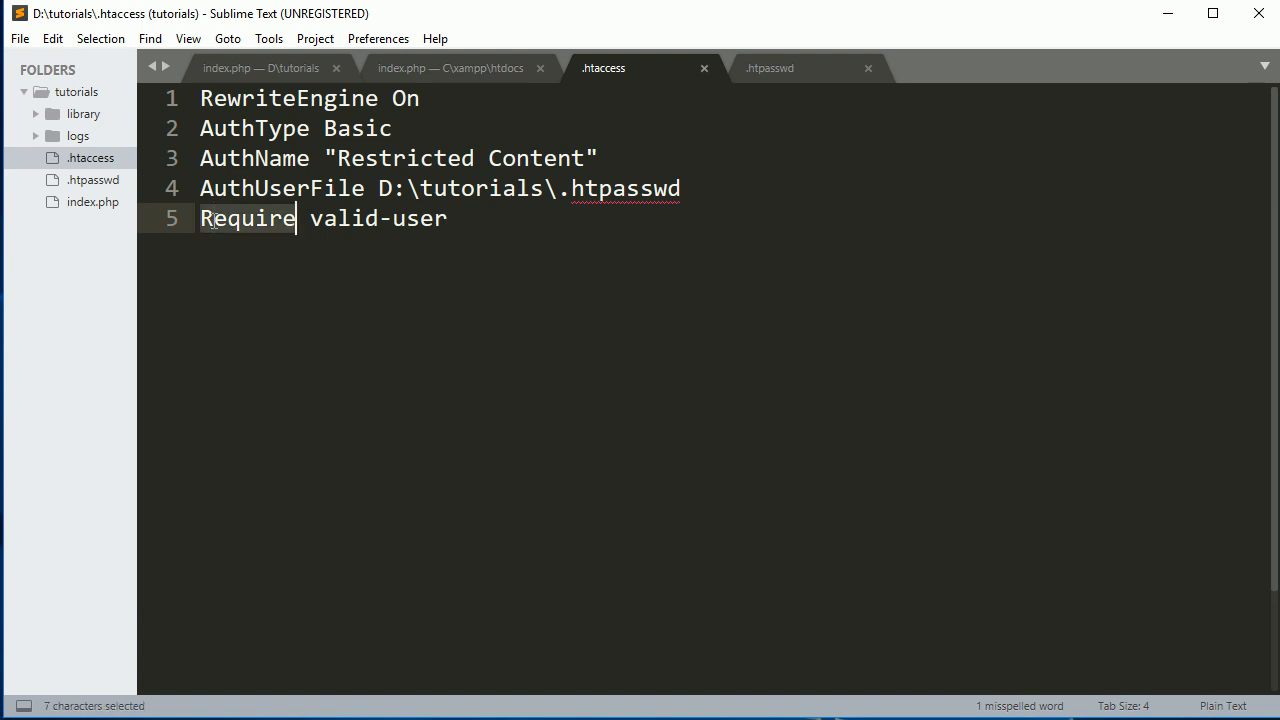
pyautogui.click(446, 218)
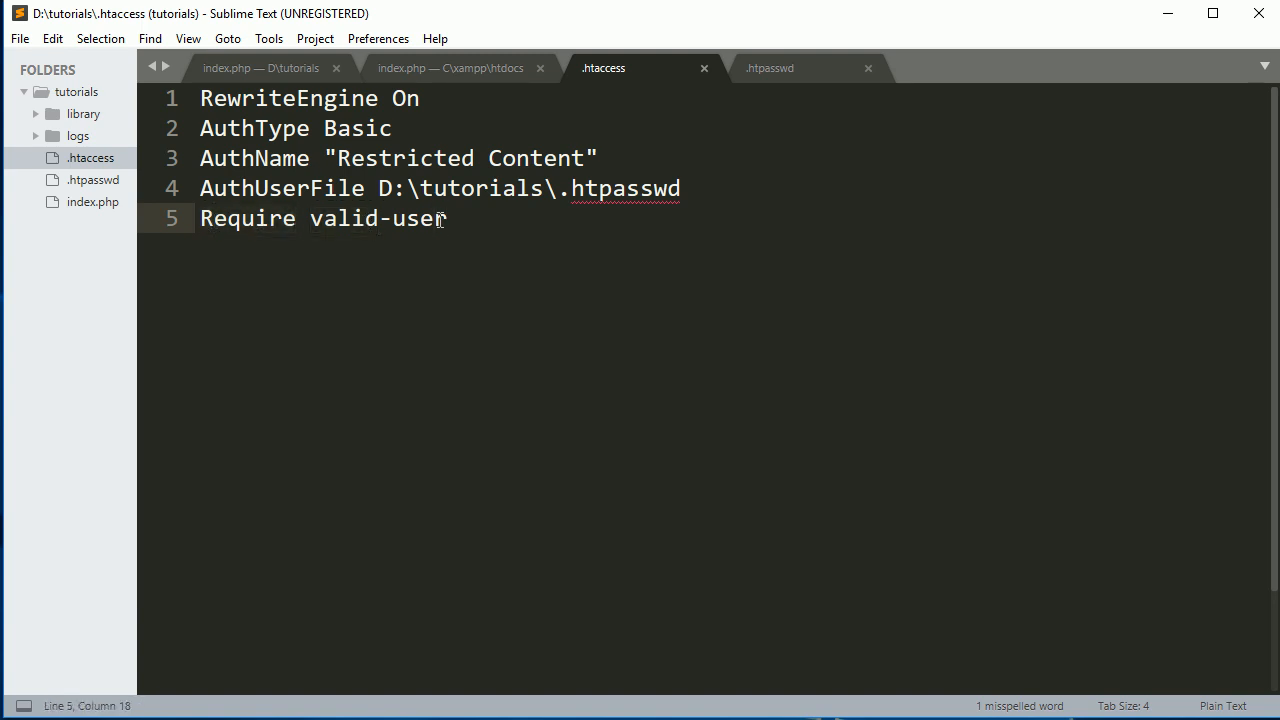
pyautogui.click(768, 68)
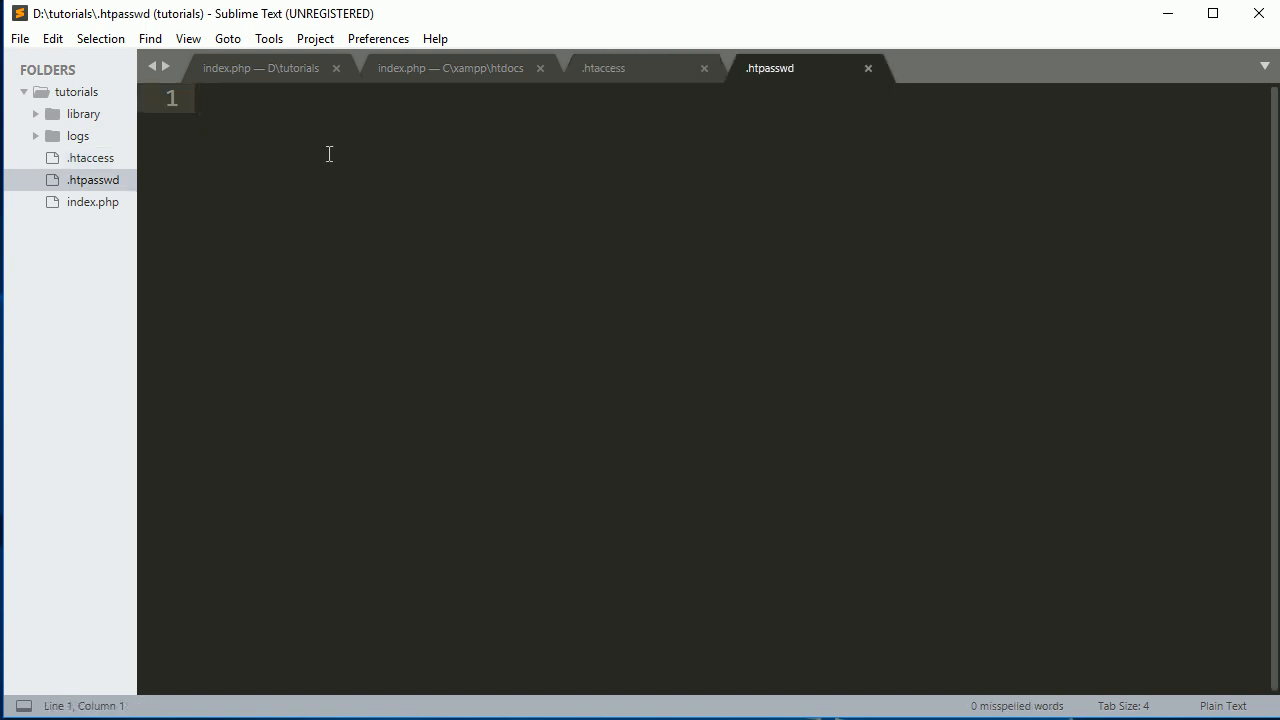
pyautogui.write('durgesh')
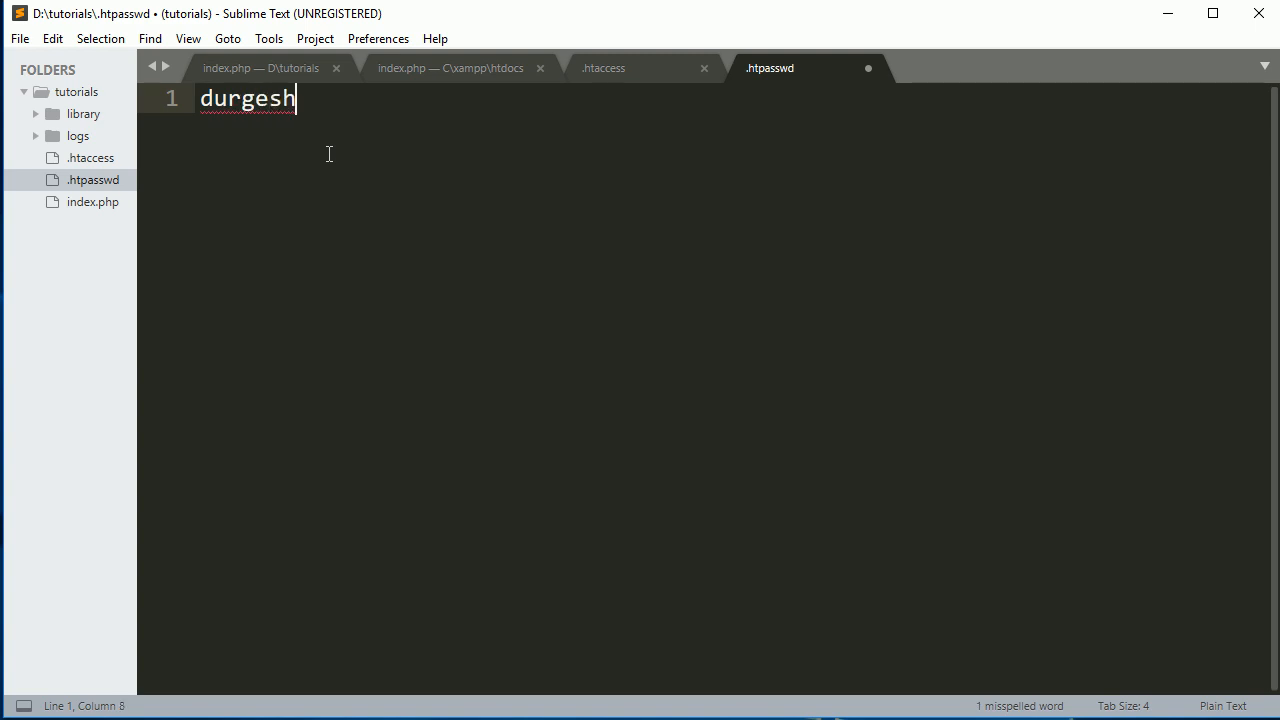
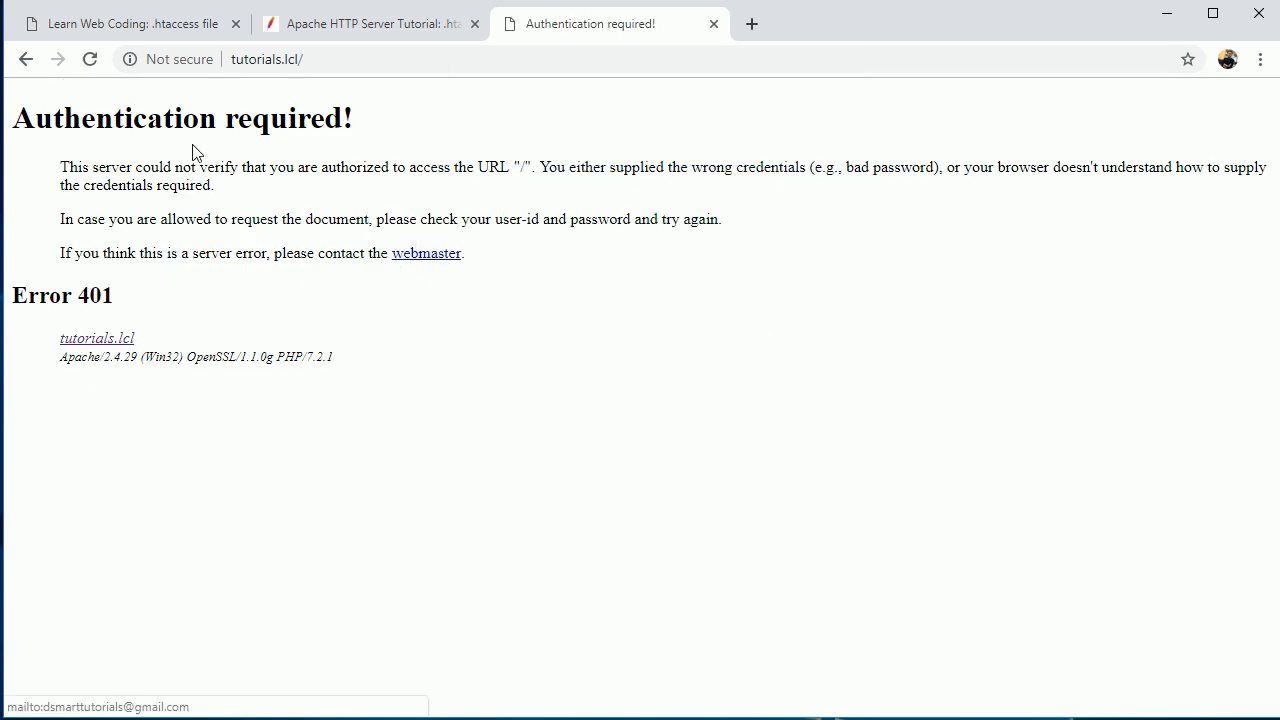
# Sign in to tutorials.lcl as durgesh with the .htpasswd password and decline saving the password
pyautogui.click(88, 60)
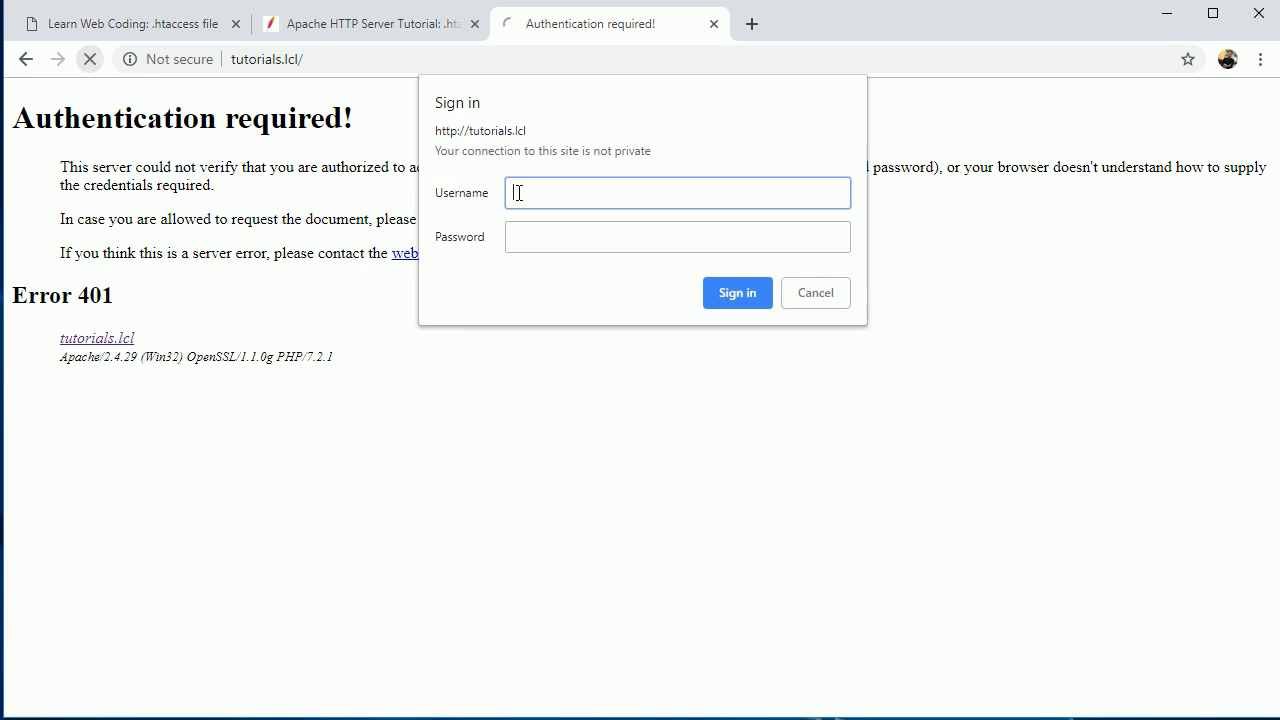
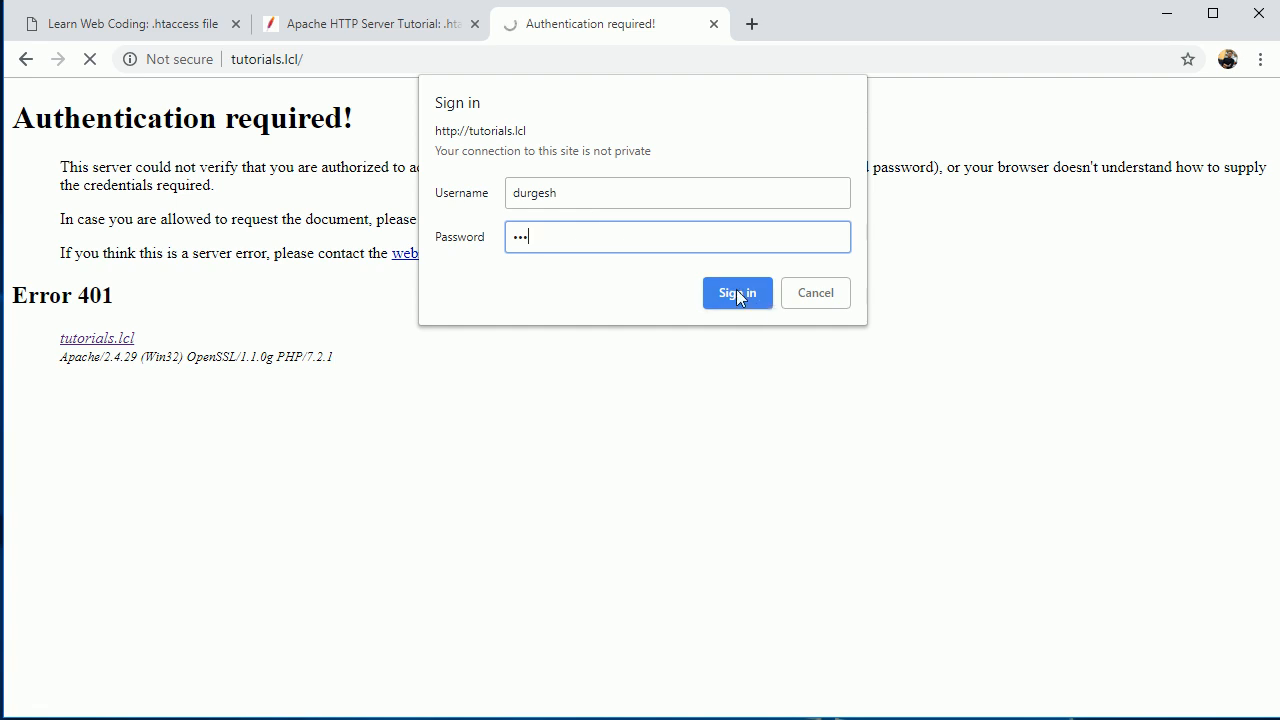
pyautogui.click(736, 292)
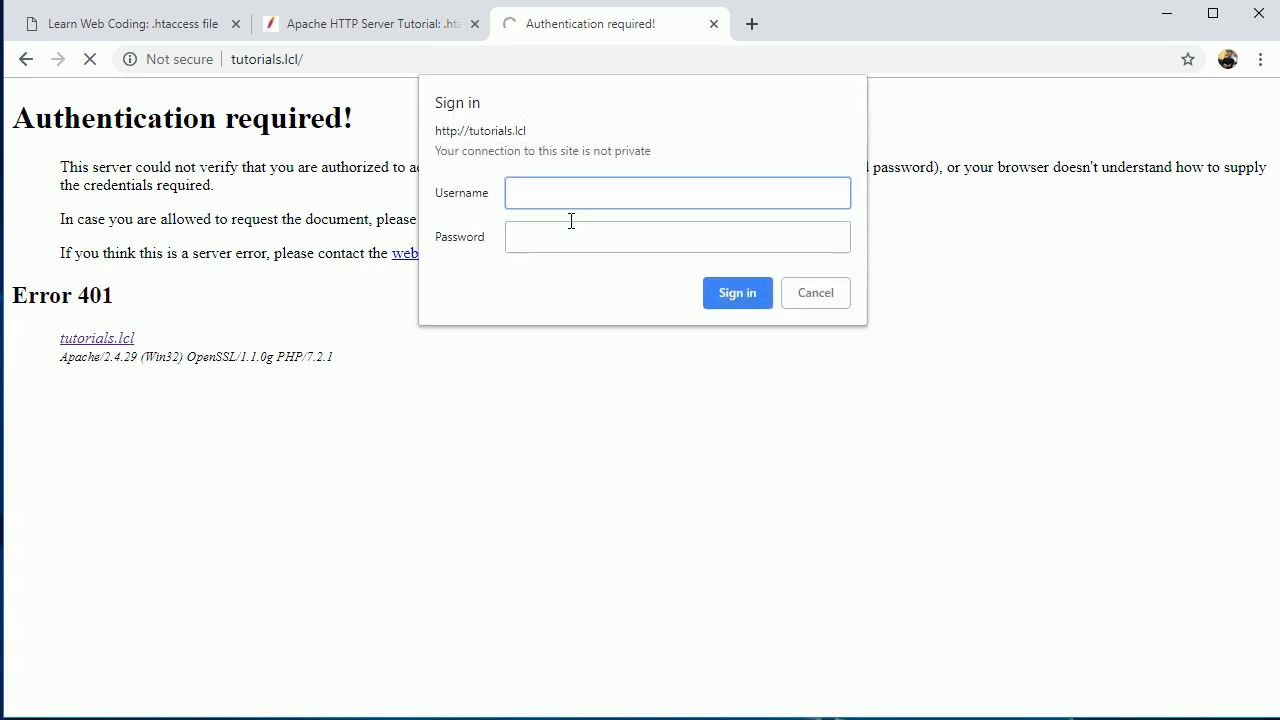
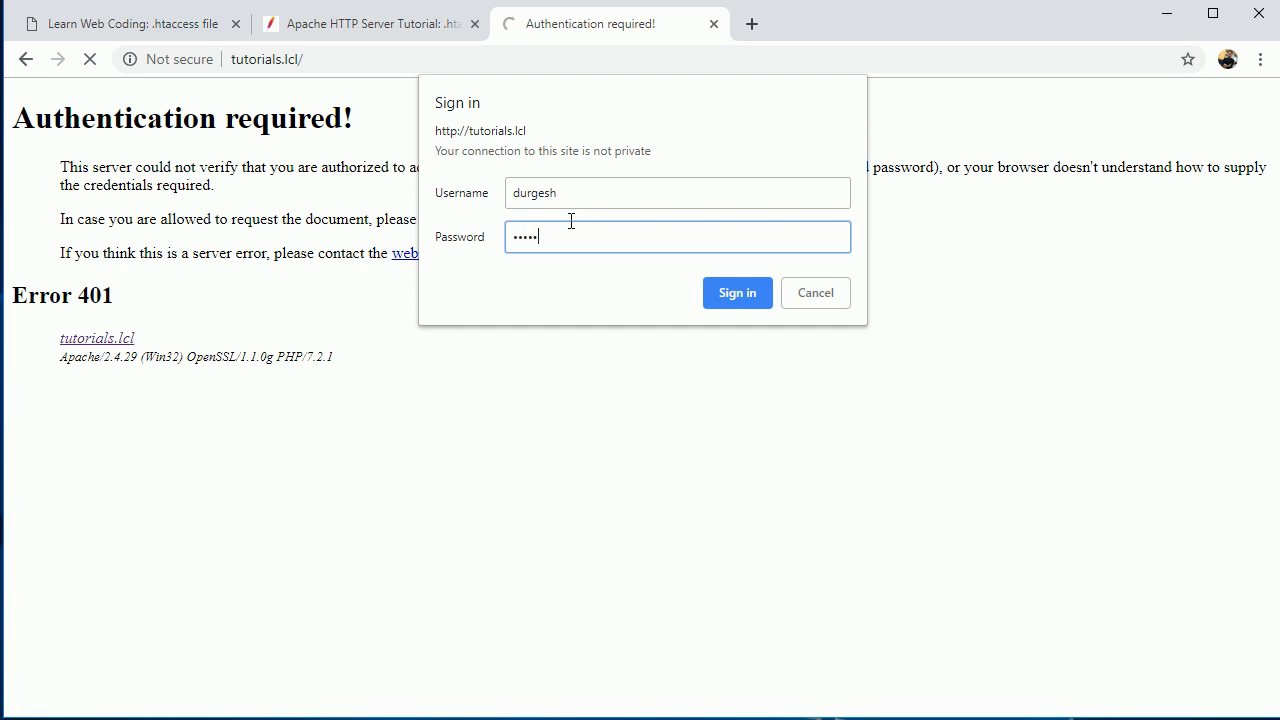
pyautogui.click(736, 292)
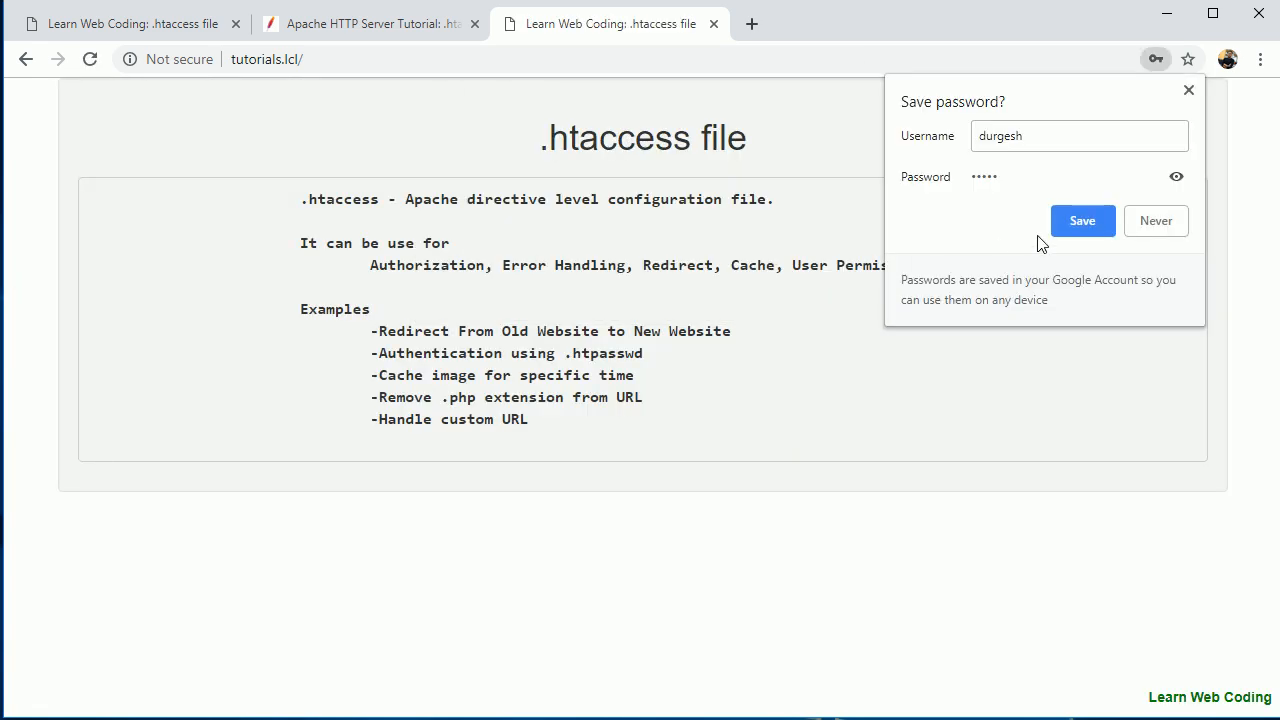
pyautogui.click(1176, 176)
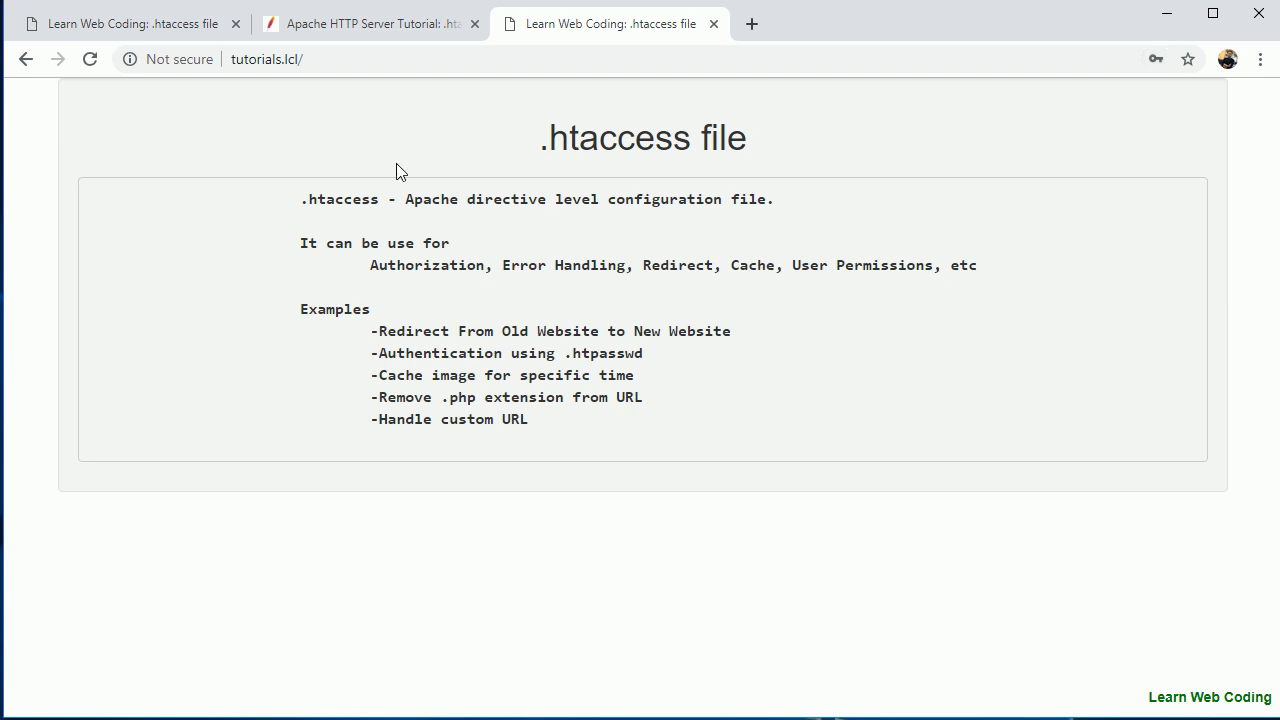
pyautogui.moveTo(318, 224)
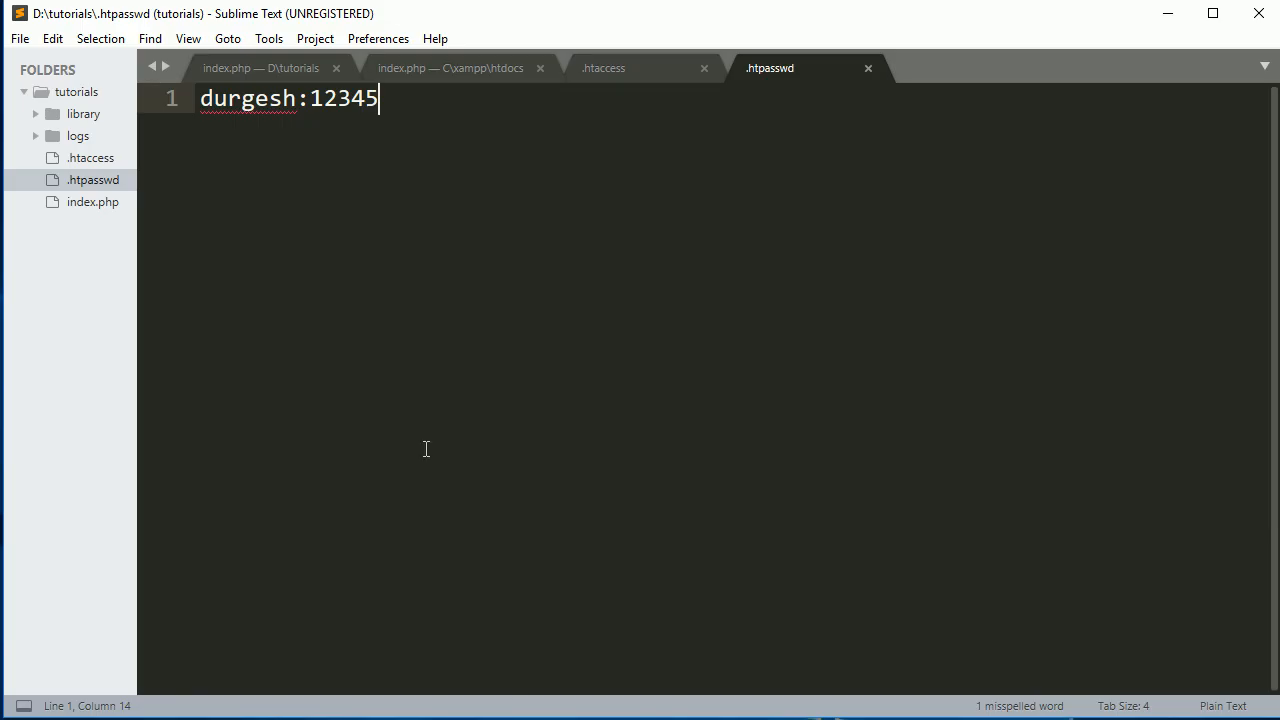
# Revisit the .htaccess auth directives, then switch back to the protected page in Chrome
pyautogui.click(604, 68)
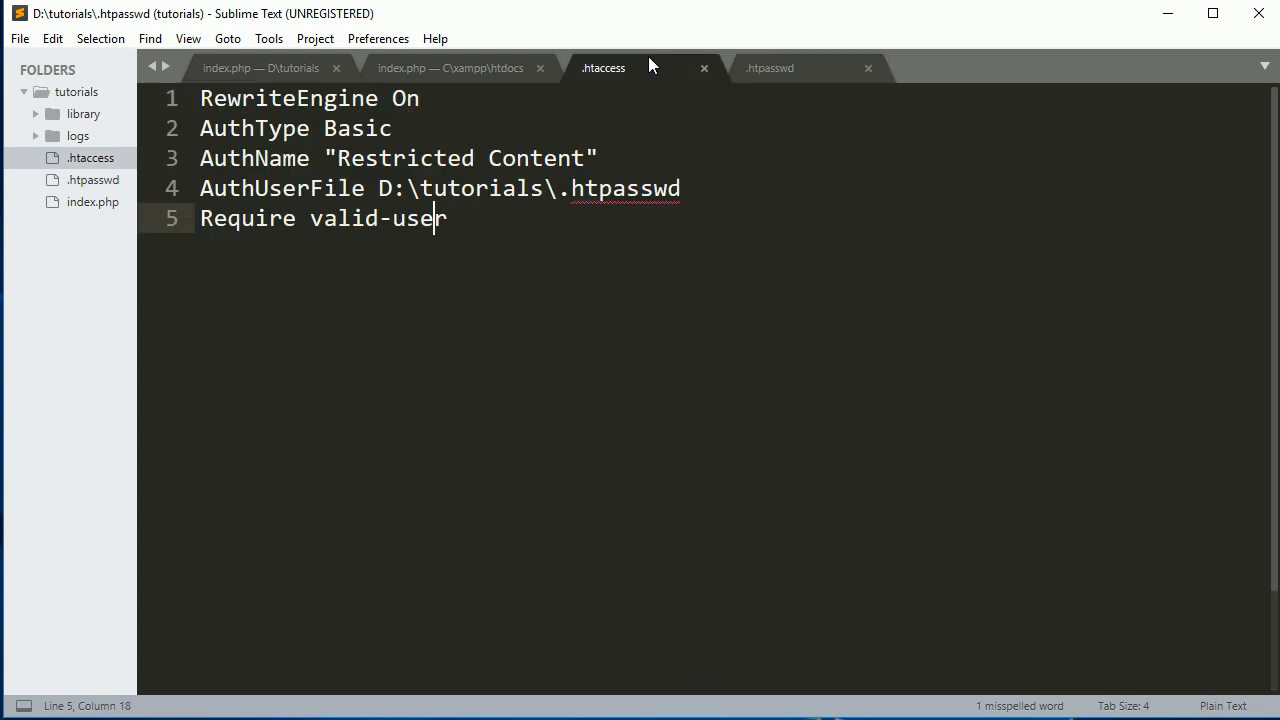
pyautogui.press('Enter')
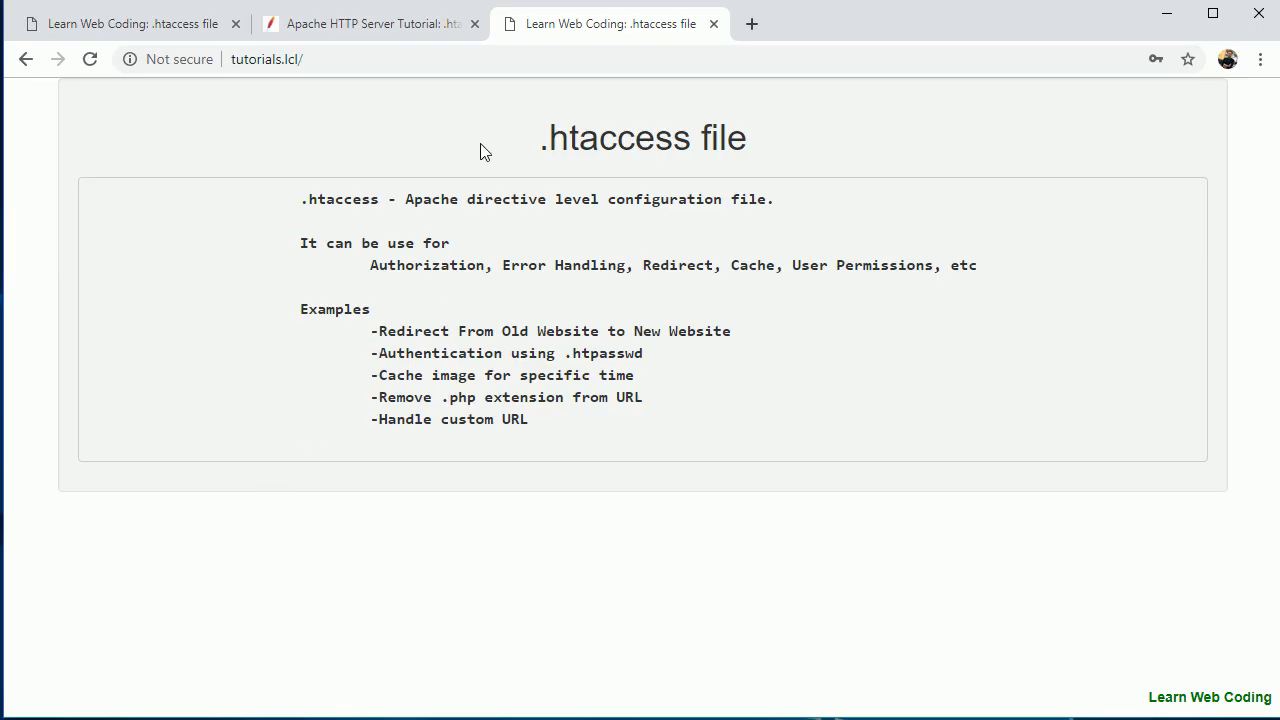
pyautogui.moveTo(578, 374)
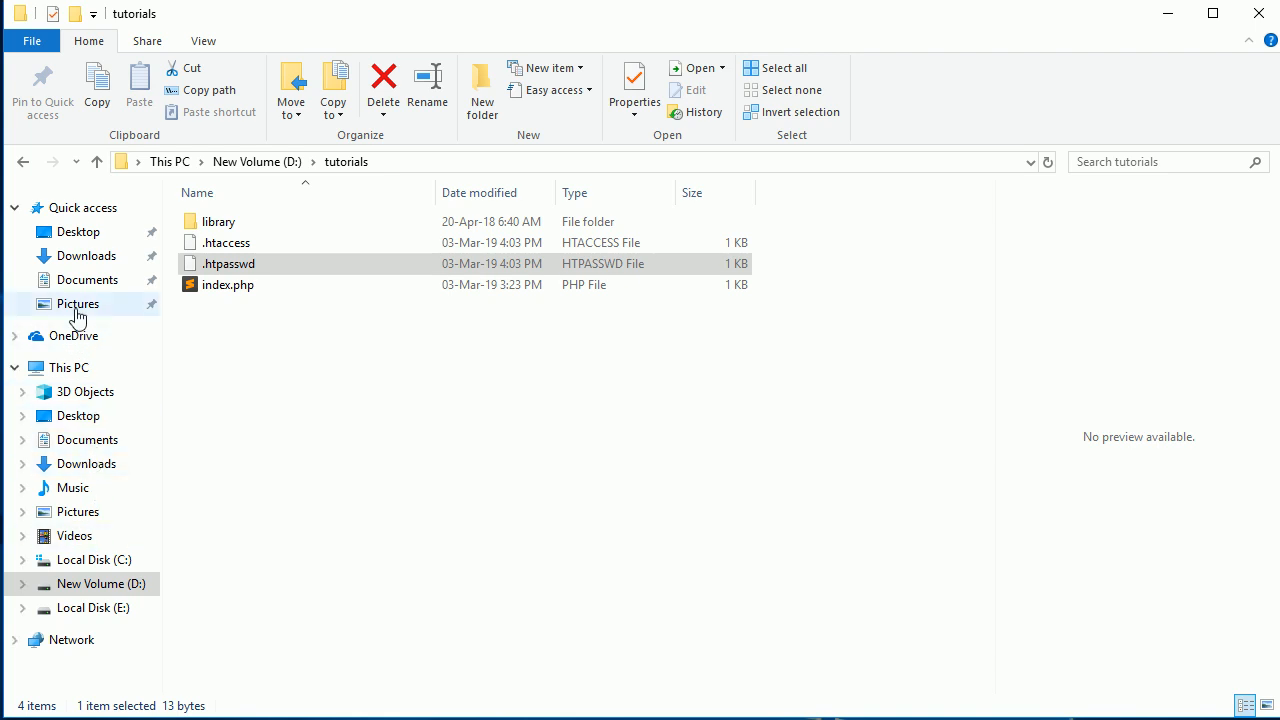
# Preview dsahani.png in Pictures and open the tutorials folder on the D: drive
pyautogui.click(78, 304)
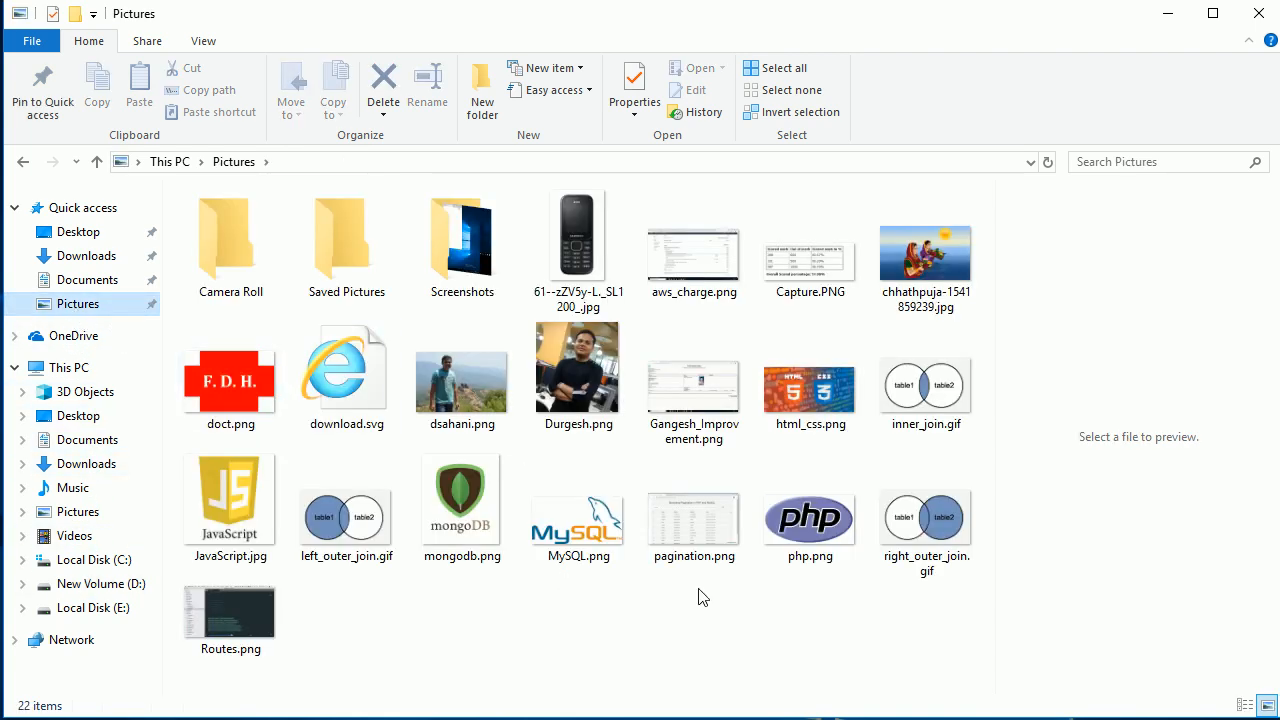
pyautogui.click(460, 368)
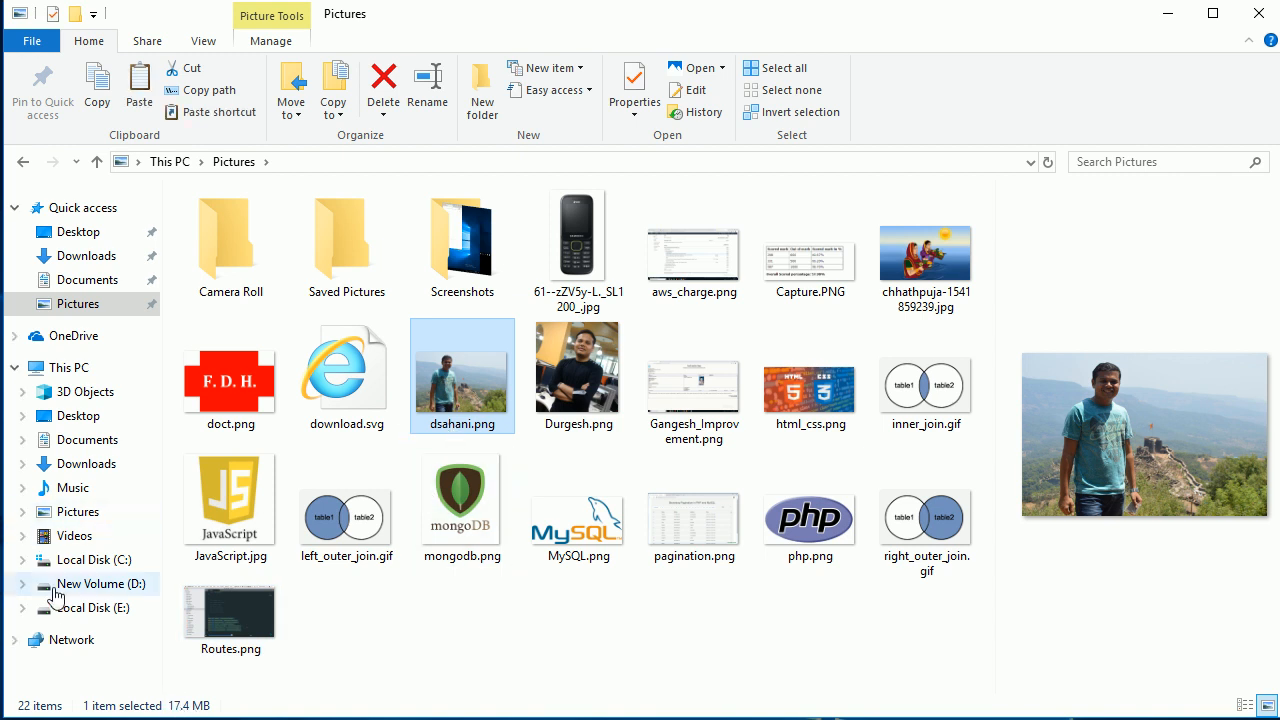
pyautogui.click(100, 584)
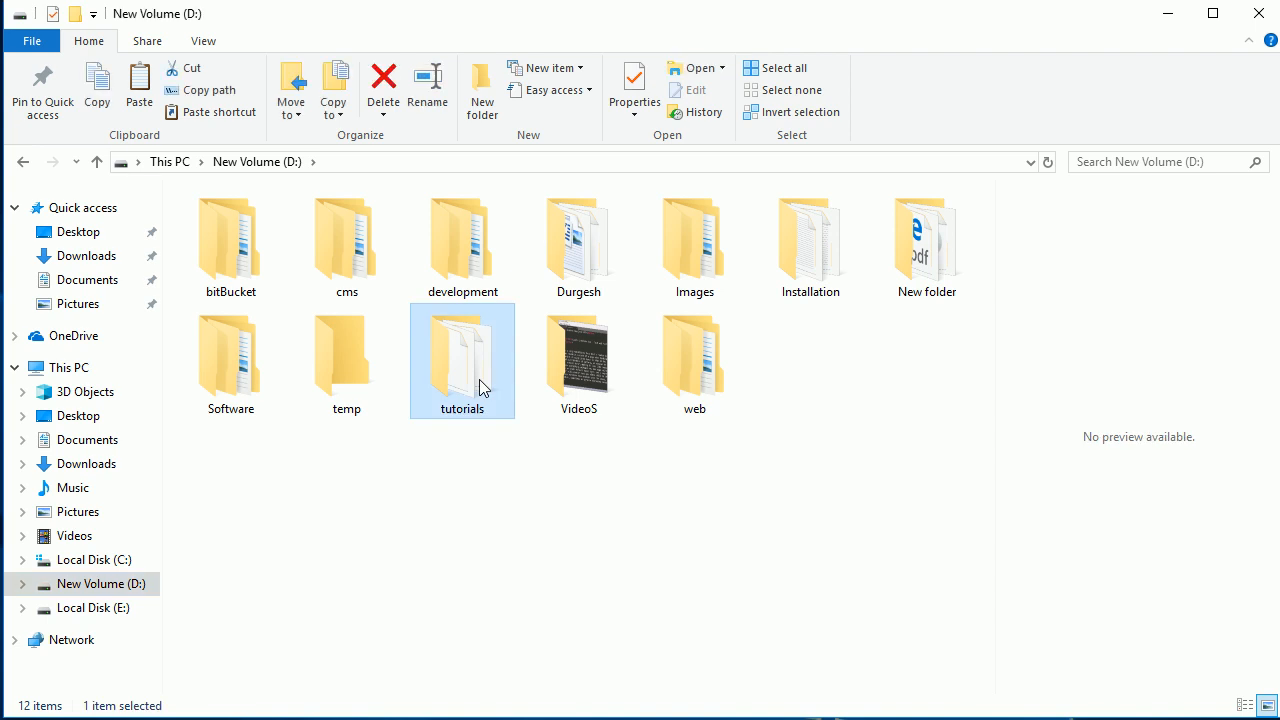
pyautogui.doubleClick(462, 360)
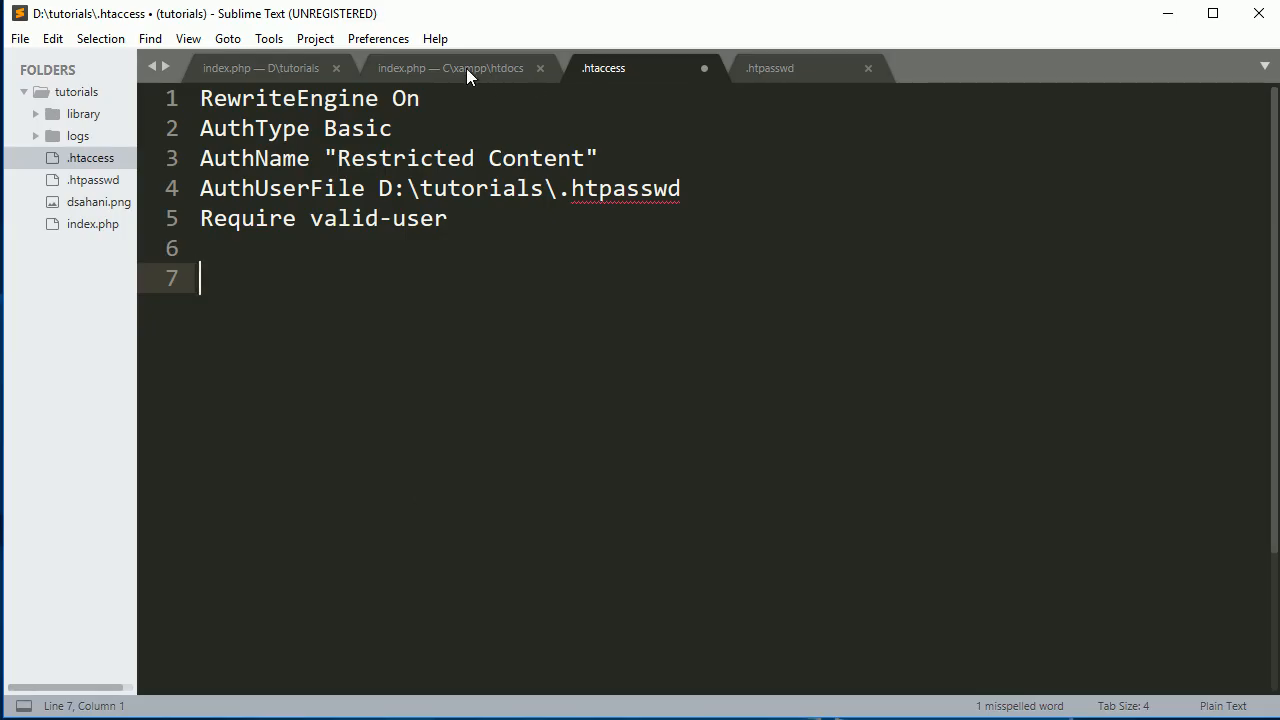
# Add an img tag with src="dsahani.png" to index.php below the Examples list
pyautogui.click(260, 68)
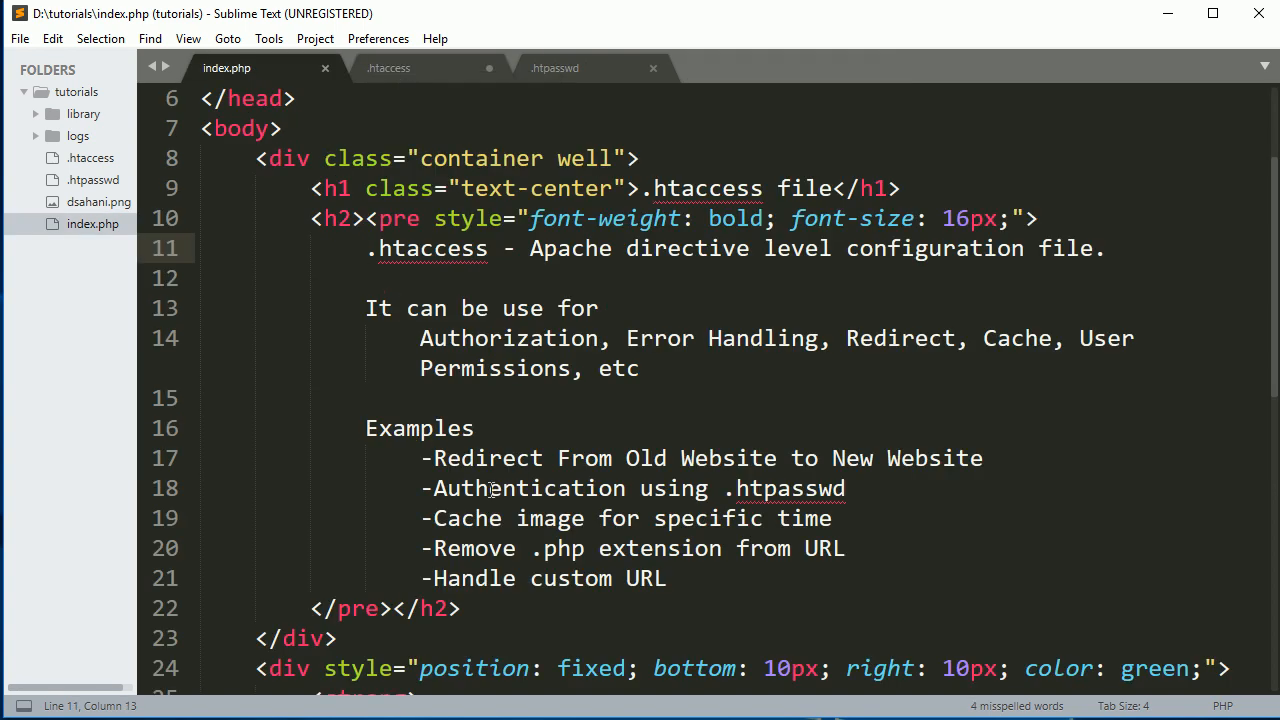
pyautogui.scroll(-3)
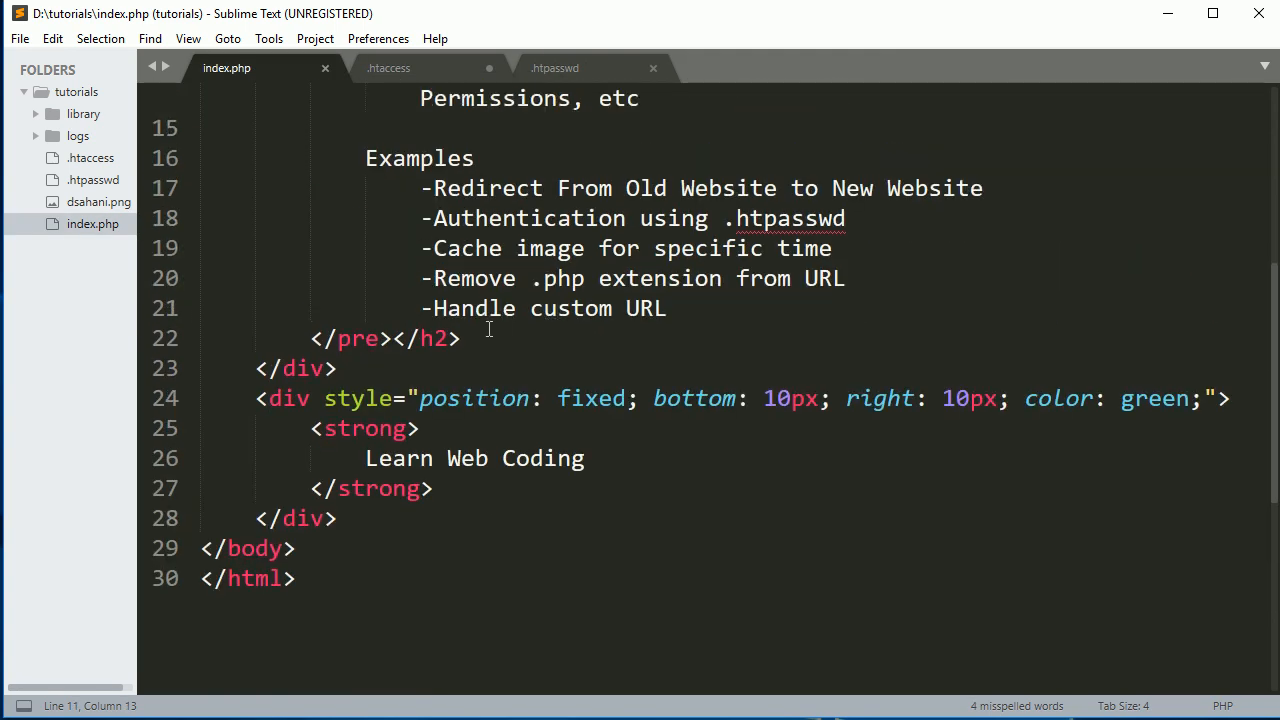
pyautogui.write('img src="">')
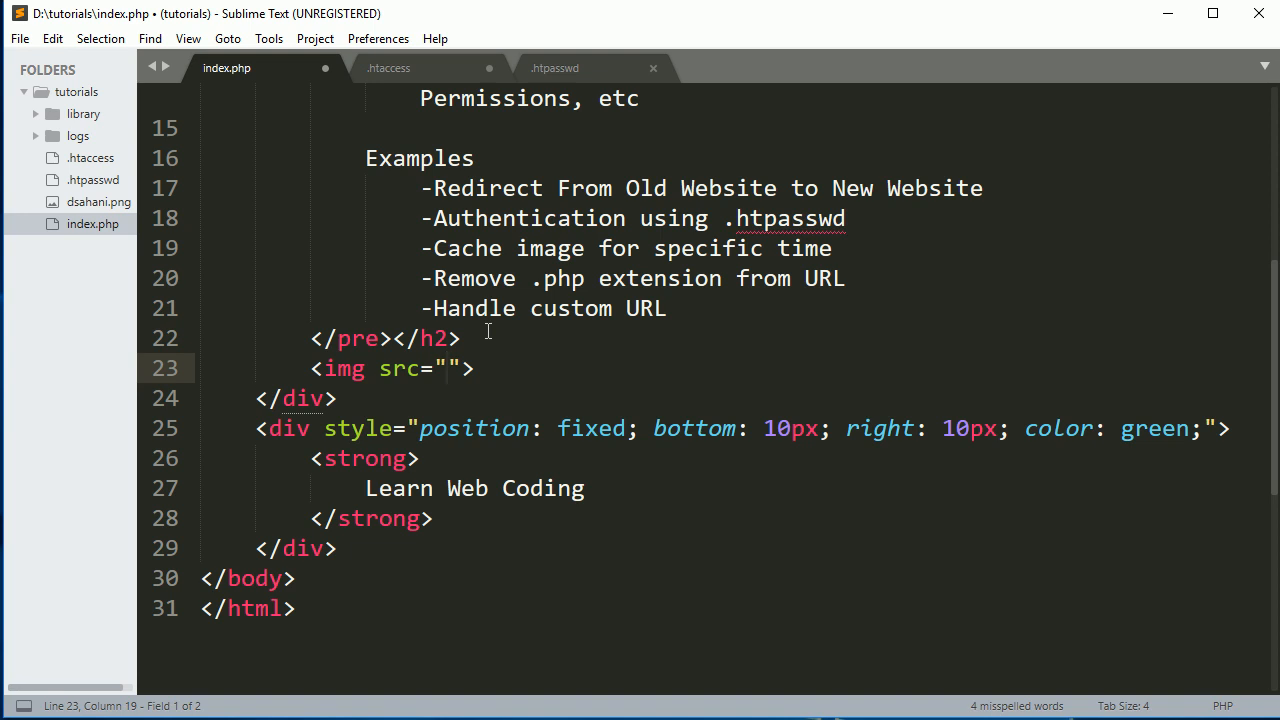
pyautogui.write('dsahani')
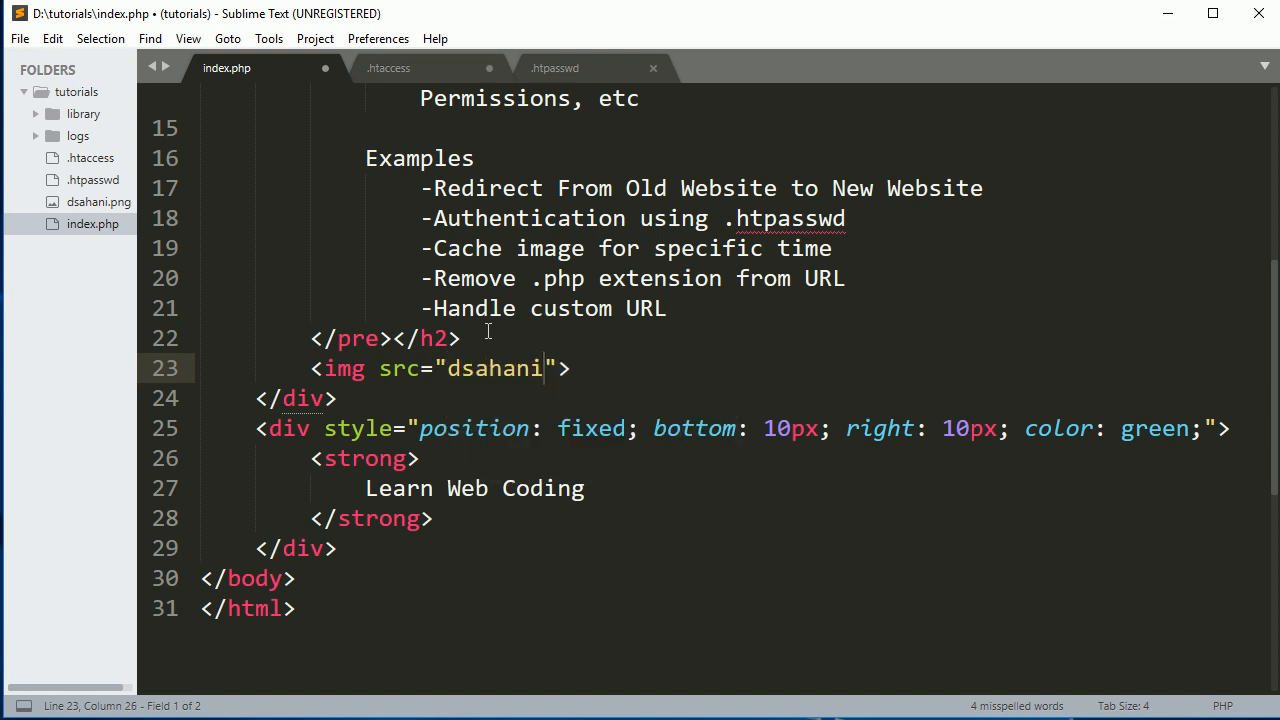
pyautogui.write('.png')
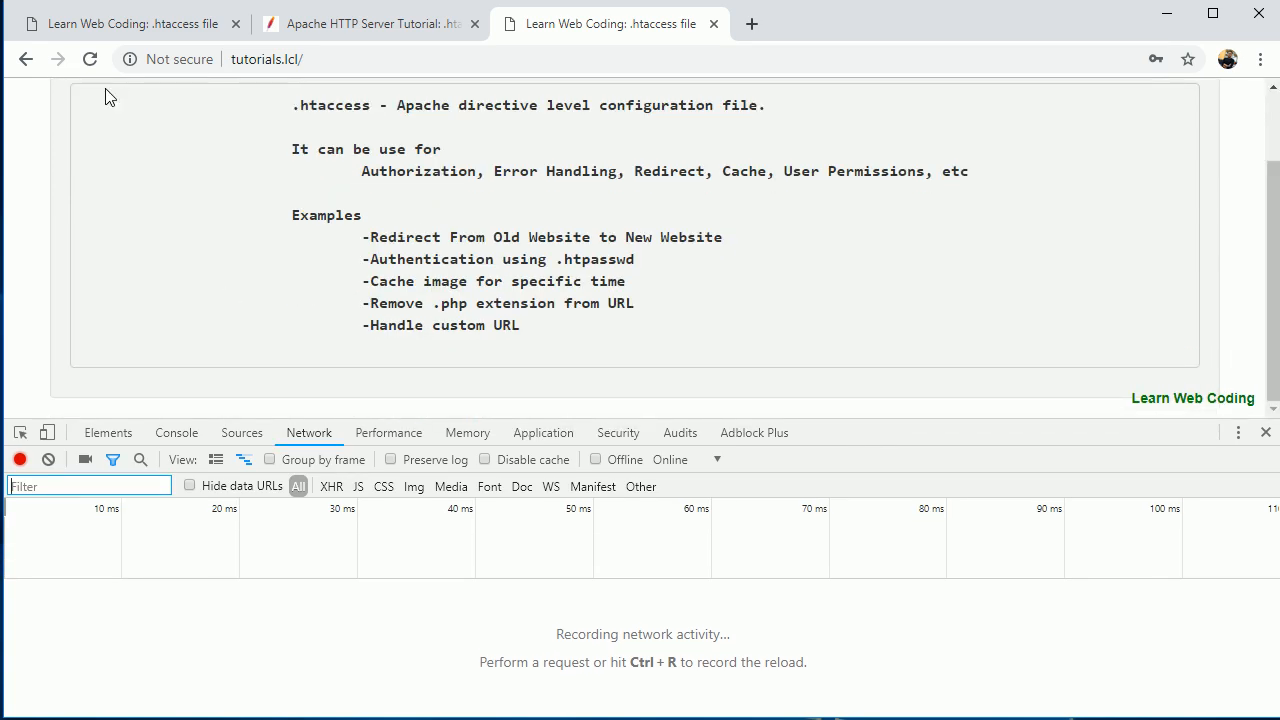
# Reload tutorials.lcl with the Network panel recording and check dsahani.png returns 200 OK, then reload again
pyautogui.press('ctrl+r')
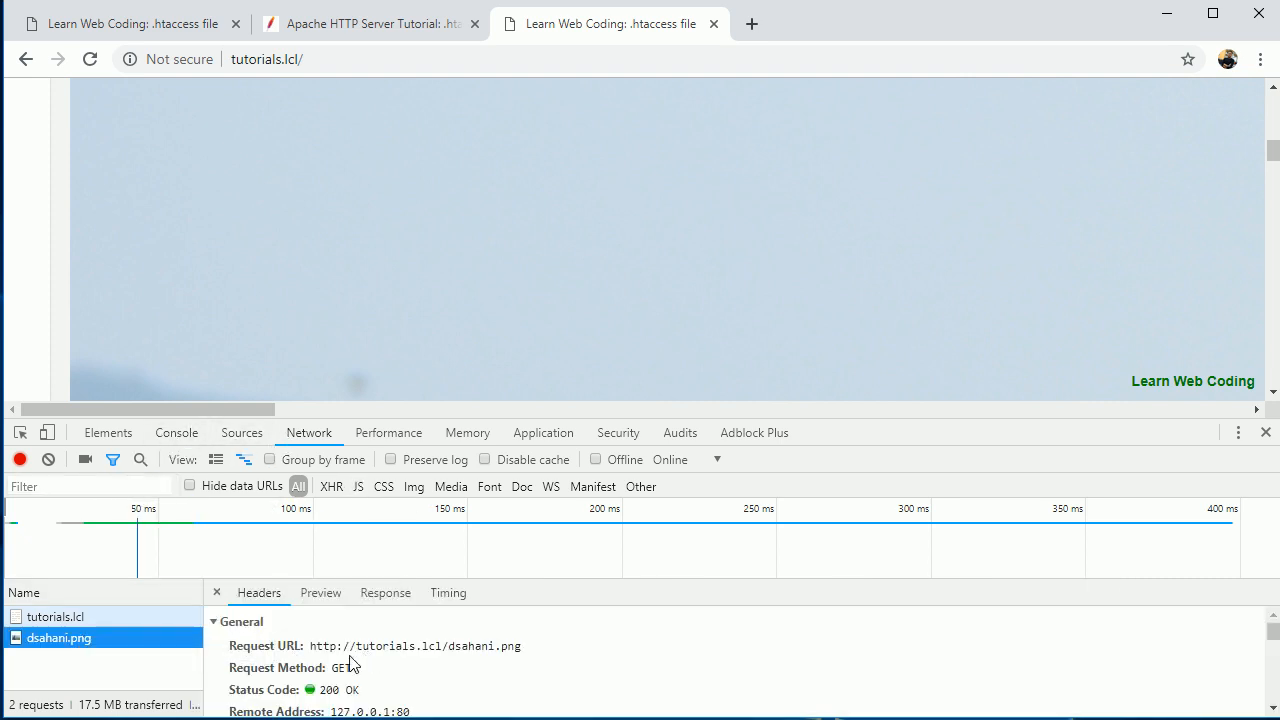
pyautogui.scroll(-3)
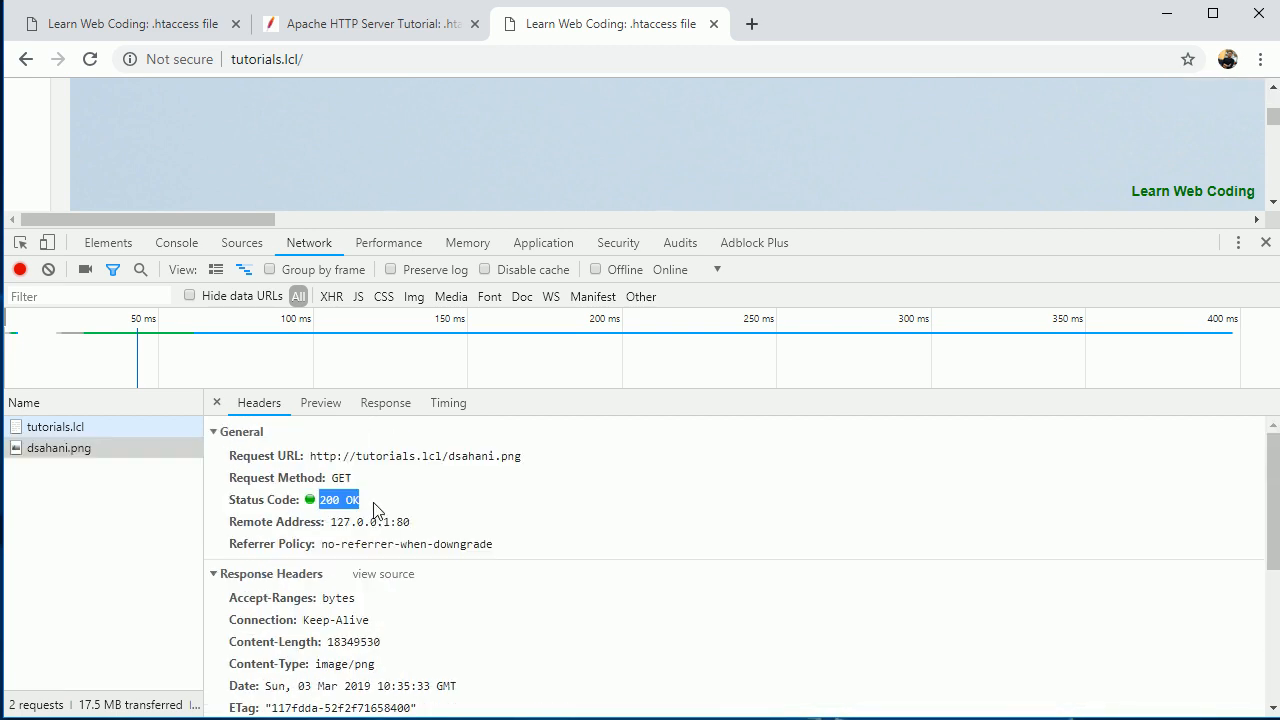
pyautogui.scroll(-3)
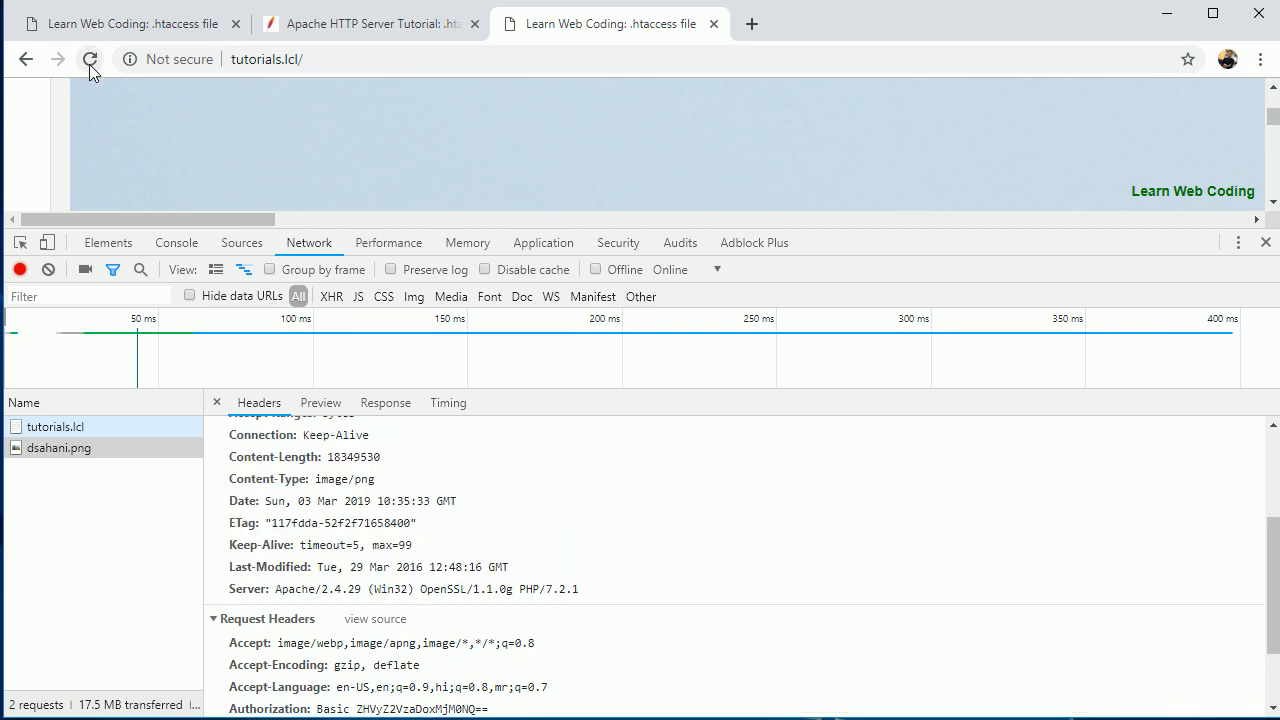
pyautogui.click(90, 60)
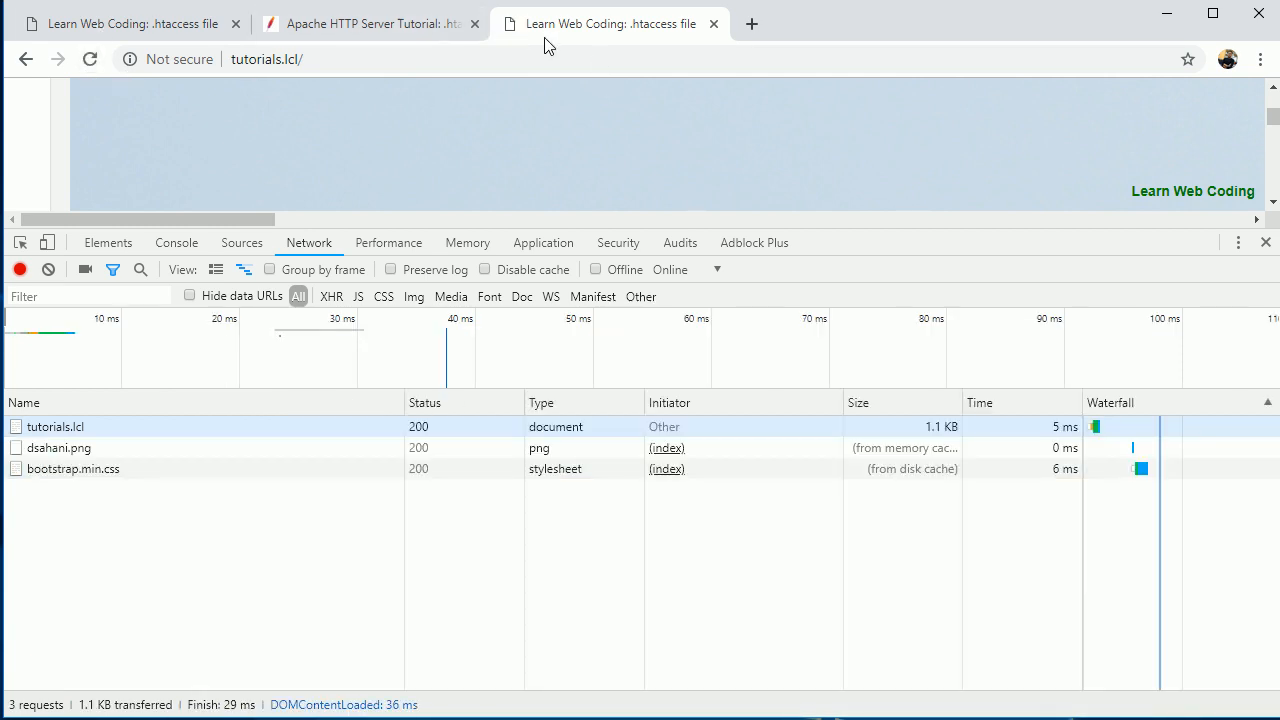
pyautogui.click(88, 60)
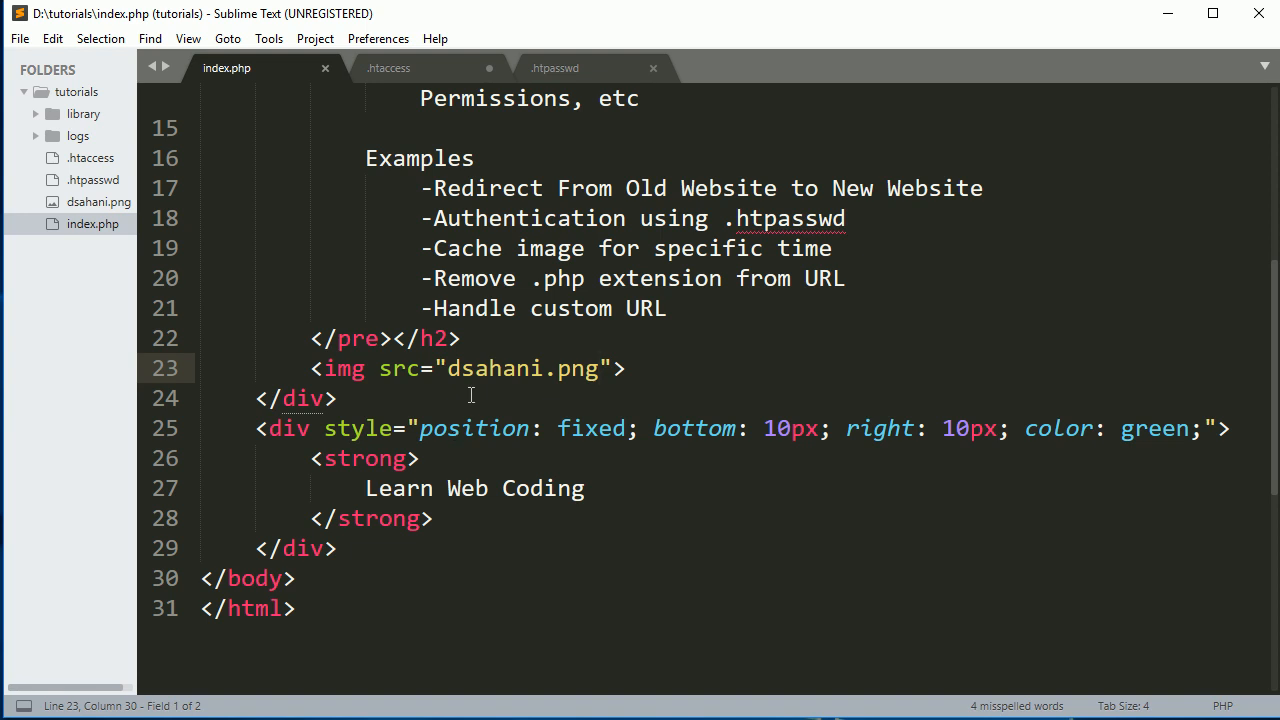
# Add a FilesMatch block for jpg|jpeg|png|gif|swf setting Cache-Control "max-age=604800, public"
pyautogui.click(388, 68)
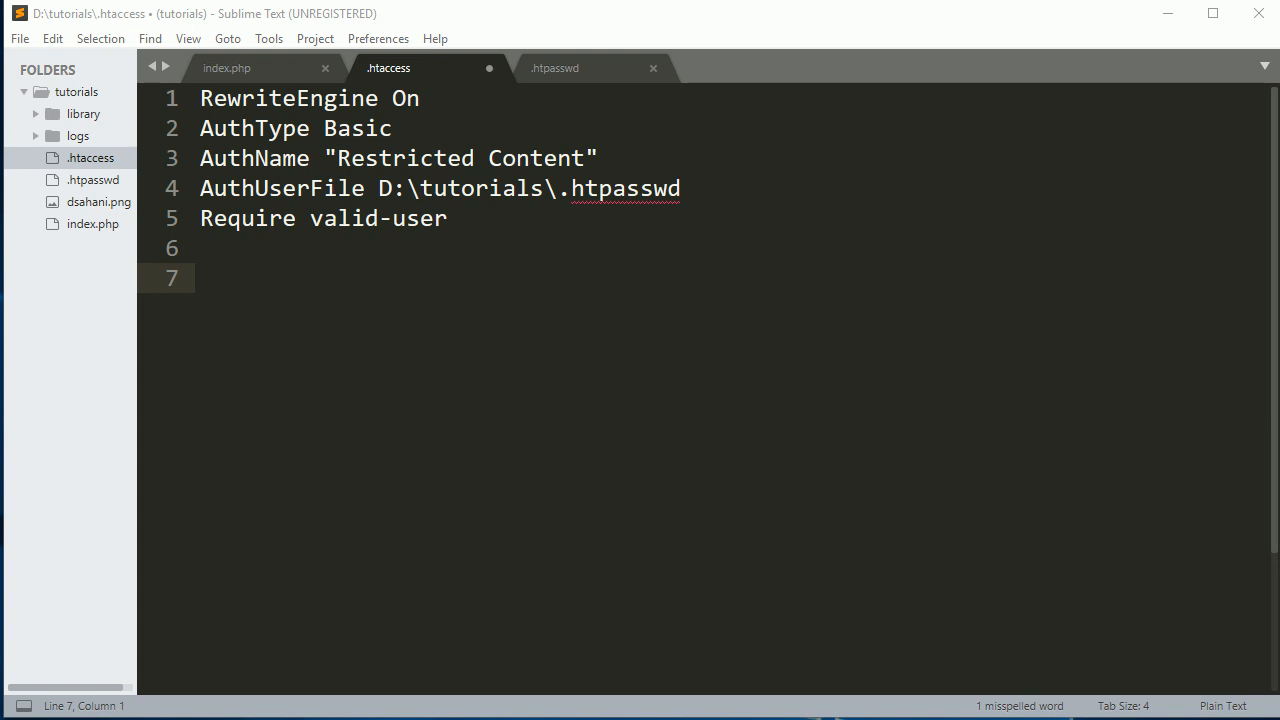
pyautogui.write('<FilesMatch "\\.(jpg|jpeg|png|gif|swf)$">')
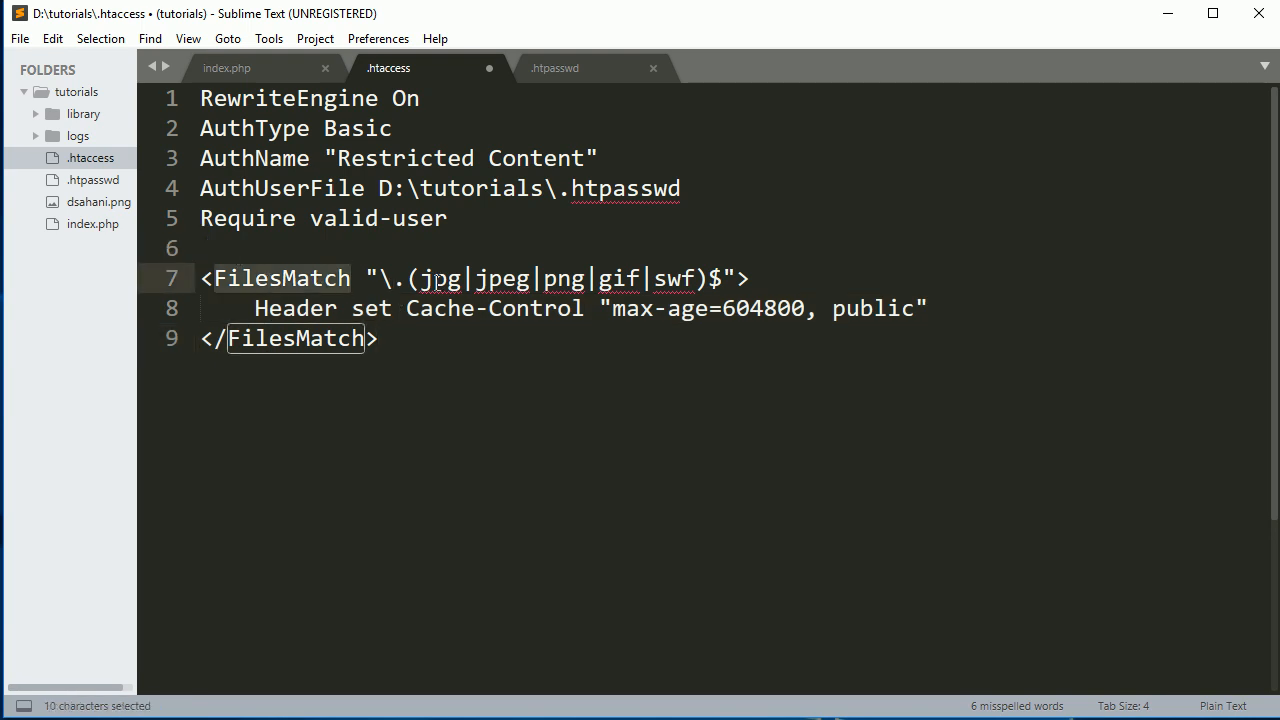
pyautogui.click(544, 278)
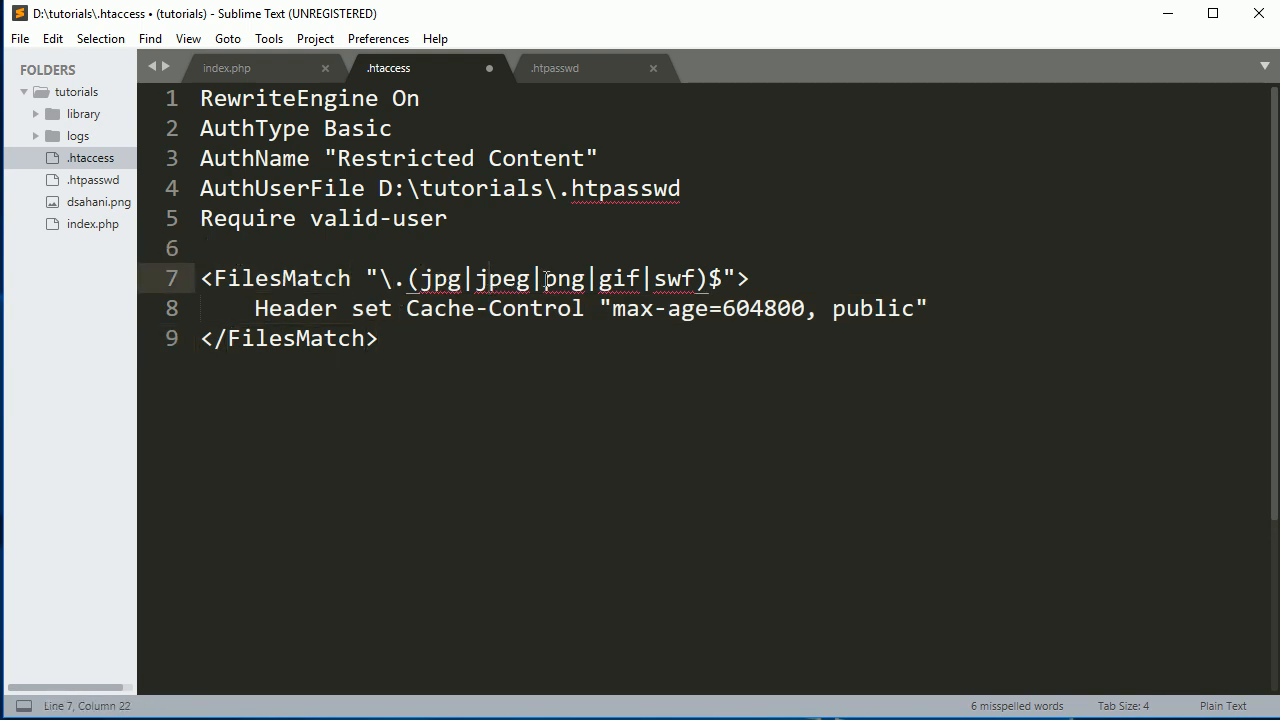
pyautogui.doubleClick(672, 278)
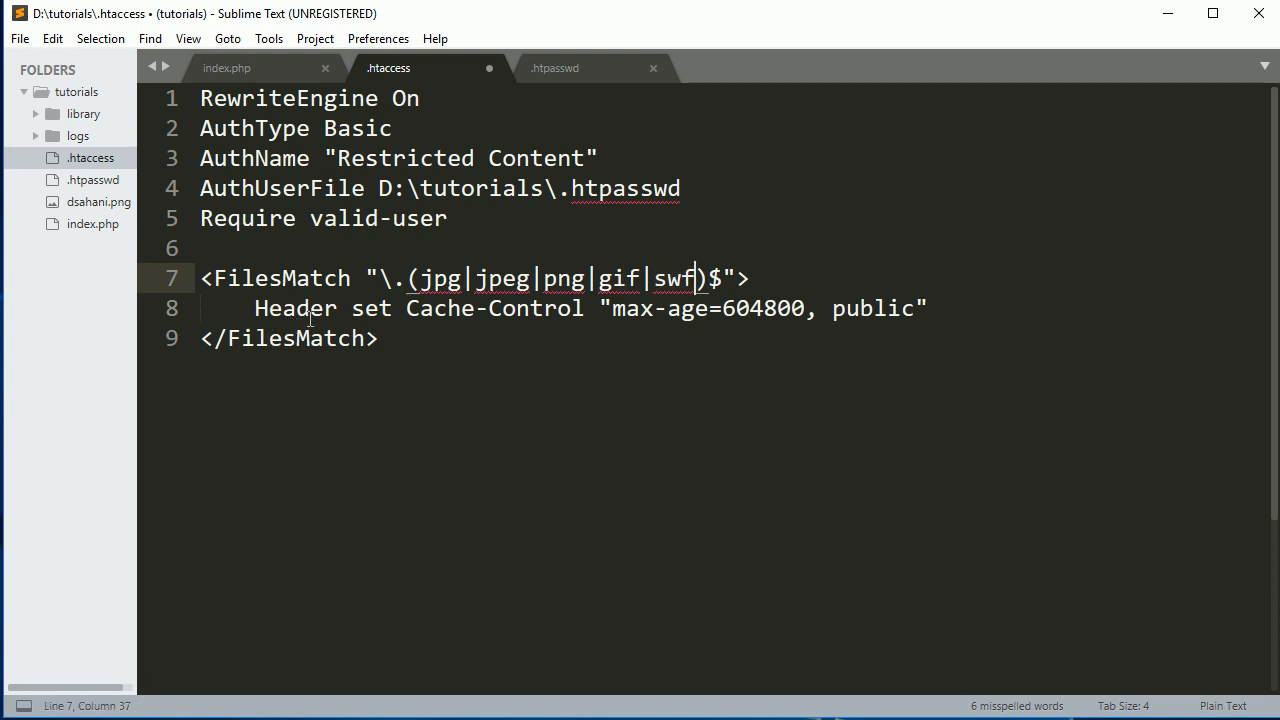
pyautogui.click(418, 308)
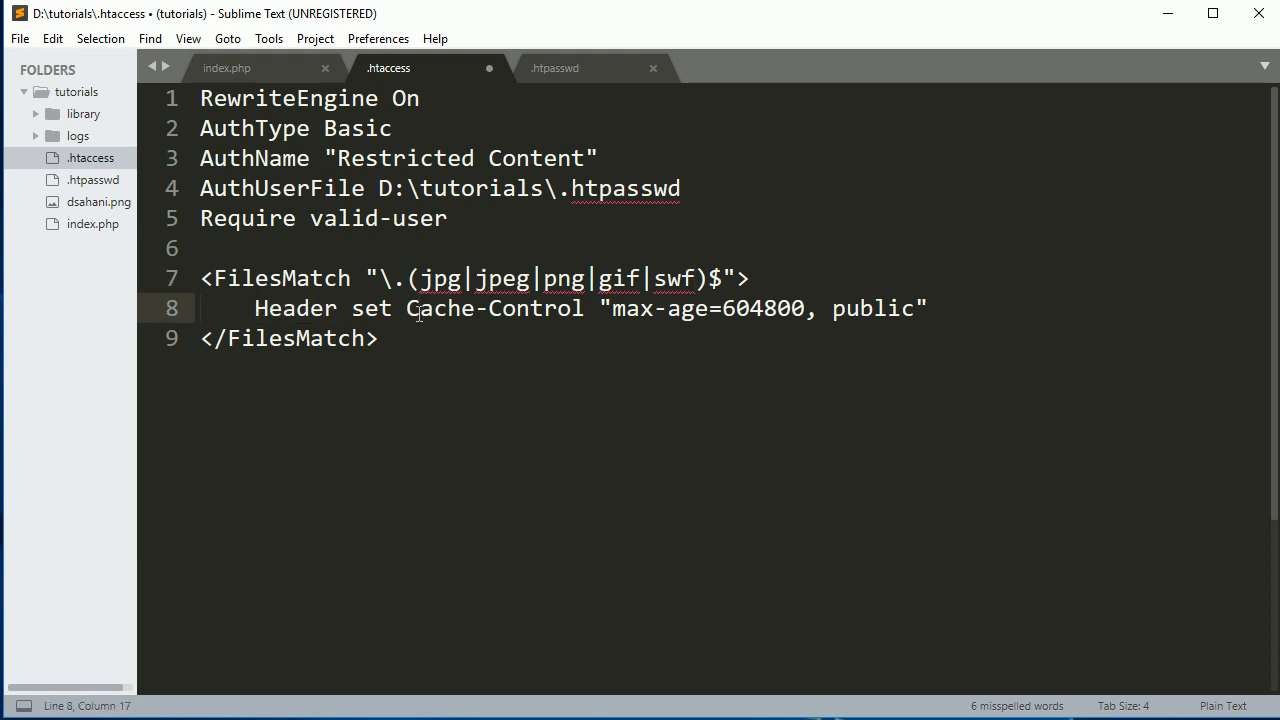
pyautogui.click(708, 308)
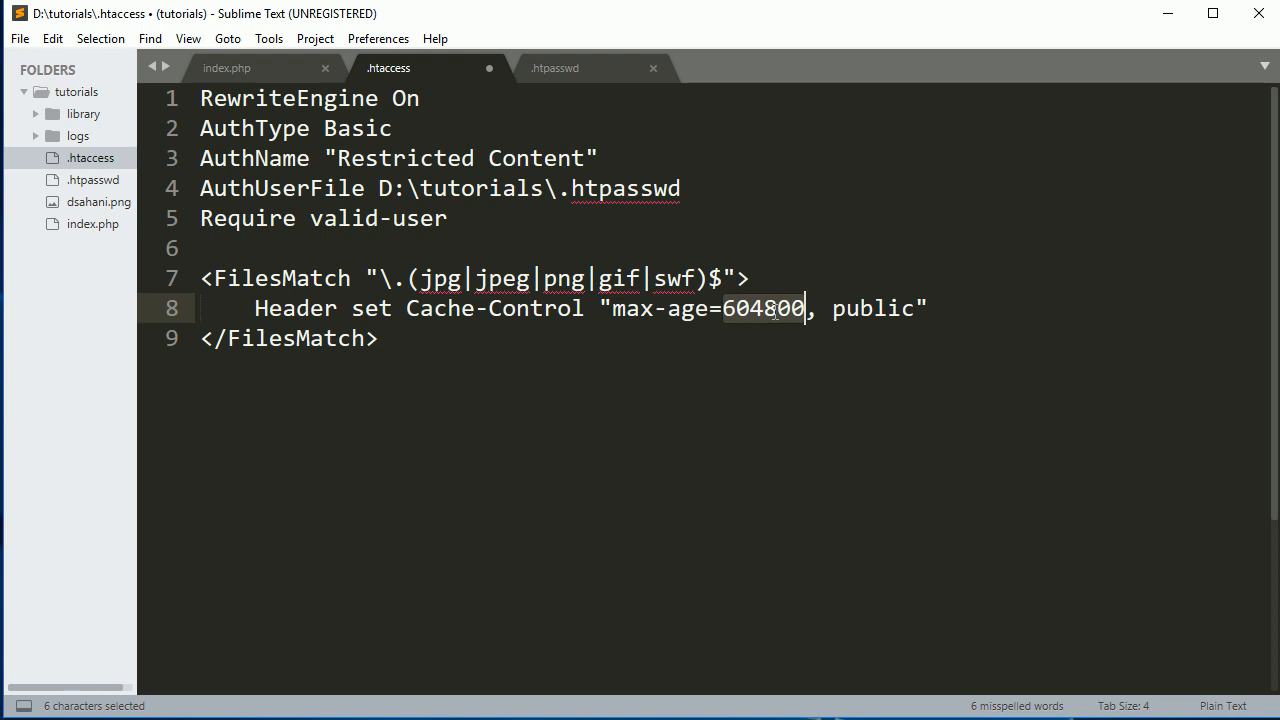
pyautogui.click(378, 338)
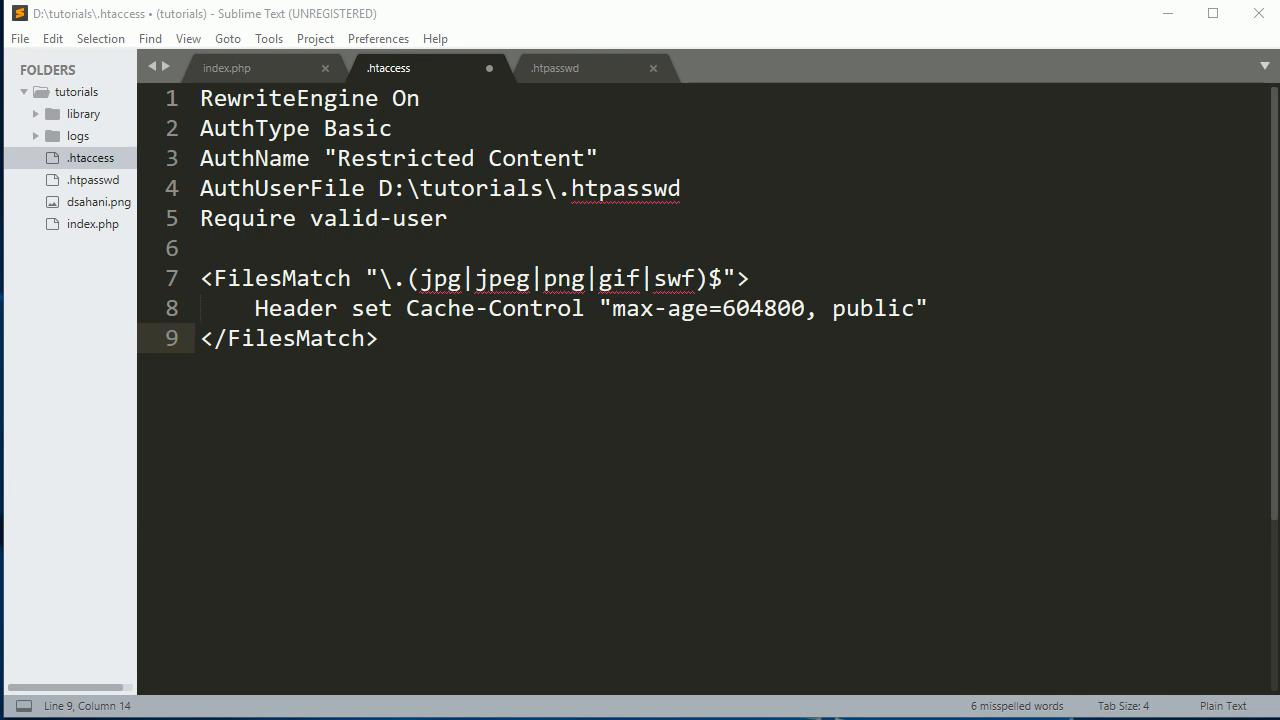
pyautogui.moveTo(96, 112)
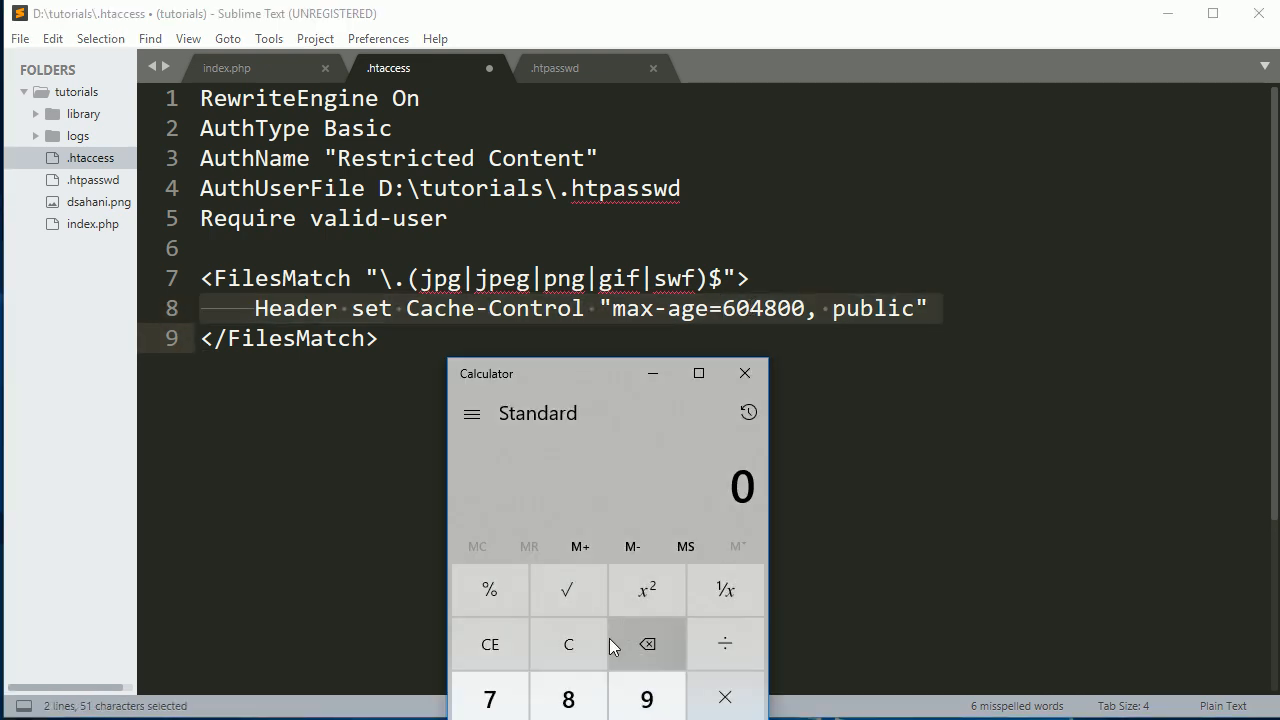
# Compute 60×60×24×7 = 604,800 in Calculator to confirm one week in seconds
pyautogui.click(646, 696)
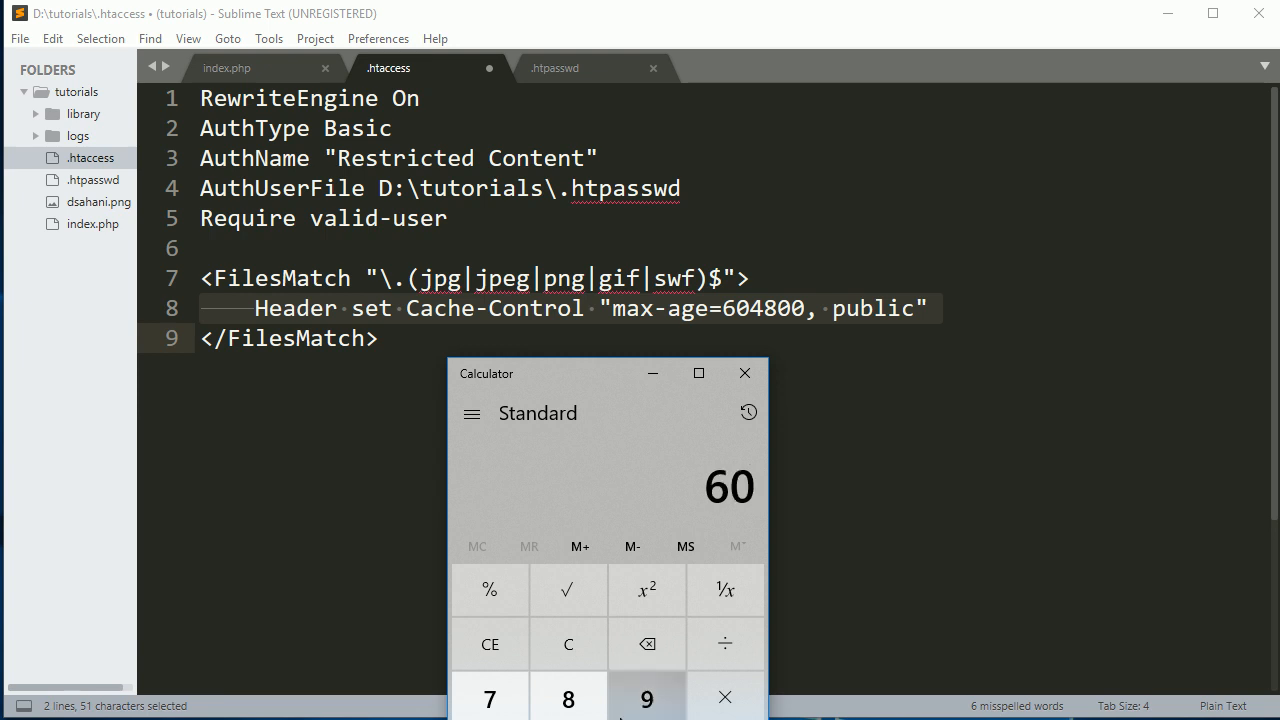
pyautogui.click(724, 696)
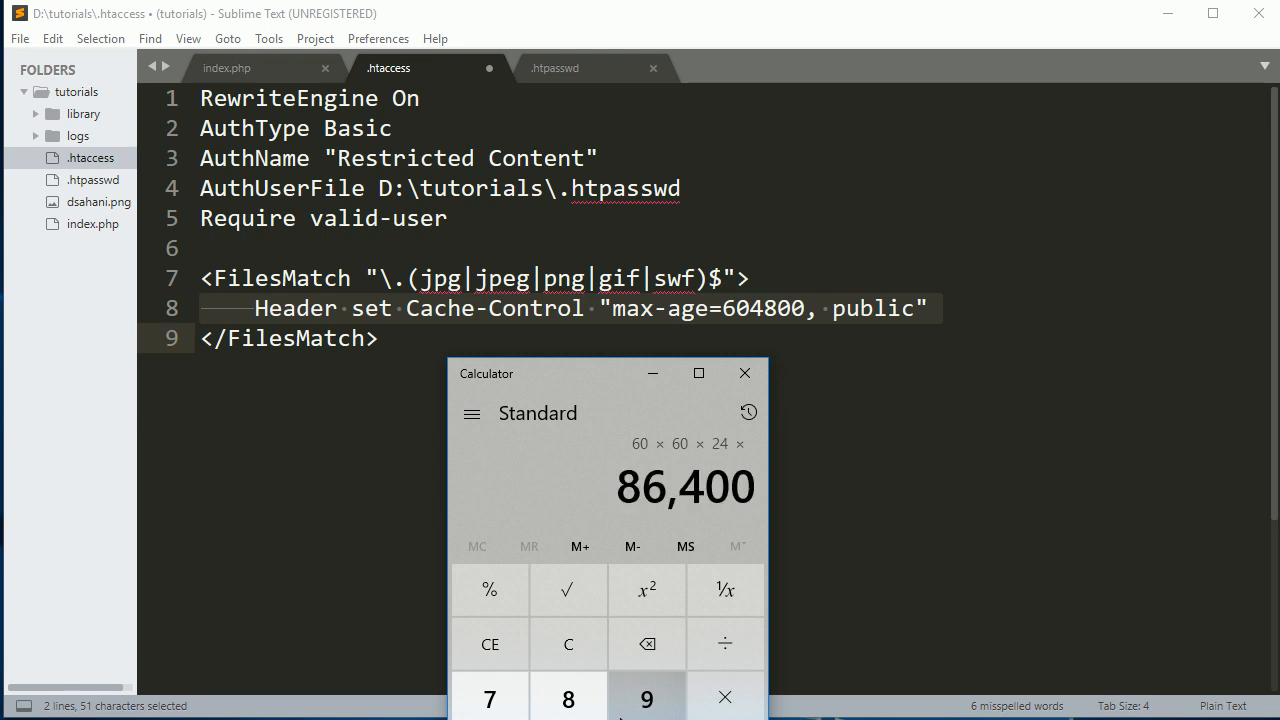
pyautogui.click(488, 696)
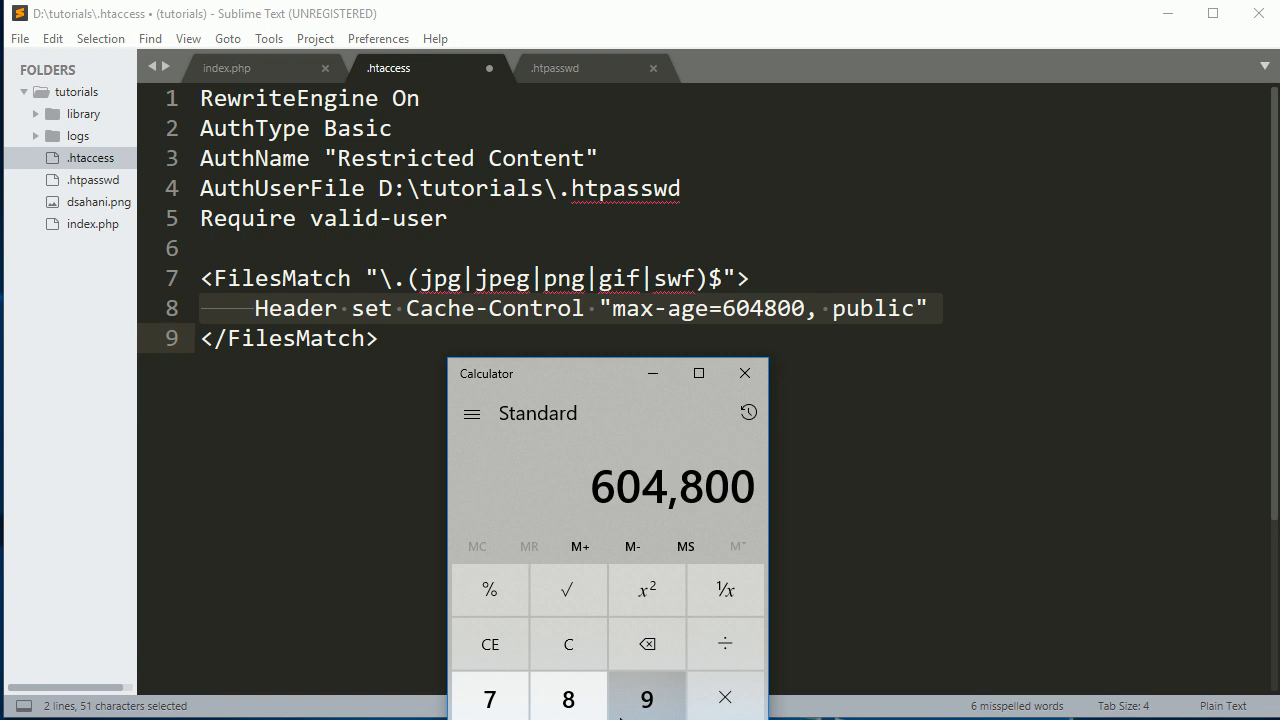
pyautogui.moveTo(750, 320)
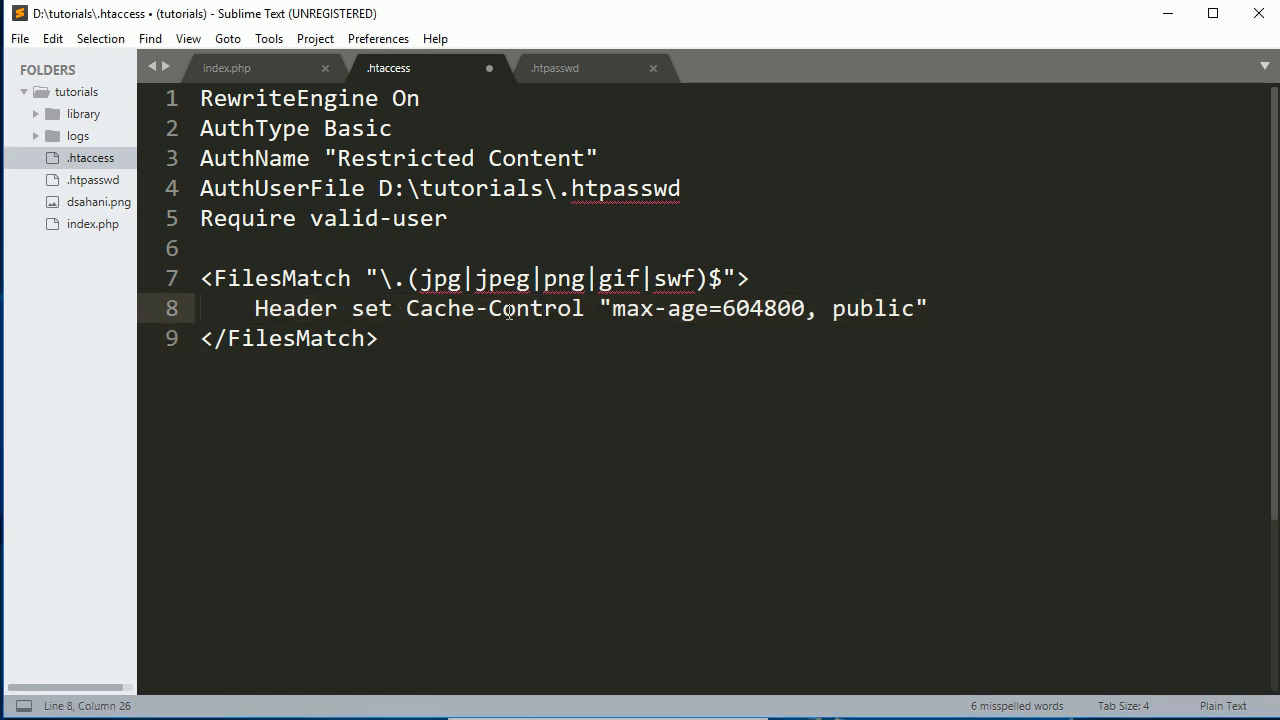
# Save the .htaccess caching rule and switch back to Chrome to test it
pyautogui.click(458, 348)
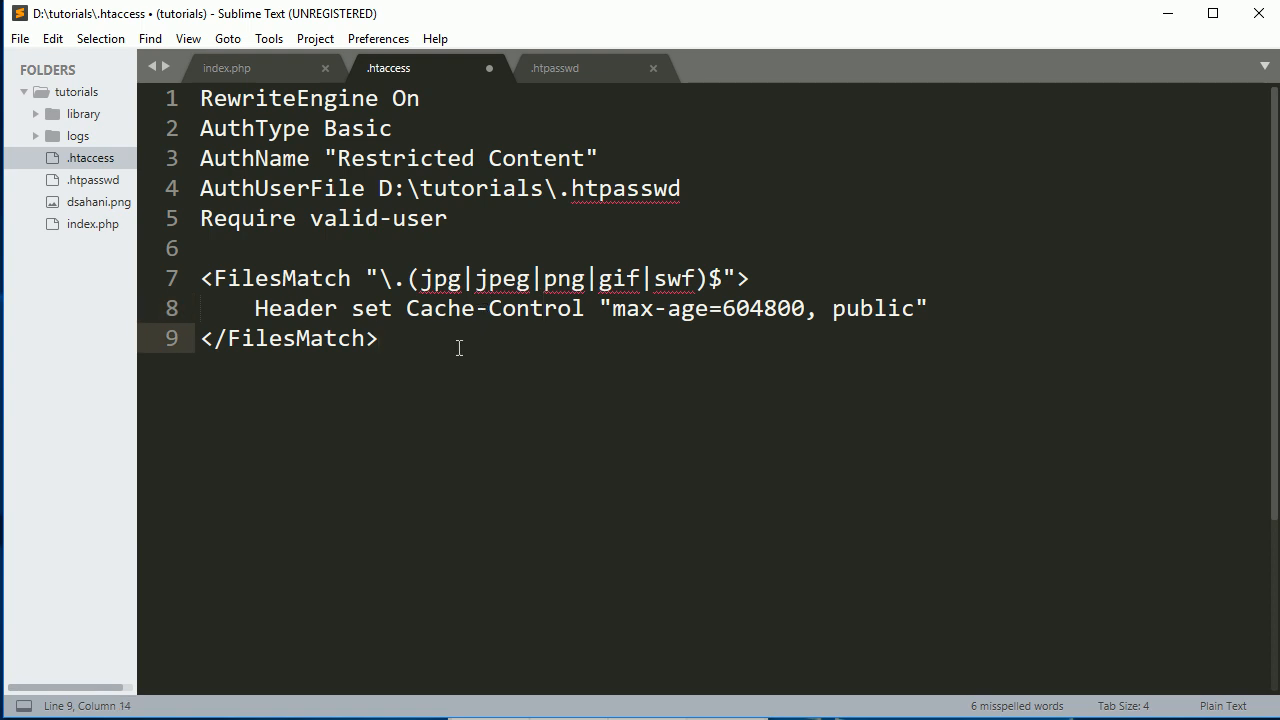
pyautogui.press('ctrl+s')
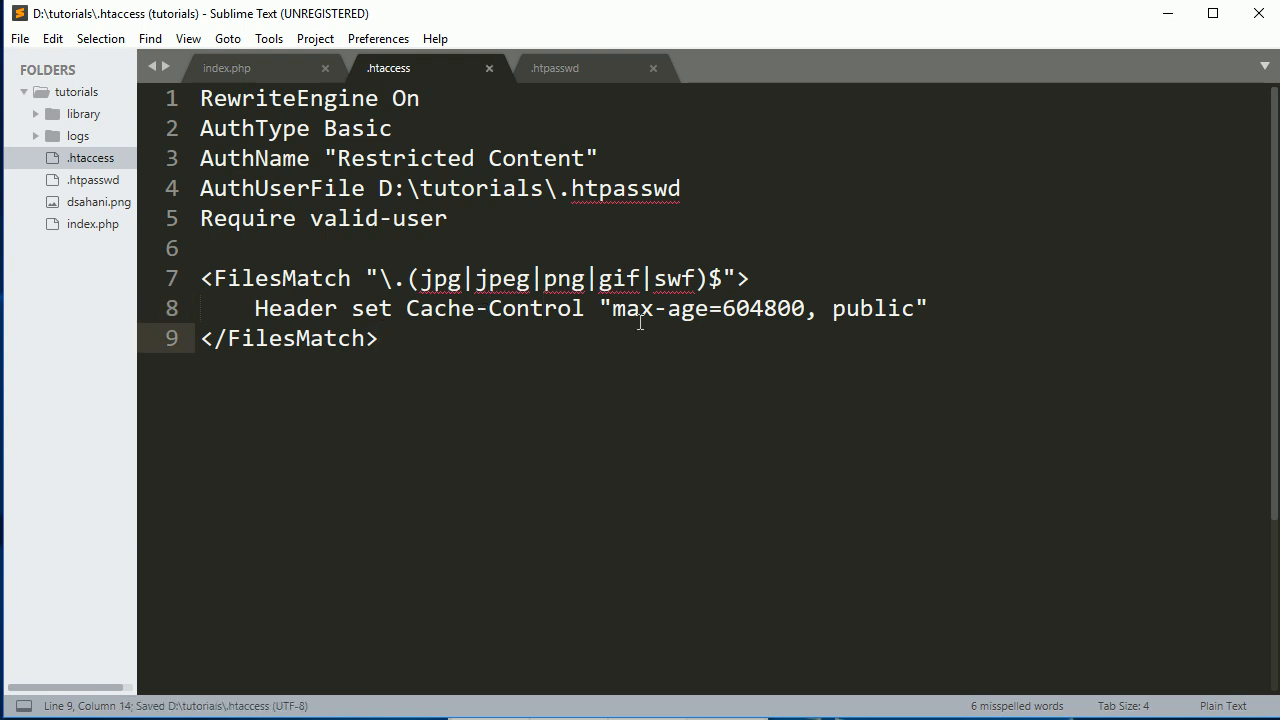
pyautogui.click(600, 24)
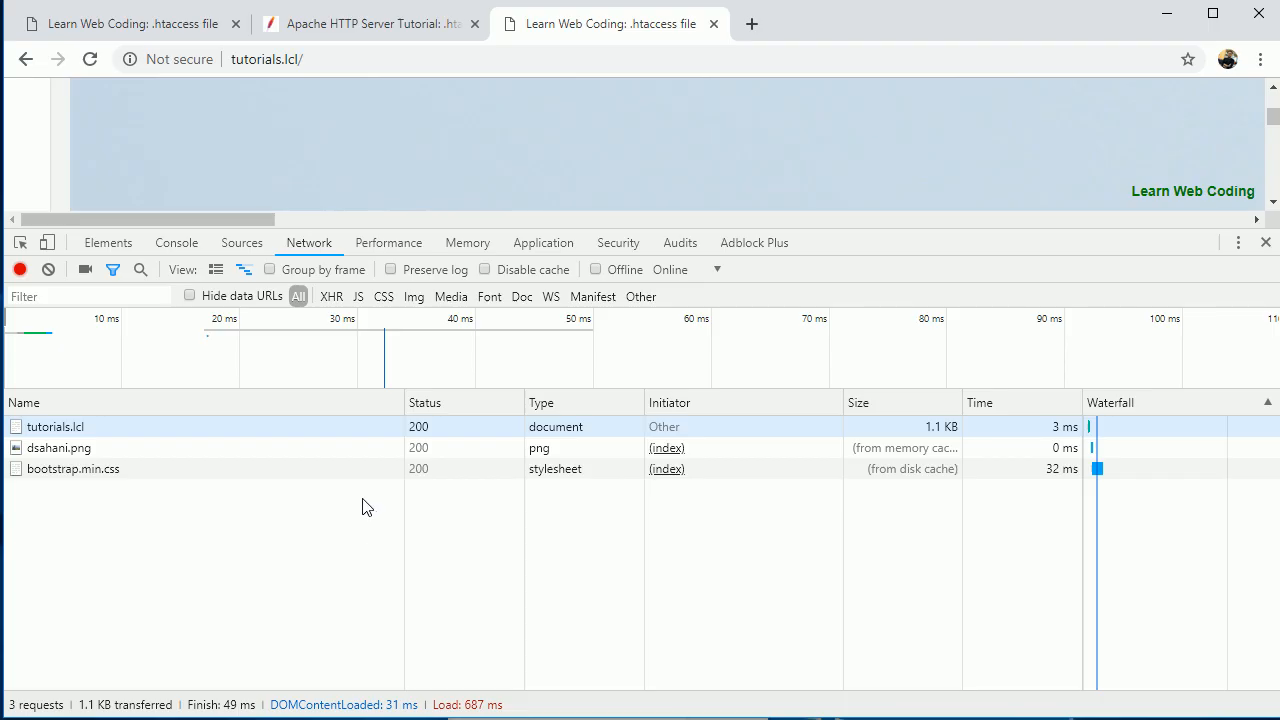
# Inspect the dsahani.png request showing '(from memory cache)' status, then start a new tab
pyautogui.click(58, 448)
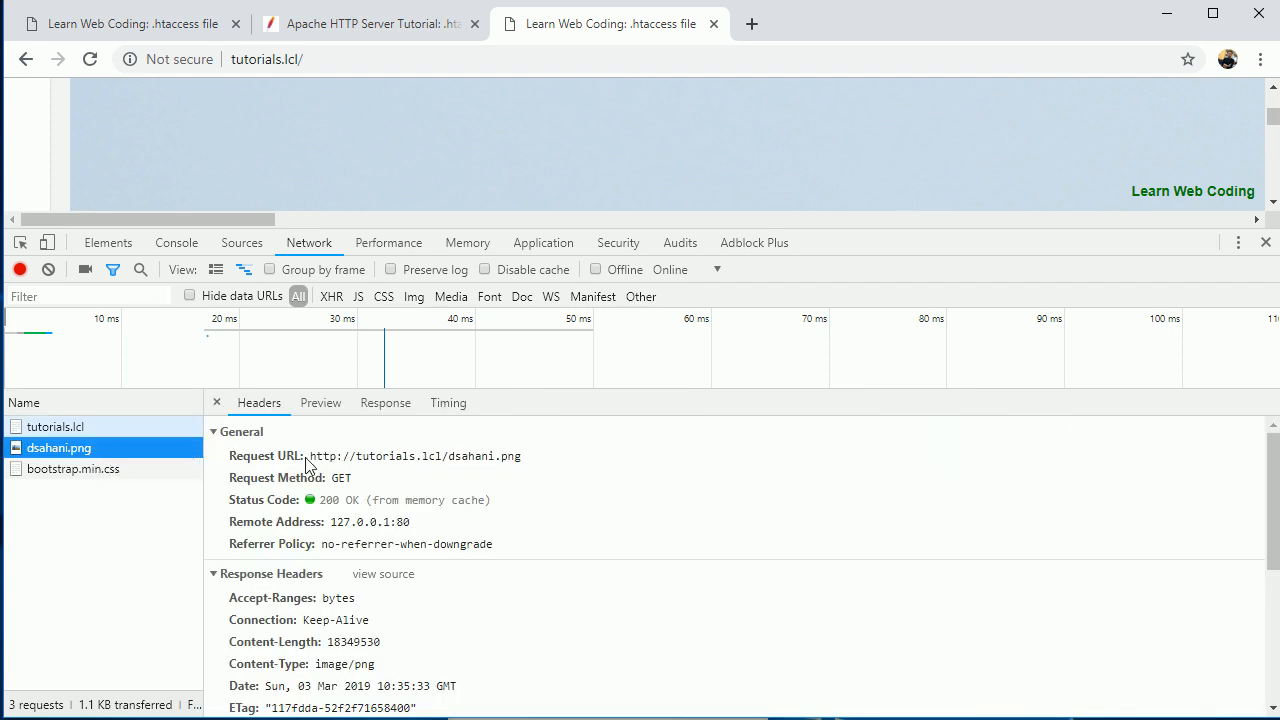
pyautogui.click(392, 268)
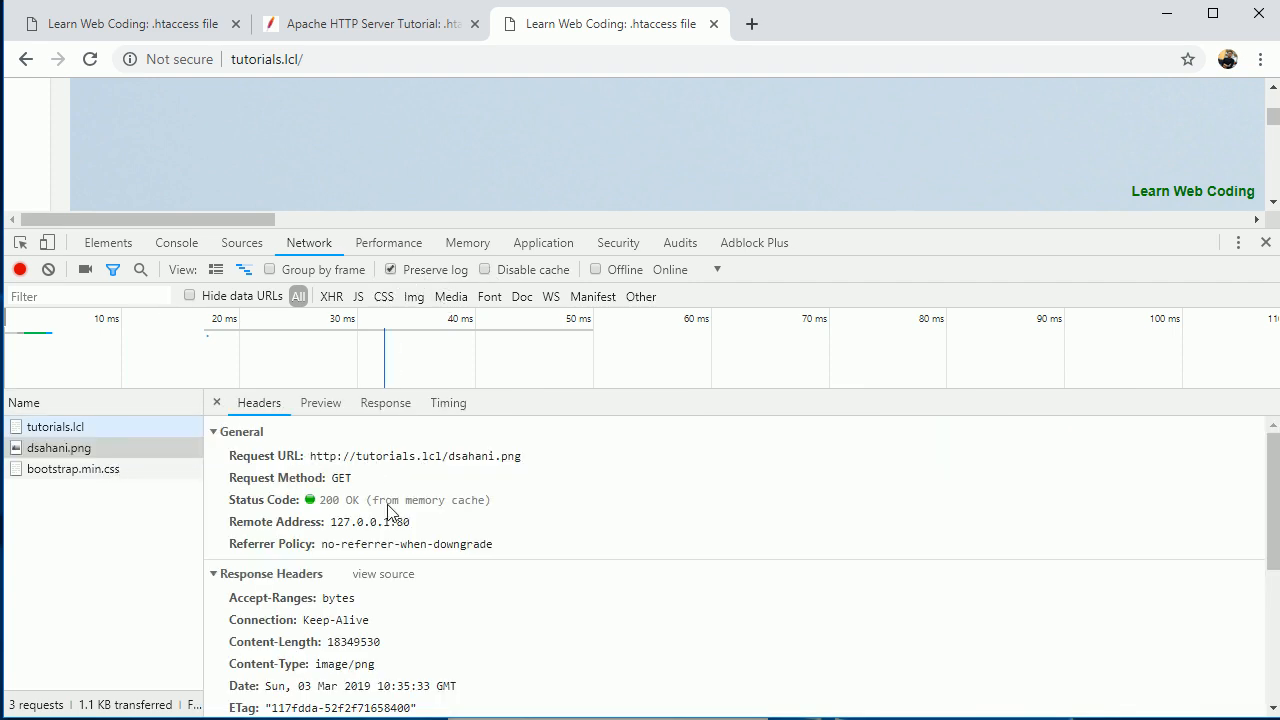
pyautogui.moveTo(230, 264)
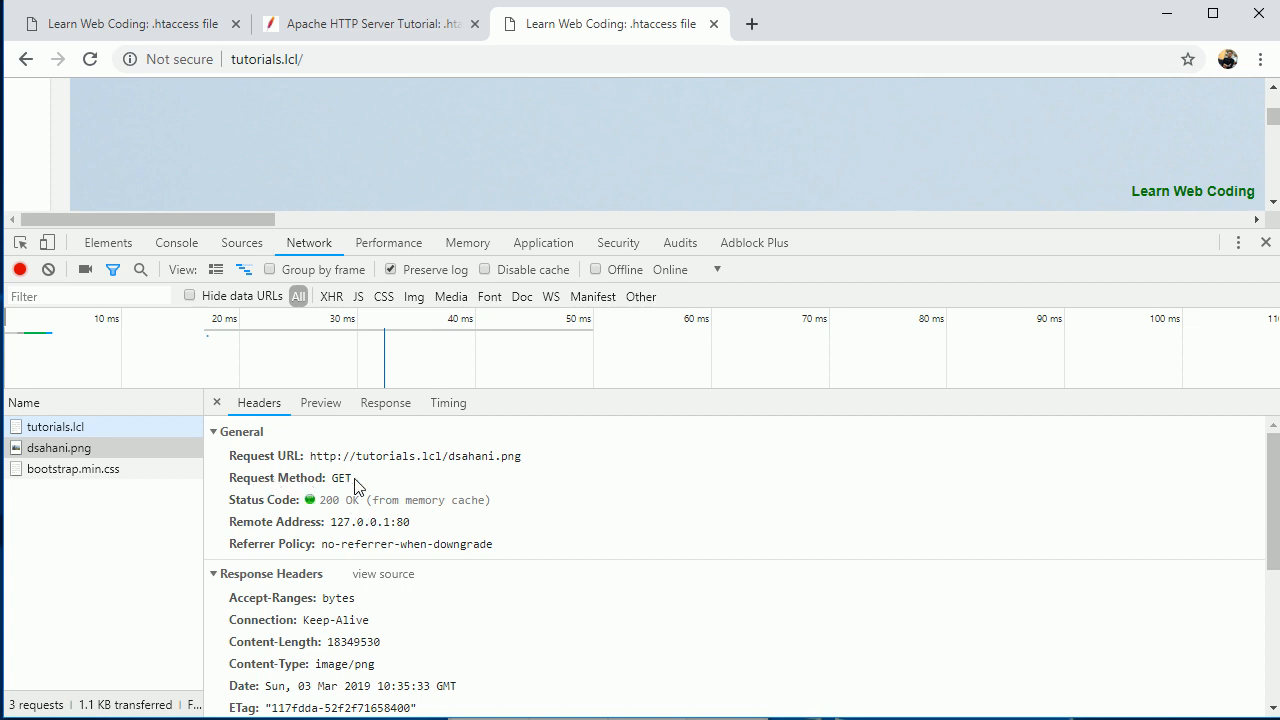
pyautogui.moveTo(408, 524)
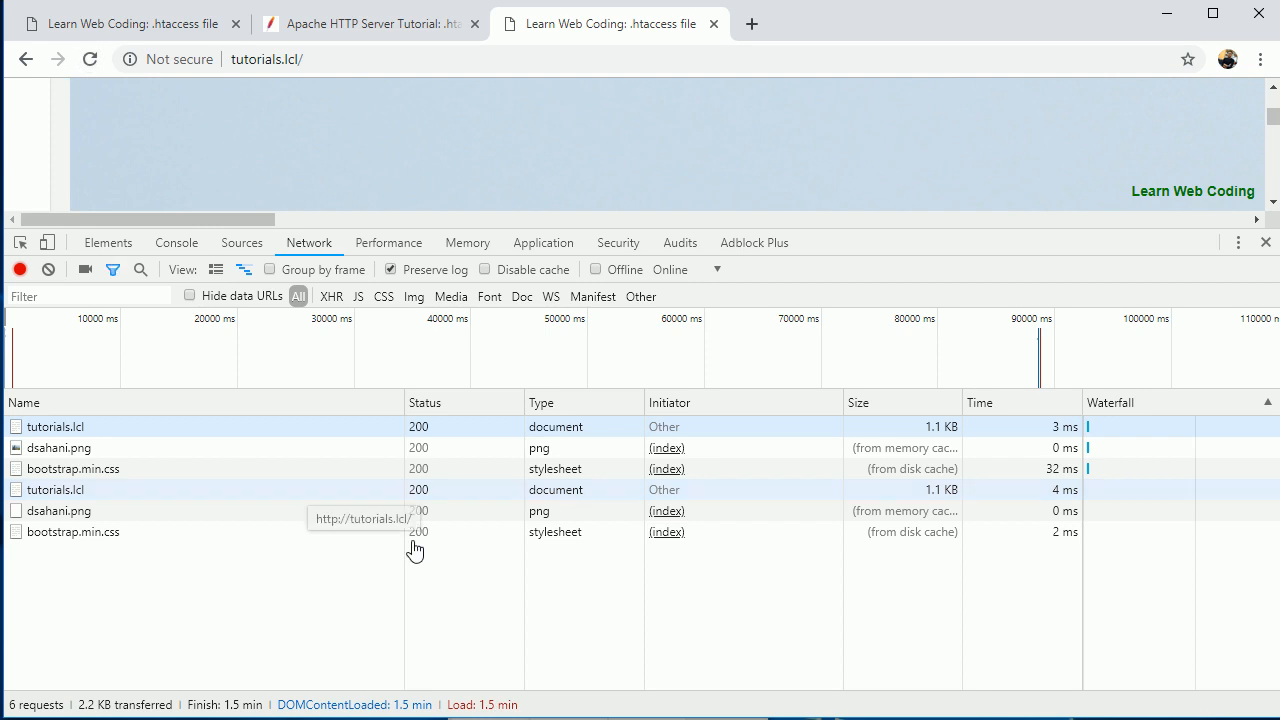
pyautogui.click(58, 510)
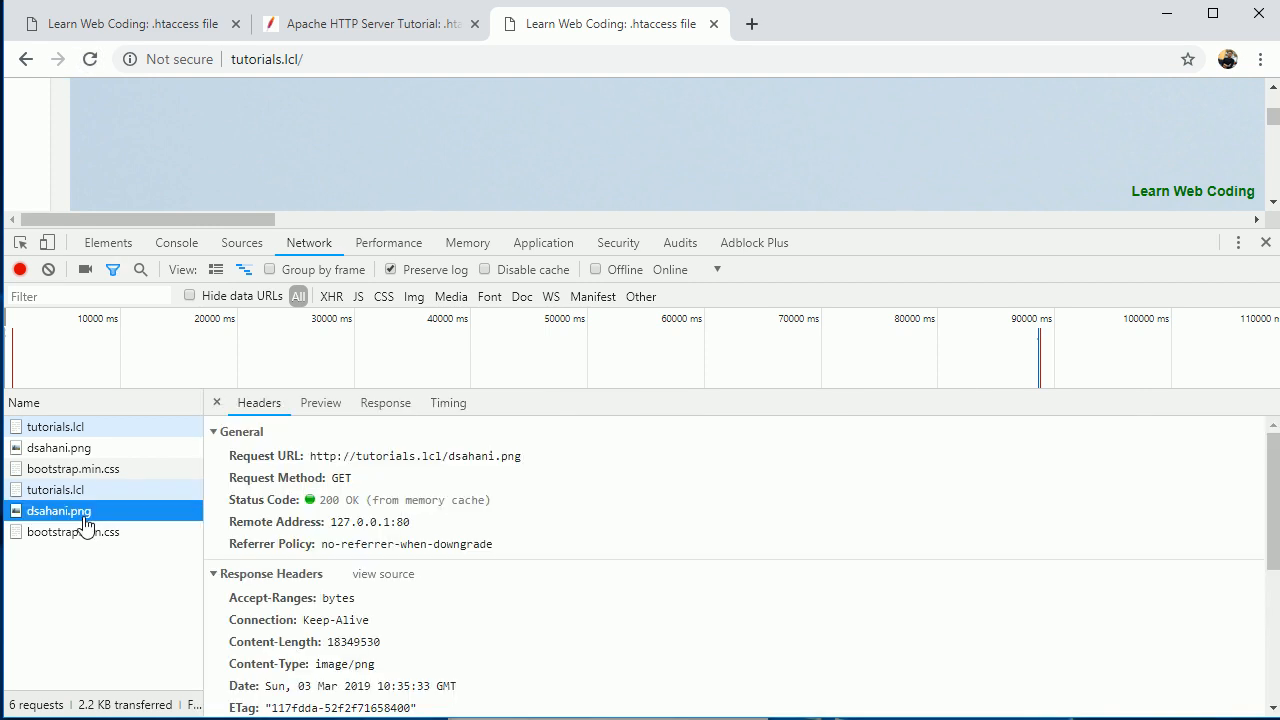
pyautogui.doubleClick(420, 500)
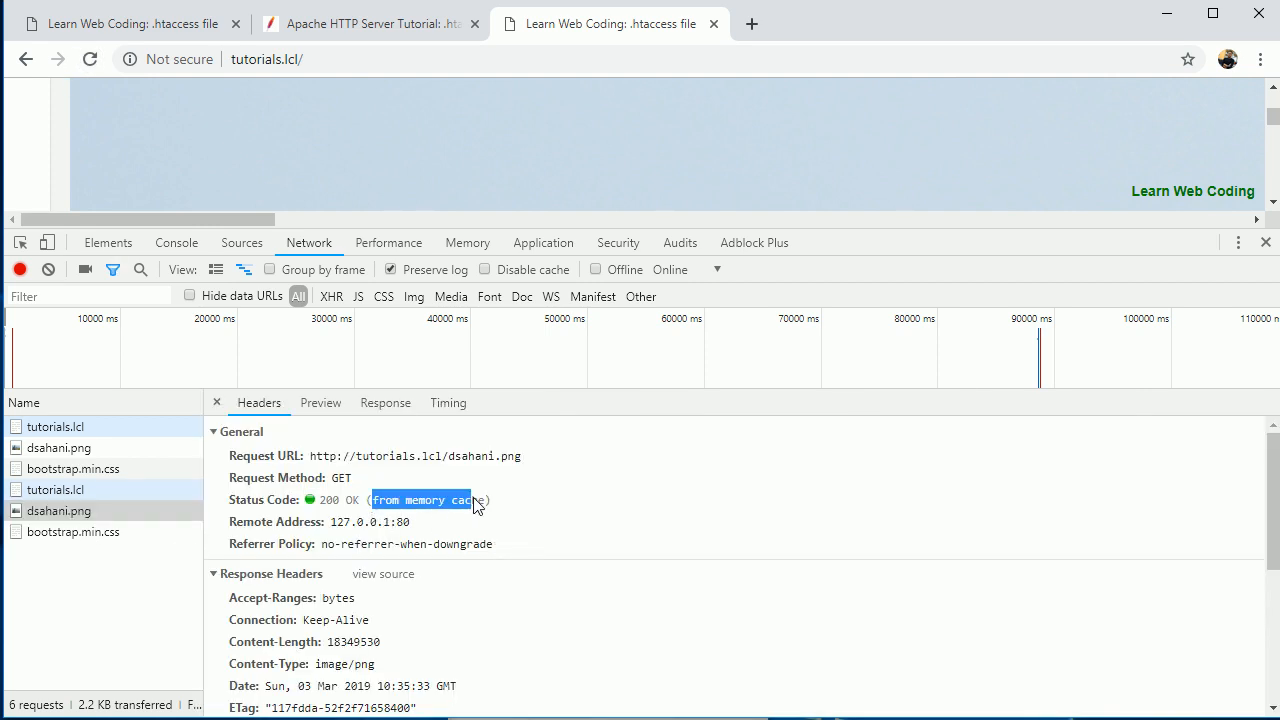
pyautogui.scroll(-3)
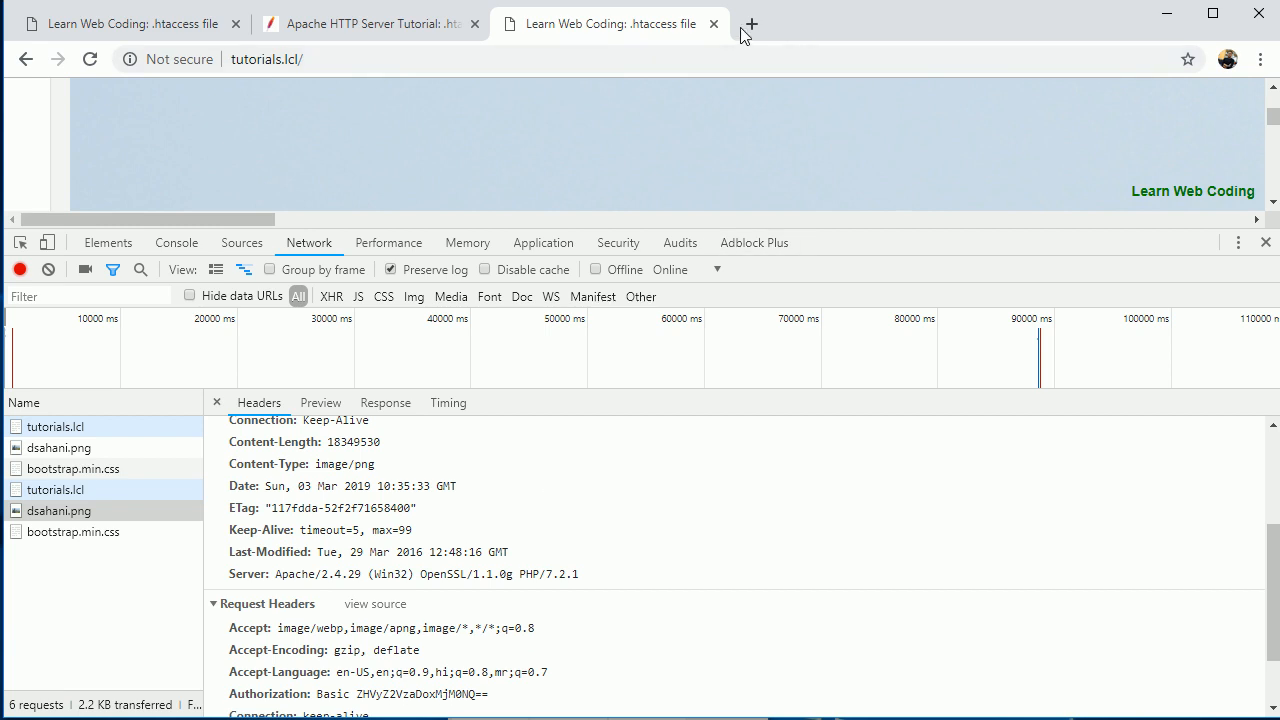
pyautogui.click(752, 24)
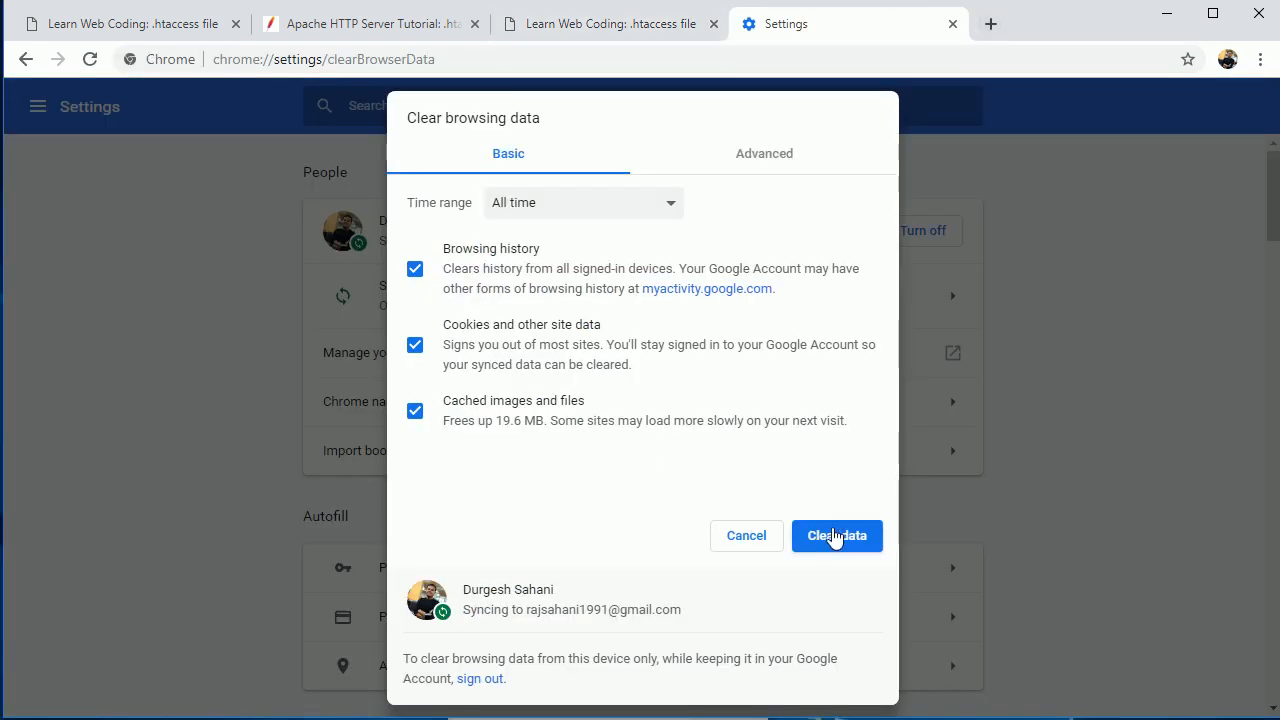
# Clear all-time browsing history, cookies and cached images and files
pyautogui.click(836, 536)
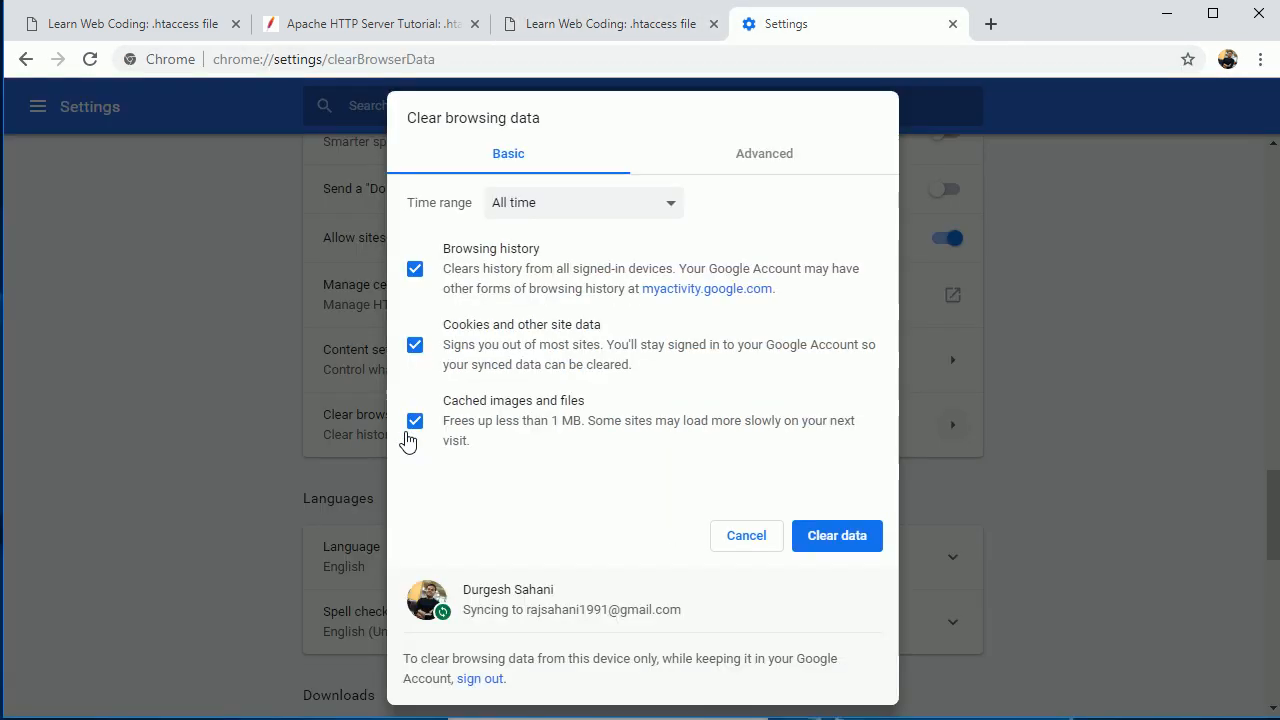
pyautogui.moveTo(524, 426)
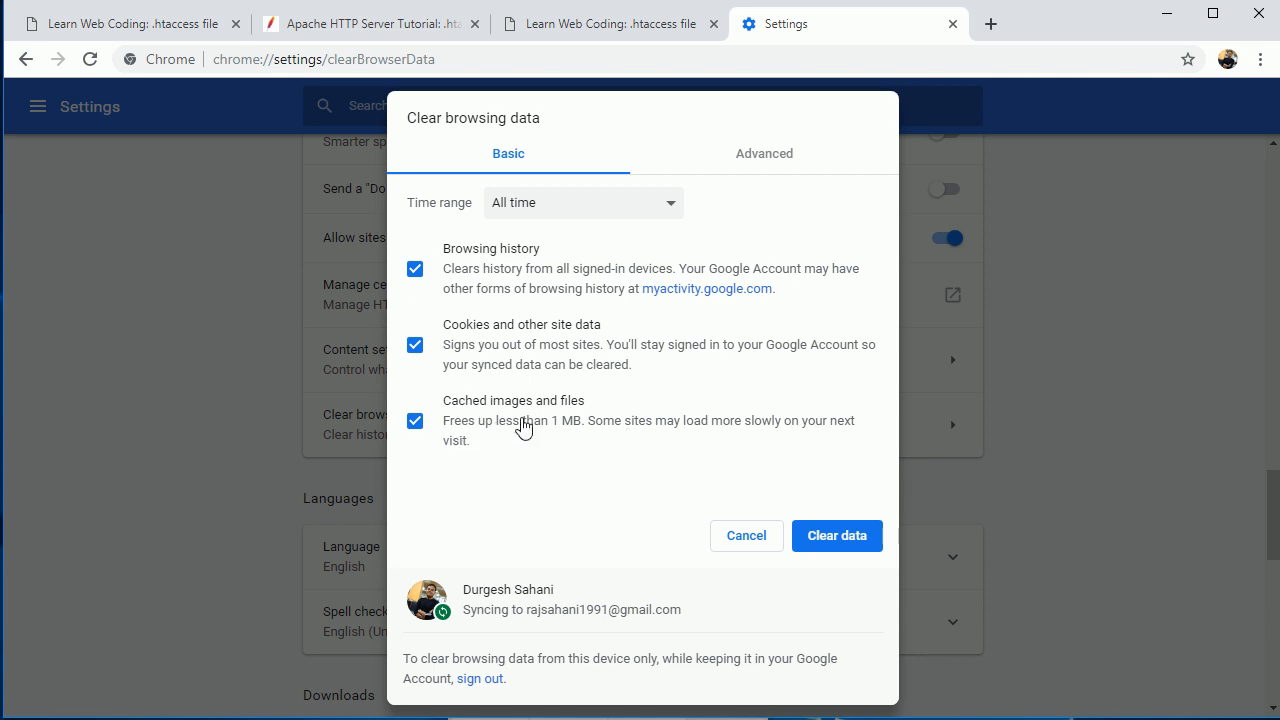
pyautogui.moveTo(690, 40)
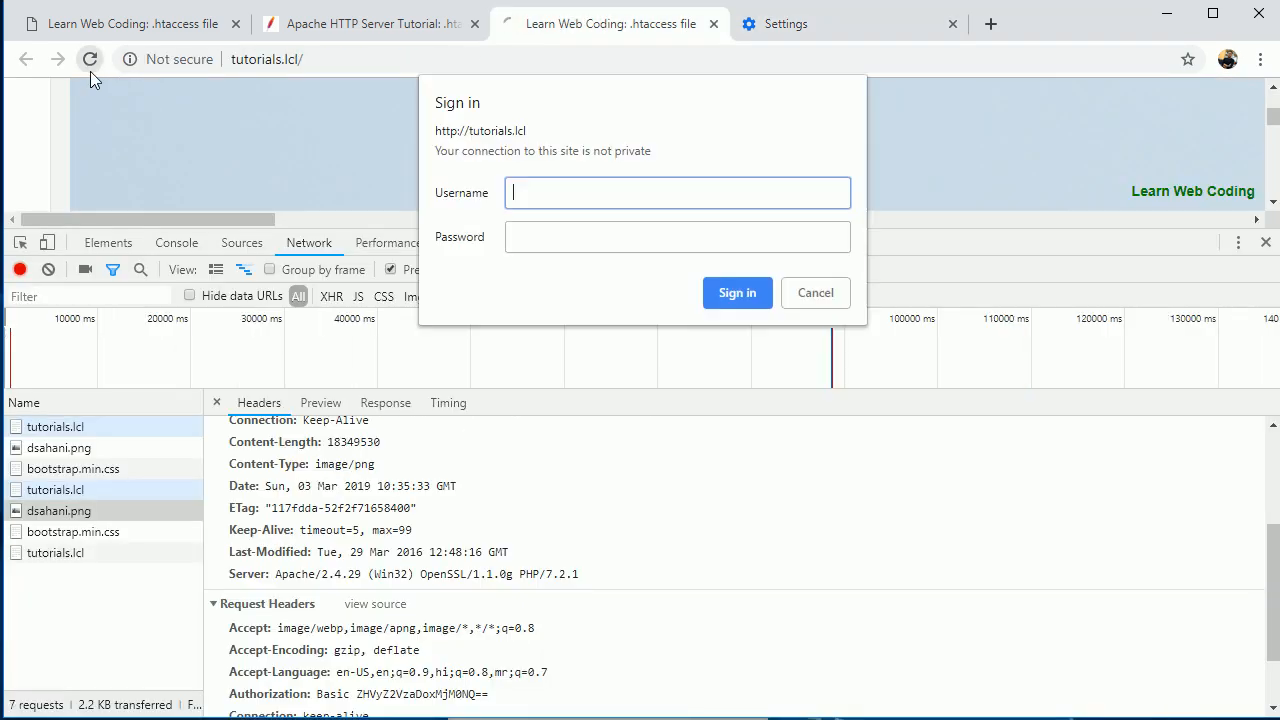
# Sign back in as durgesh and check dsahani.png headers show Cache-Control max-age=604800, public
pyautogui.click(88, 60)
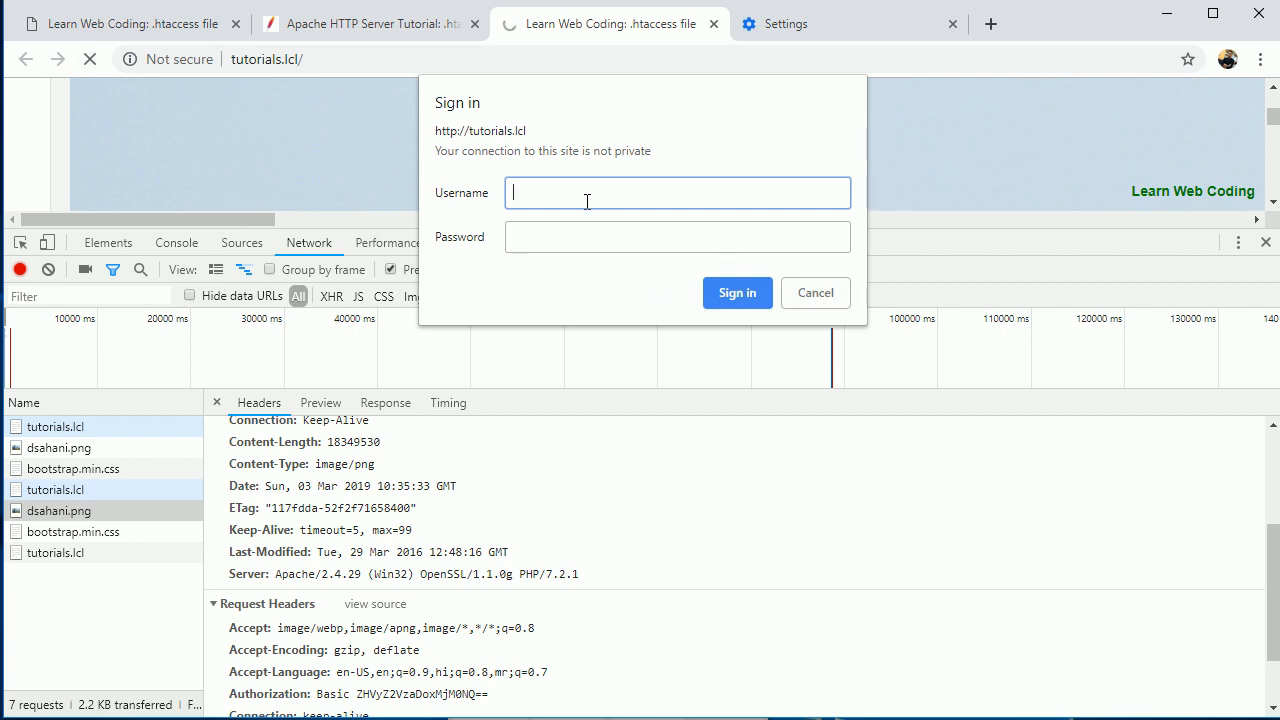
pyautogui.write('durgesh')
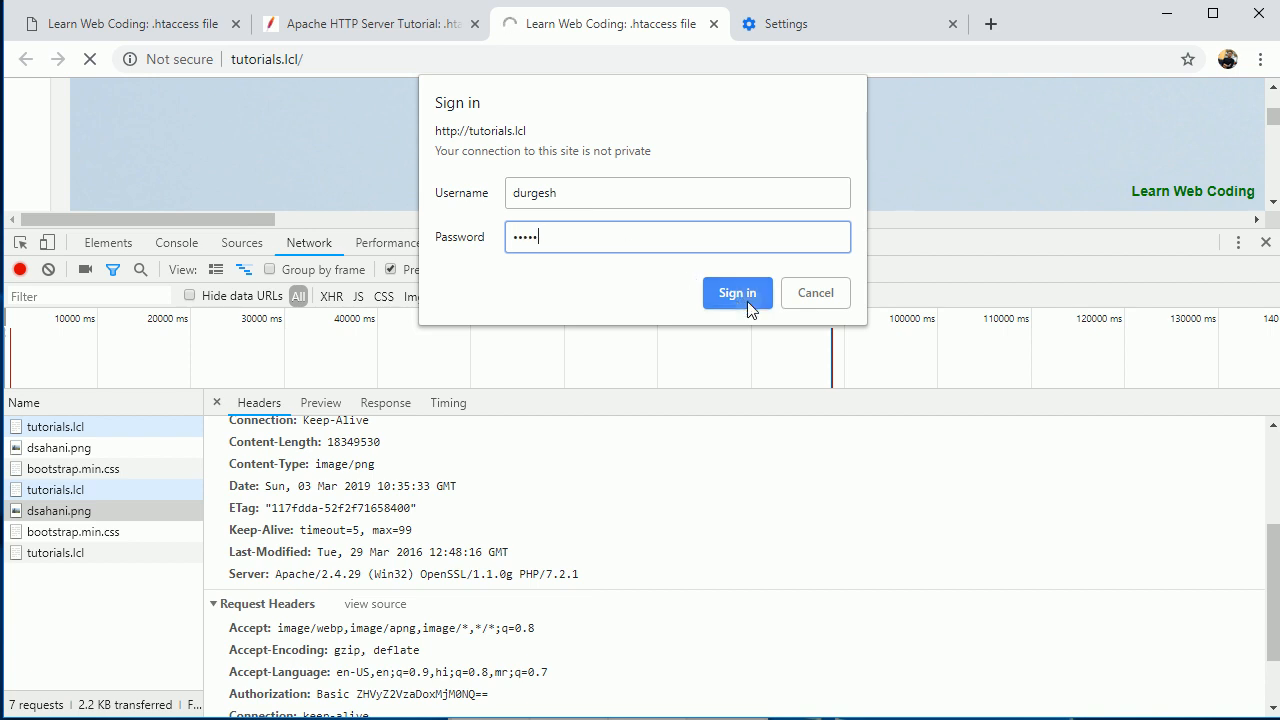
pyautogui.click(736, 292)
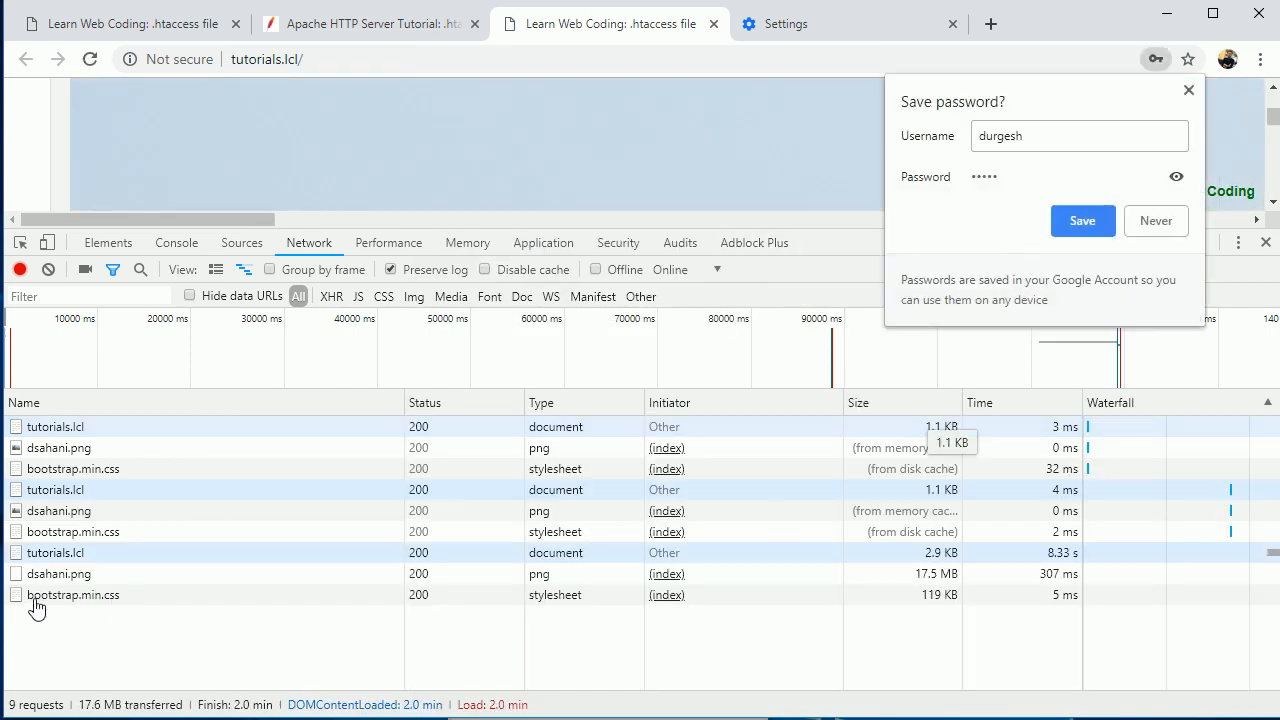
pyautogui.click(58, 572)
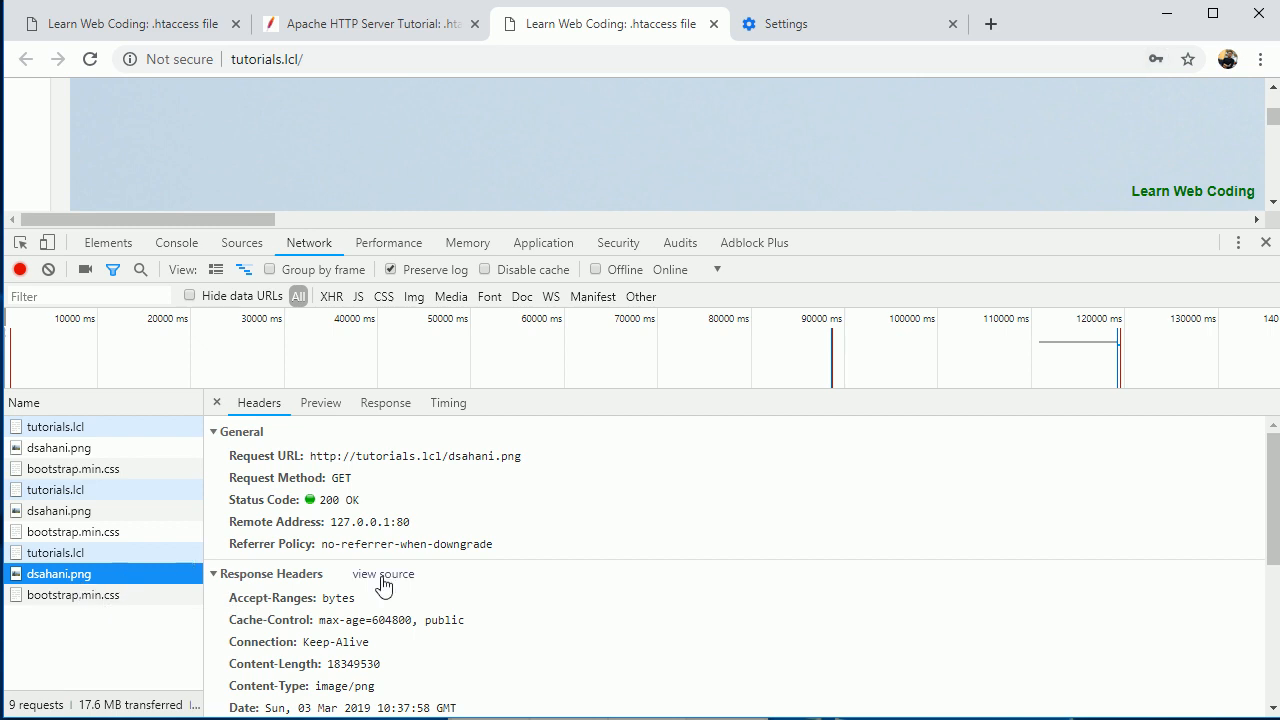
pyautogui.scroll(-3)
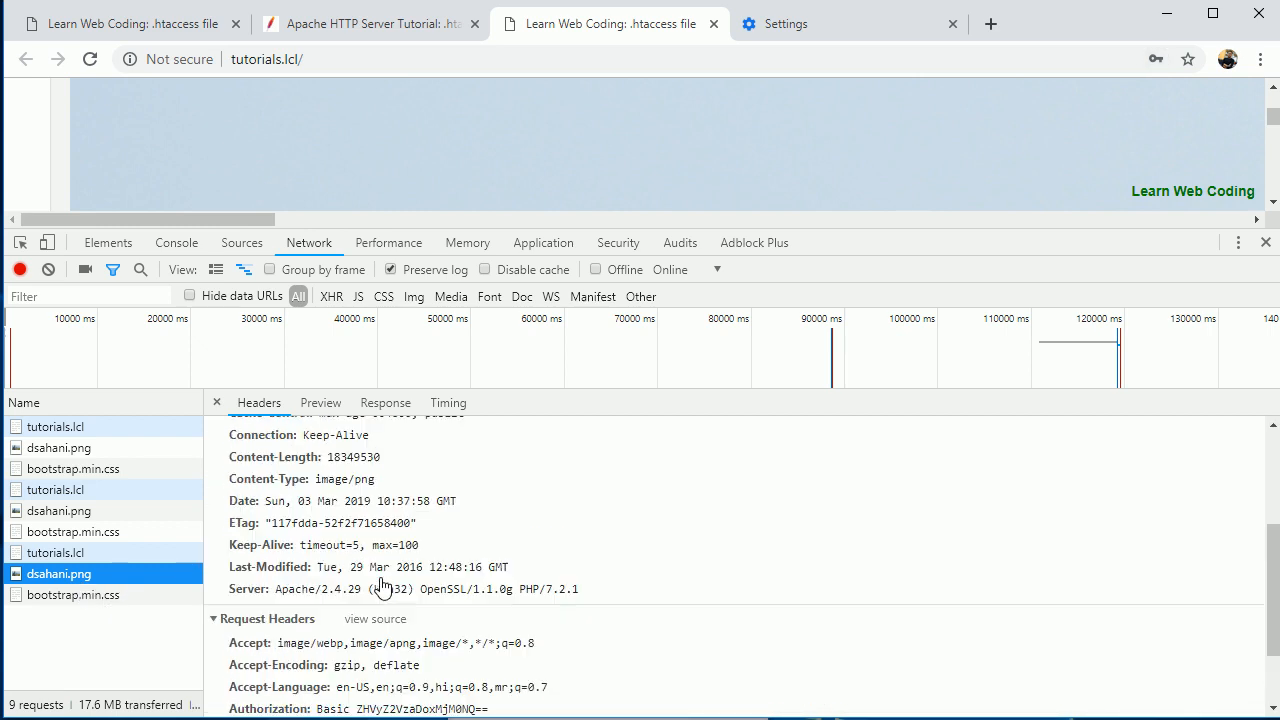
pyautogui.scroll(3)
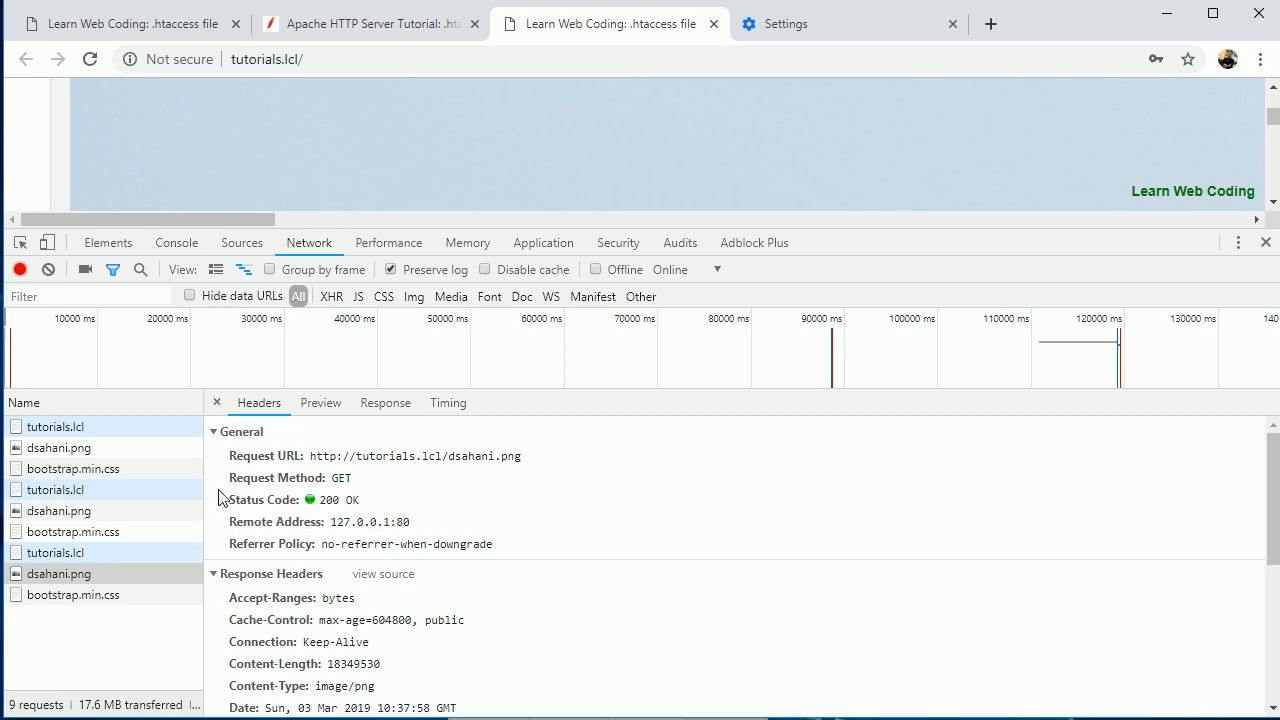
# Reload and confirm the latest dsahani.png request is served from memory cache
pyautogui.click(88, 60)
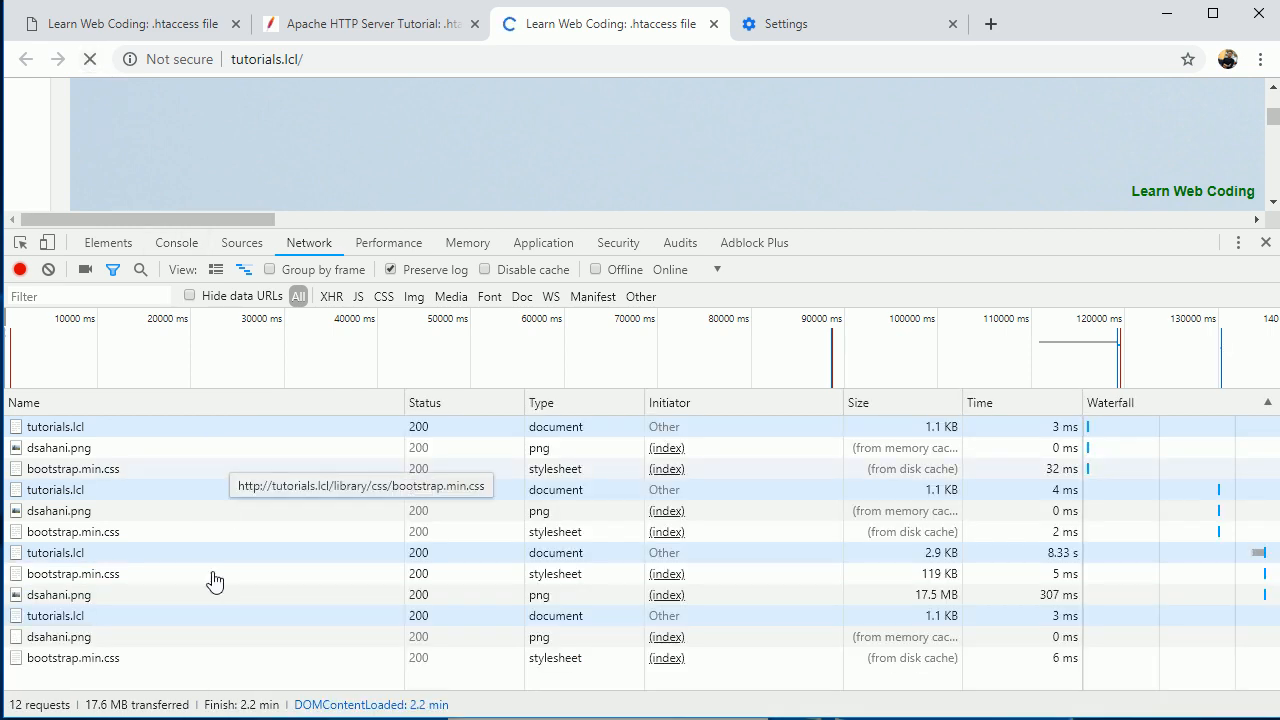
pyautogui.click(58, 636)
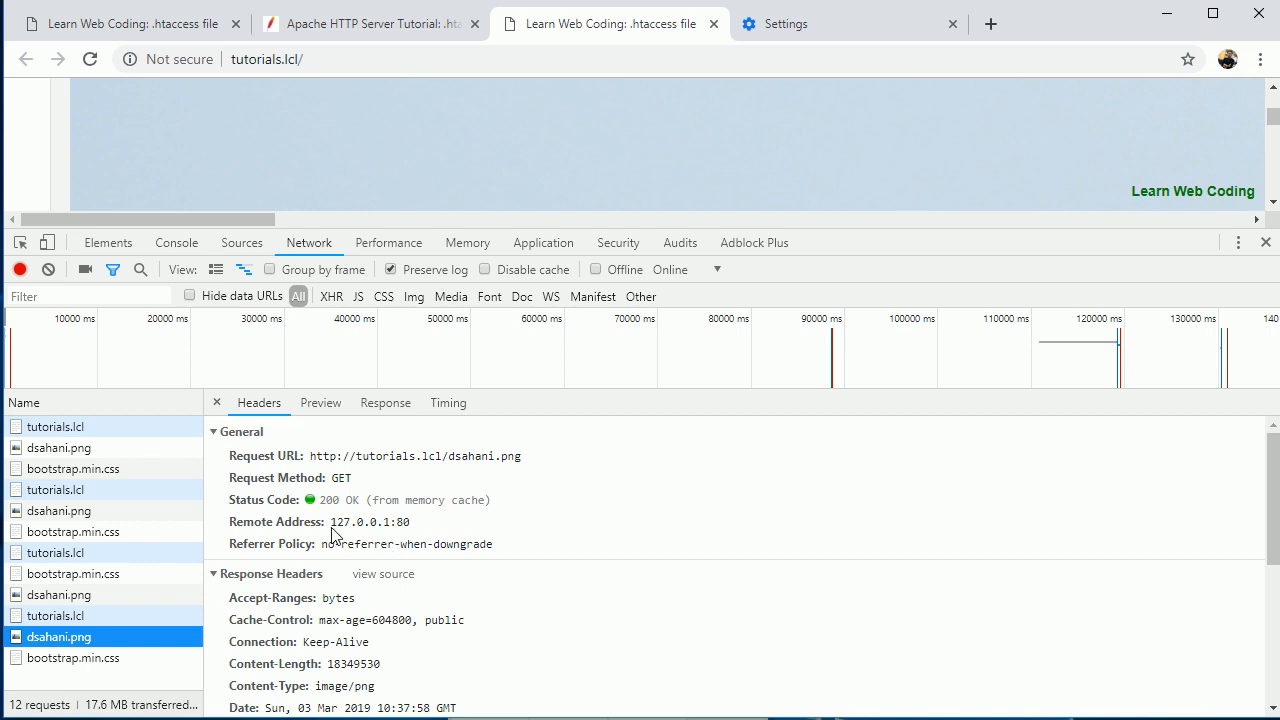
pyautogui.doubleClick(430, 500)
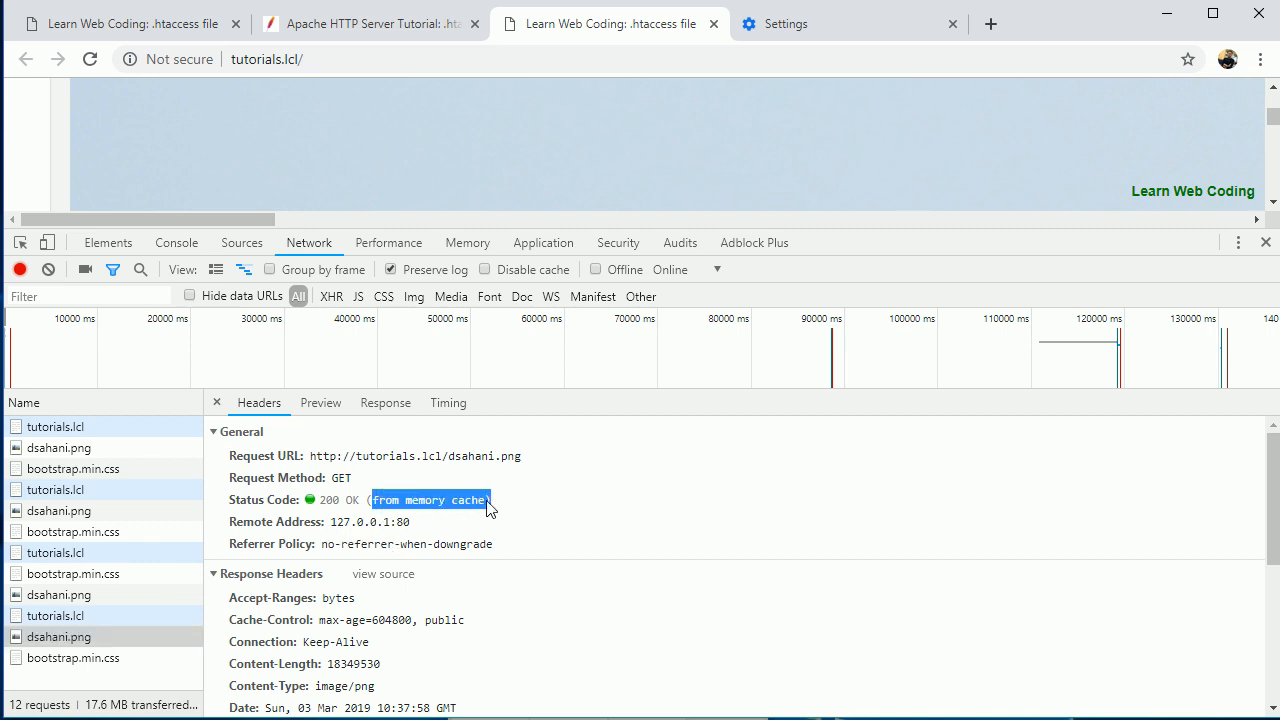
pyautogui.moveTo(380, 544)
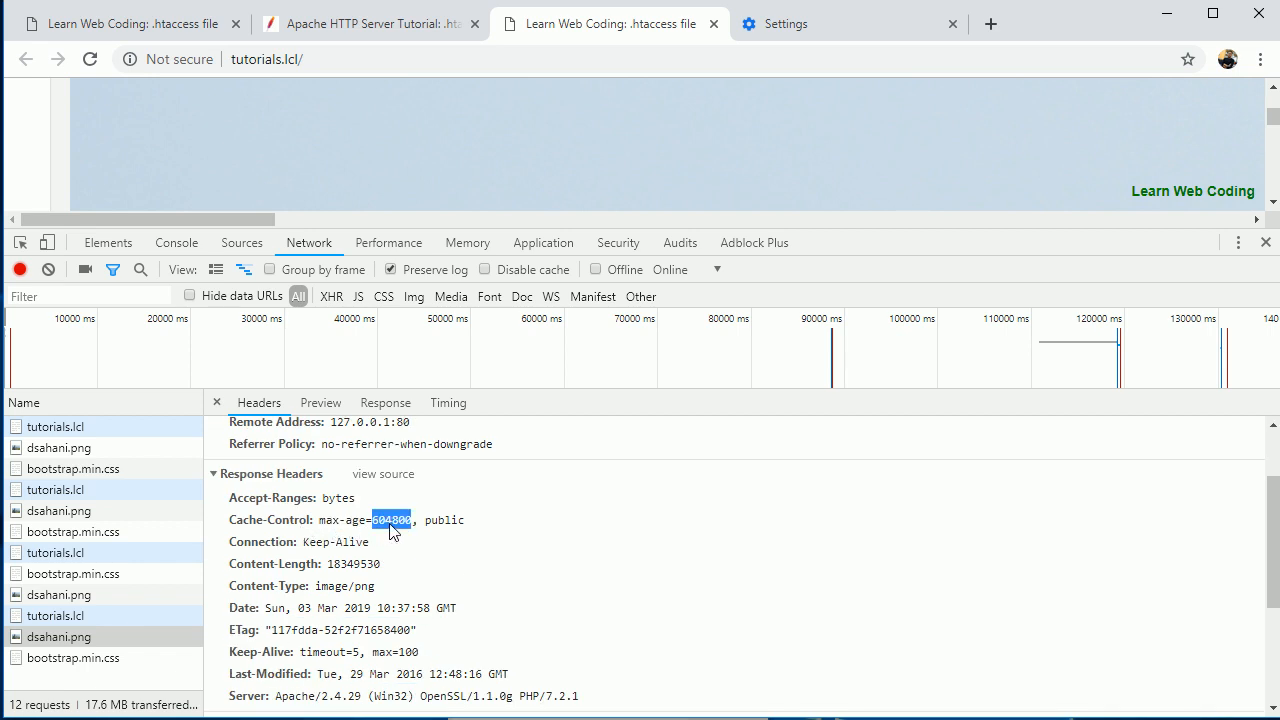
# Return to Chrome's clear browsing data dialog, now reporting 17.6 MB of cached images and files
pyautogui.click(810, 24)
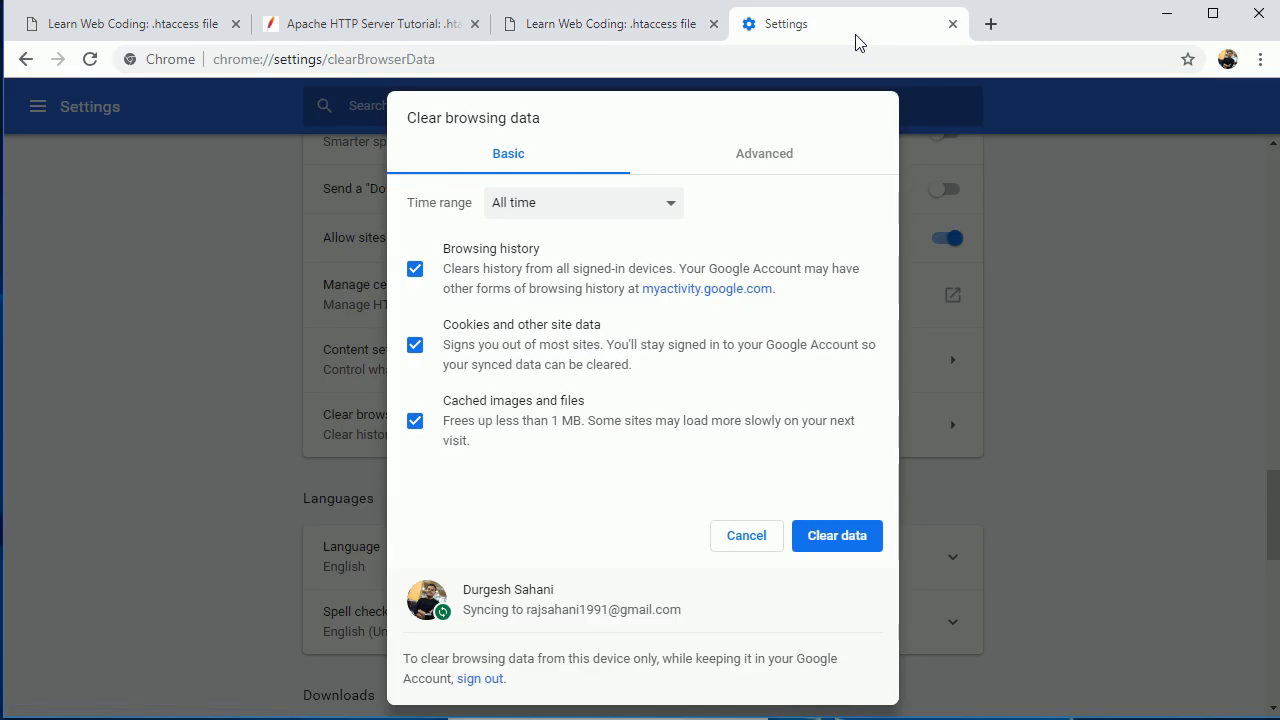
pyautogui.moveTo(910, 104)
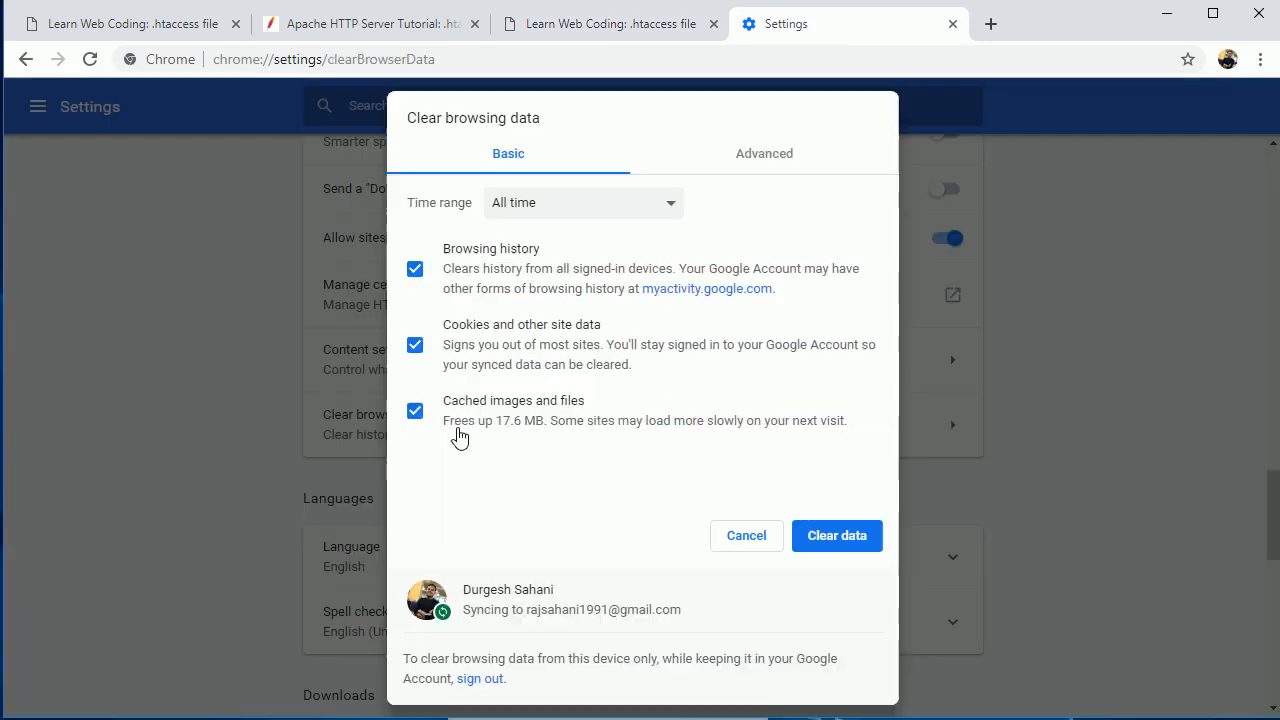
pyautogui.moveTo(528, 436)
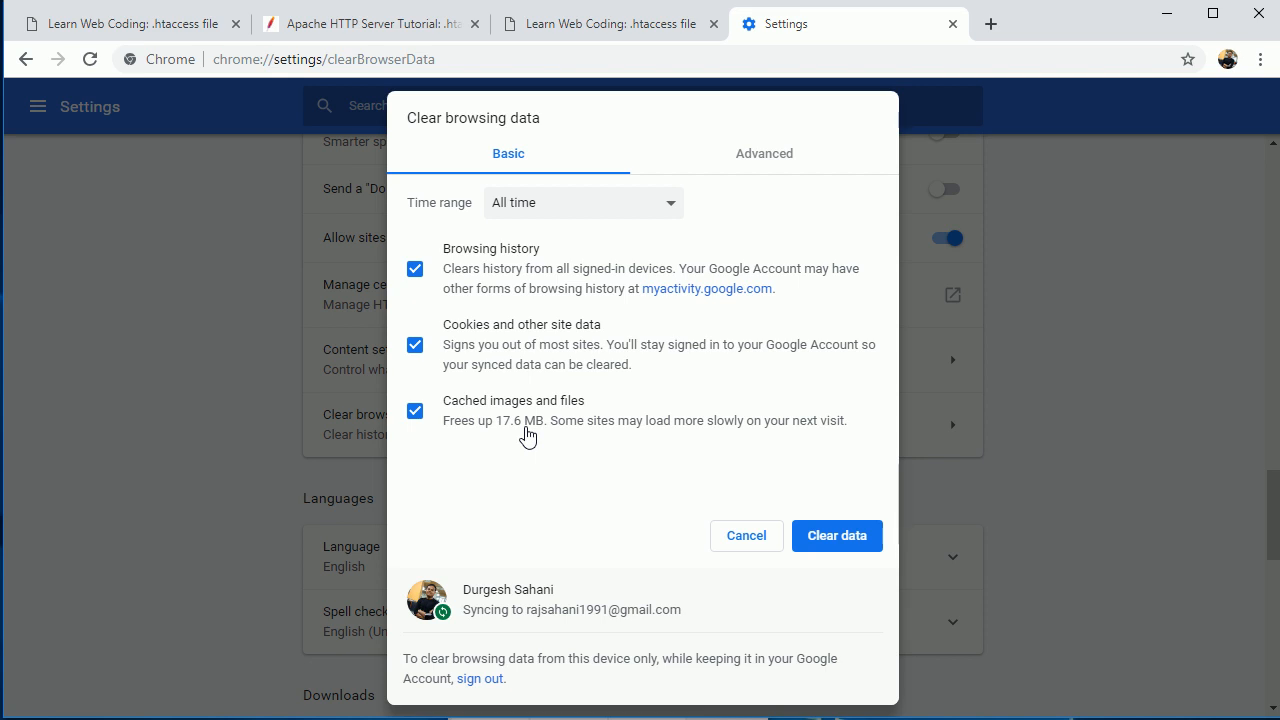
pyautogui.moveTo(532, 430)
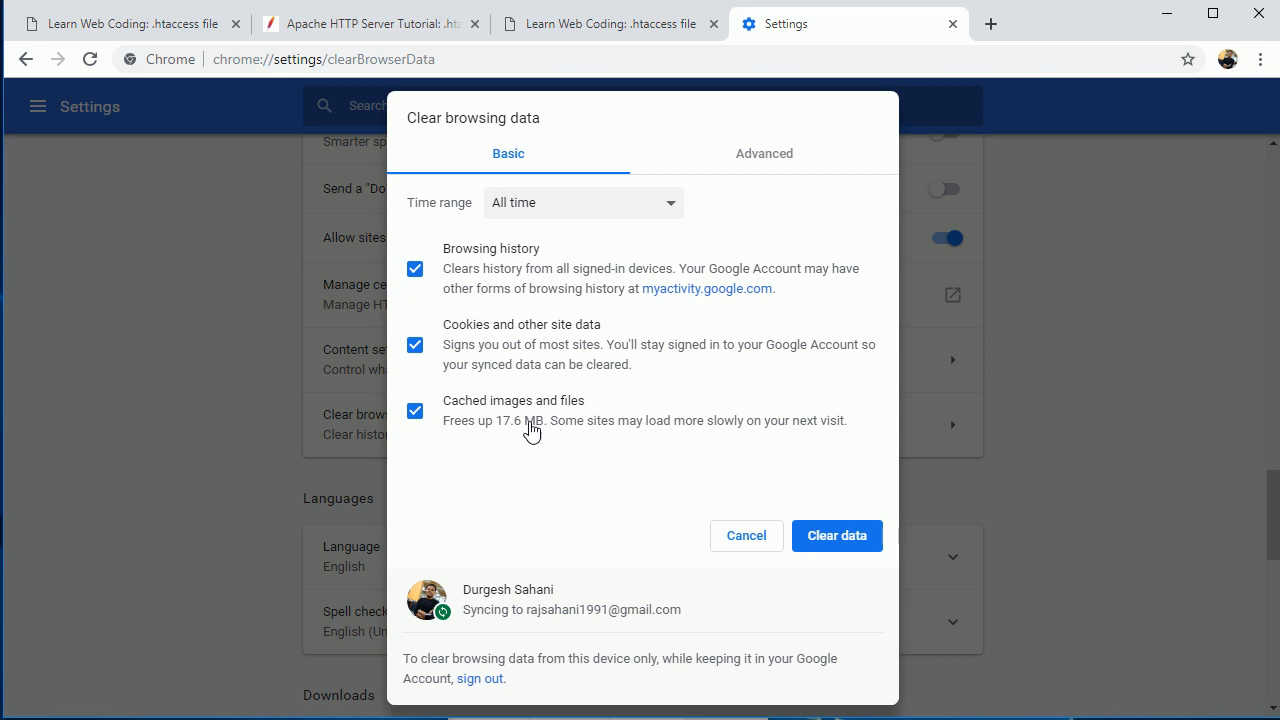
# Reload the tutorial page, confirm dsahani.png is served from memory cache, and close DevTools
pyautogui.click(610, 24)
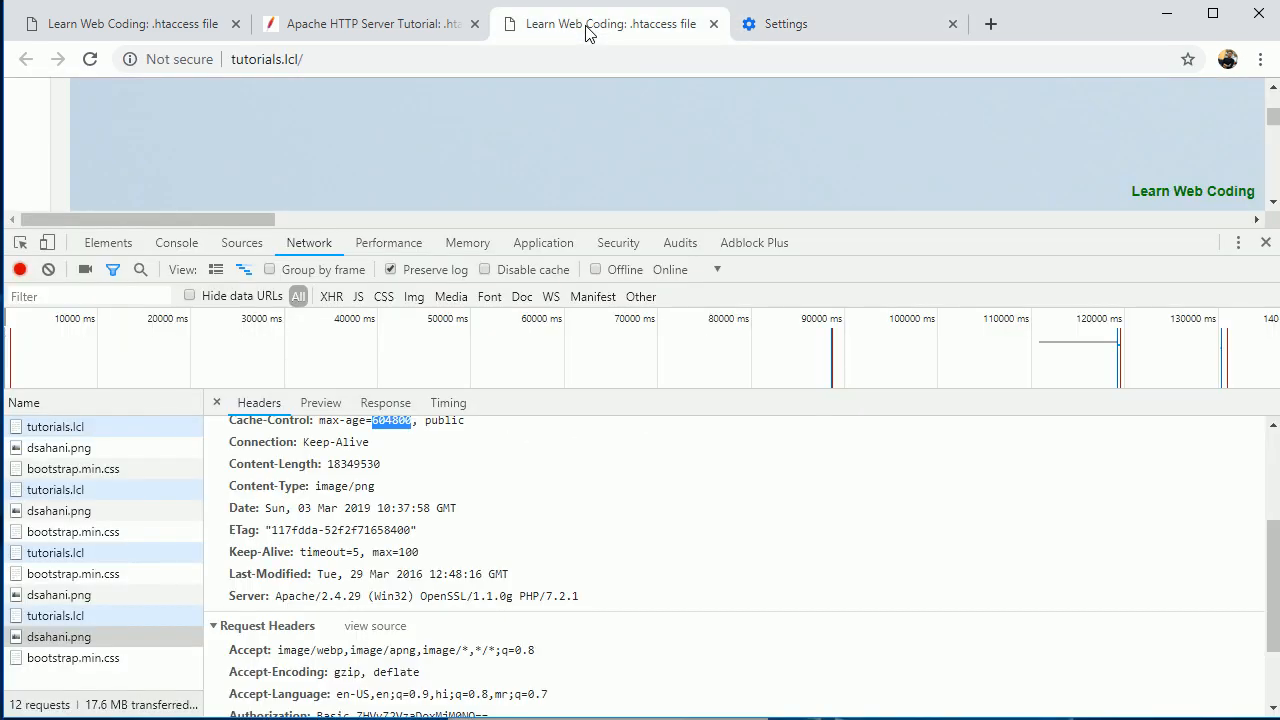
pyautogui.click(48, 268)
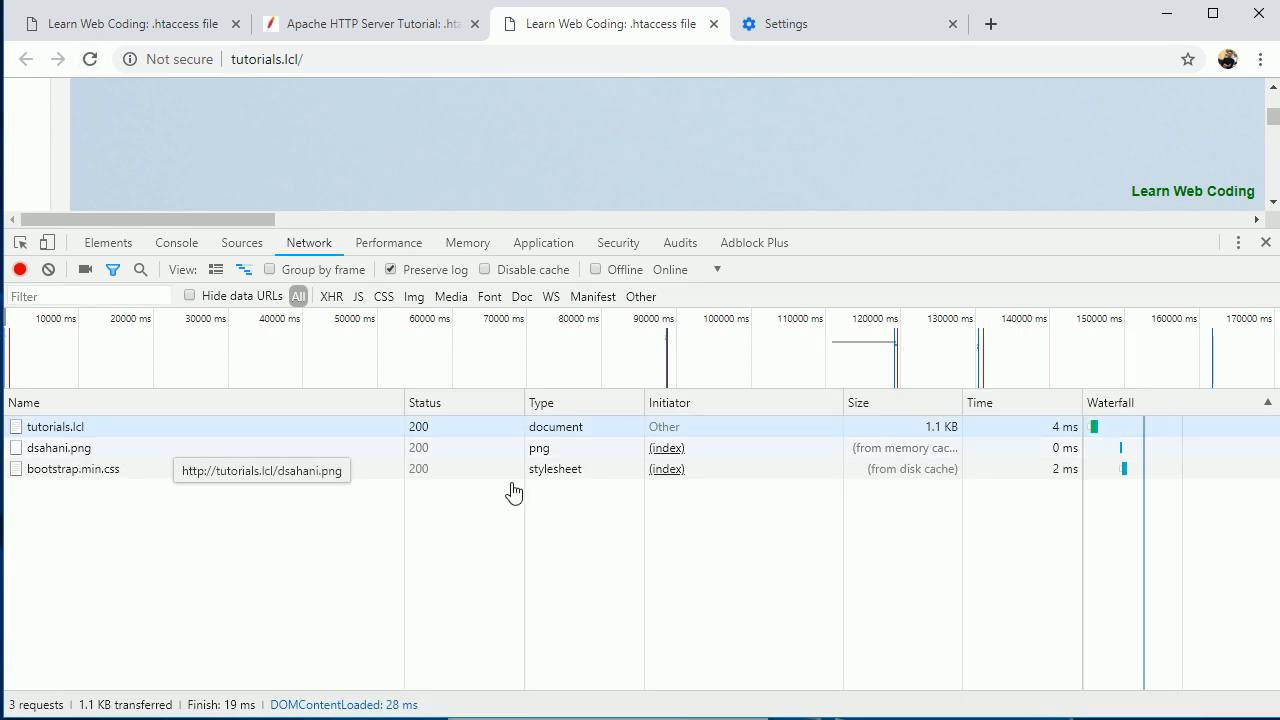
pyautogui.click(56, 448)
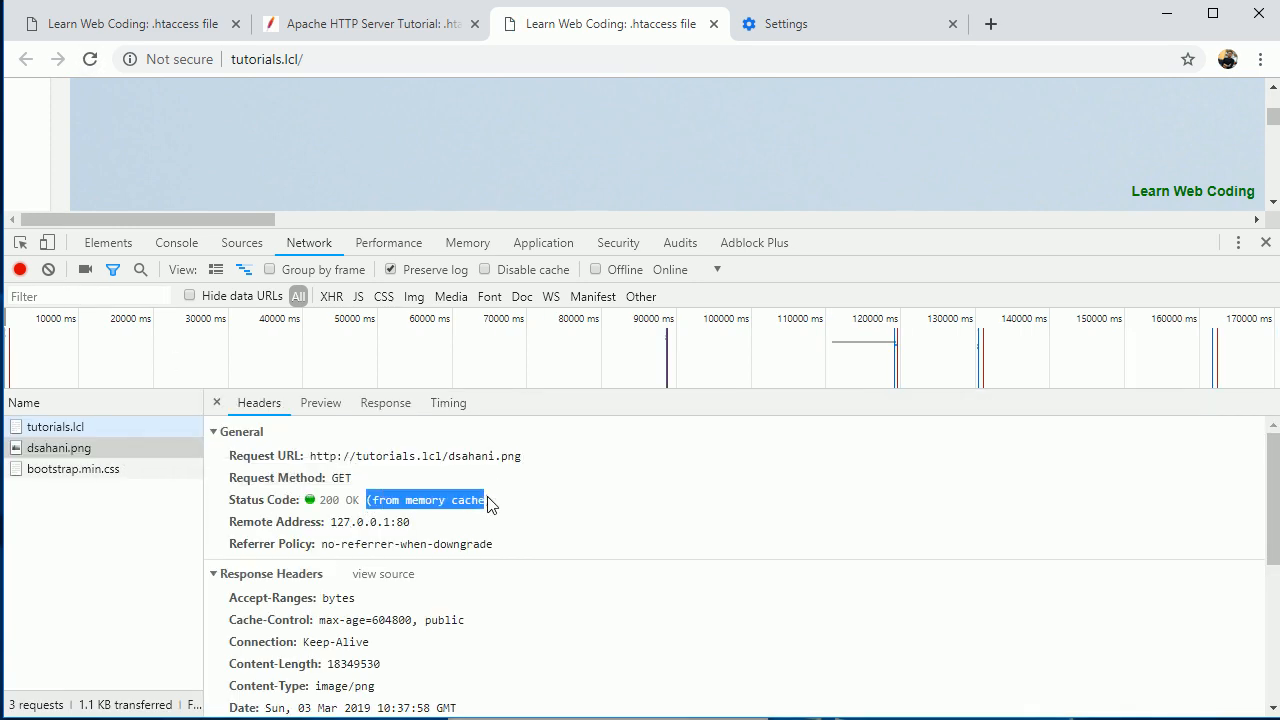
pyautogui.click(88, 60)
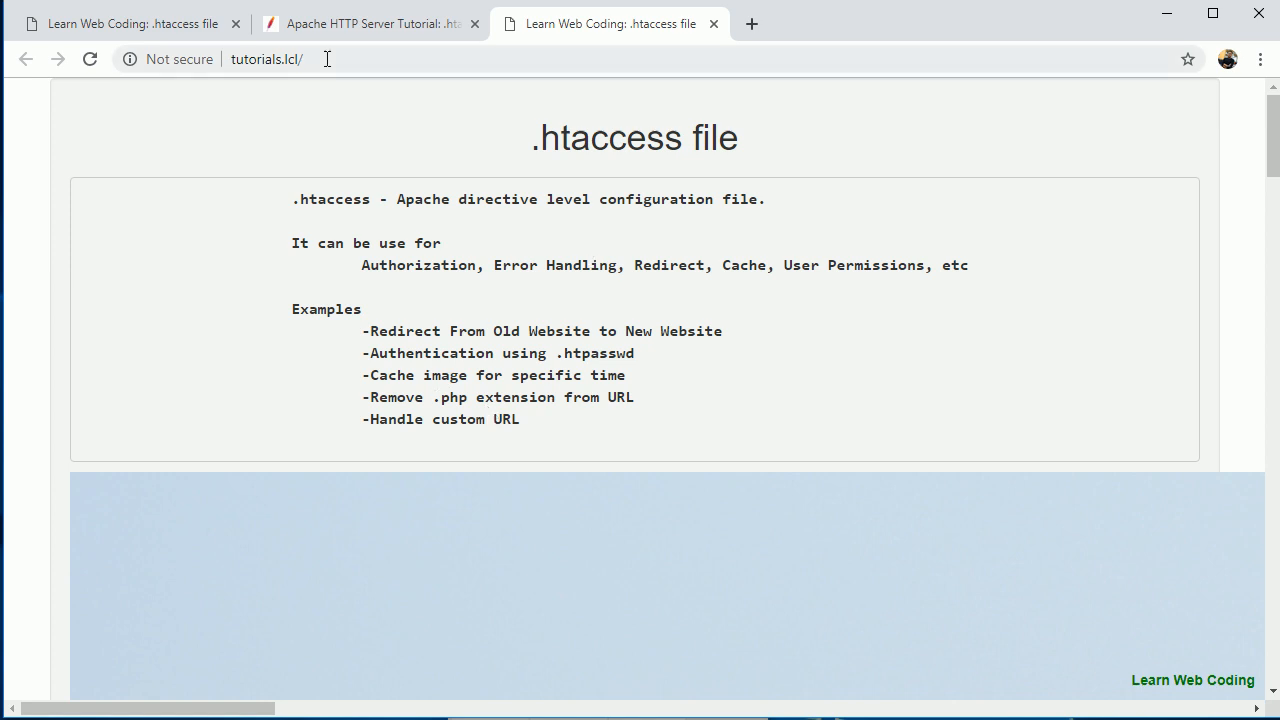
# Load tutorials.lcl/index without an extension, which returns a 404 Object not found page
pyautogui.write('index')
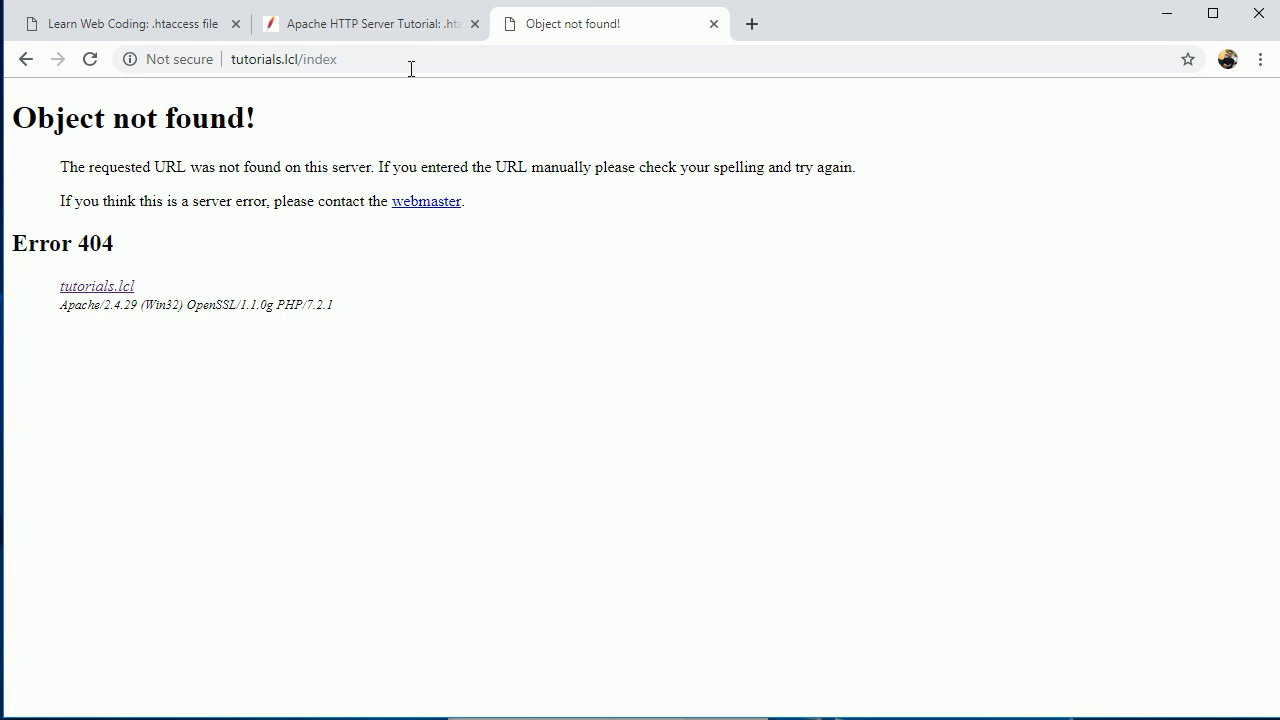
pyautogui.moveTo(414, 414)
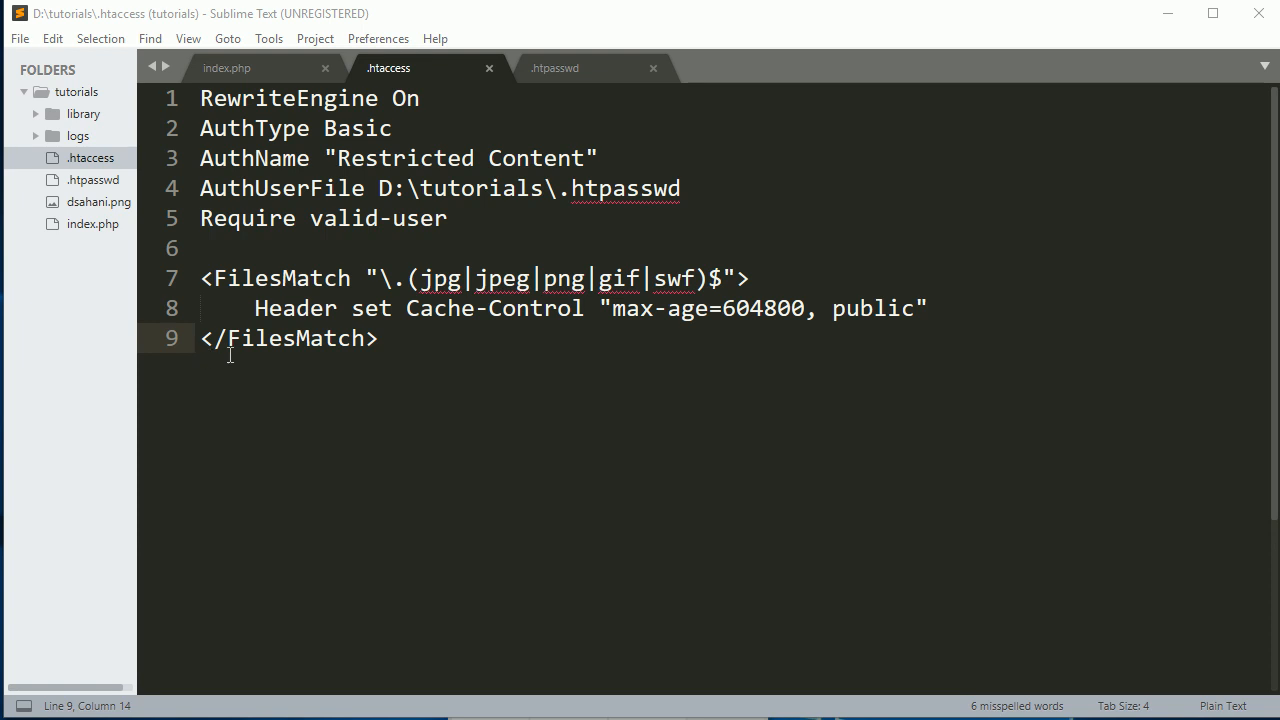
# Add 'RewriteCond %{REQUEST_FILENAME} !-f' above the RewriteRule and unindent the rule
pyautogui.write('RewriteCond %{REQUEST_FILENAME} !-f')
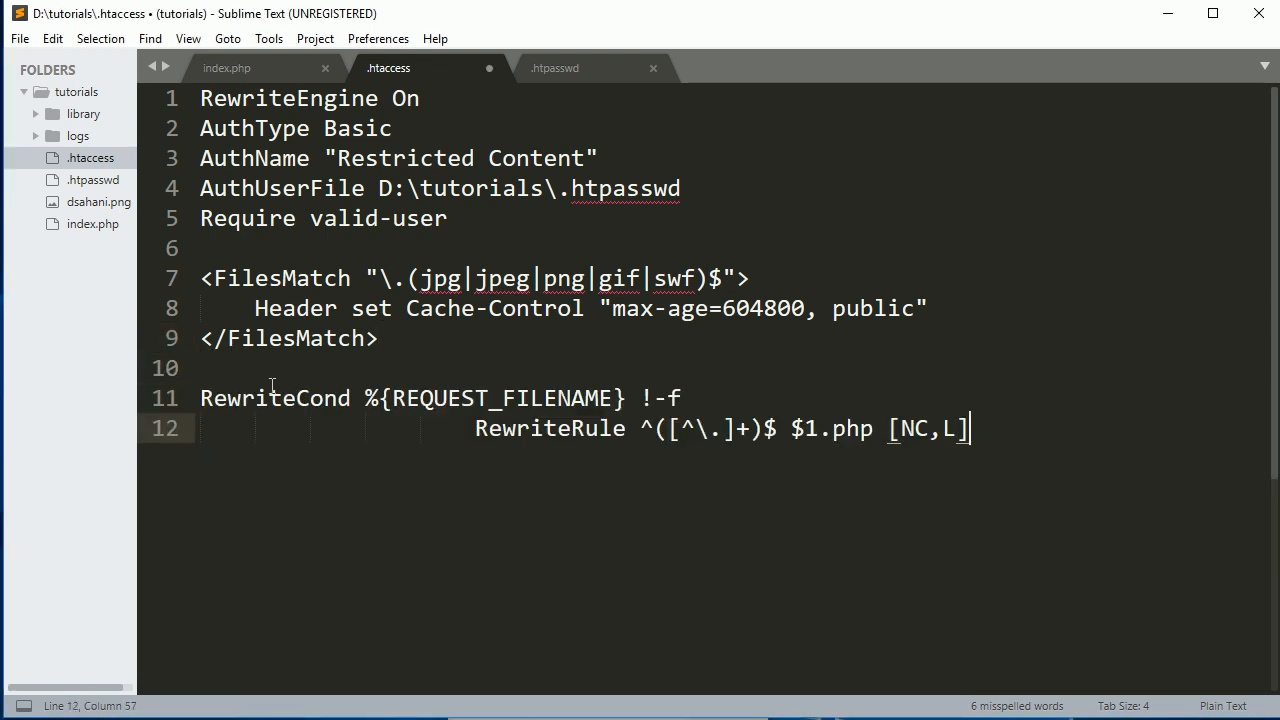
pyautogui.click(420, 428)
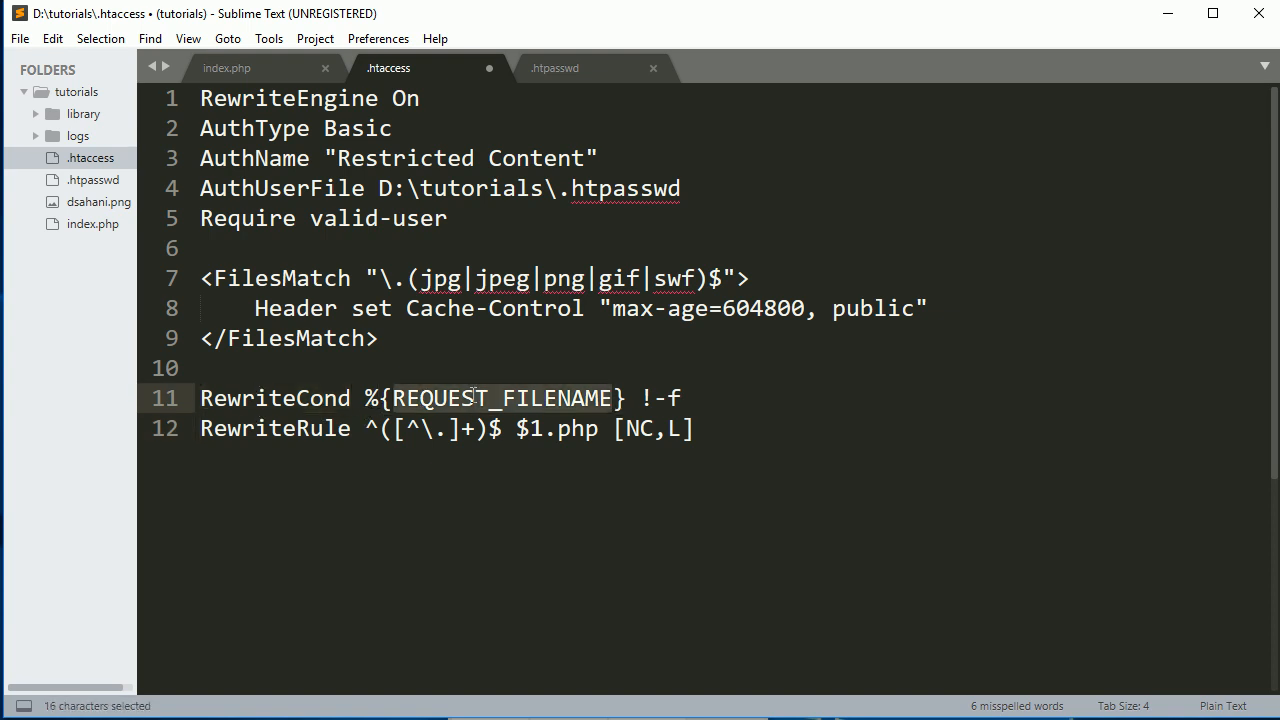
pyautogui.moveTo(540, 408)
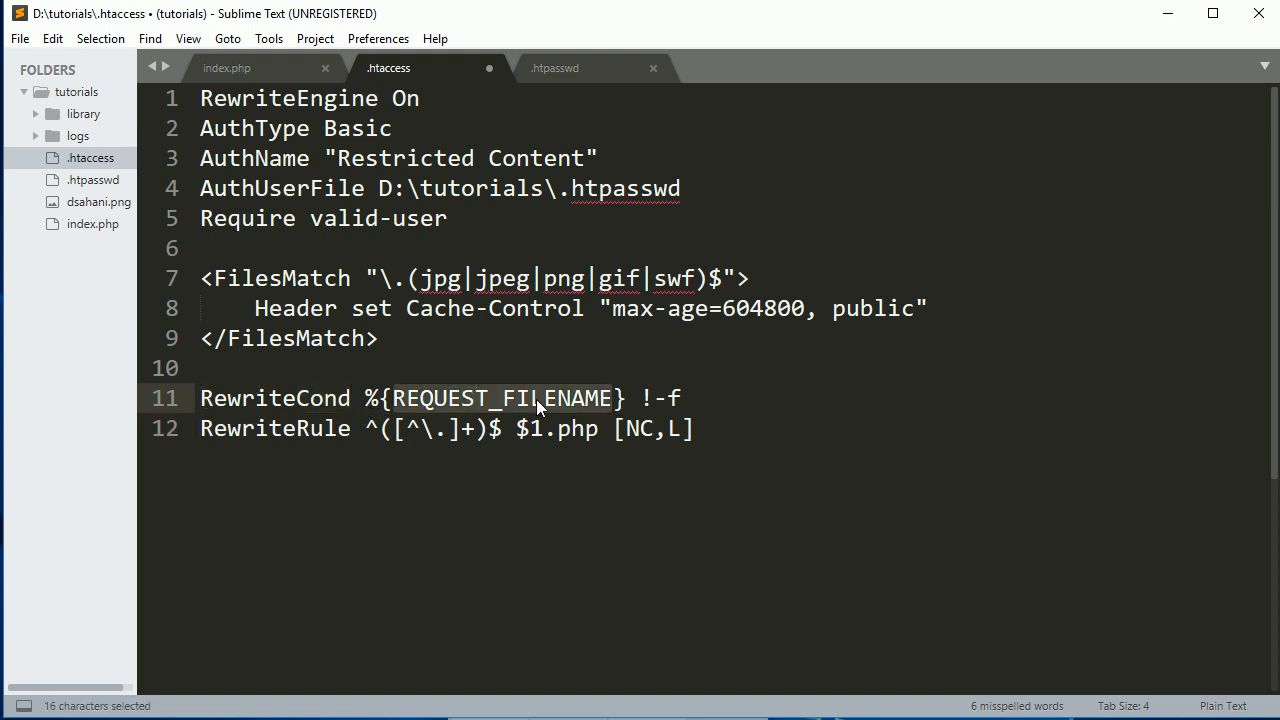
pyautogui.click(504, 398)
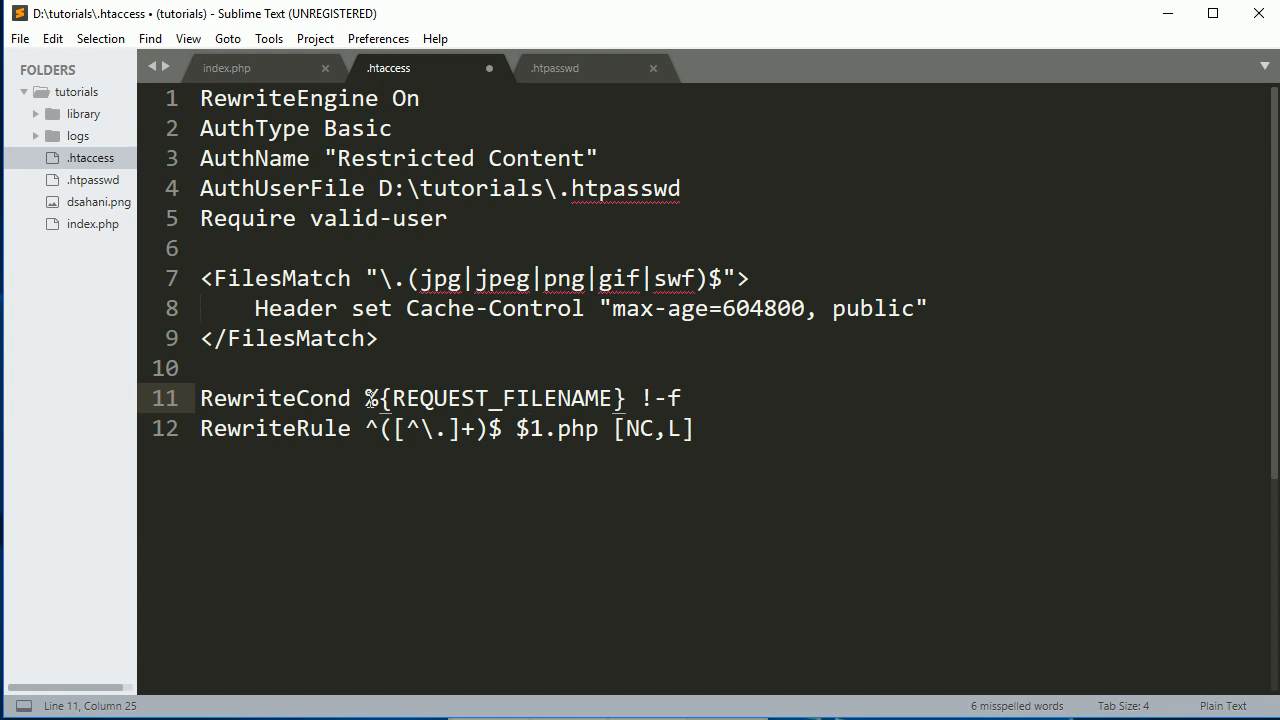
# Review the file-exists condition and the .php target of the extensionless rewrite rule
pyautogui.moveTo(368, 398); pyautogui.dragTo(624, 398)
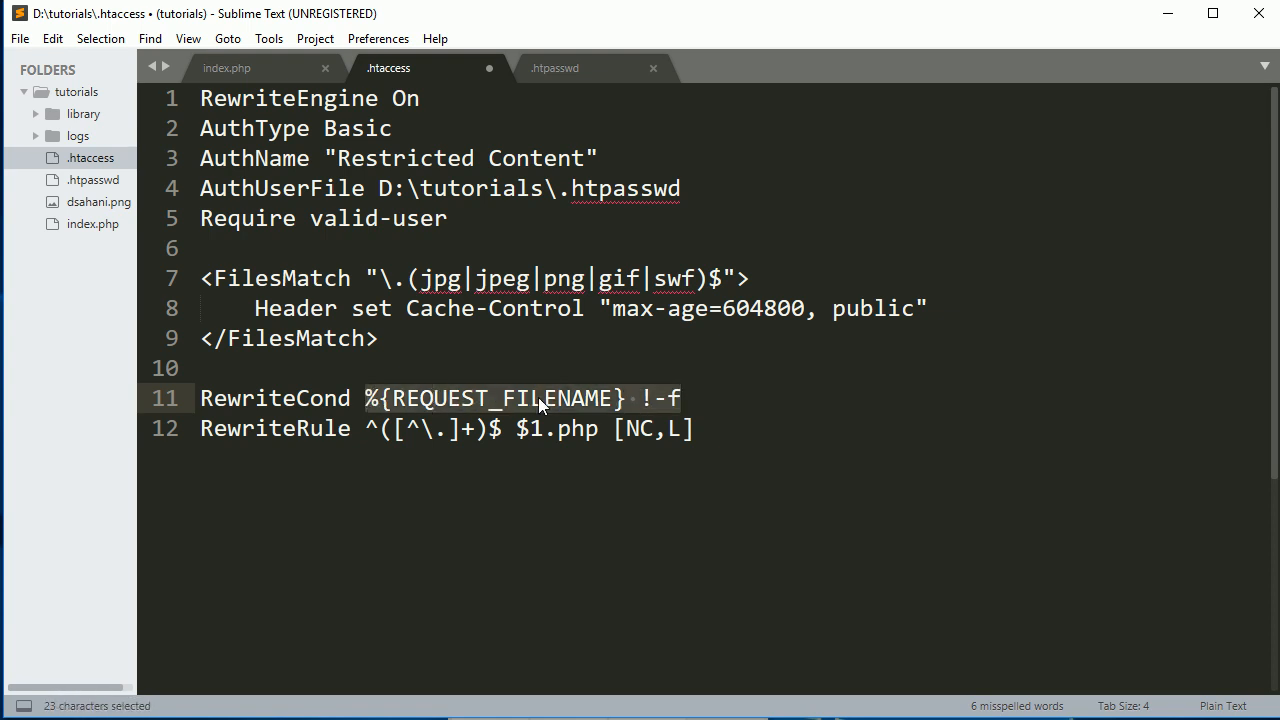
pyautogui.click(696, 428)
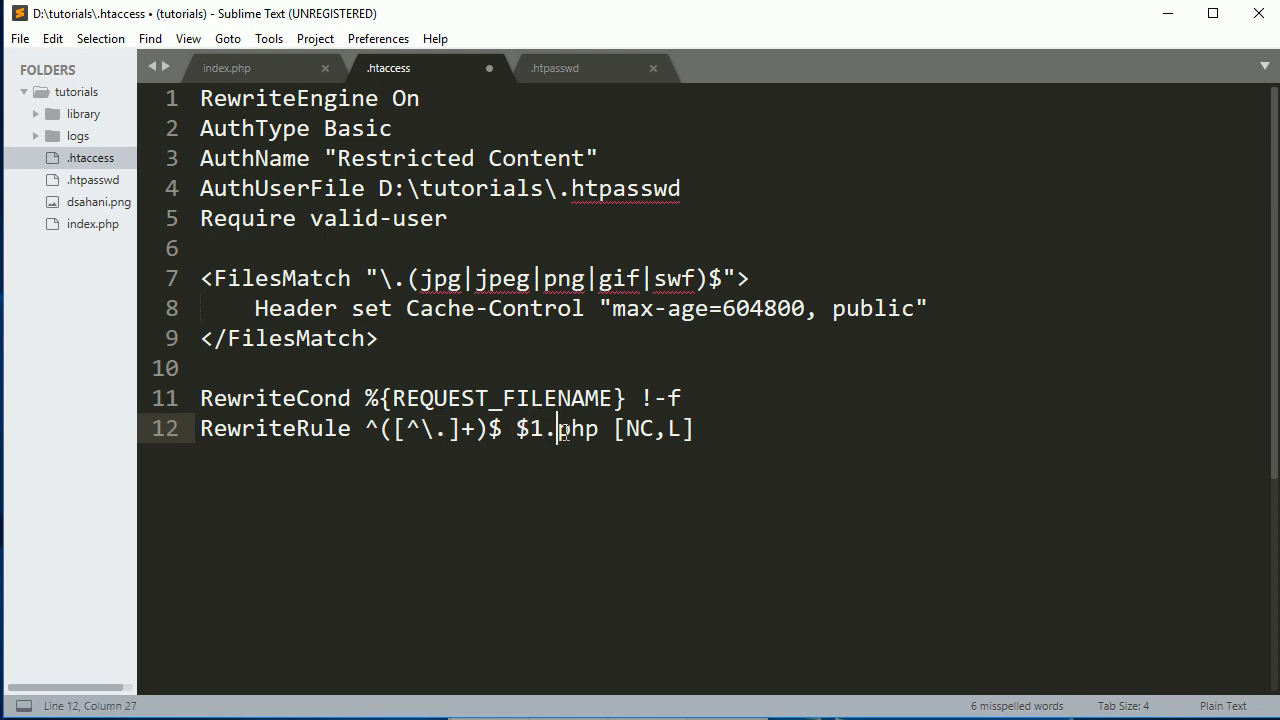
pyautogui.click(696, 428)
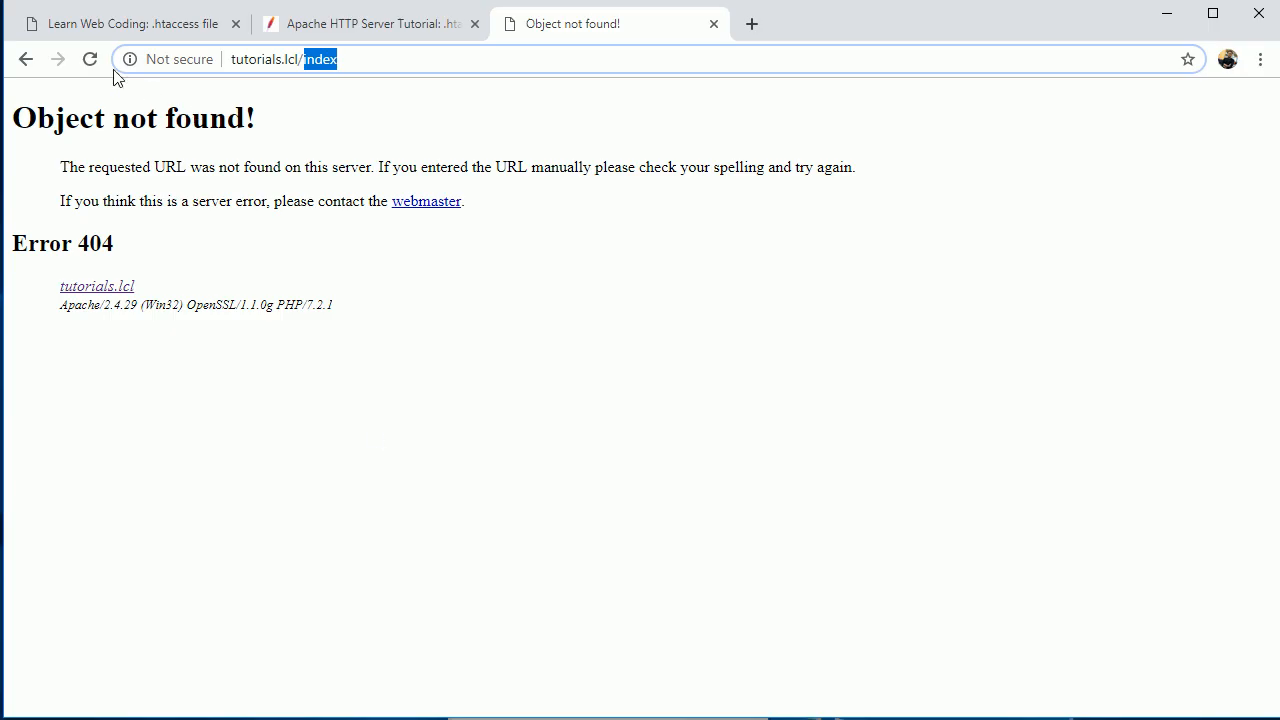
# Reload tutorials.lcl/index so the tutorial page appears instead of the 404
pyautogui.press('Return')
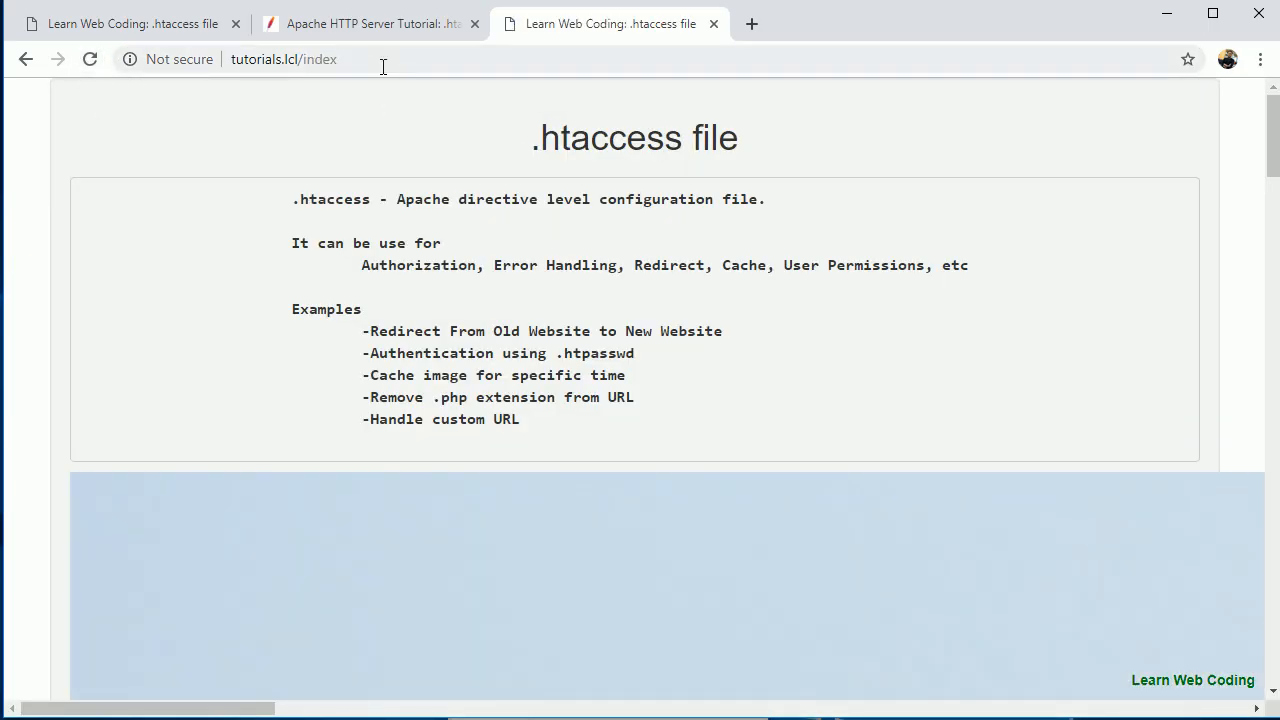
pyautogui.doubleClick(320, 60)
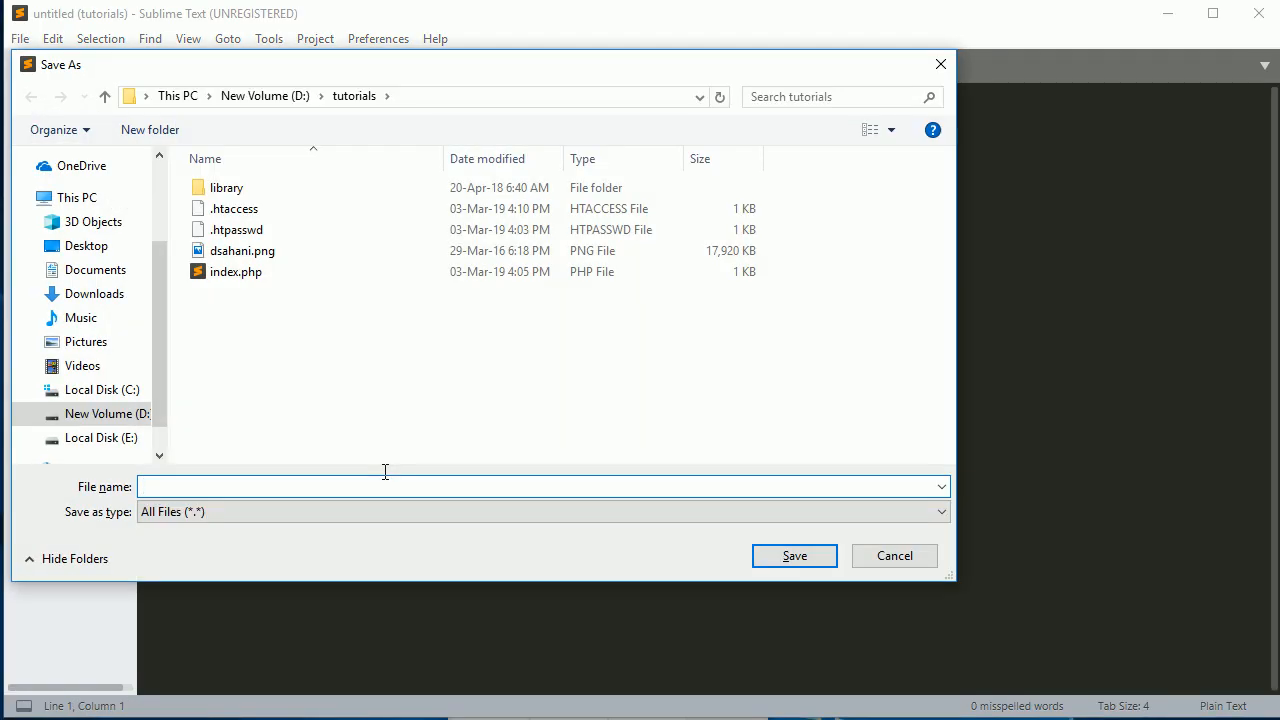
# Save the new file as post.php in the tutorials folder
pyautogui.write('post.php')
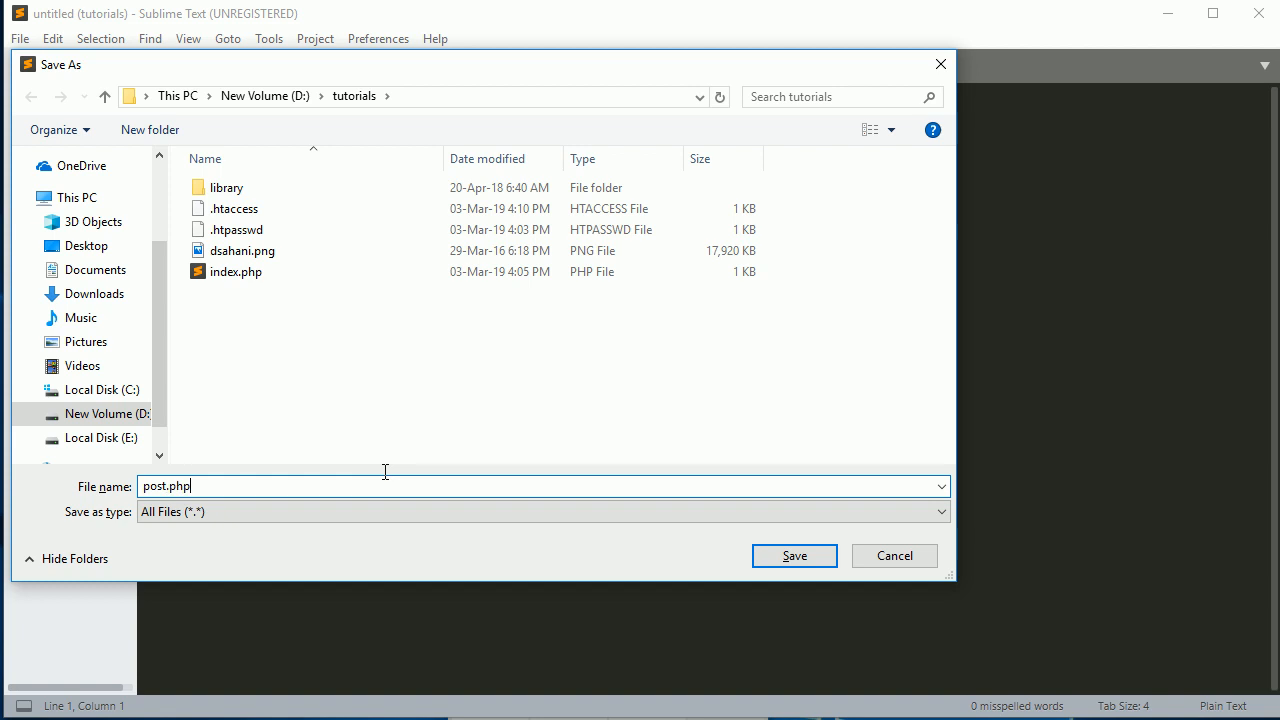
pyautogui.click(794, 556)
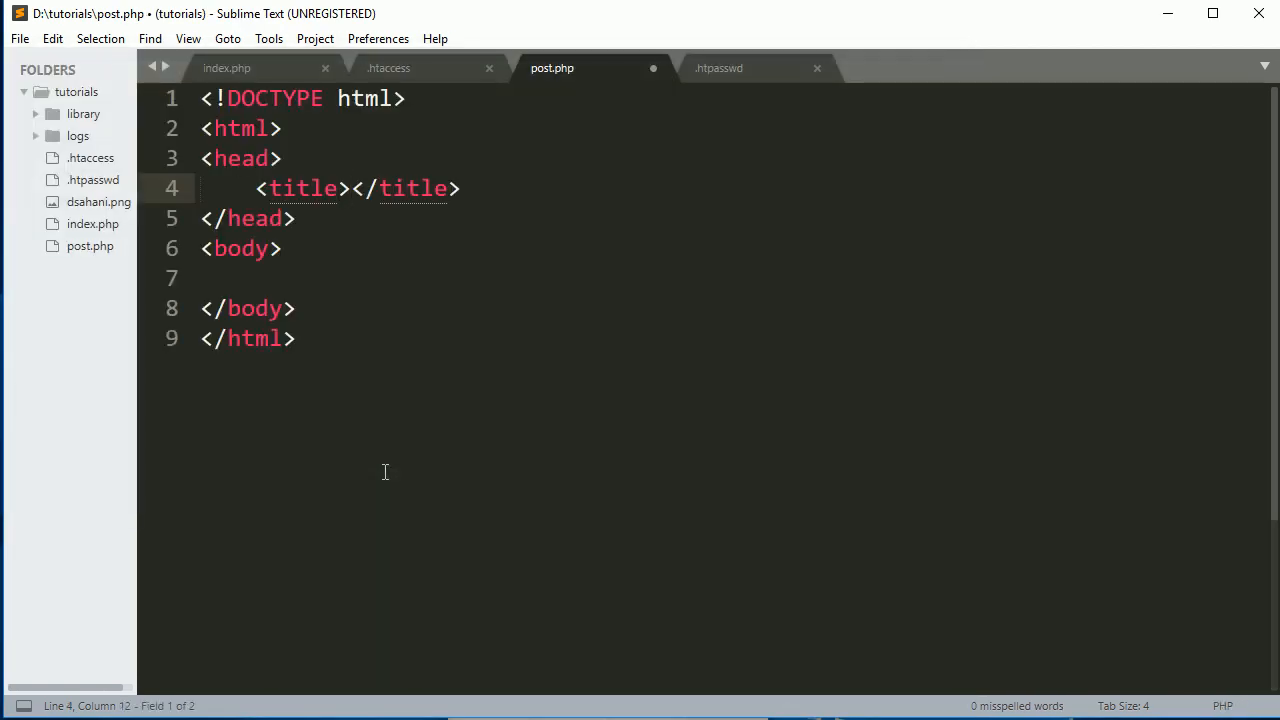
# Fill post.php with an HTML skeleton titled POST and an <h1>POST</h1> heading
pyautogui.write('POST')
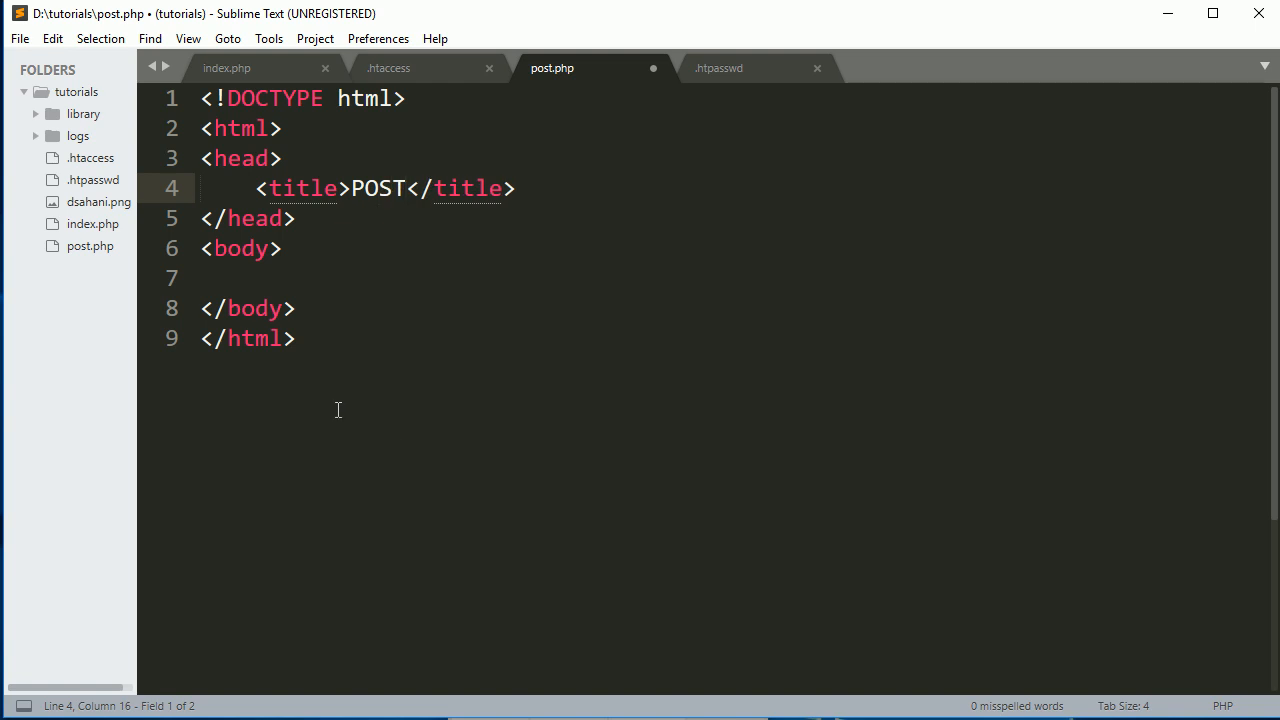
pyautogui.click(300, 278)
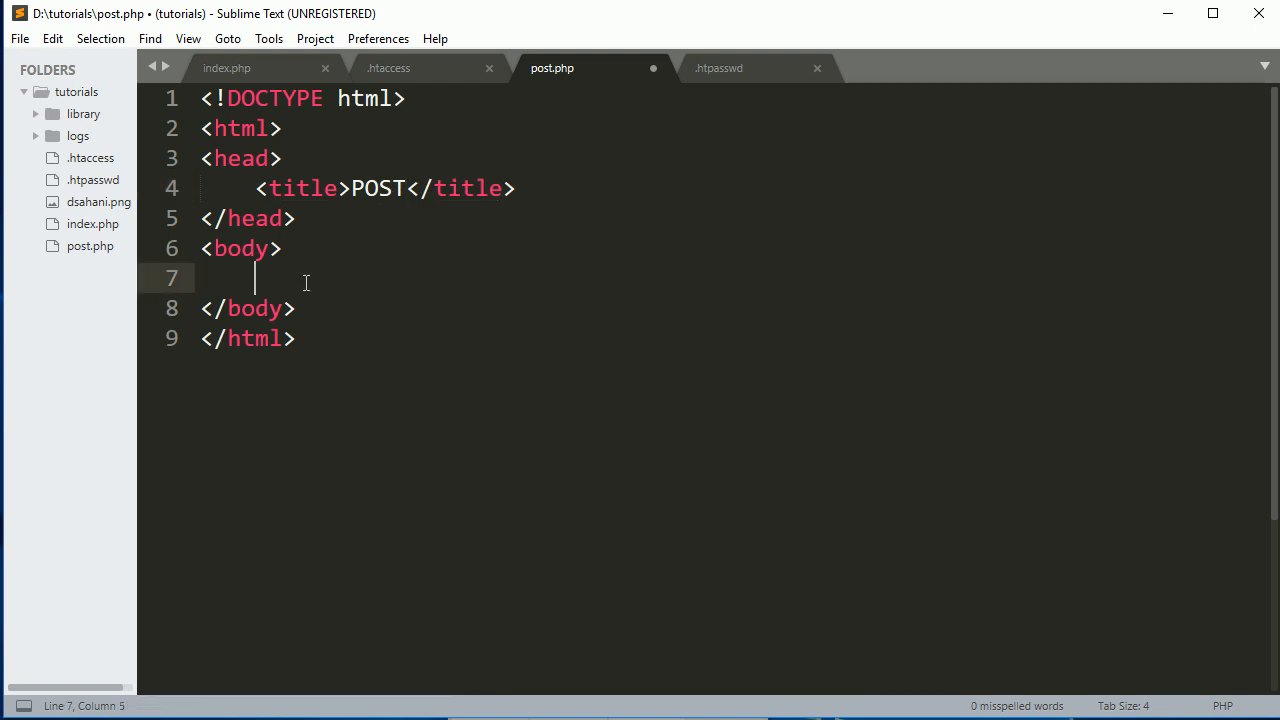
pyautogui.write('<h1>P</h1>')
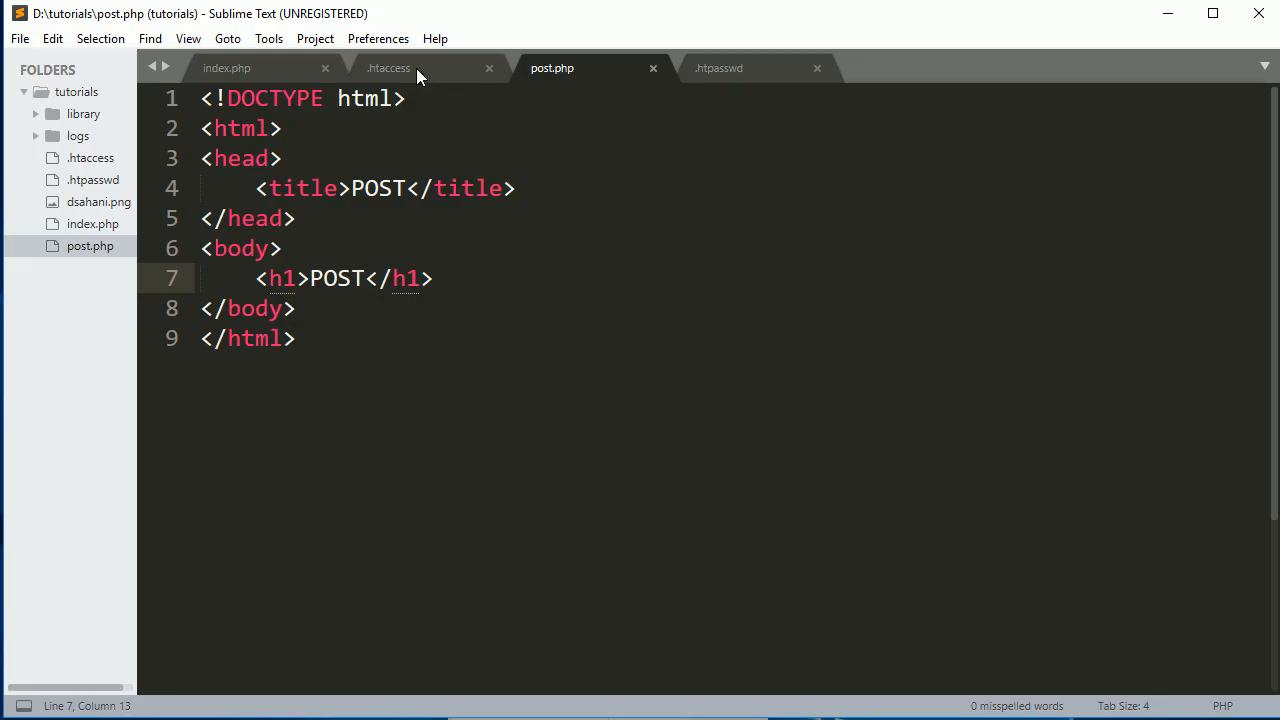
# Review the RewriteCond and RewriteRule directives in .htaccess
pyautogui.click(388, 68)
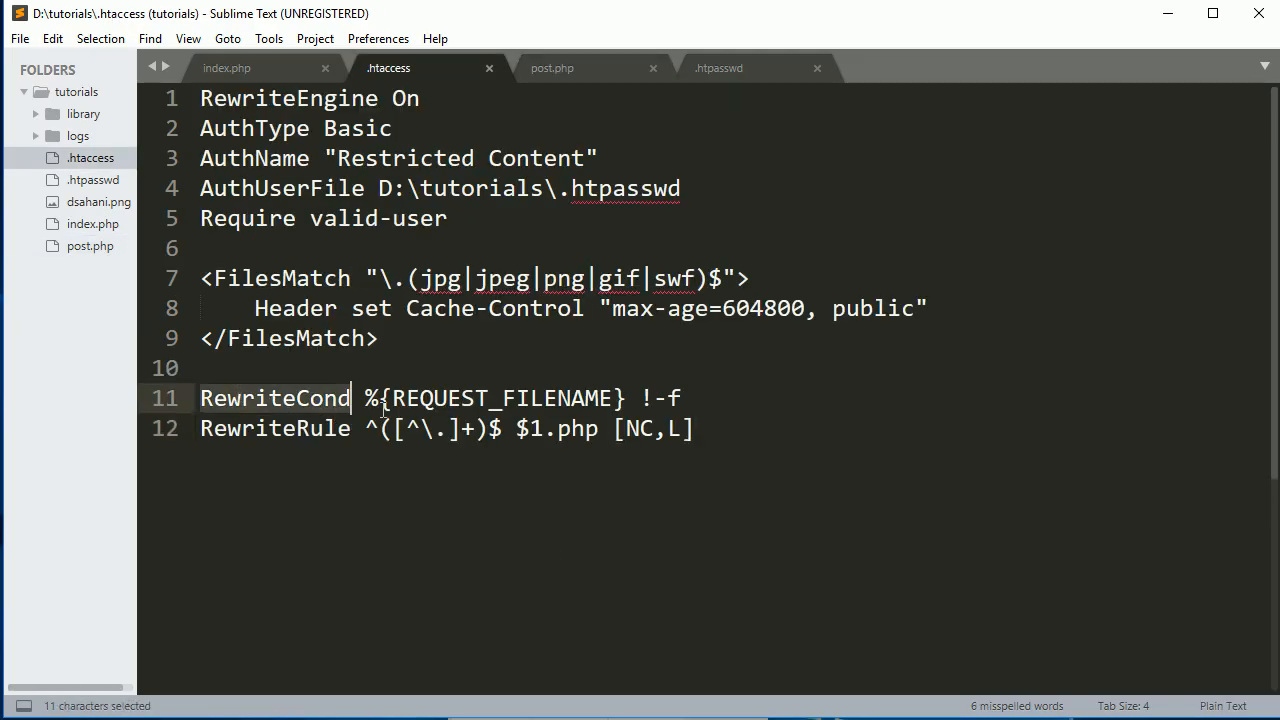
pyautogui.click(320, 428)
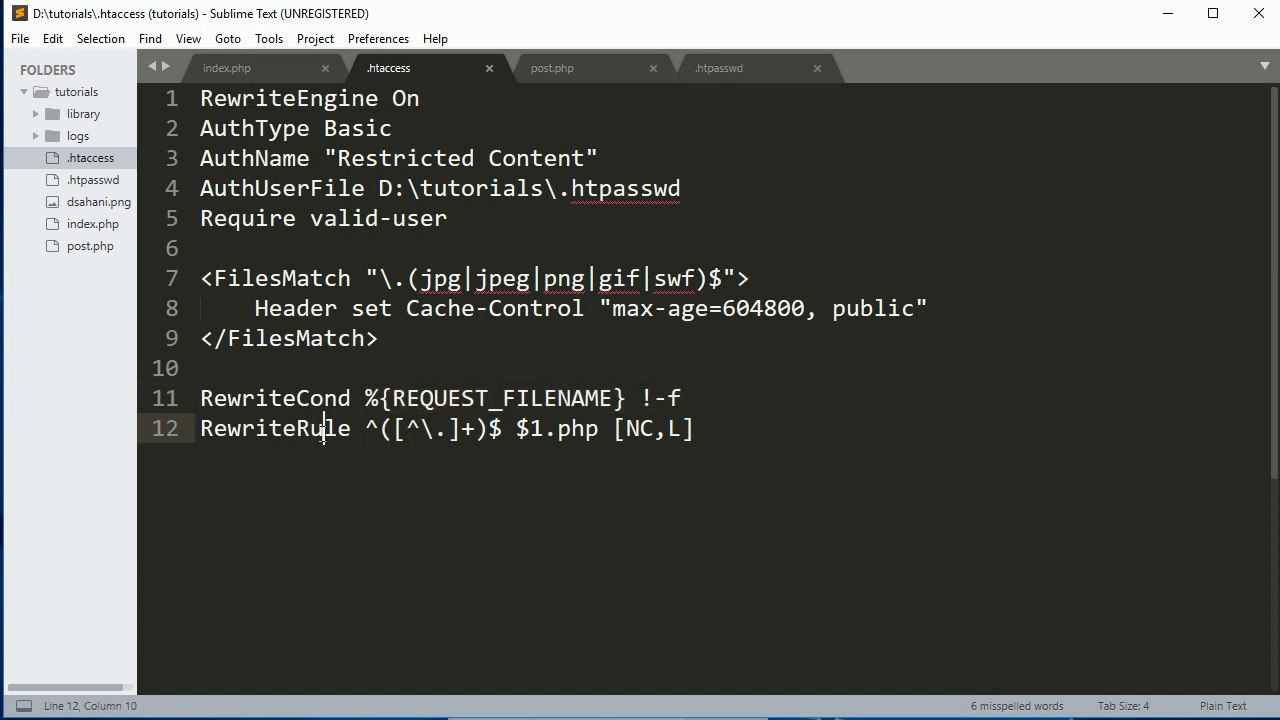
pyautogui.click(696, 428)
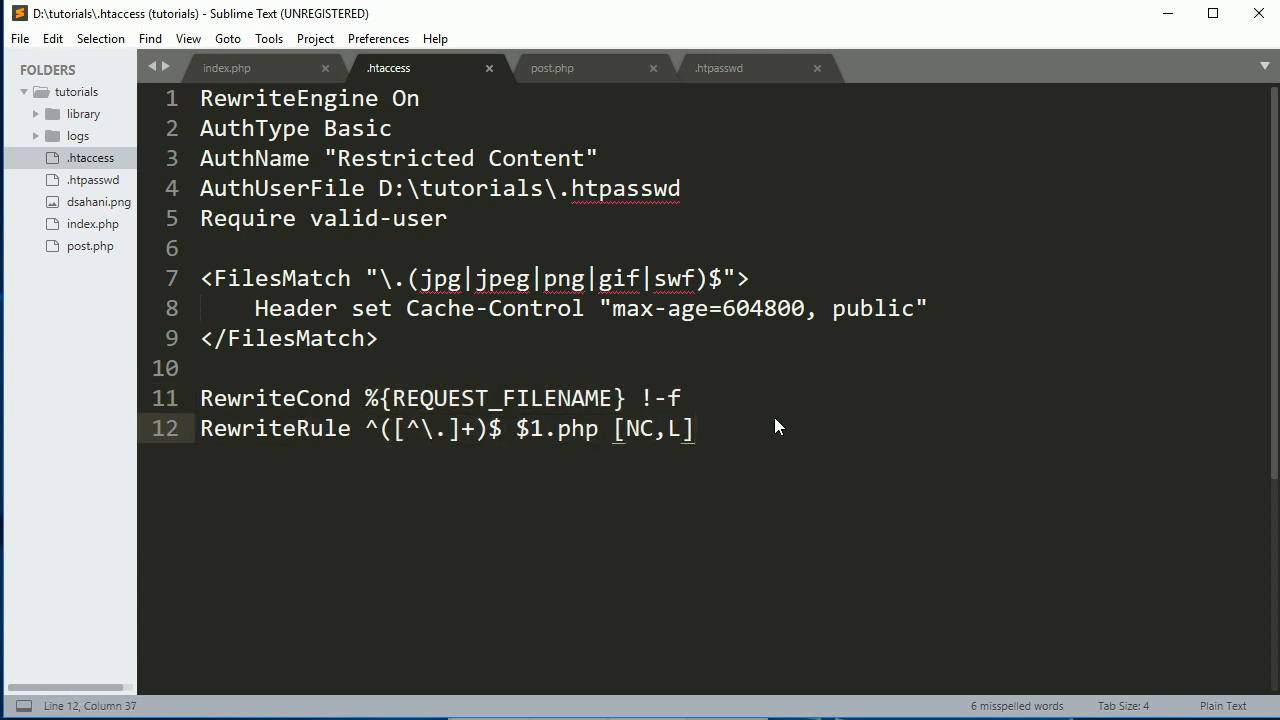
# Load the POST page at tutorials.lcl/post without its extension, then start entering tutorials.lcl/hel
pyautogui.press('Enter')
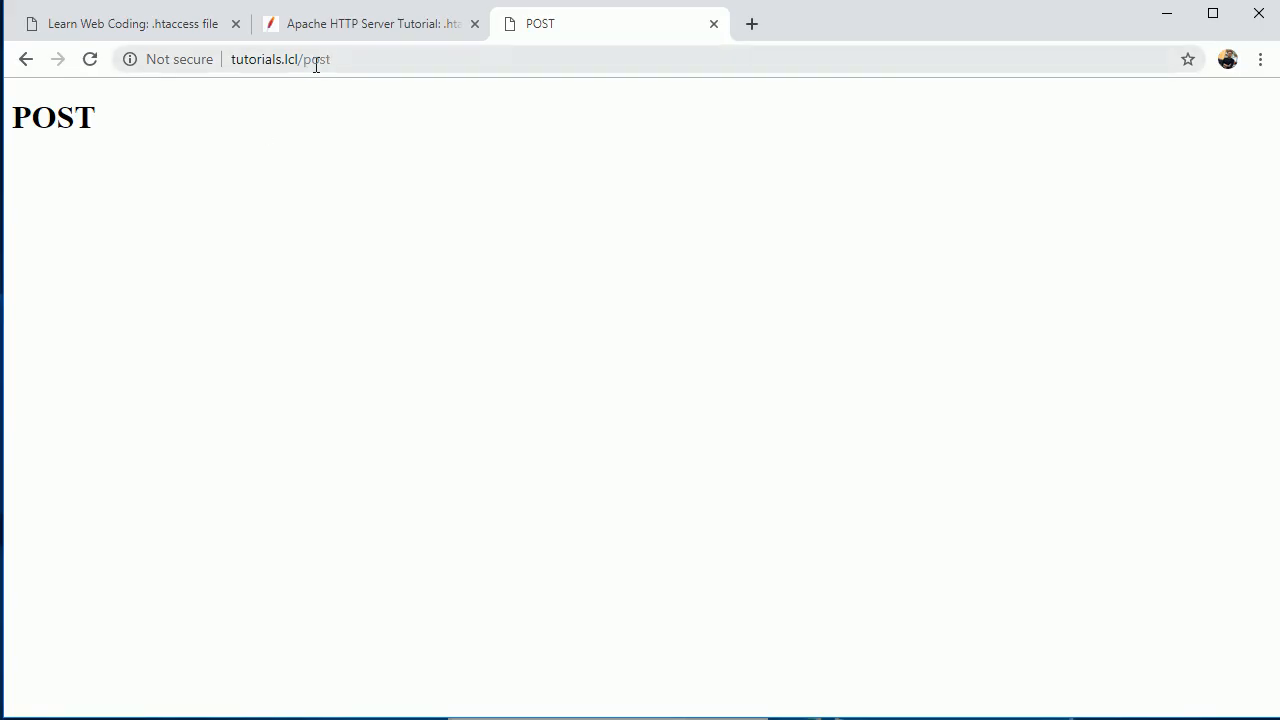
pyautogui.write('tutorials.lcl/hel')
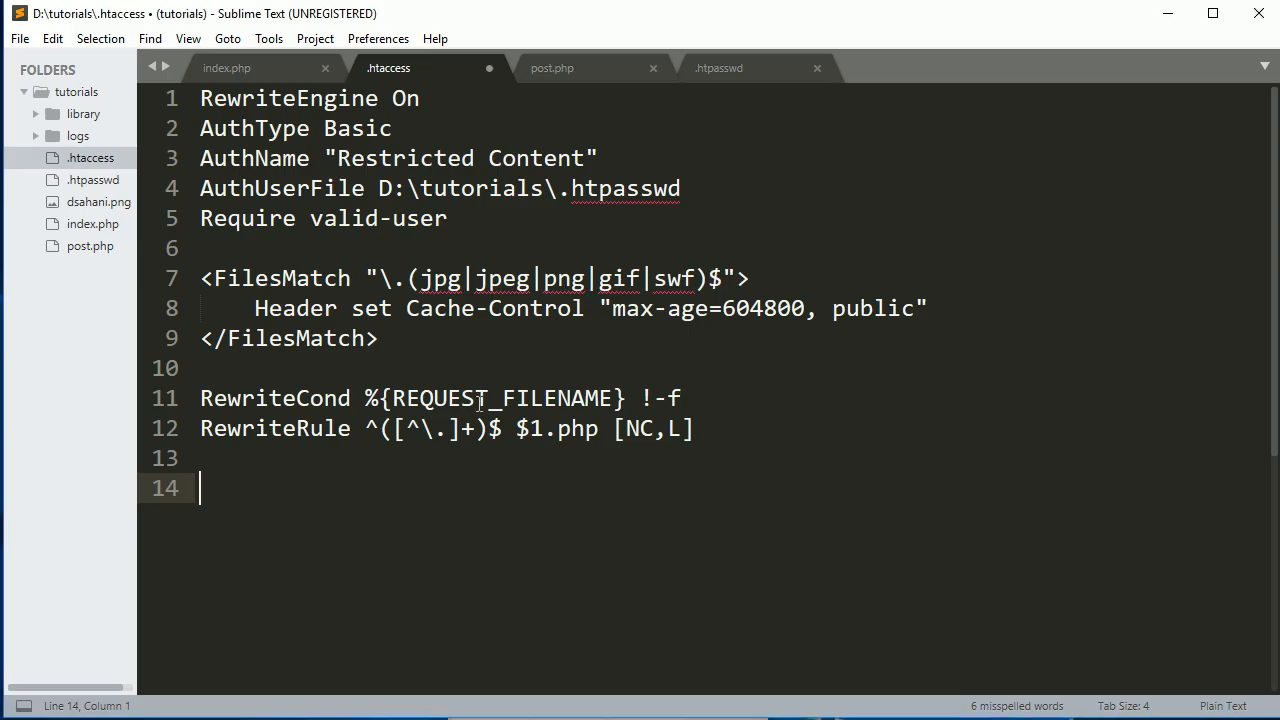
pyautogui.moveTo(296, 500)
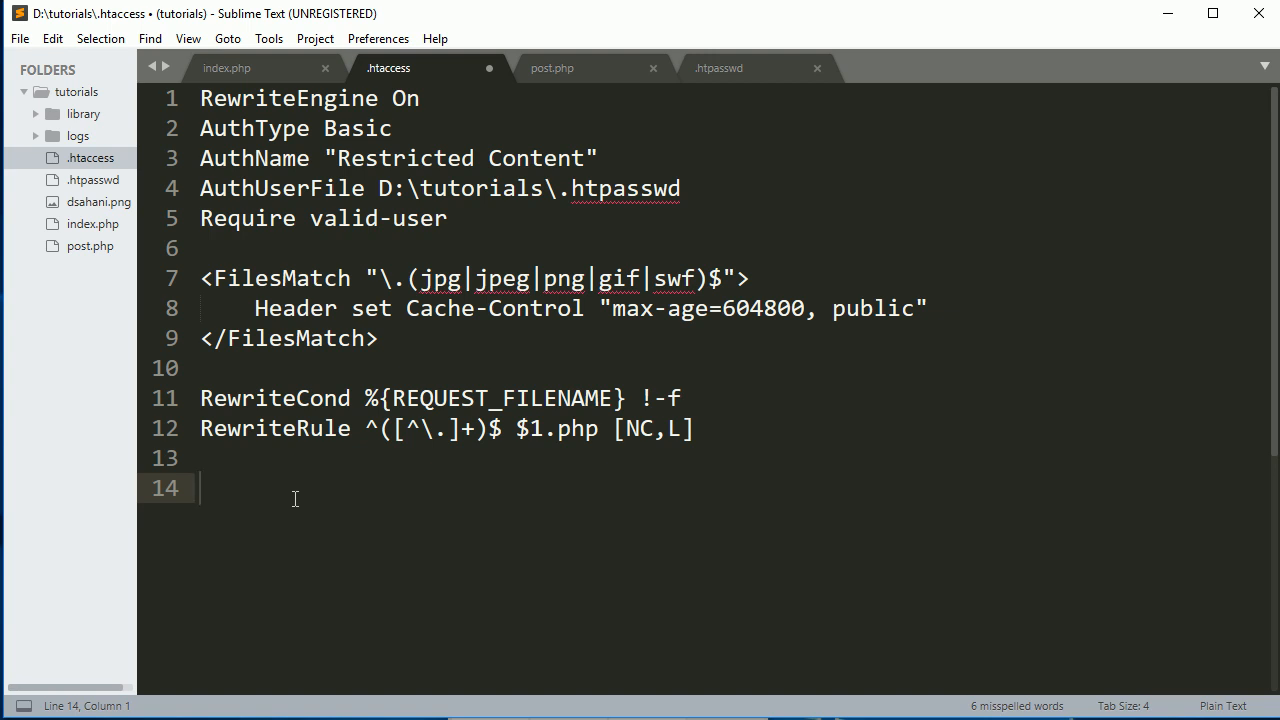
# Start a new rule 'RewriteRule ^hello index.' on the blank line after the existing rule
pyautogui.doubleClick(276, 428)
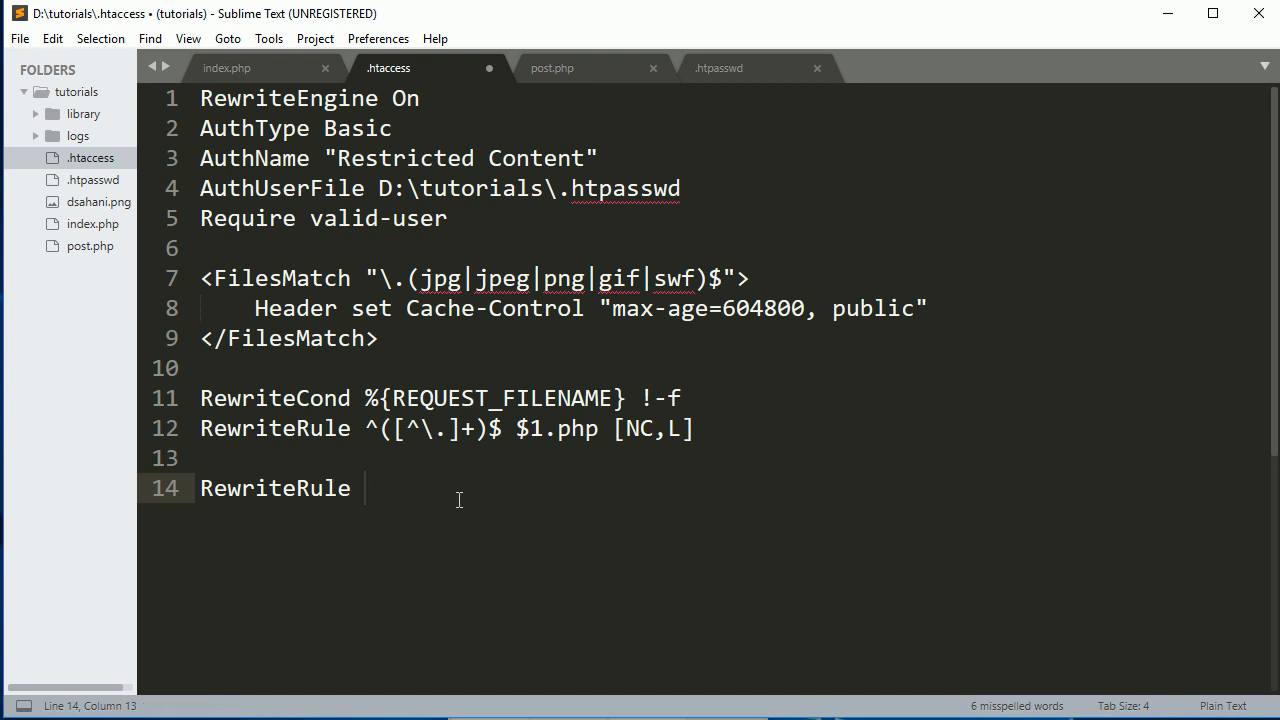
pyautogui.write('^hel')
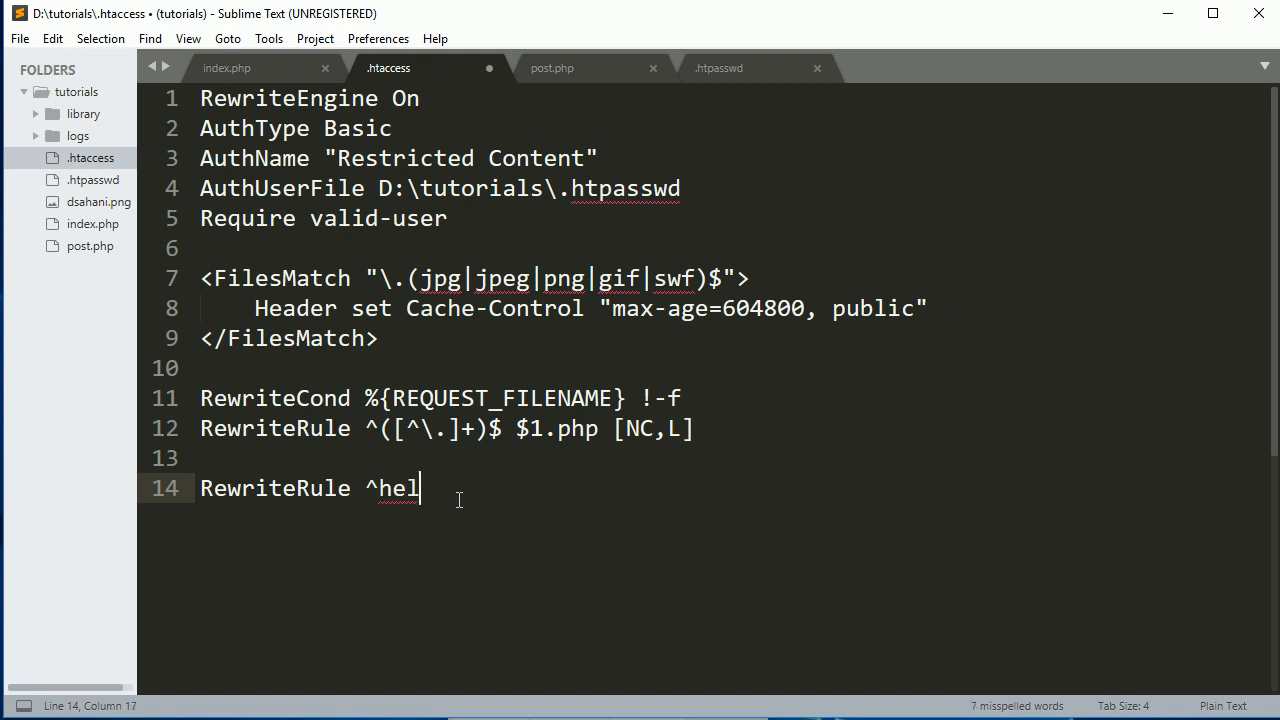
pyautogui.write('lo')
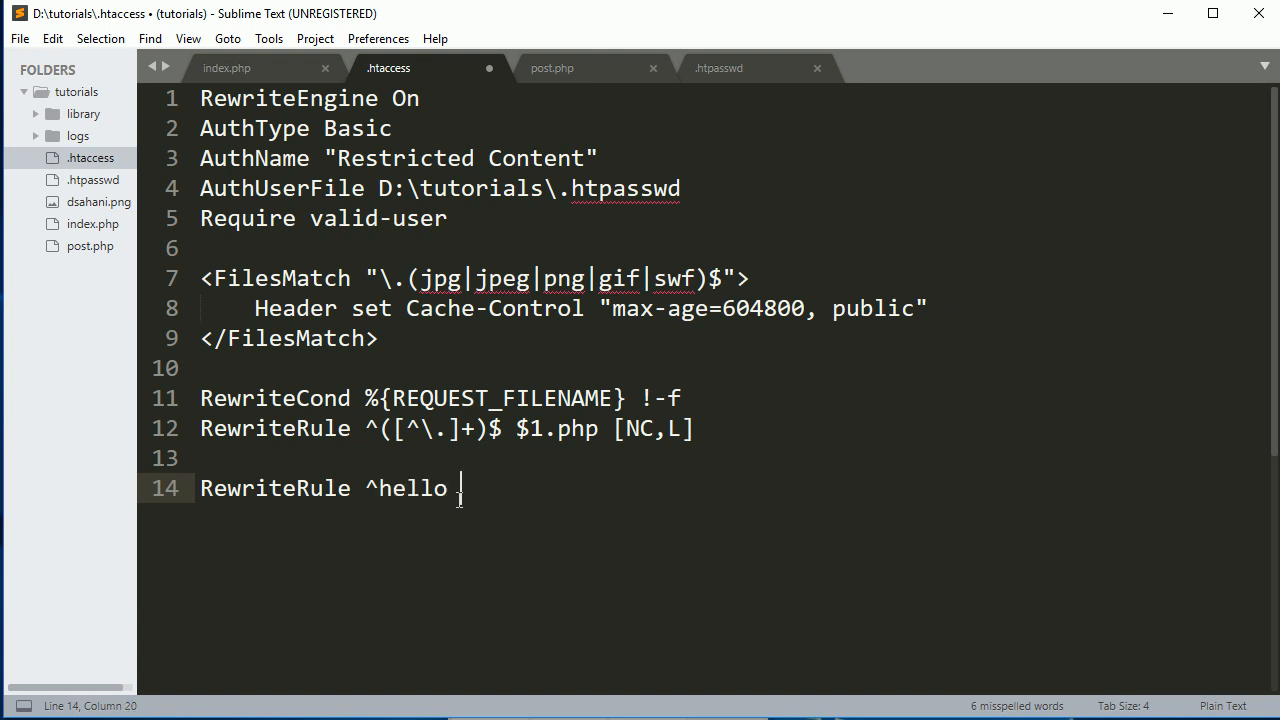
pyautogui.write('index.')
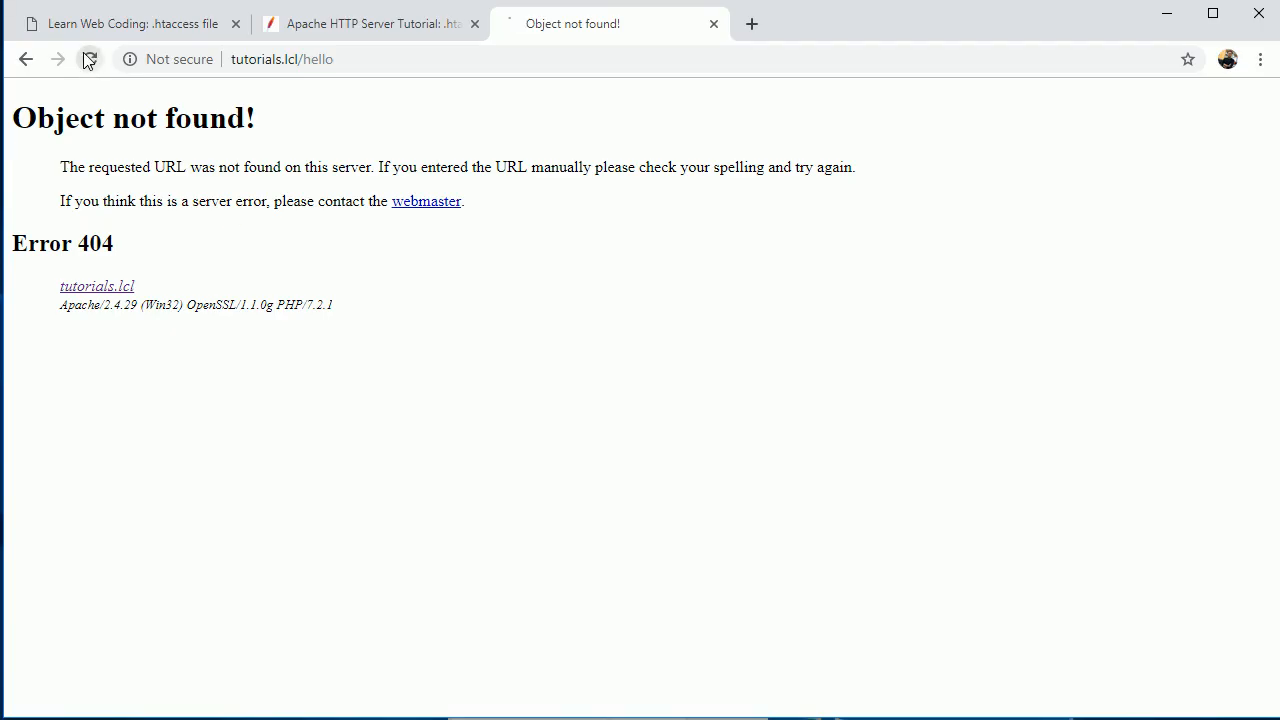
# Reload tutorials.lcl/hello, which now reaches the tutorial page, and begin retyping the hello URL
pyautogui.click(88, 60)
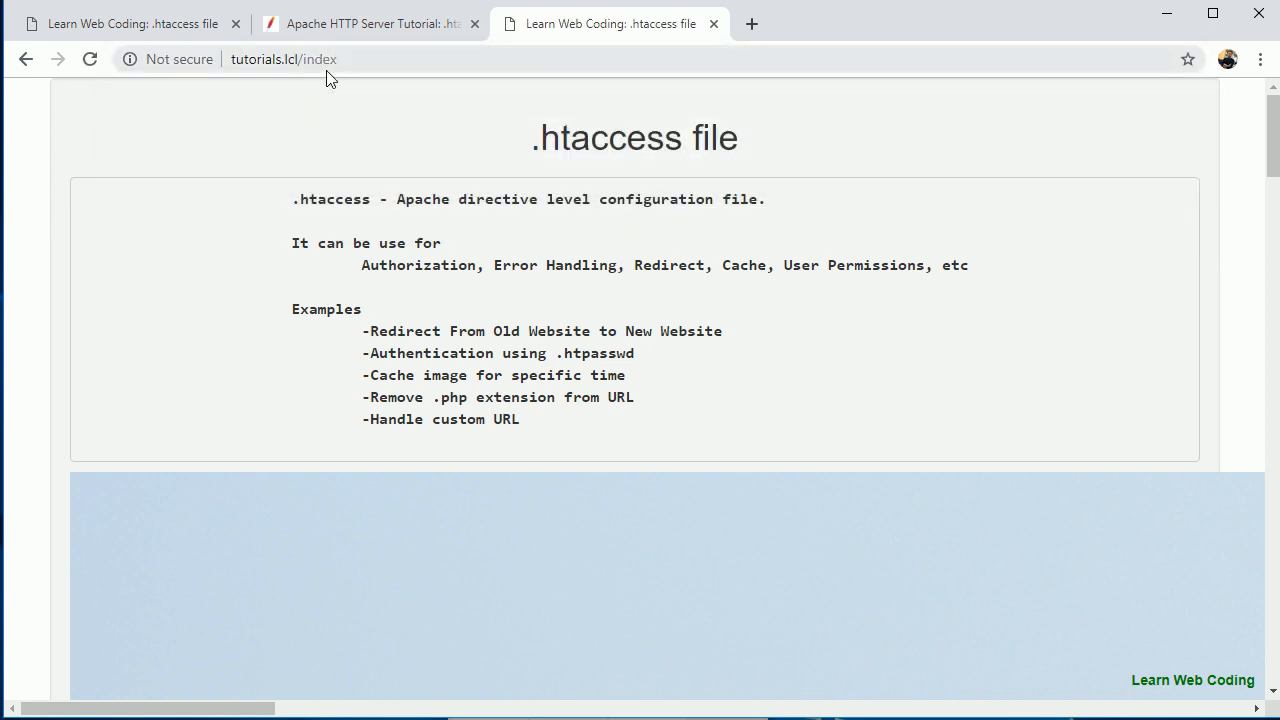
pyautogui.write('tutorials.lcl/hell')
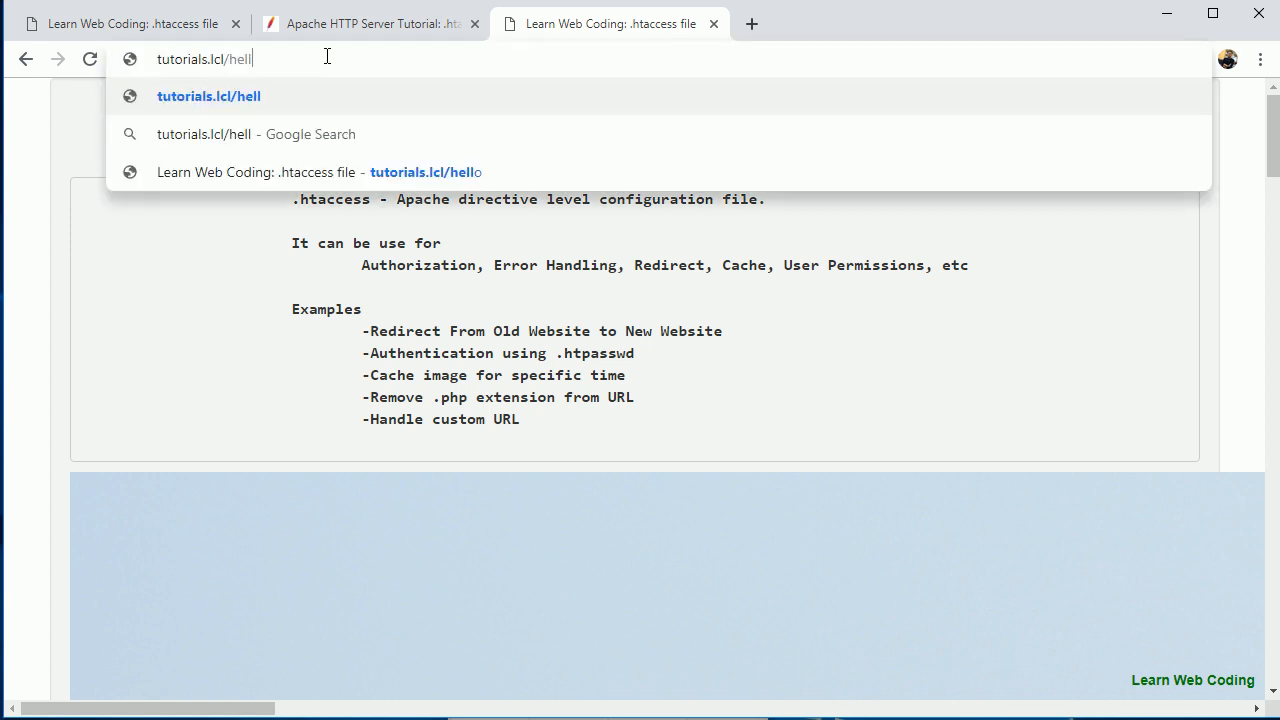